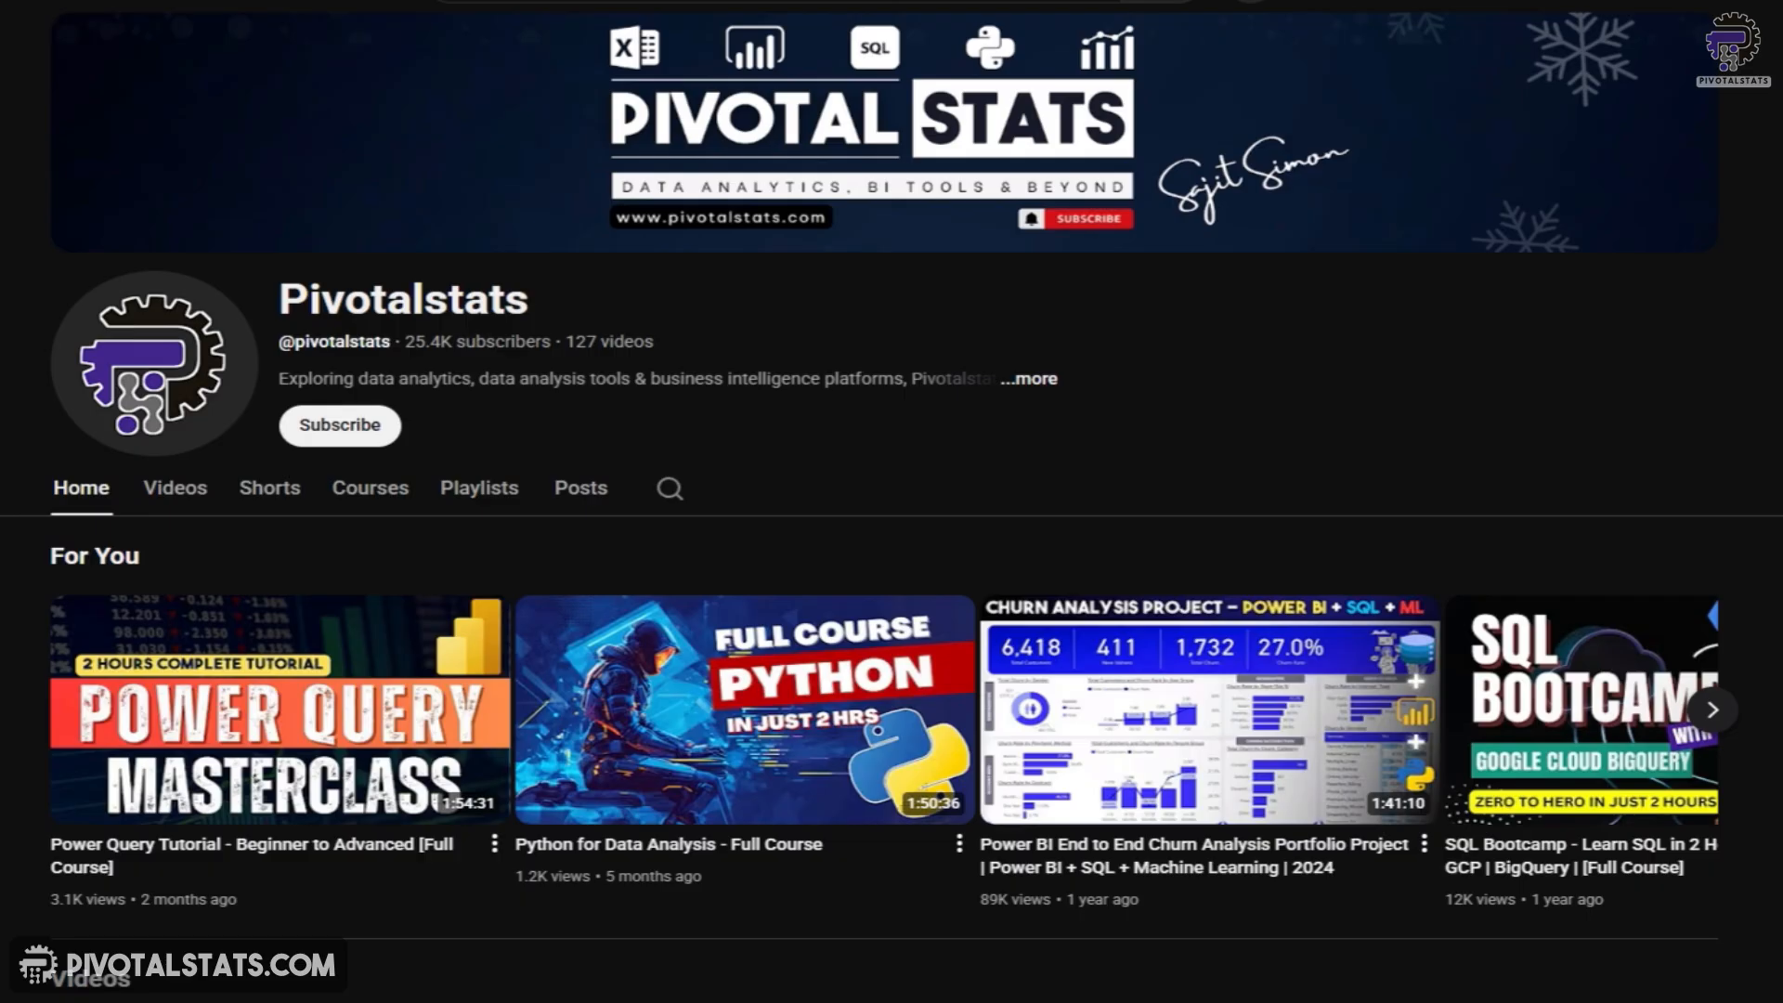
Browse the Pivotalstats channel page and its full list of videos
scroll(down, 3)
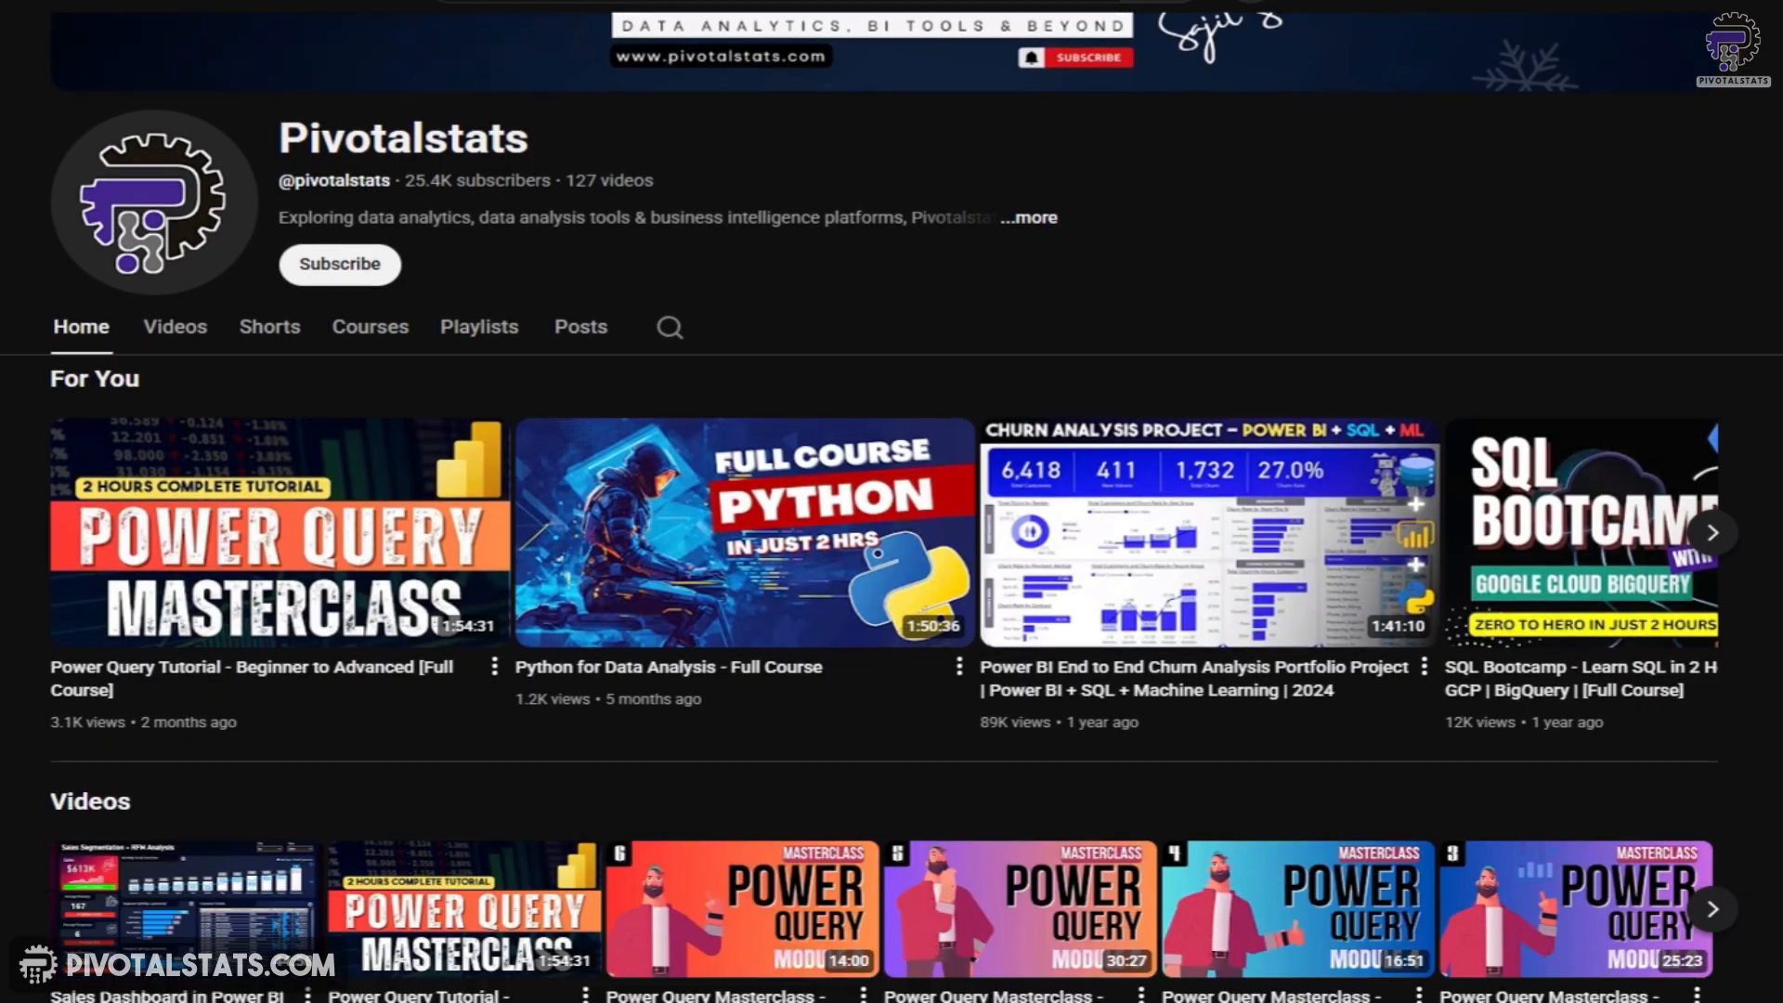
scroll(down, 3)
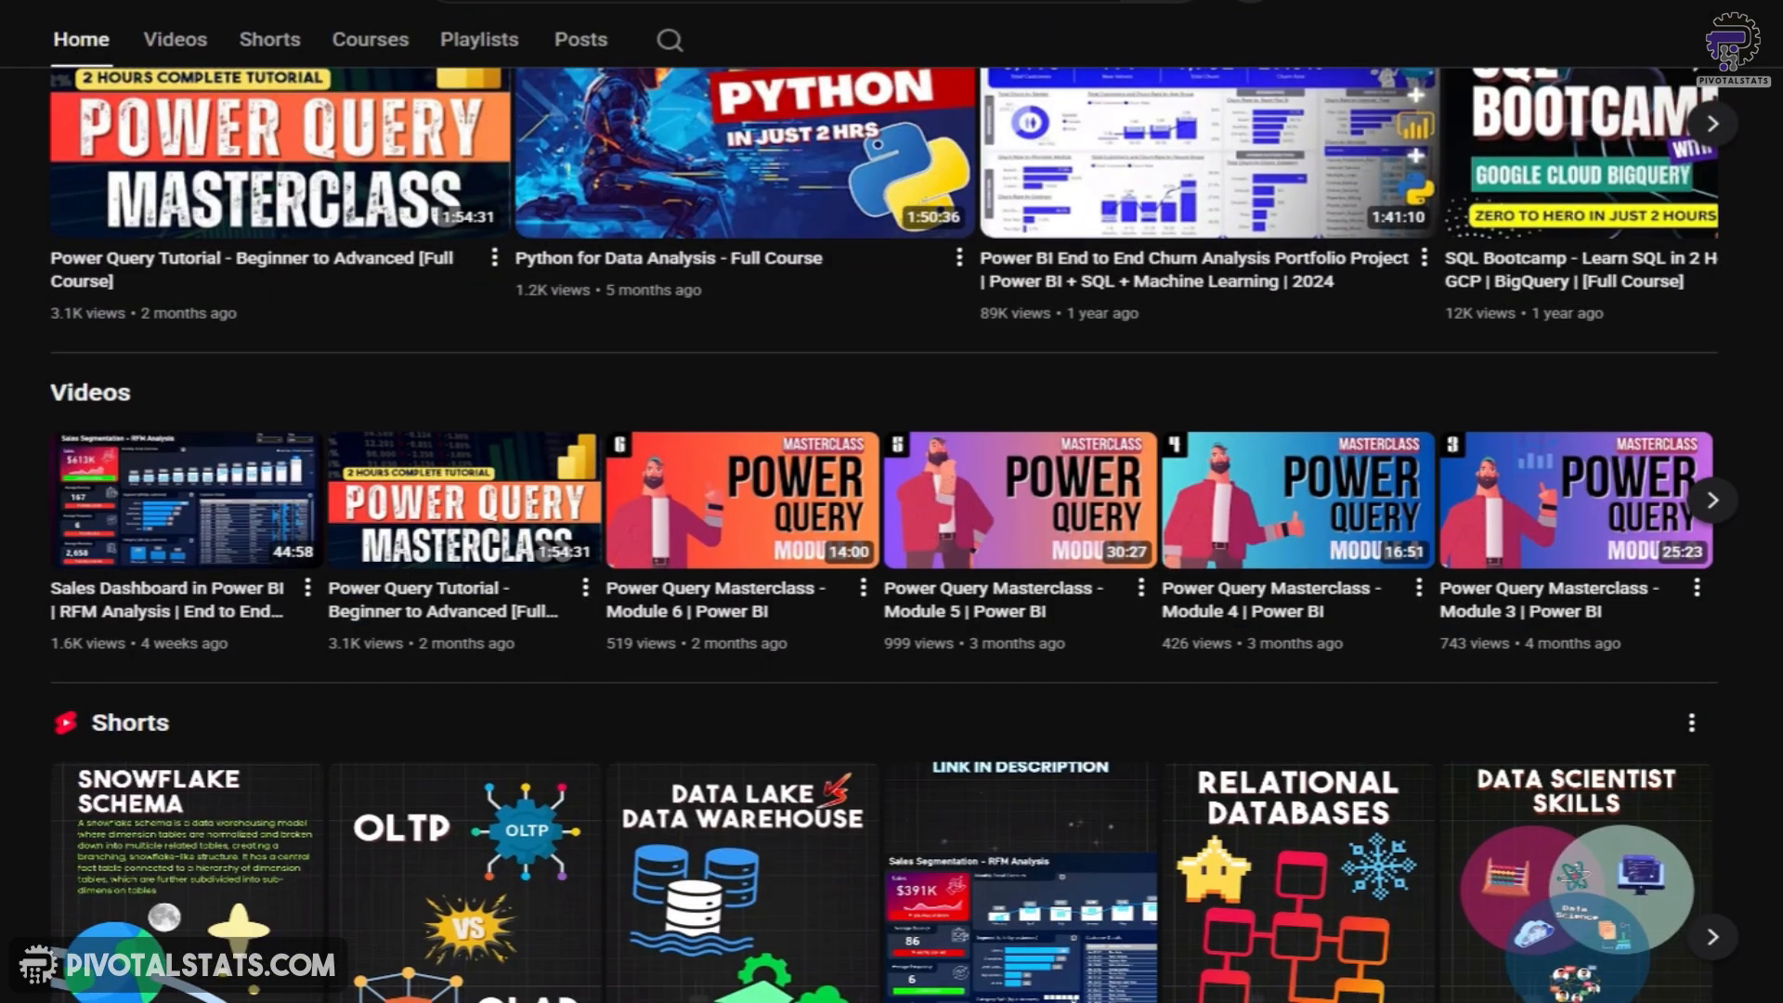
scroll(down, 3)
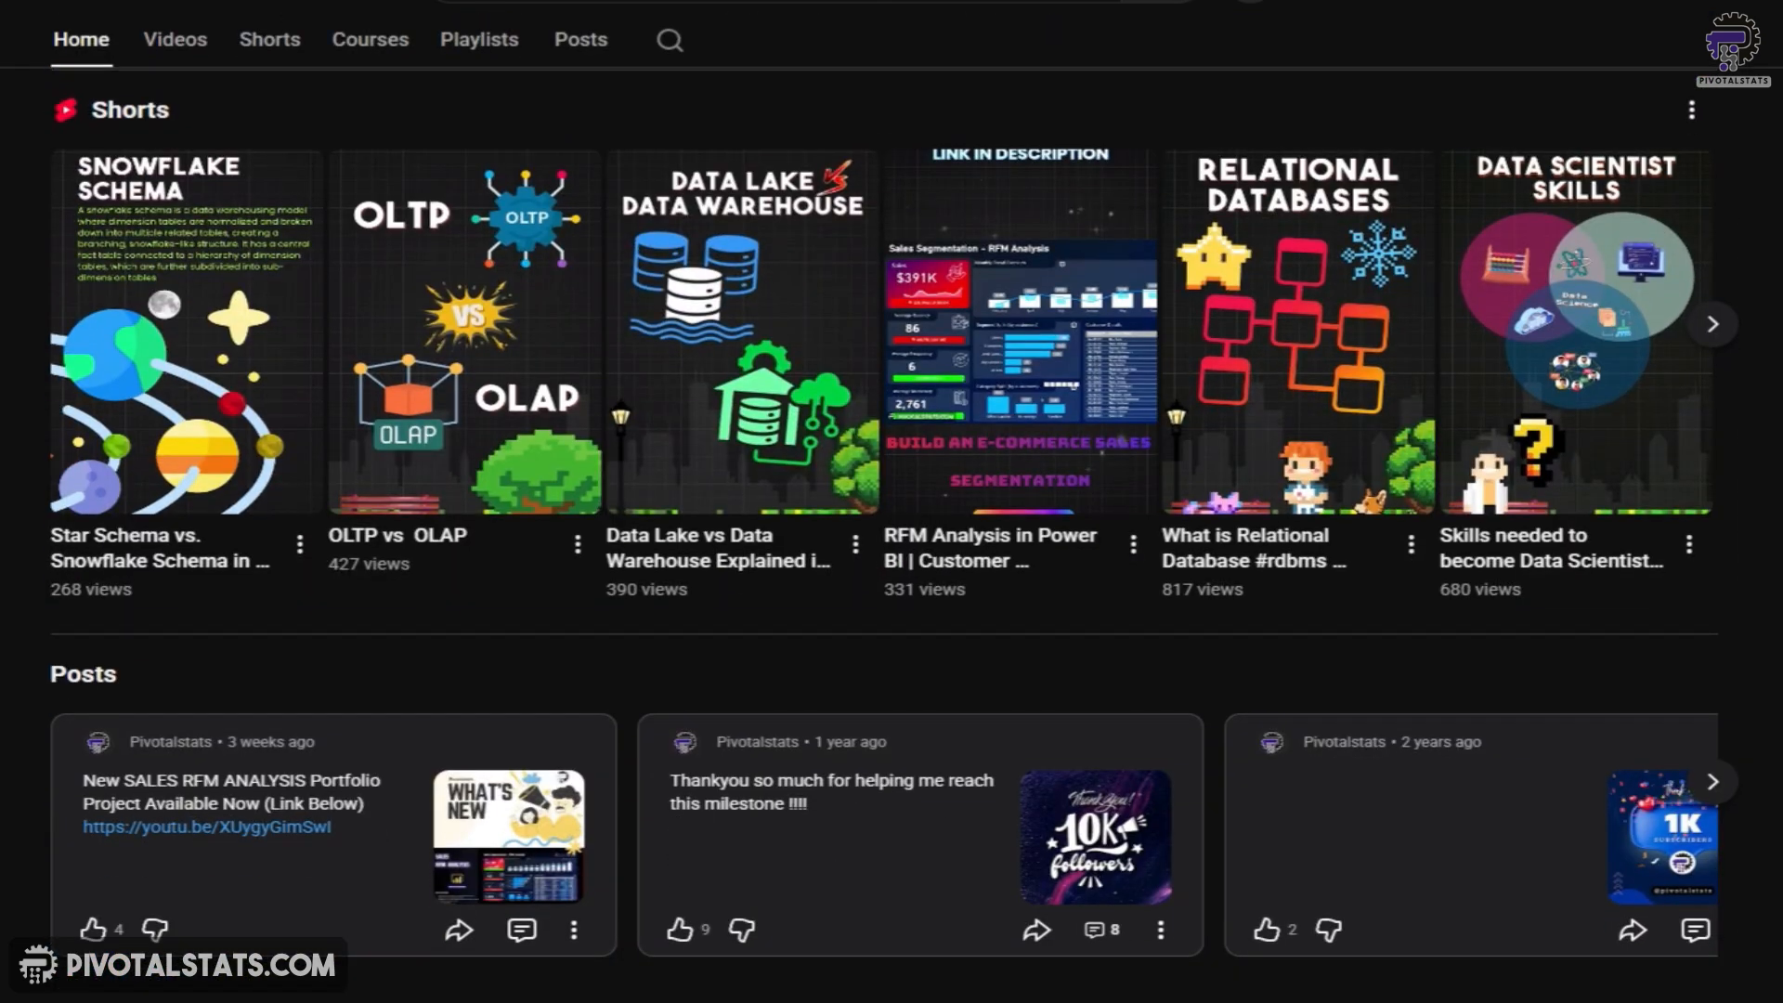
scroll(down, 3)
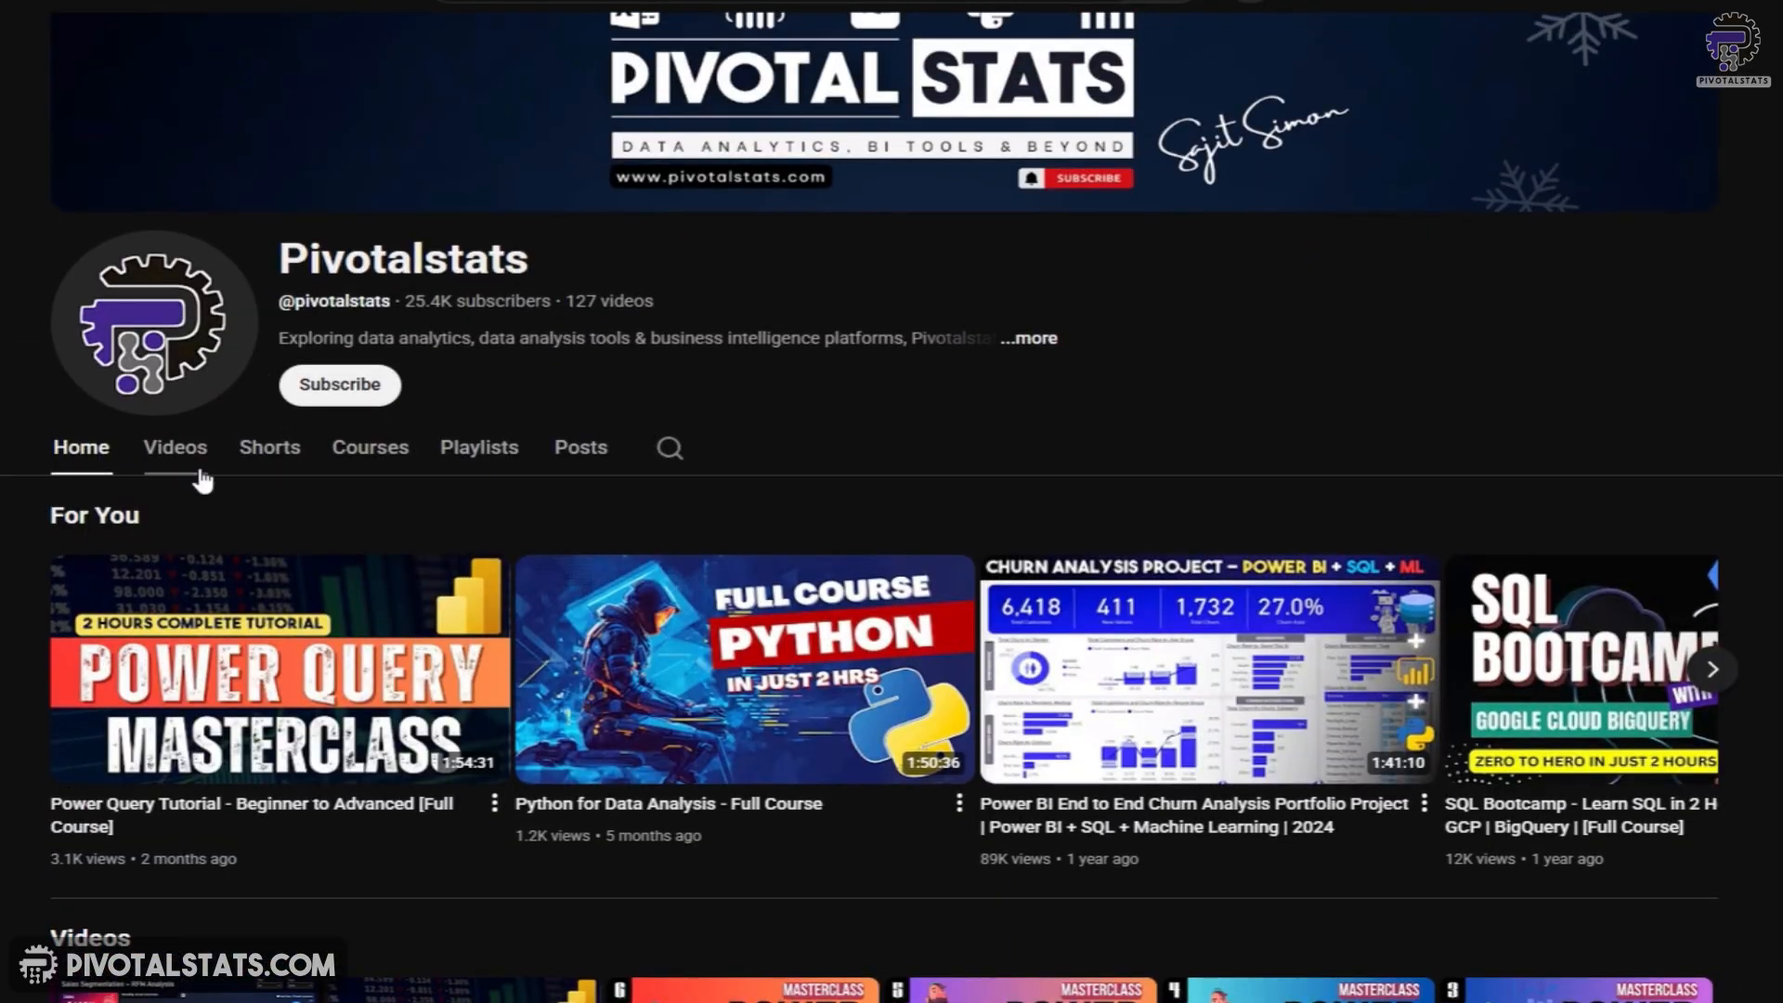
click(174, 445)
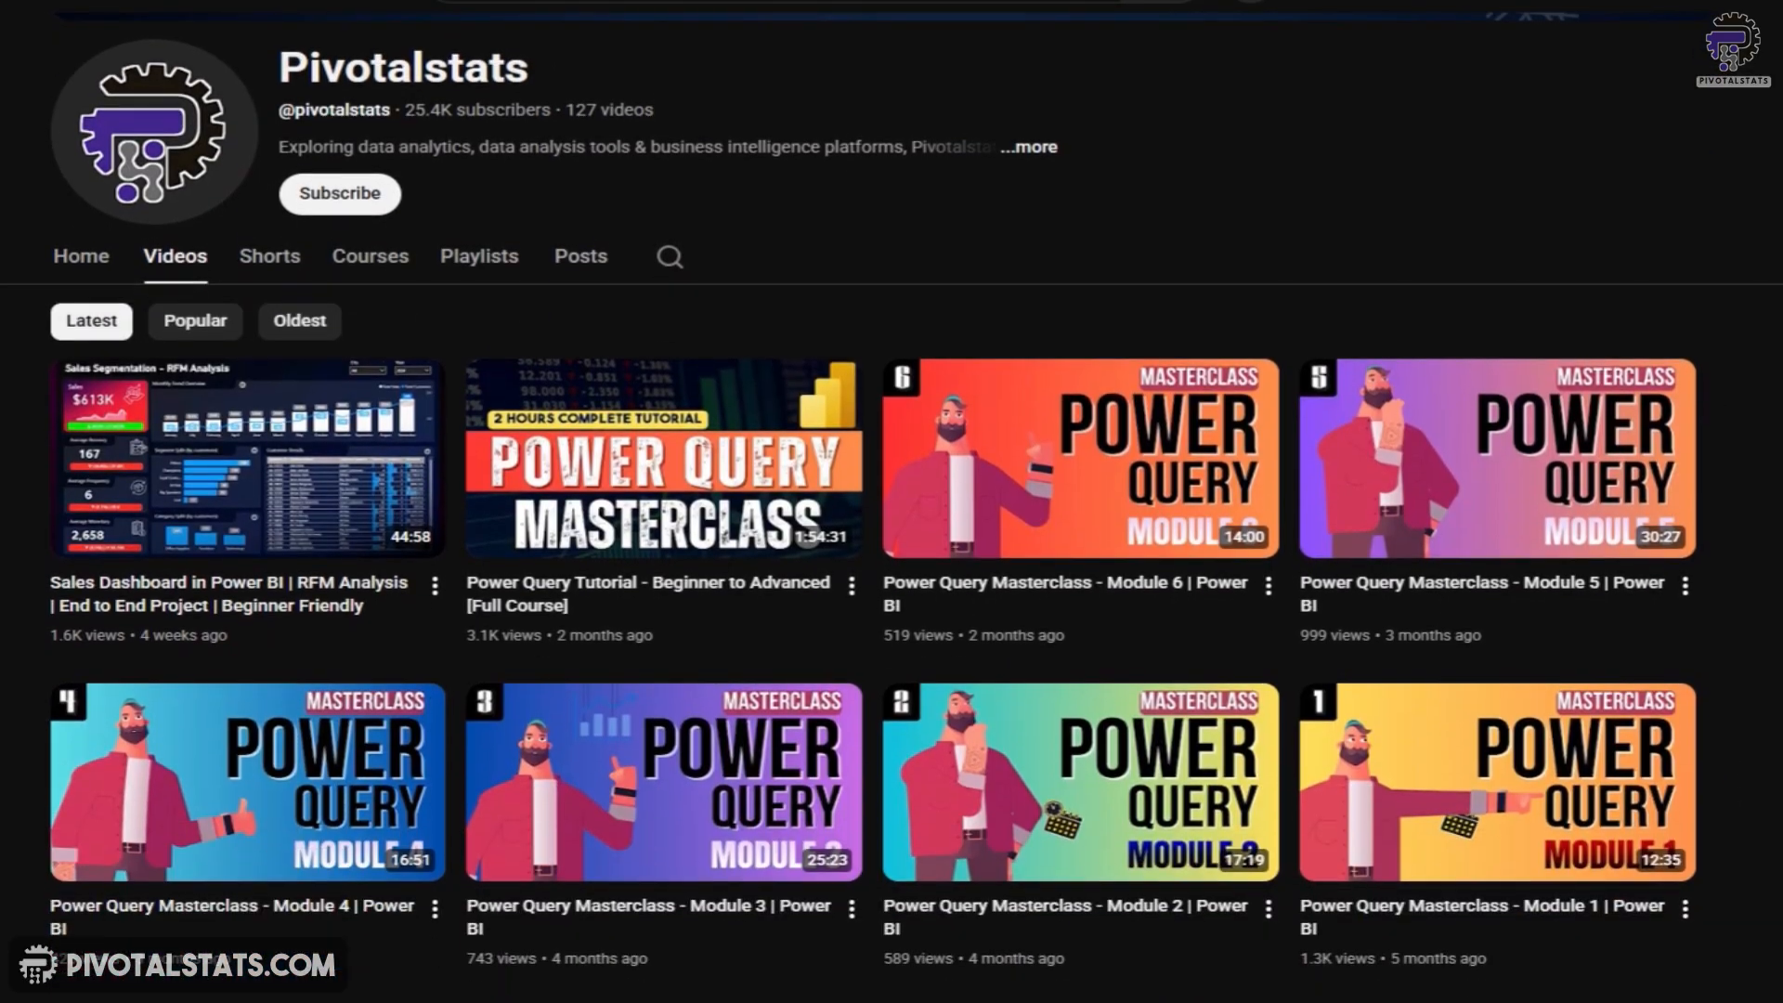
scroll(down, 3)
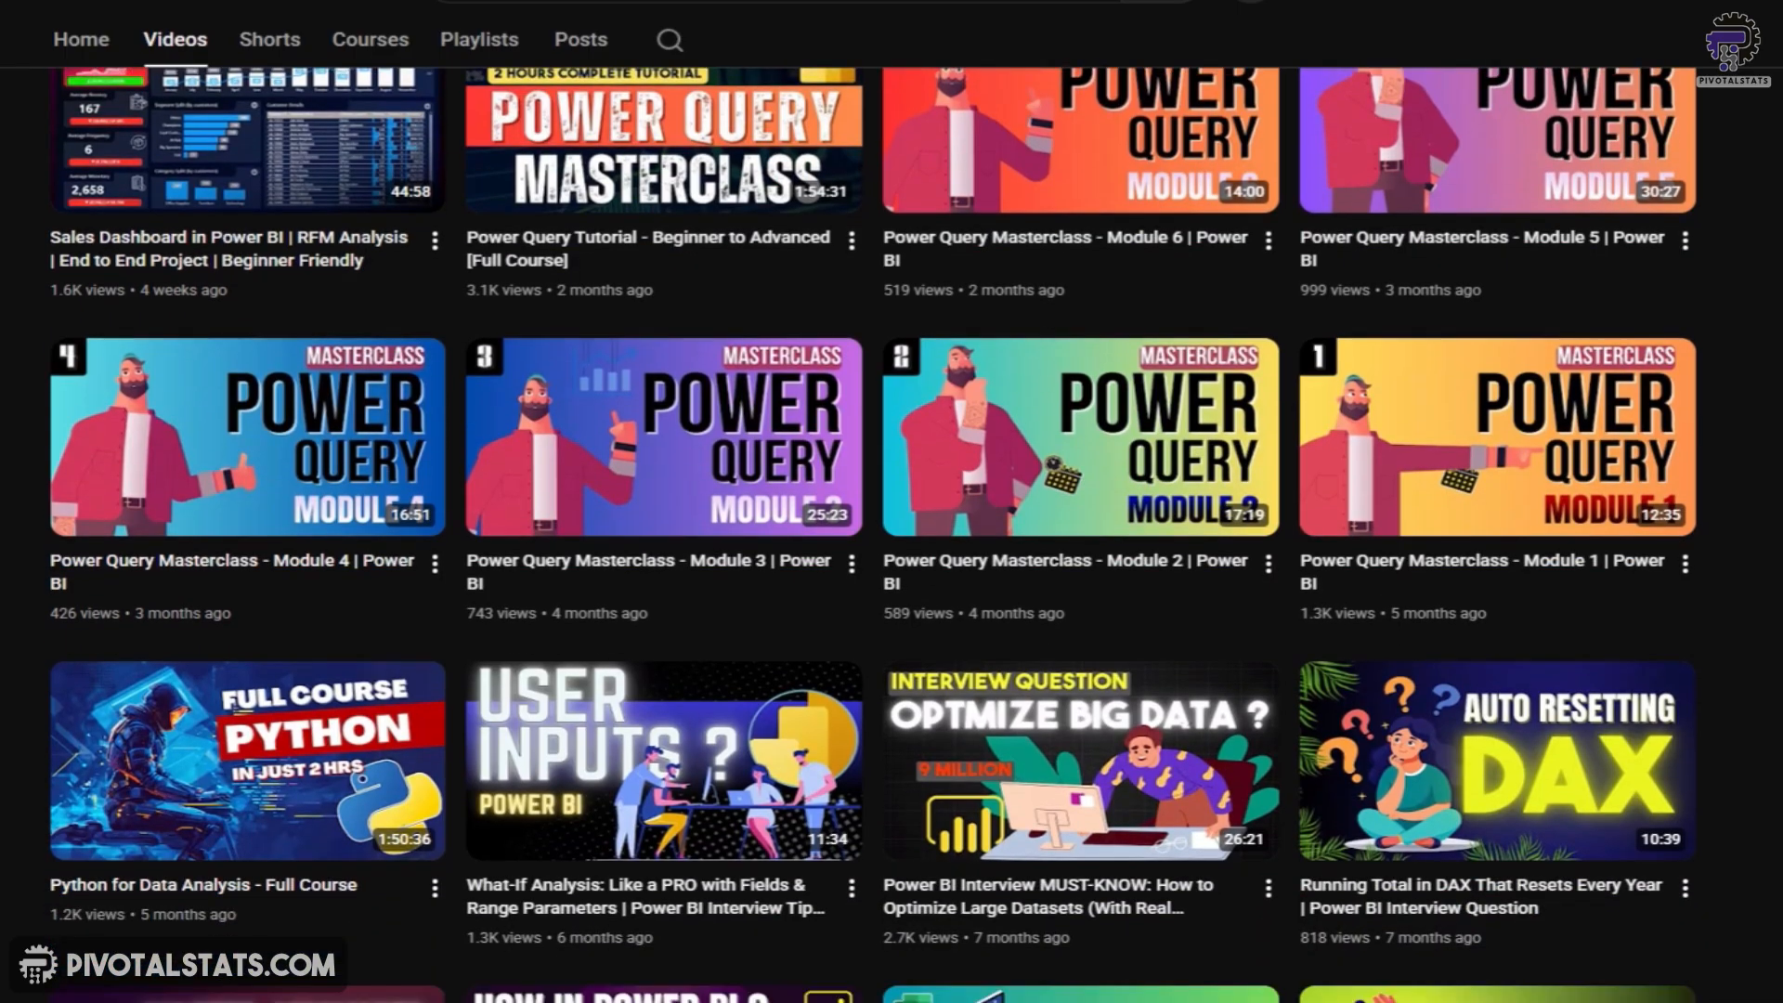
scroll(down, 3)
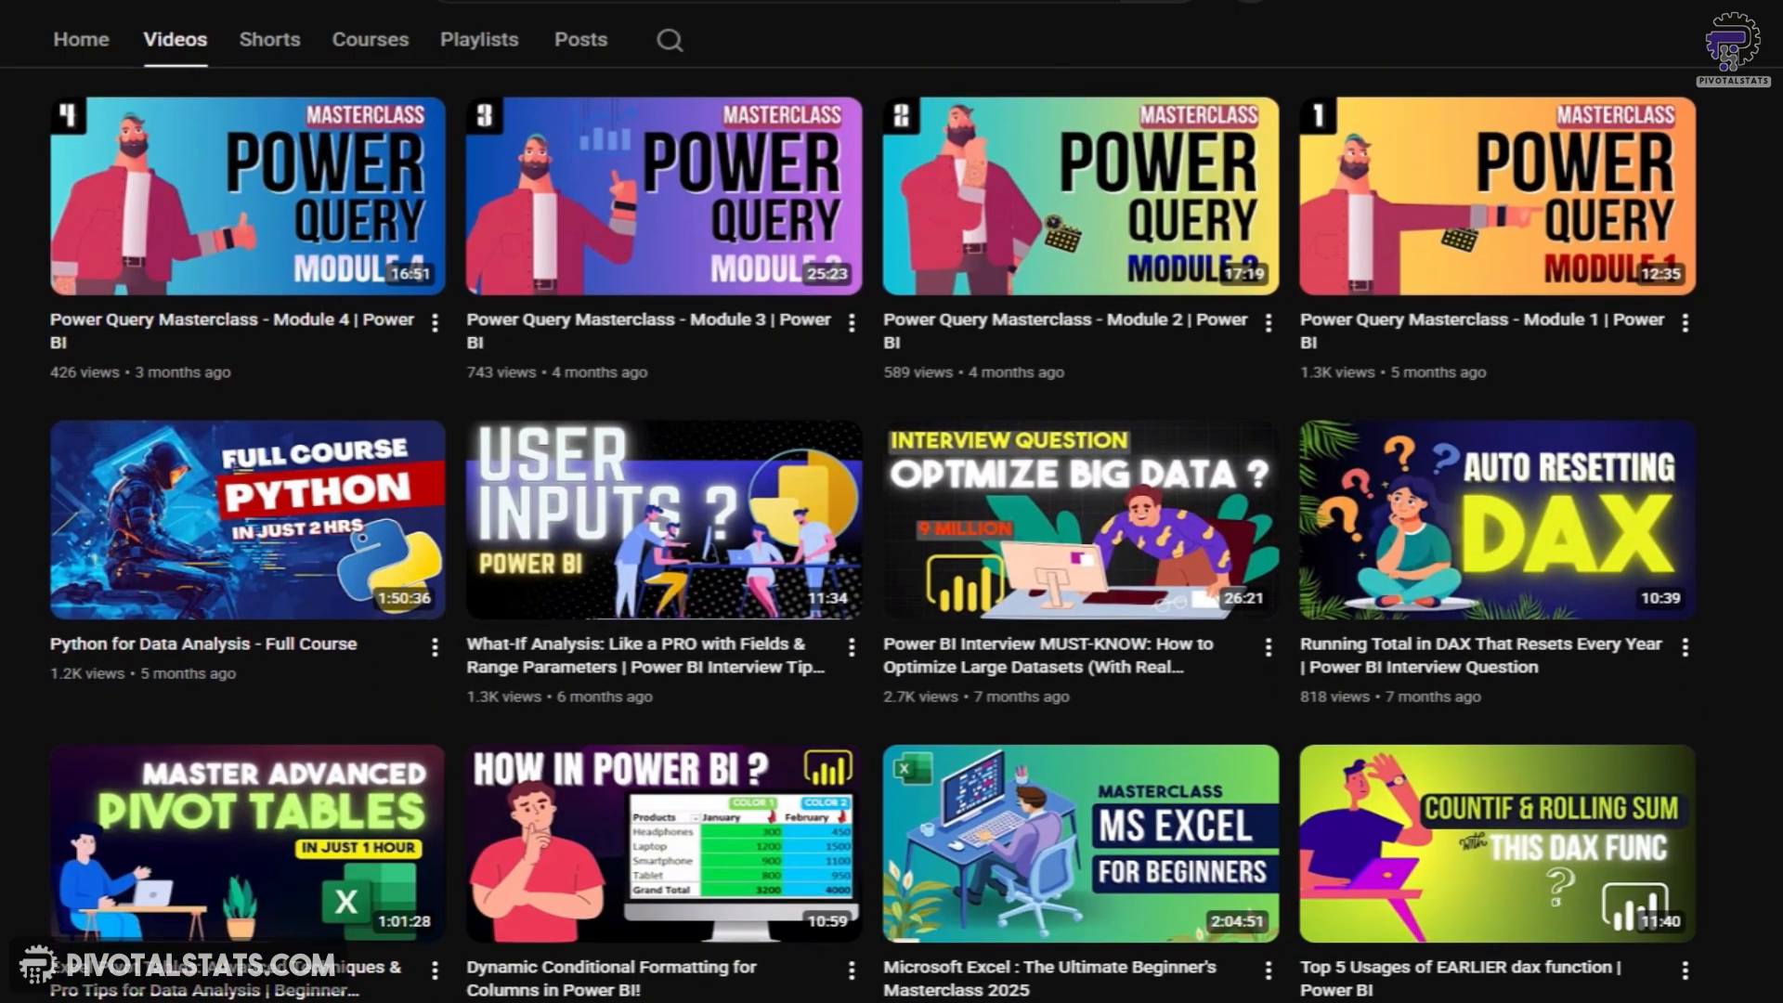
scroll(down, 3)
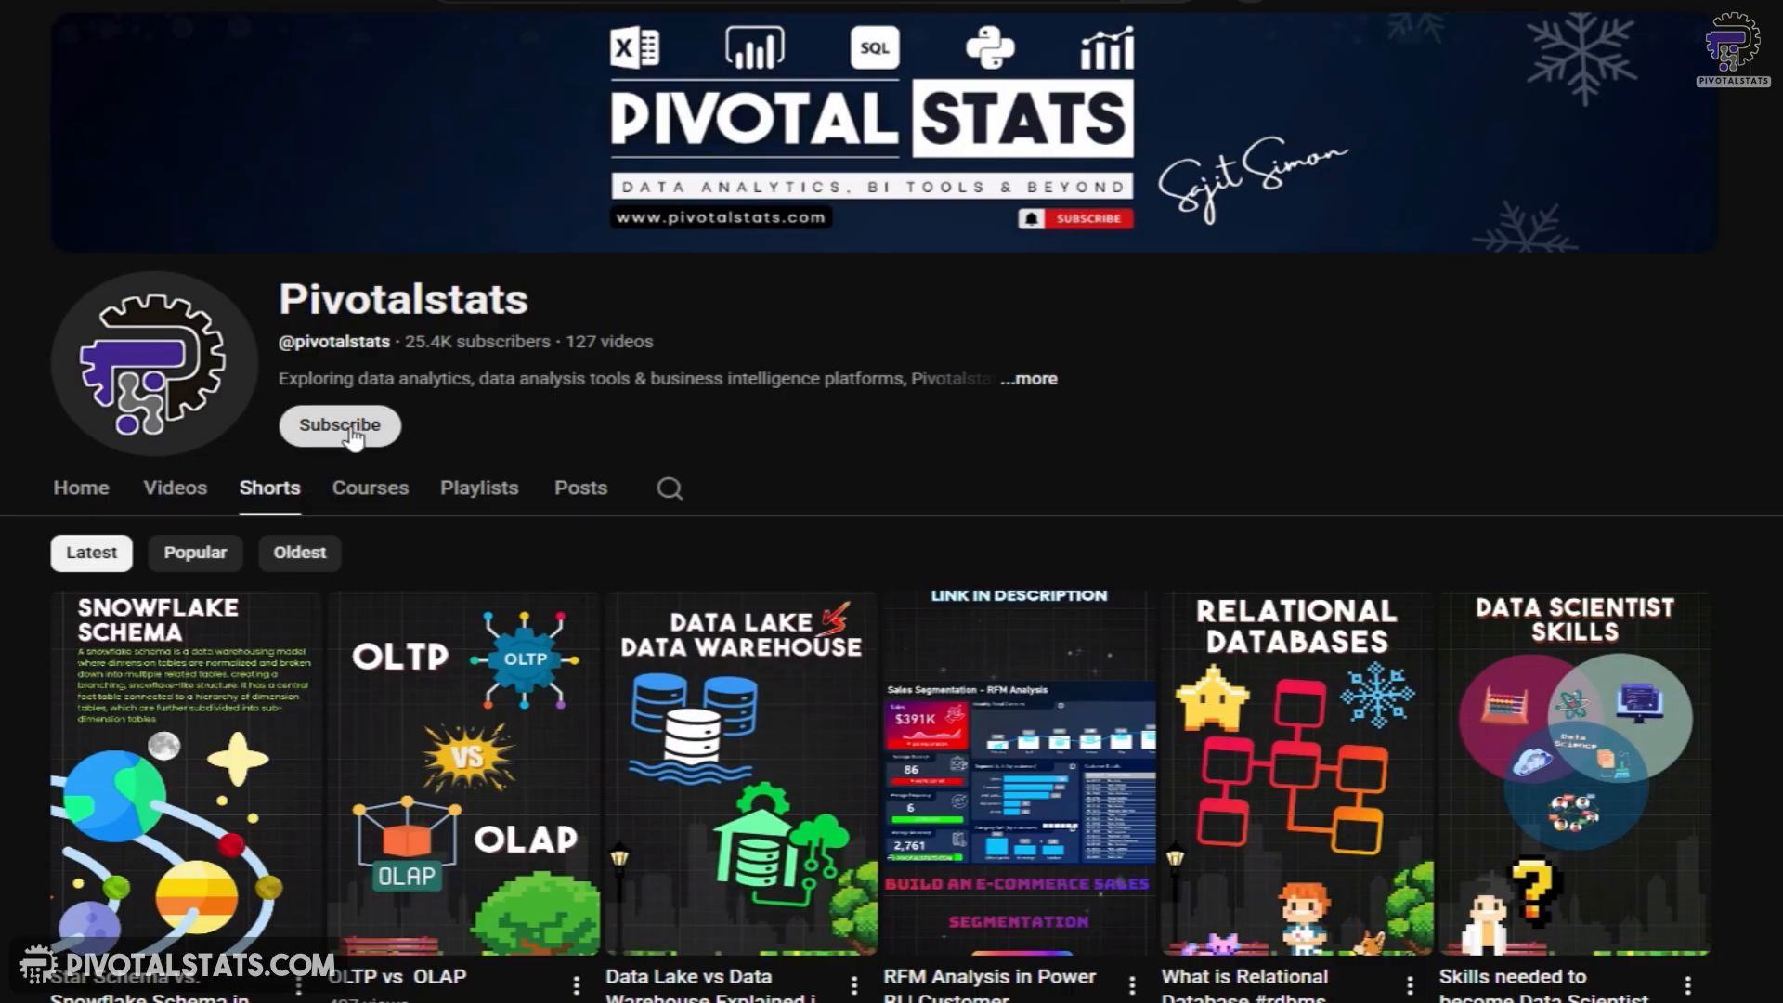
Subscribe to the channel, set its notification preference, and switch to Power BI Desktop
click(338, 423)
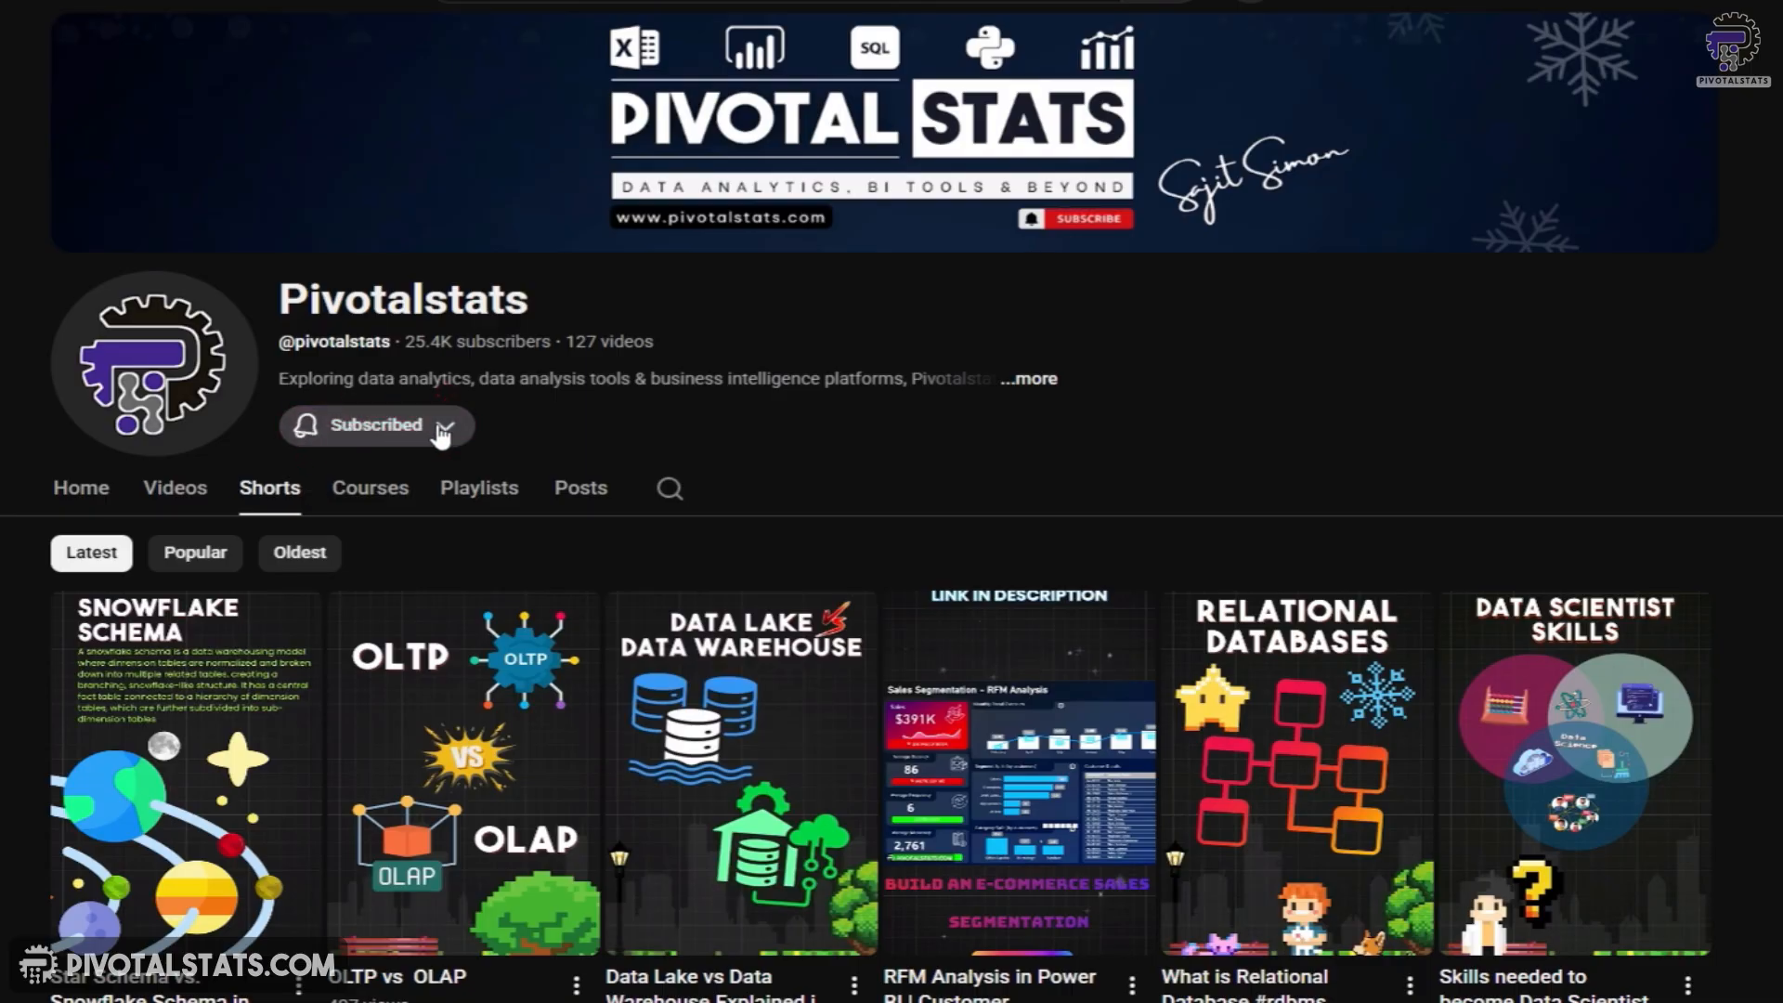
click(375, 424)
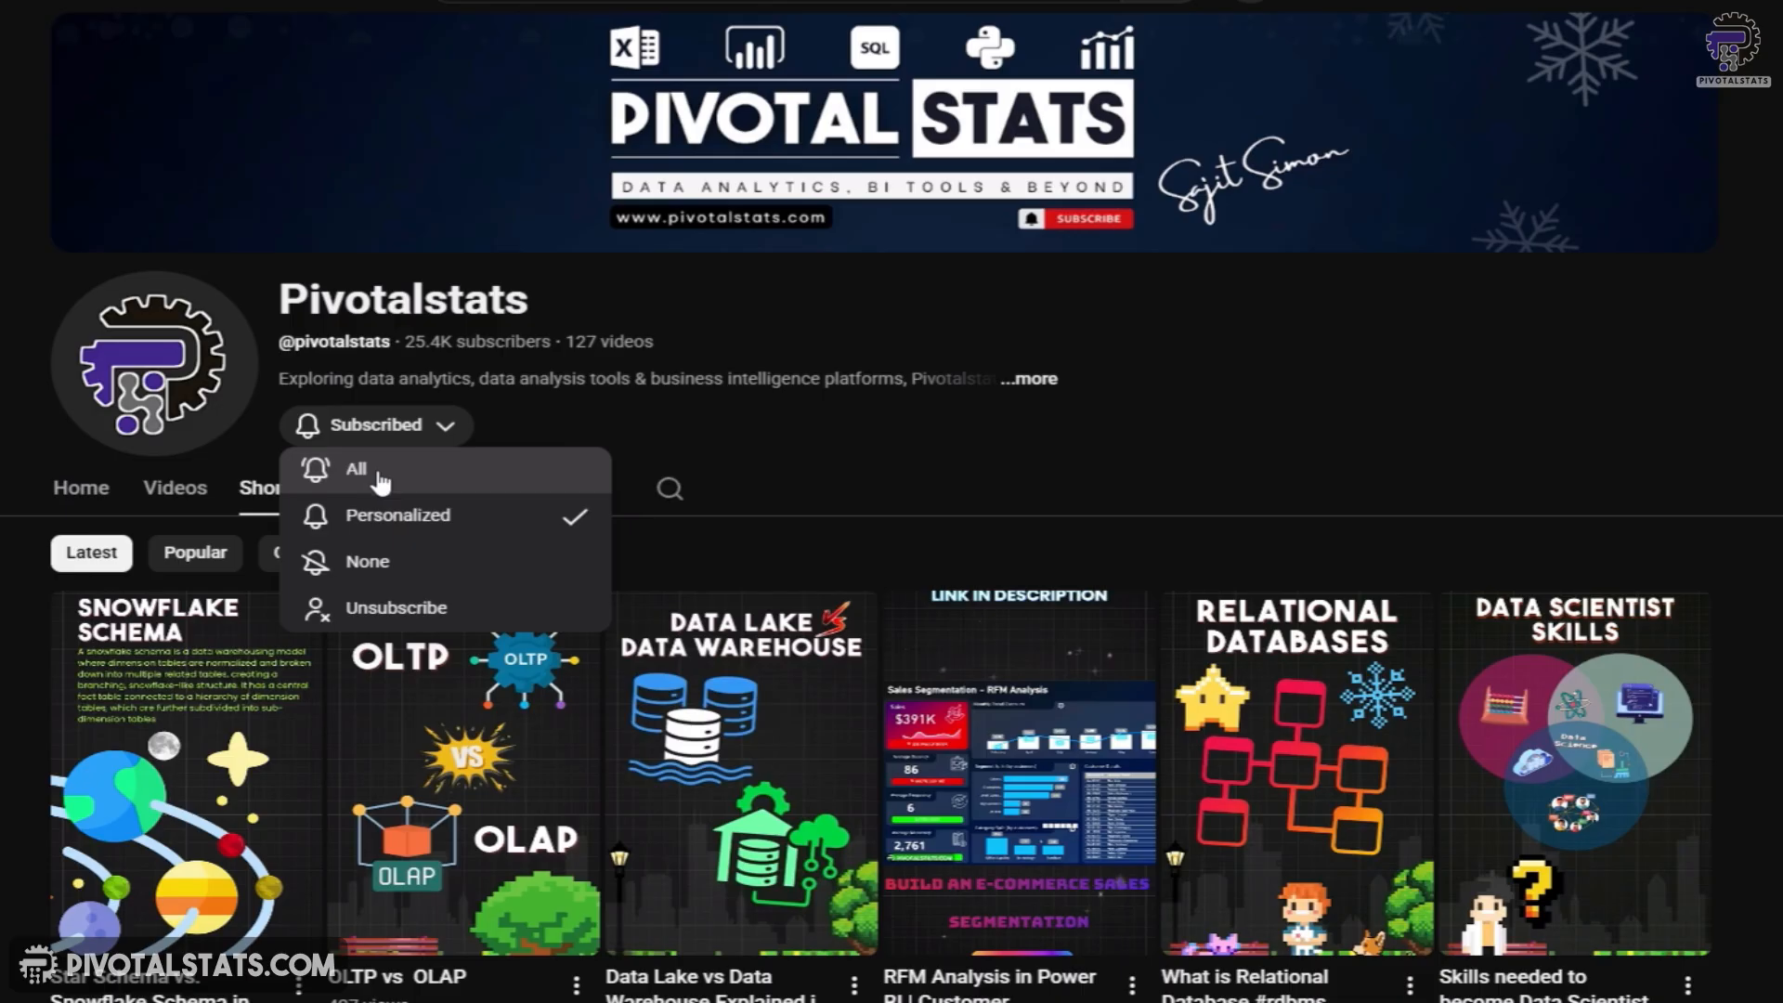
click(828, 447)
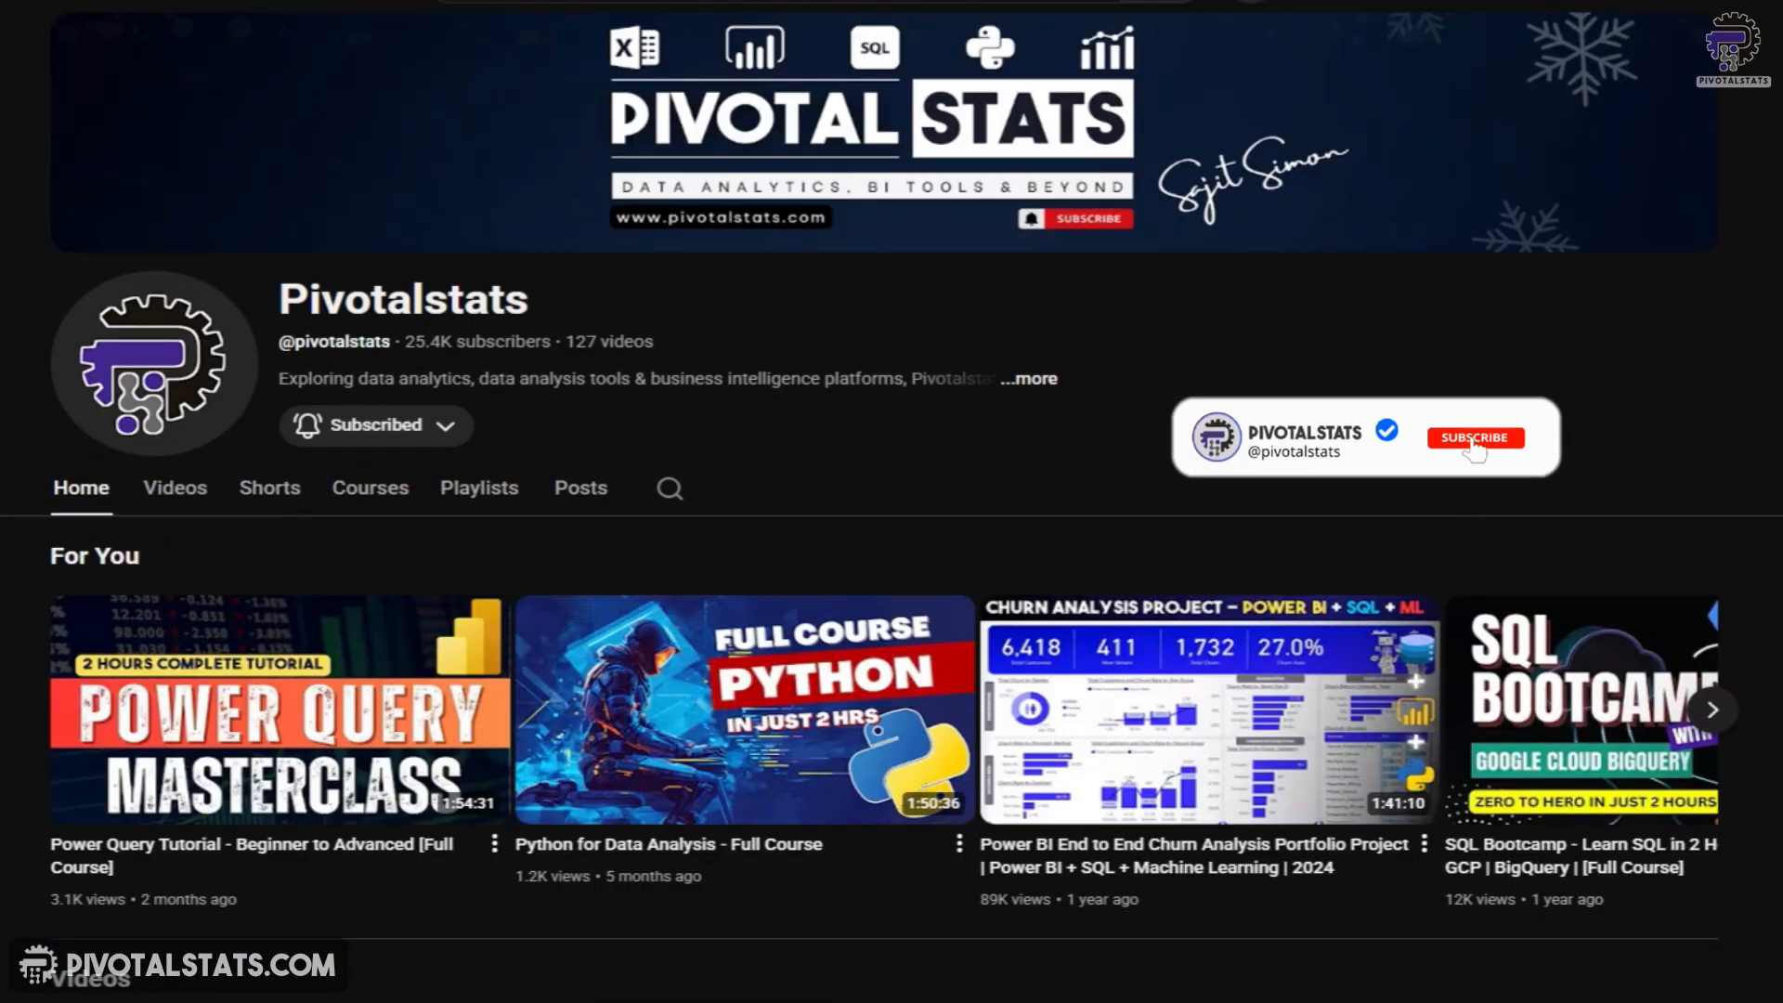
click(1473, 436)
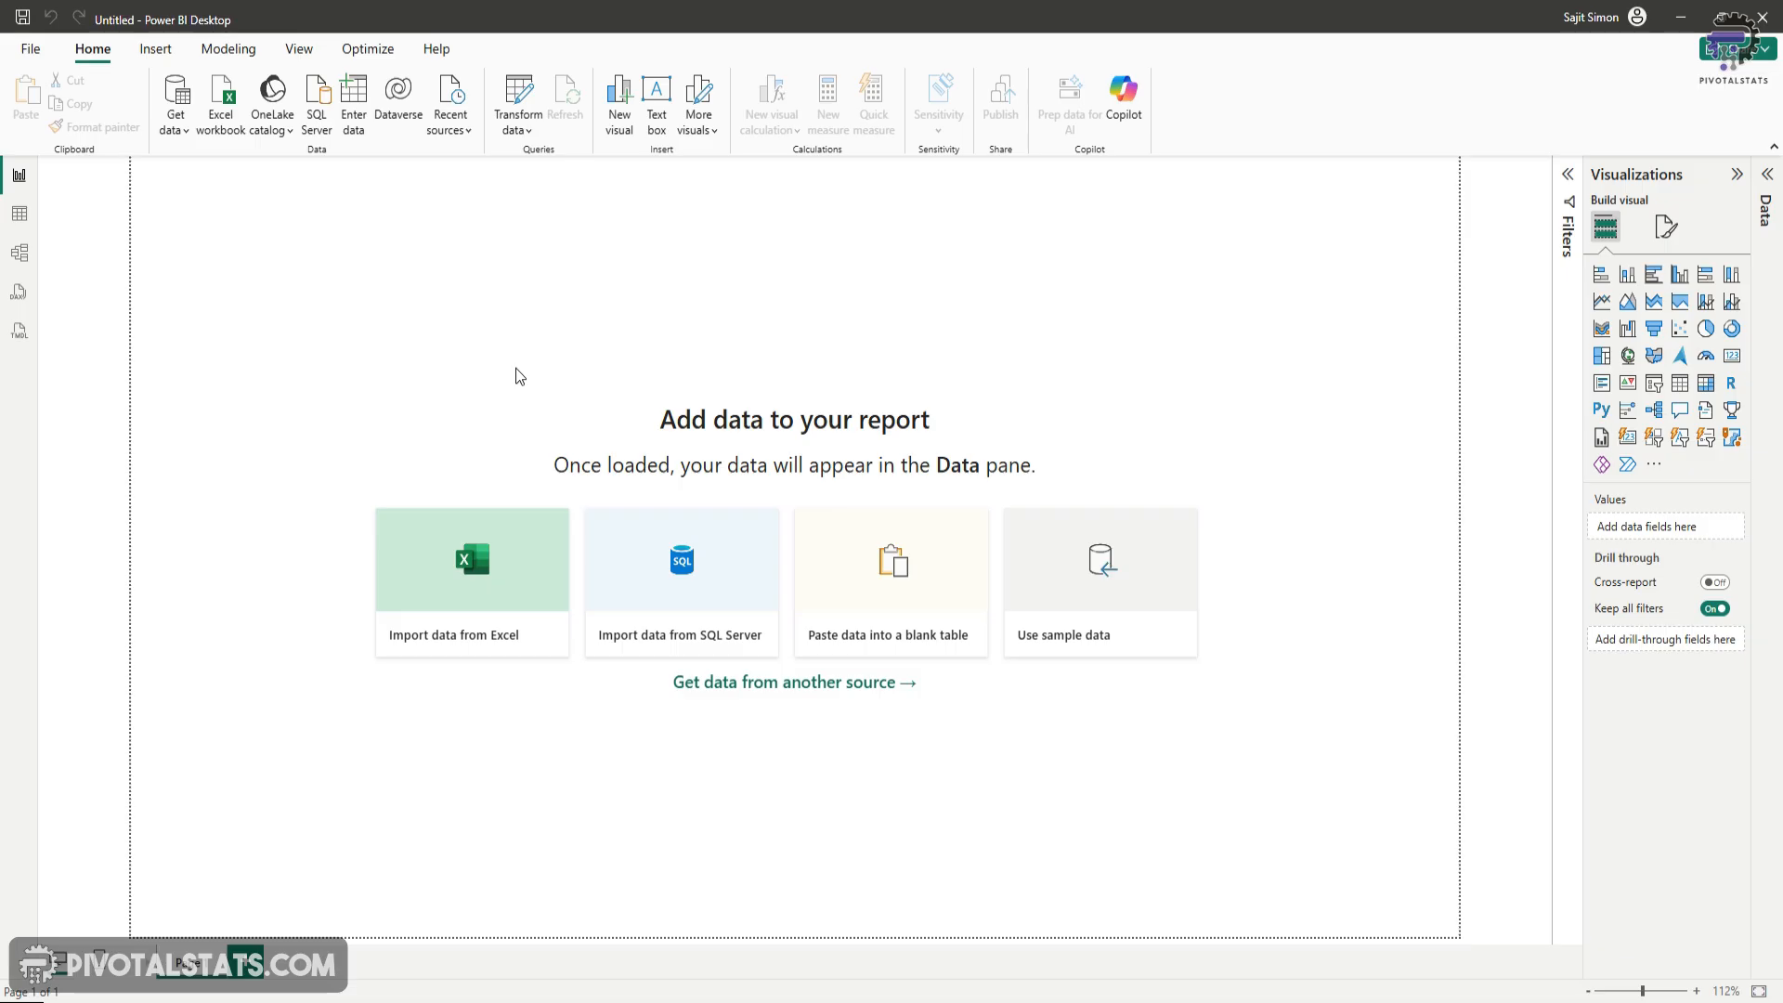
mouse_move(1135, 165)
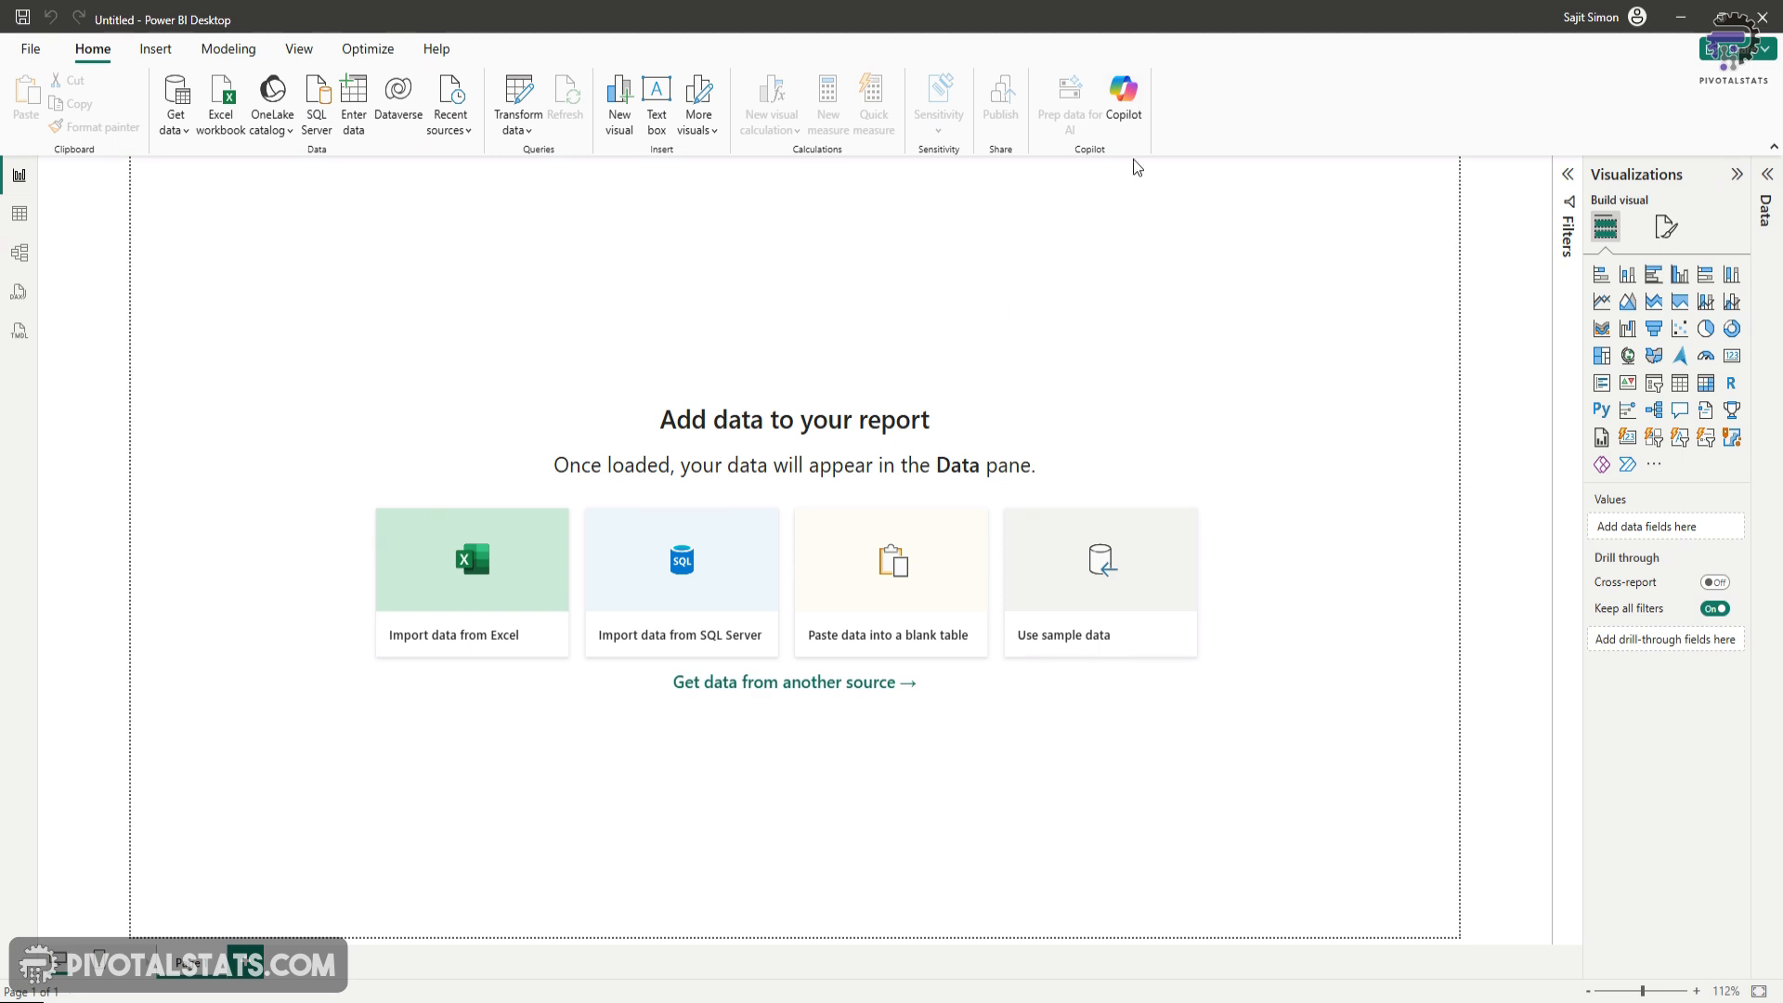
Launch the Copilot assistant from the Home ribbon, which prompts to select a workspace
click(1122, 93)
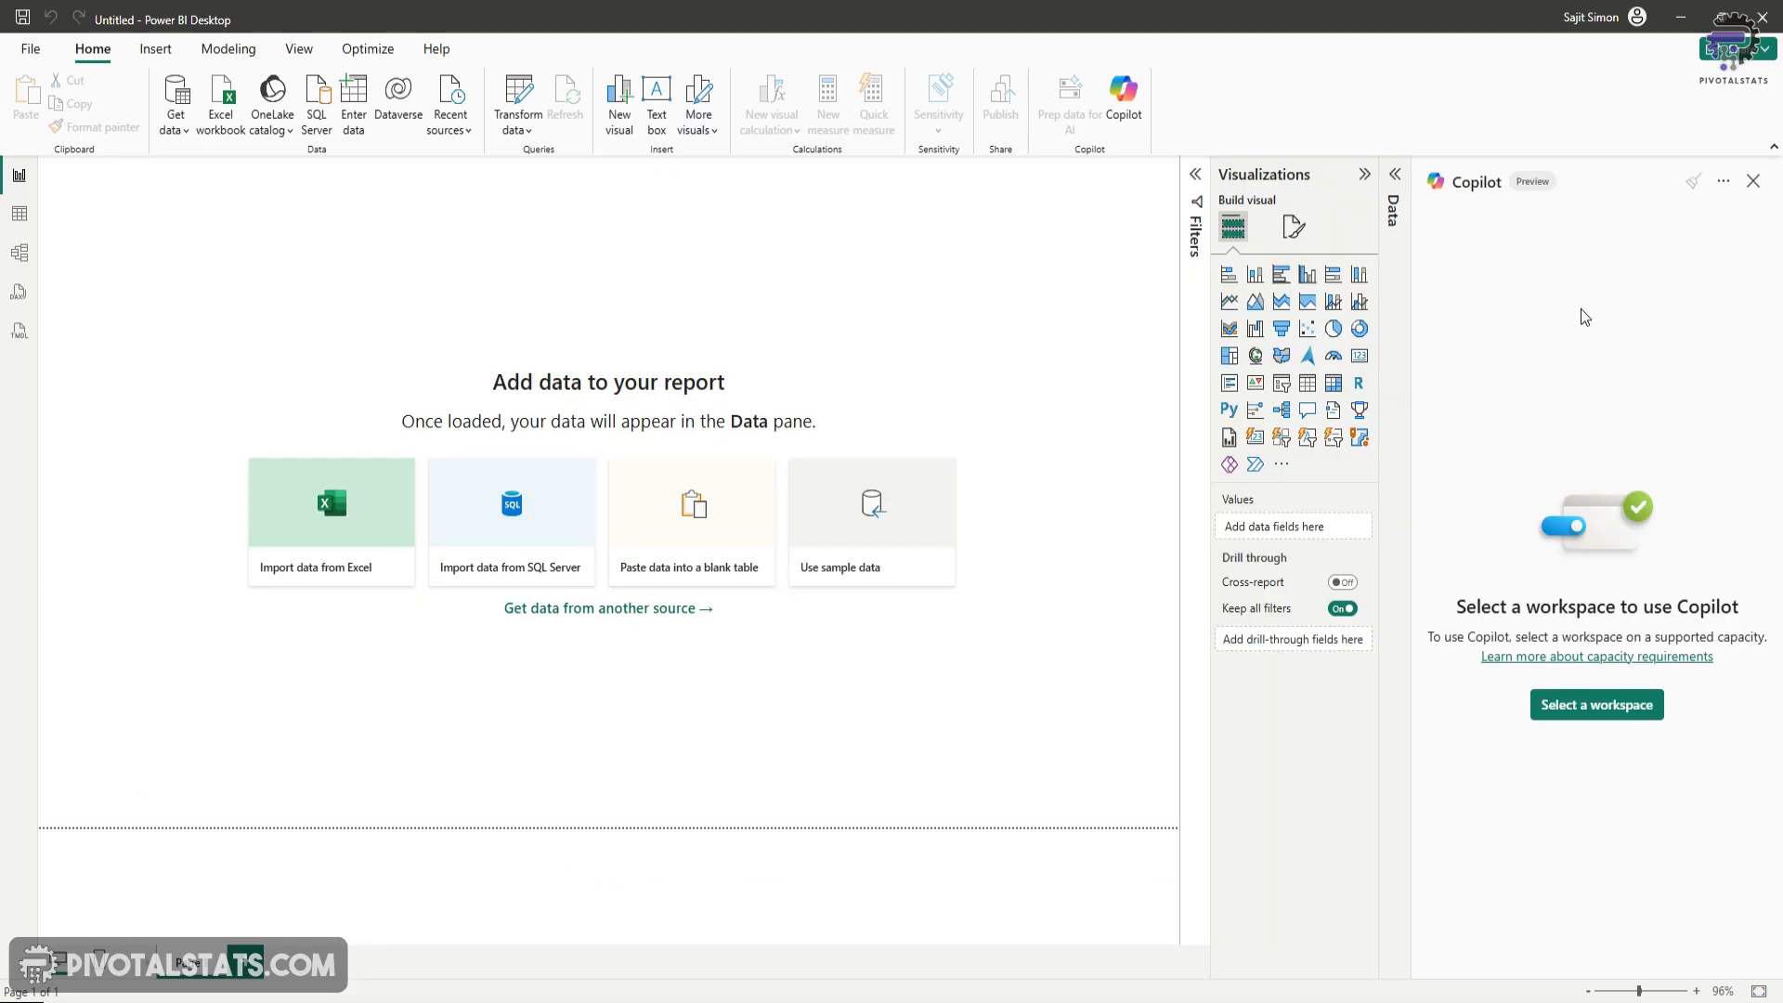
mouse_move(1747, 466)
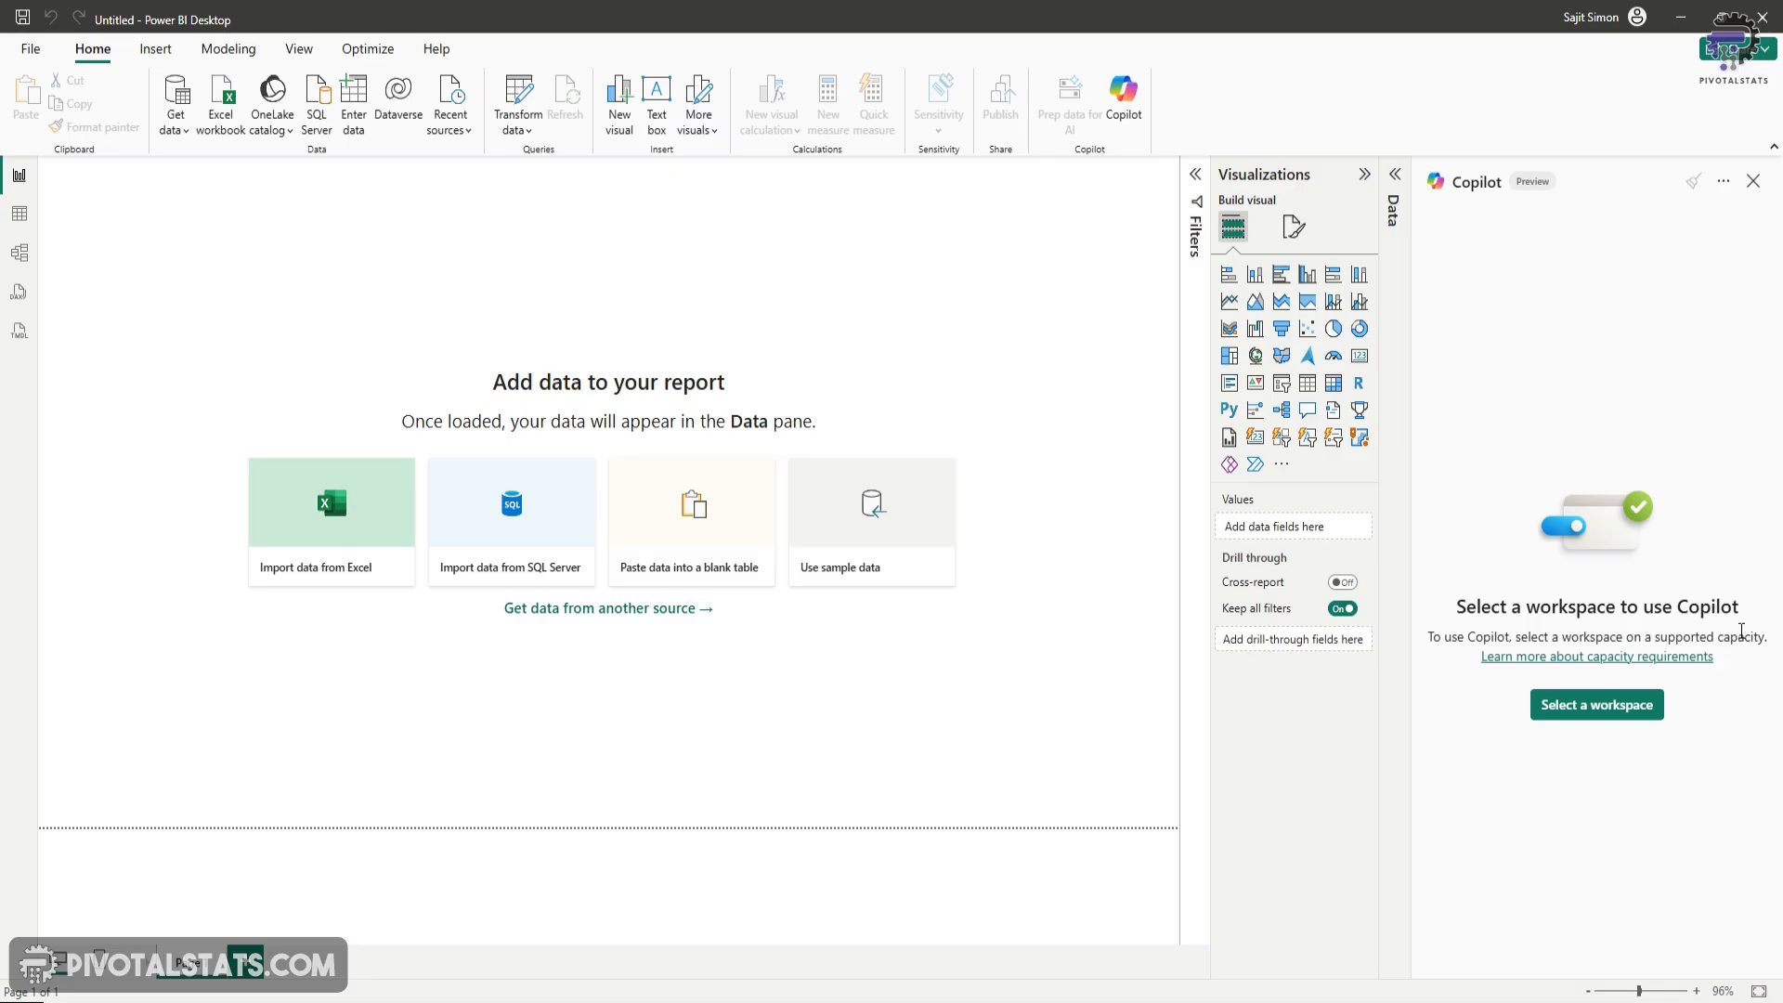
mouse_move(1609, 785)
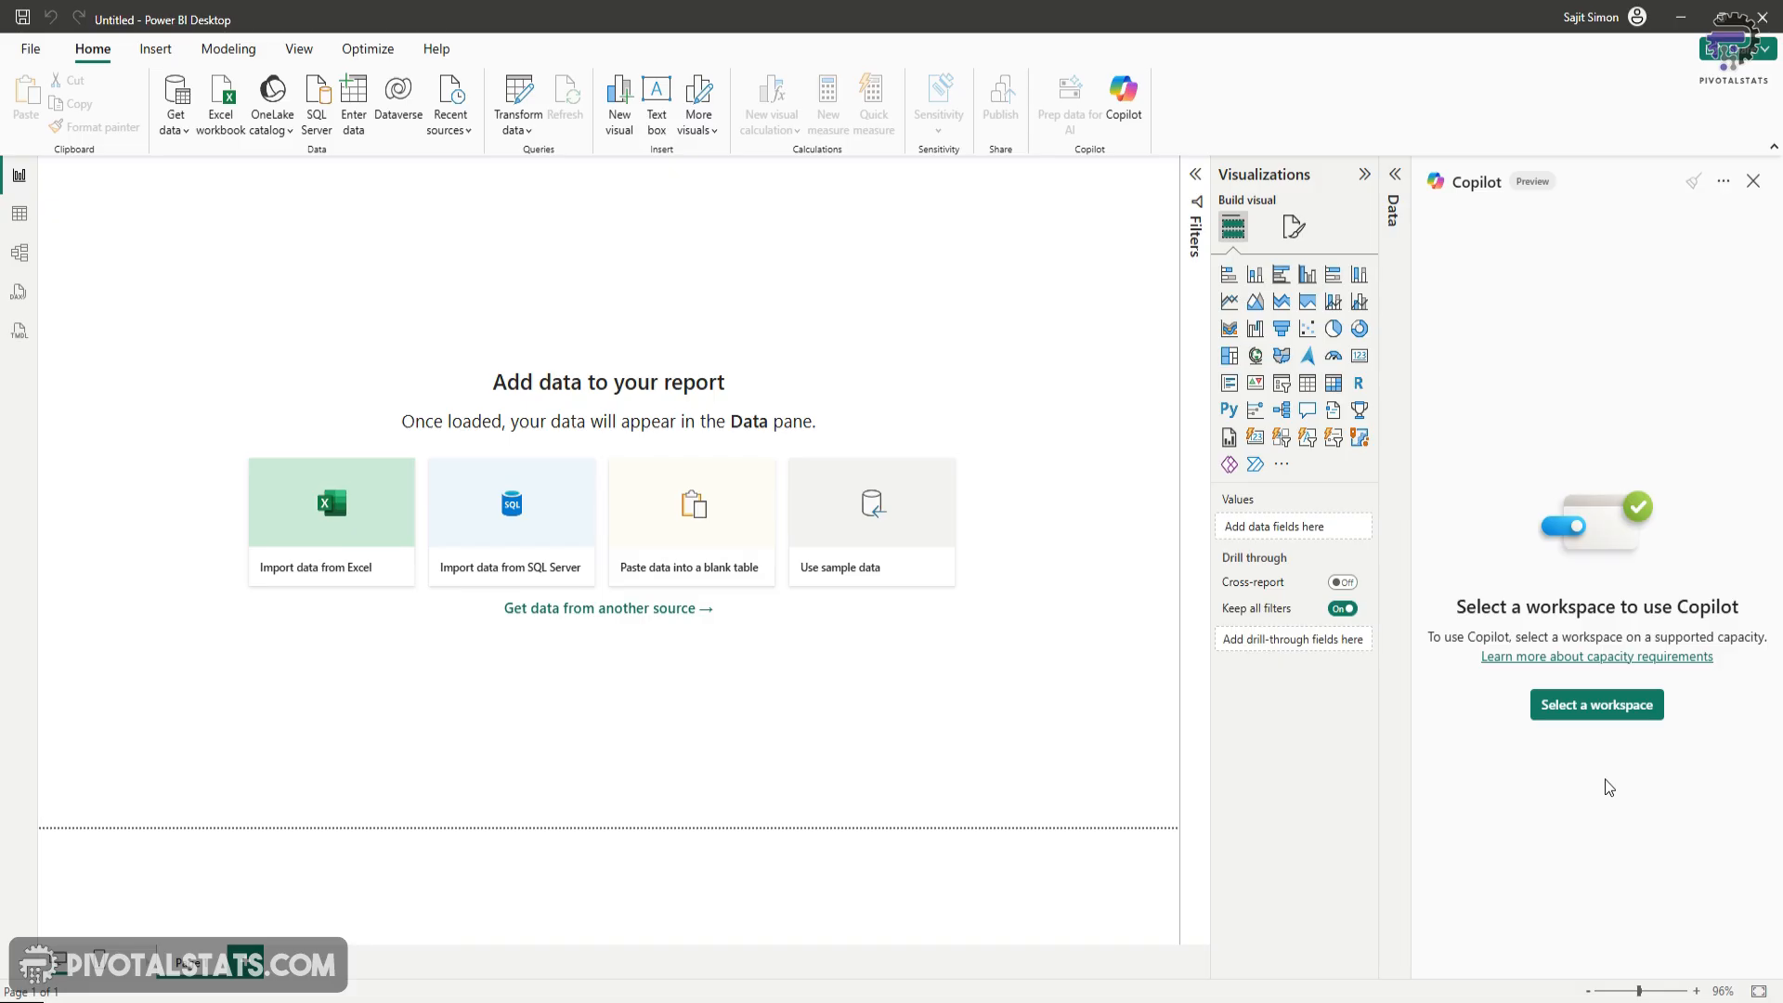
mouse_move(841, 435)
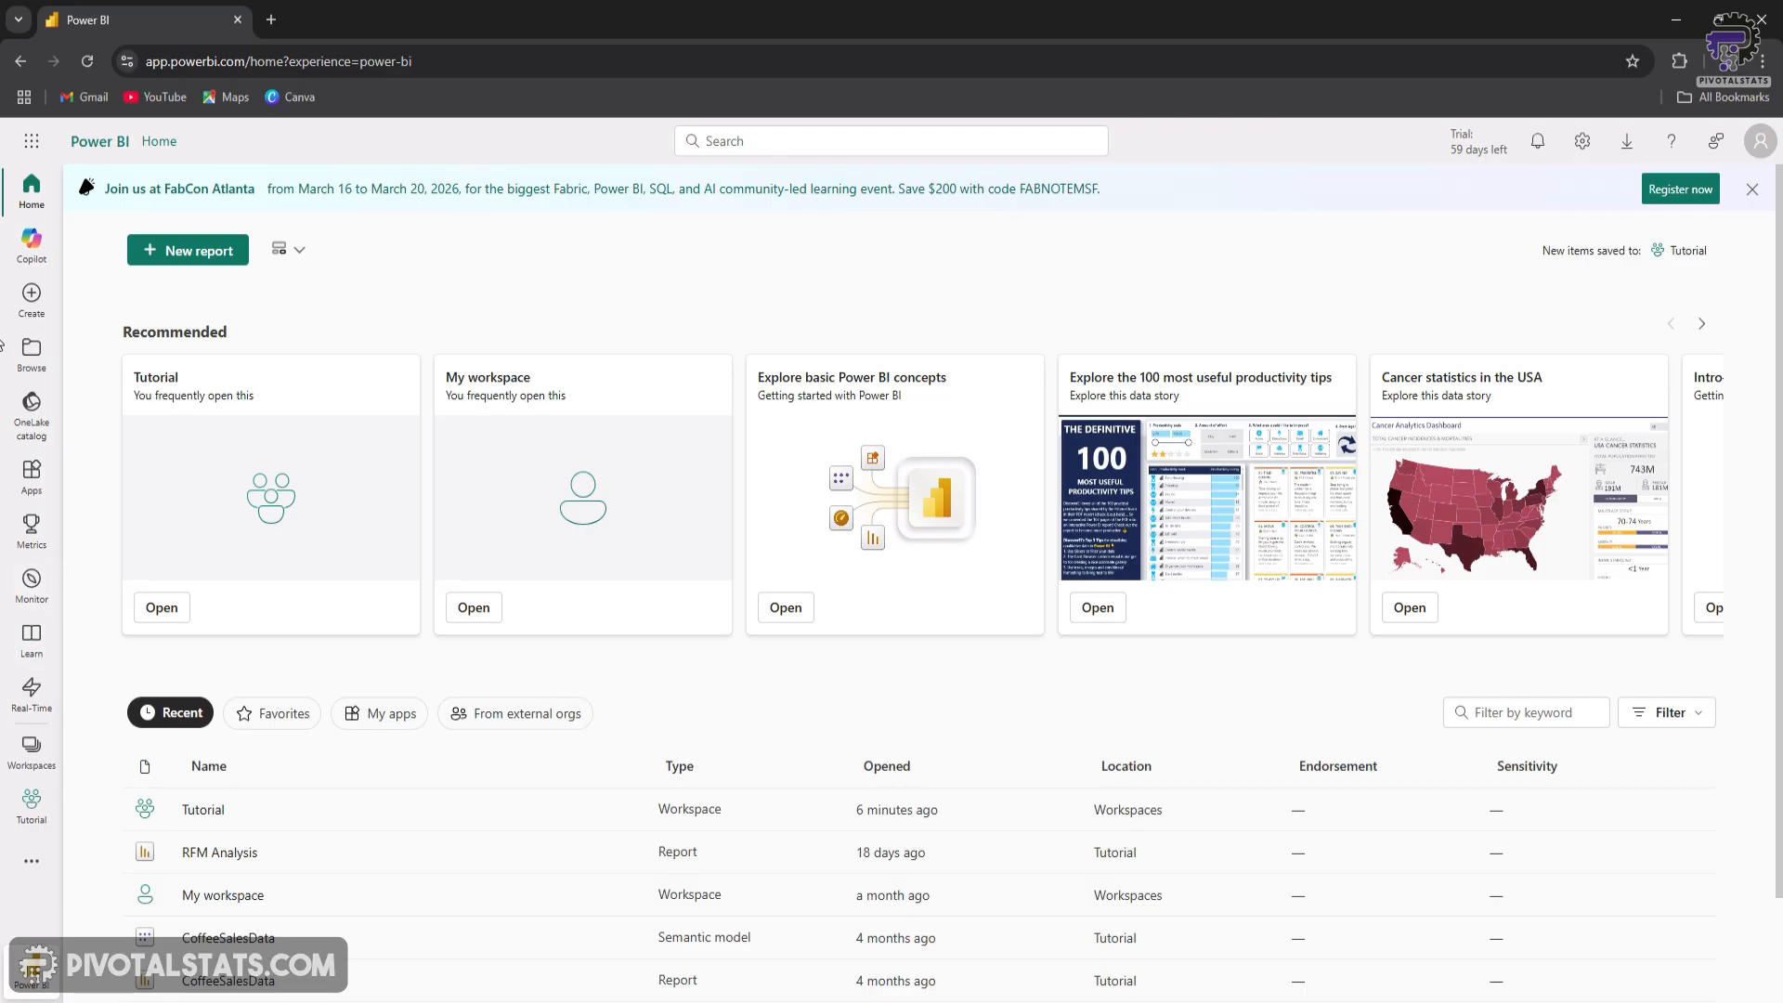
Start a new workspace named 'Copilot' and review its license mode options
click(32, 751)
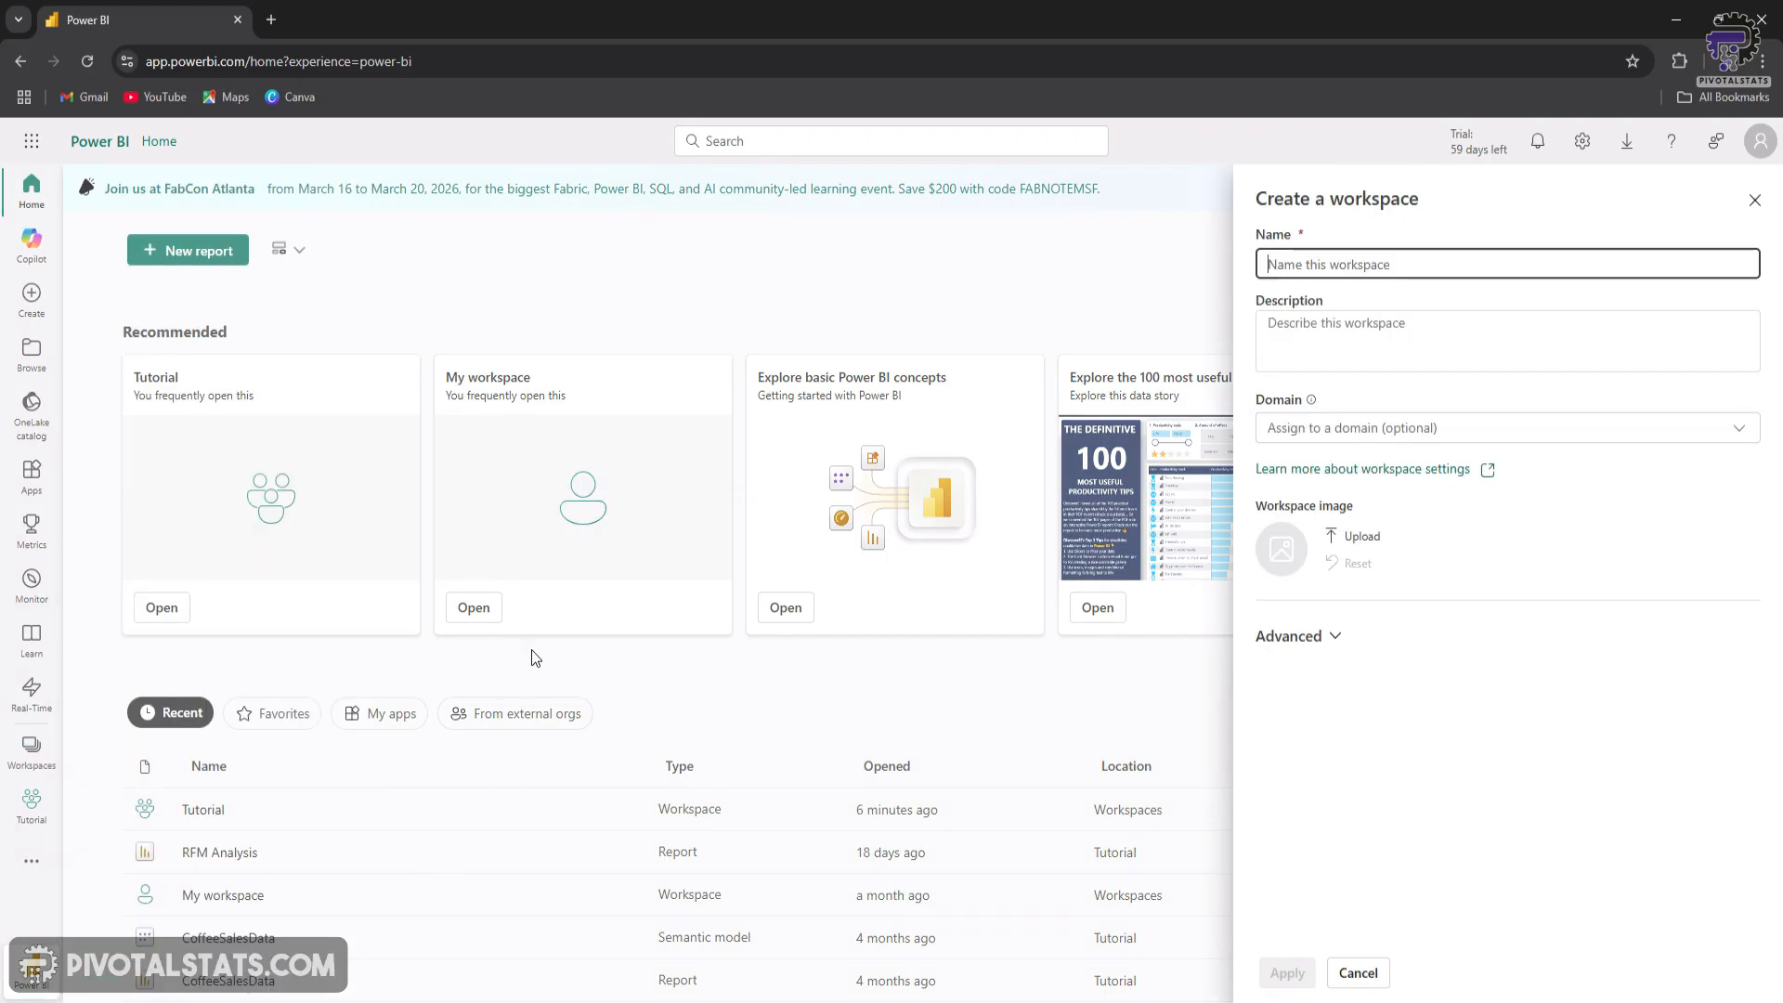
text(Copilot)
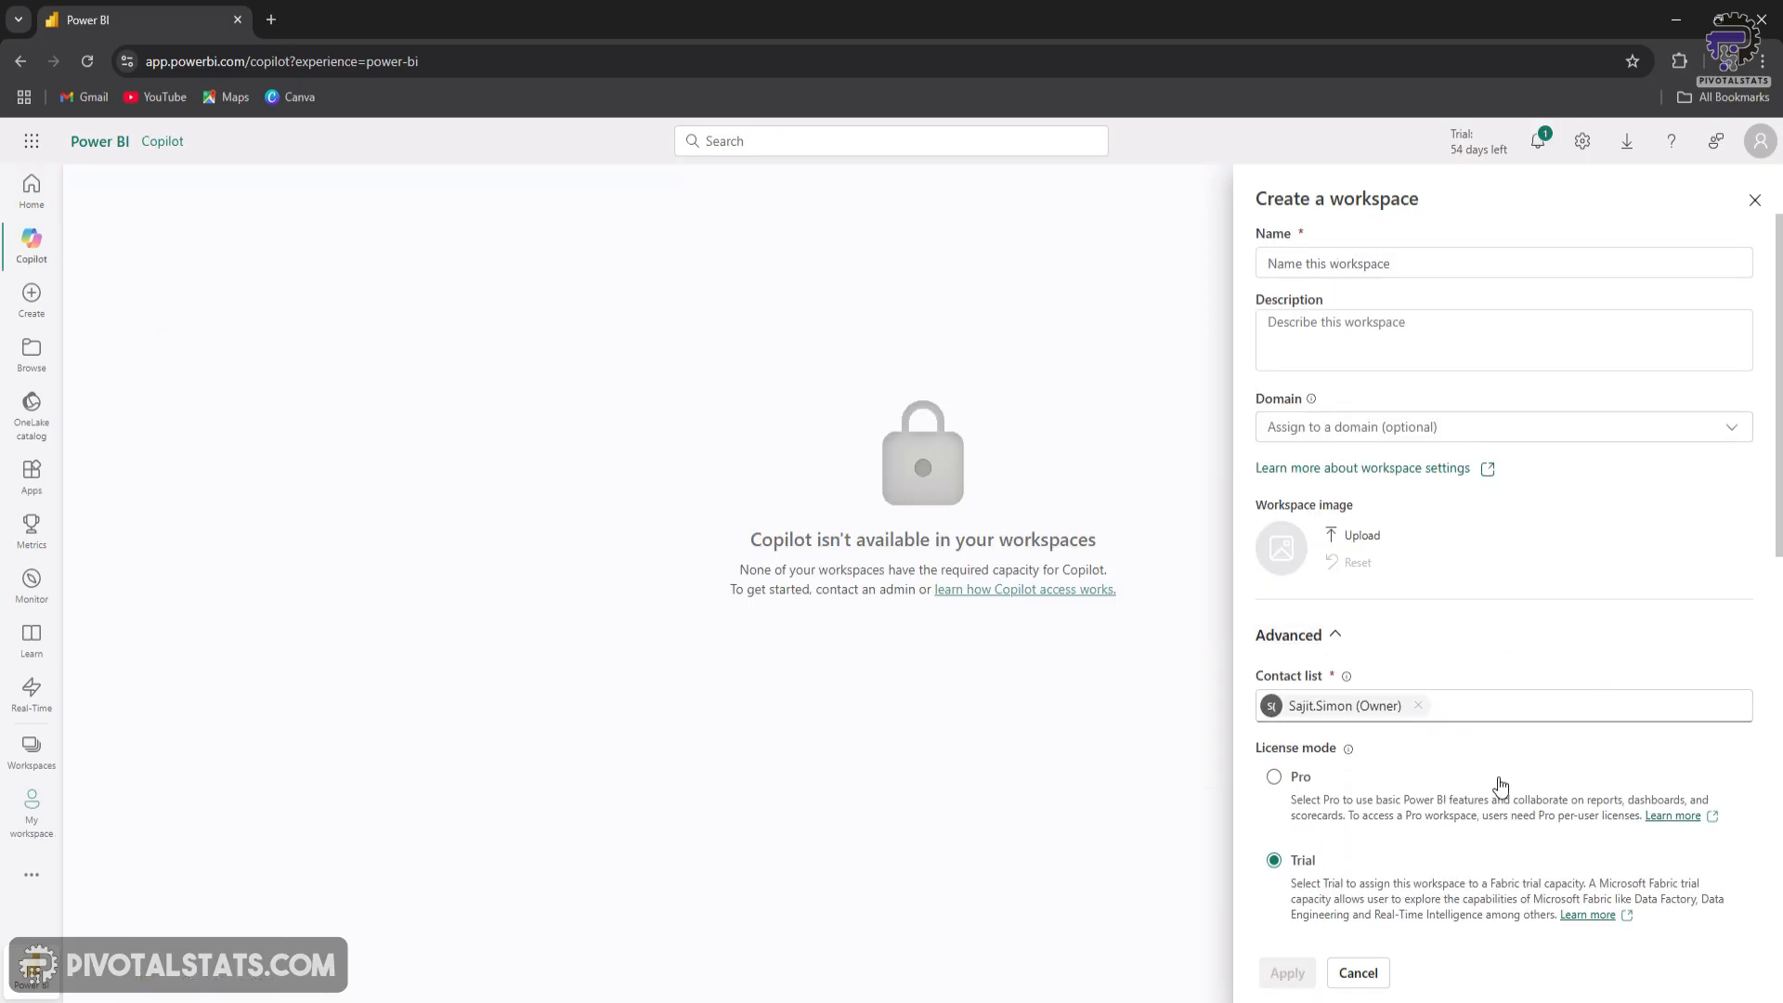
scroll(down, 3)
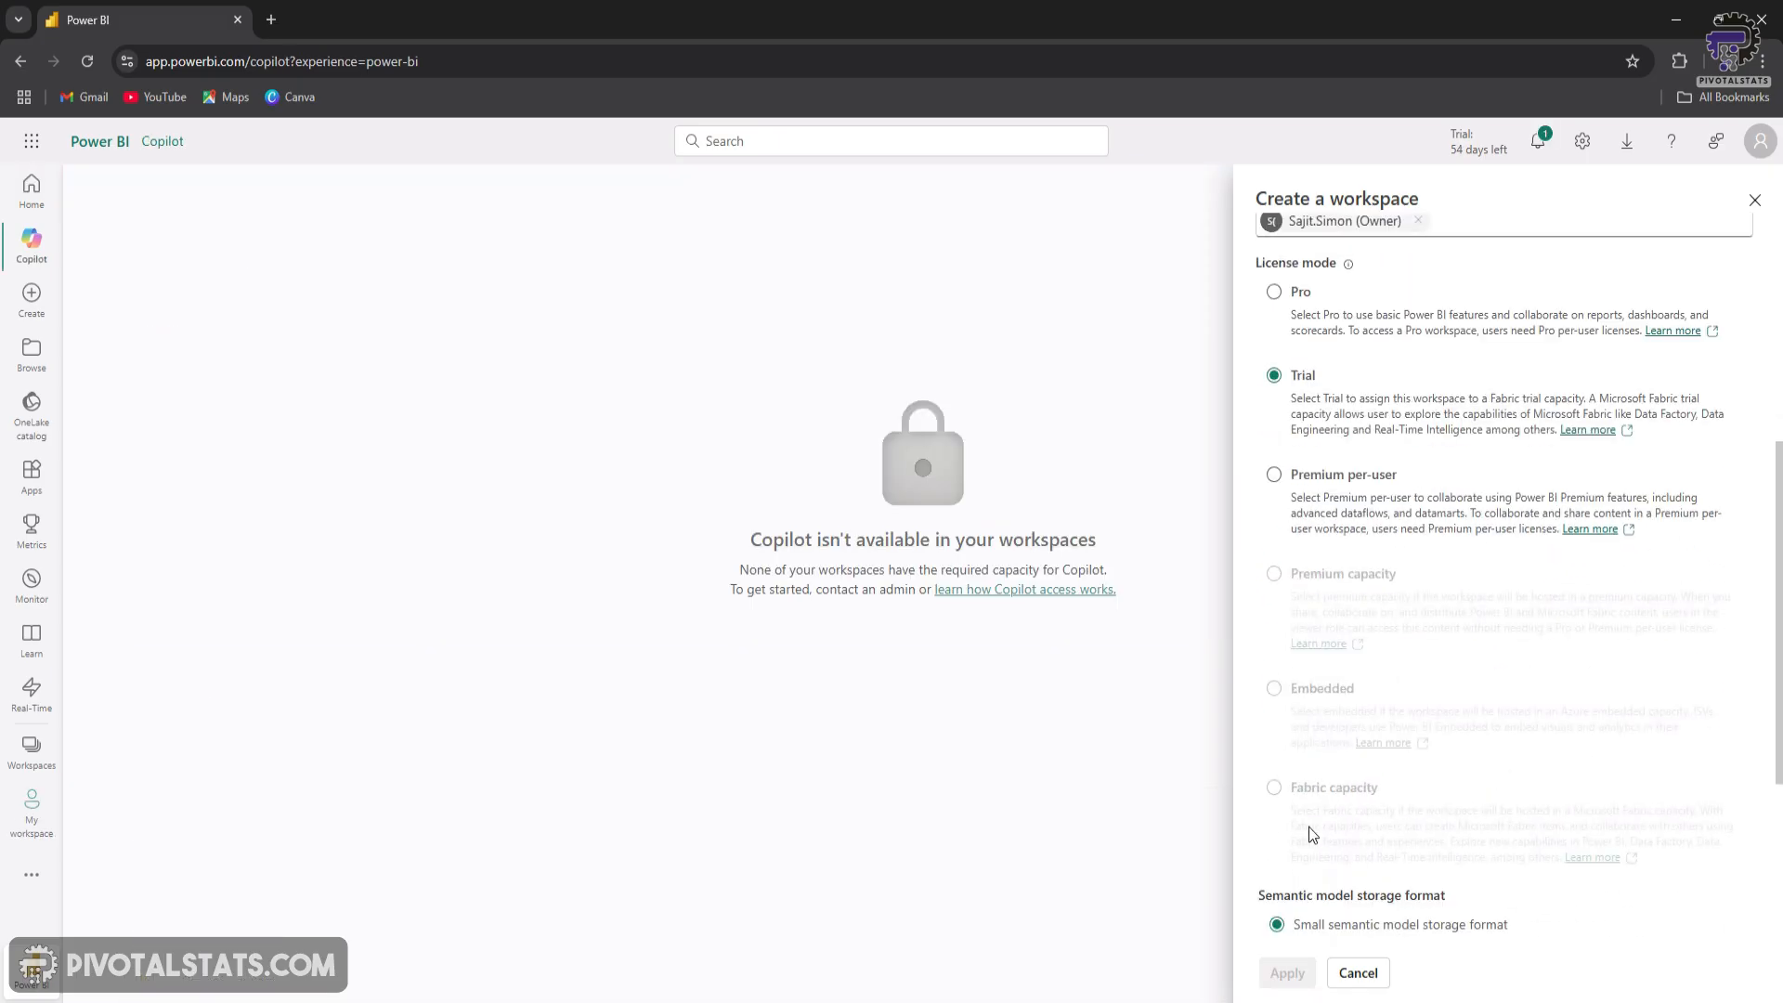
mouse_move(1498, 821)
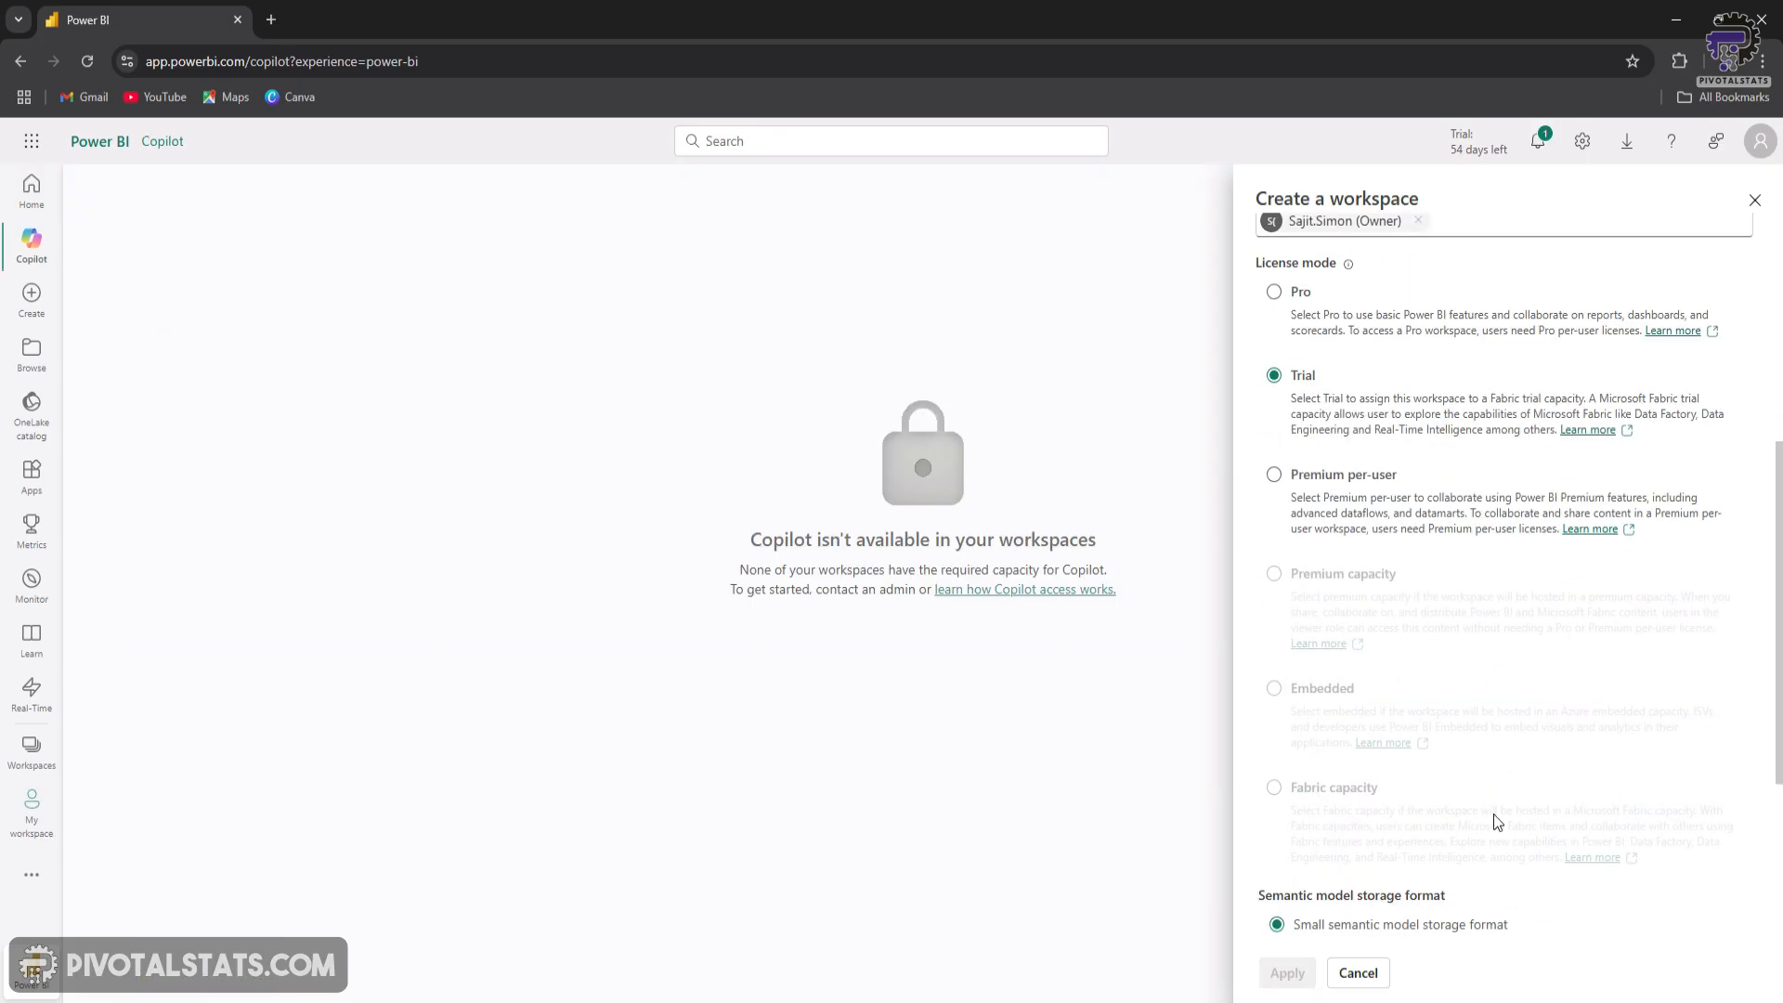
mouse_move(1409, 749)
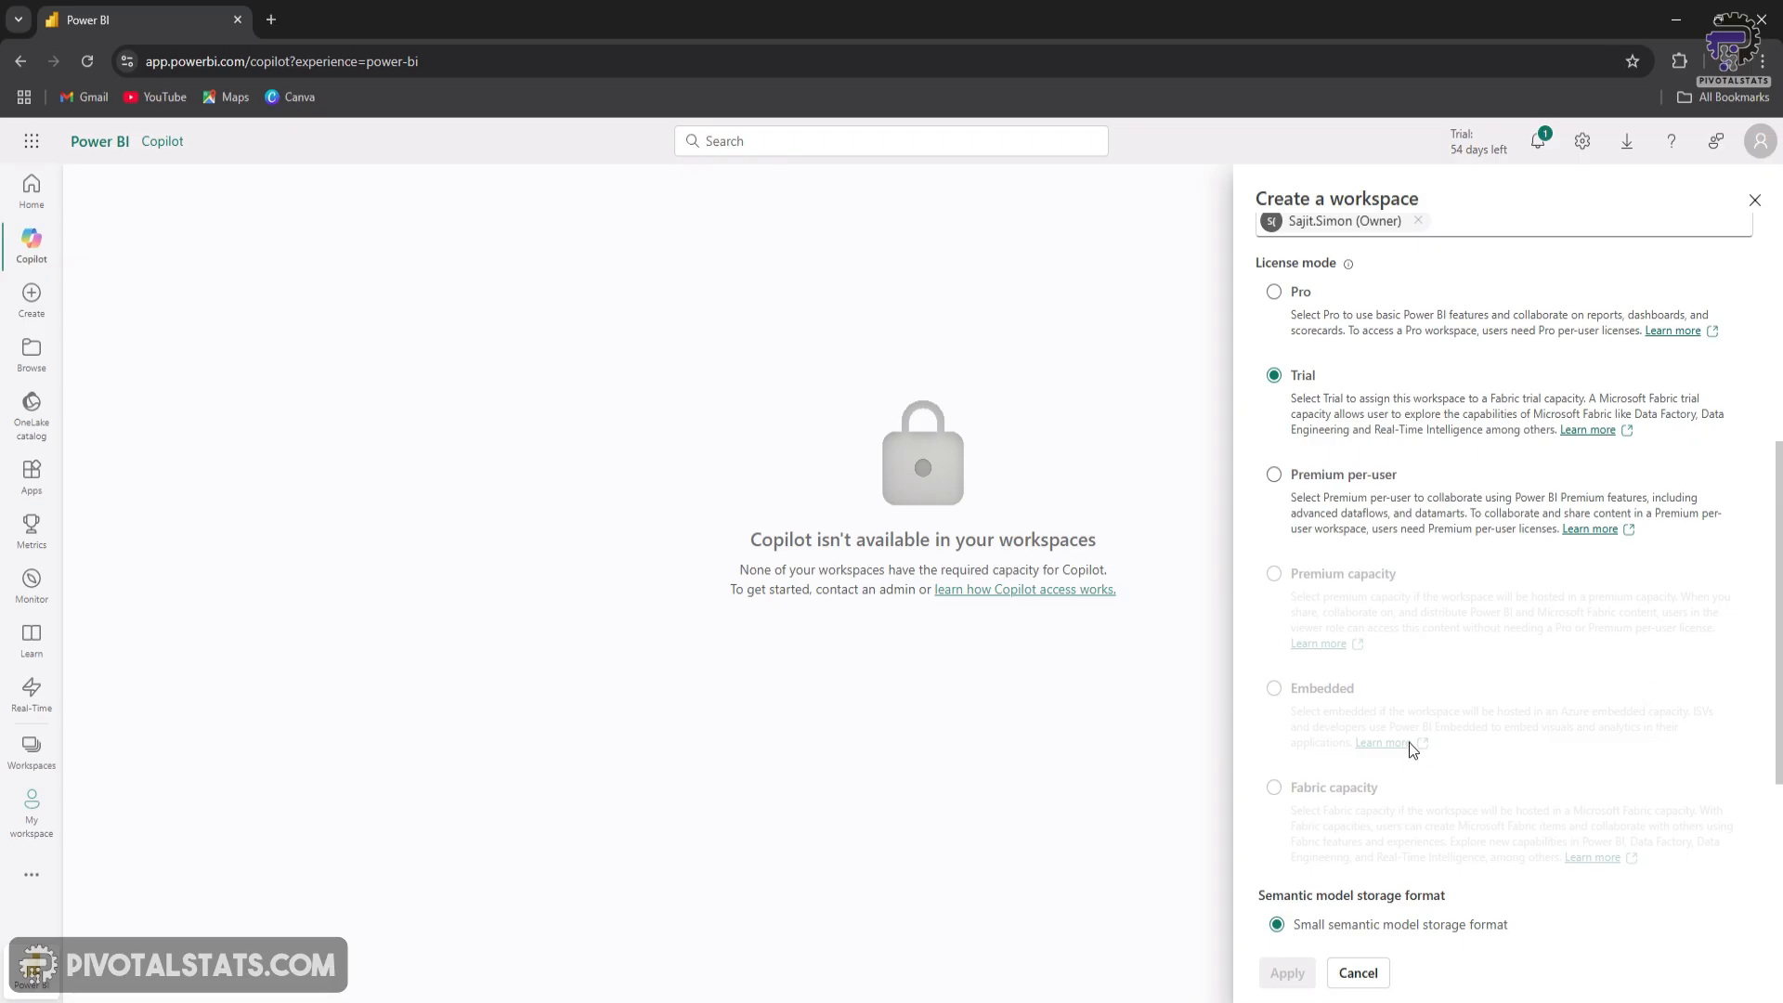
mouse_move(1404, 839)
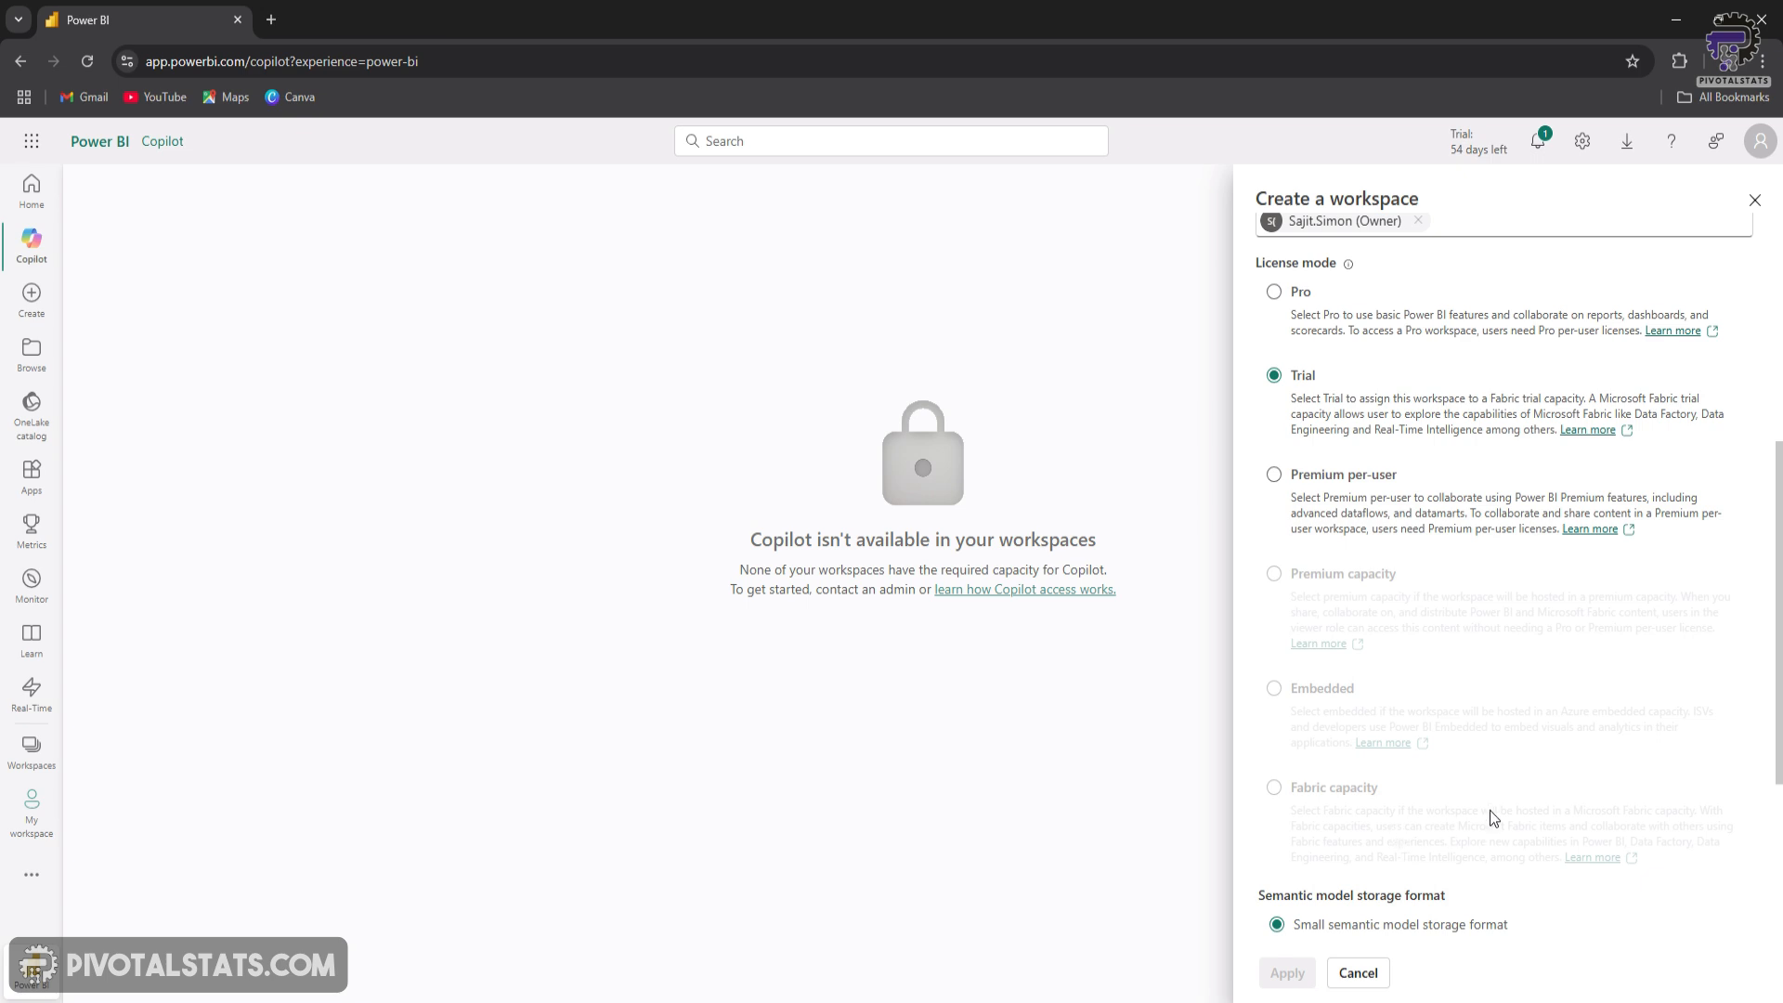
mouse_move(1467, 805)
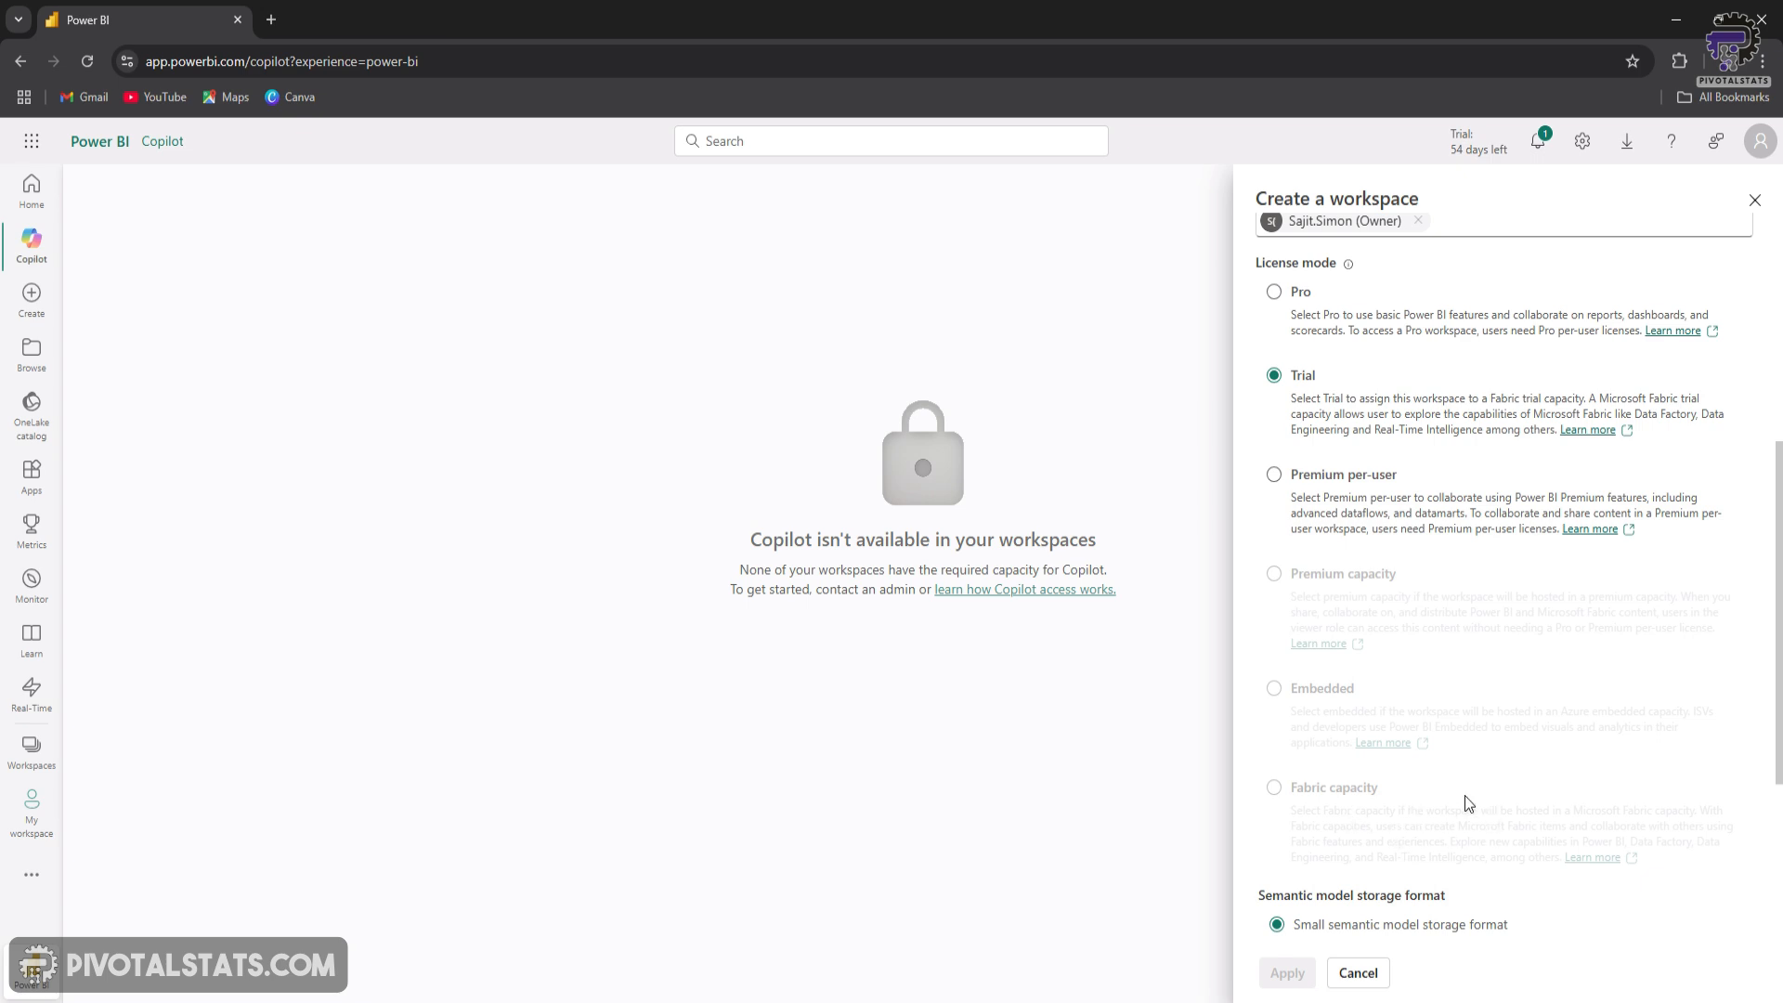
mouse_move(1452, 859)
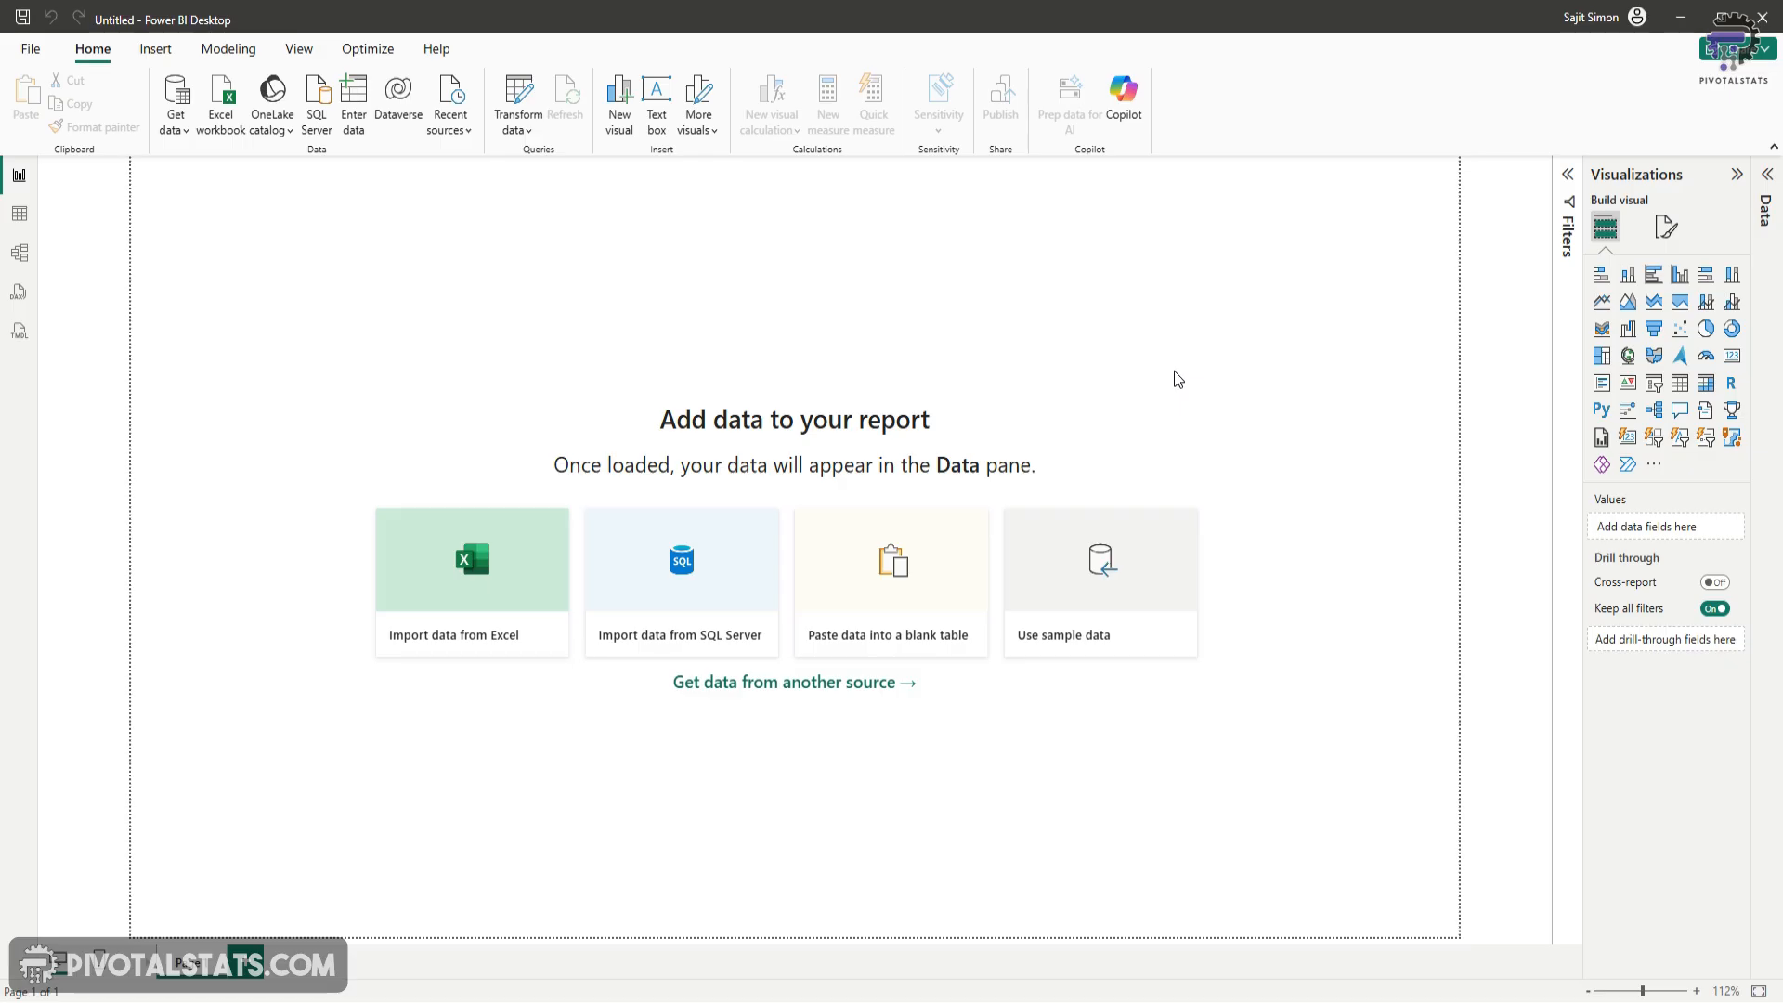
mouse_move(1098, 375)
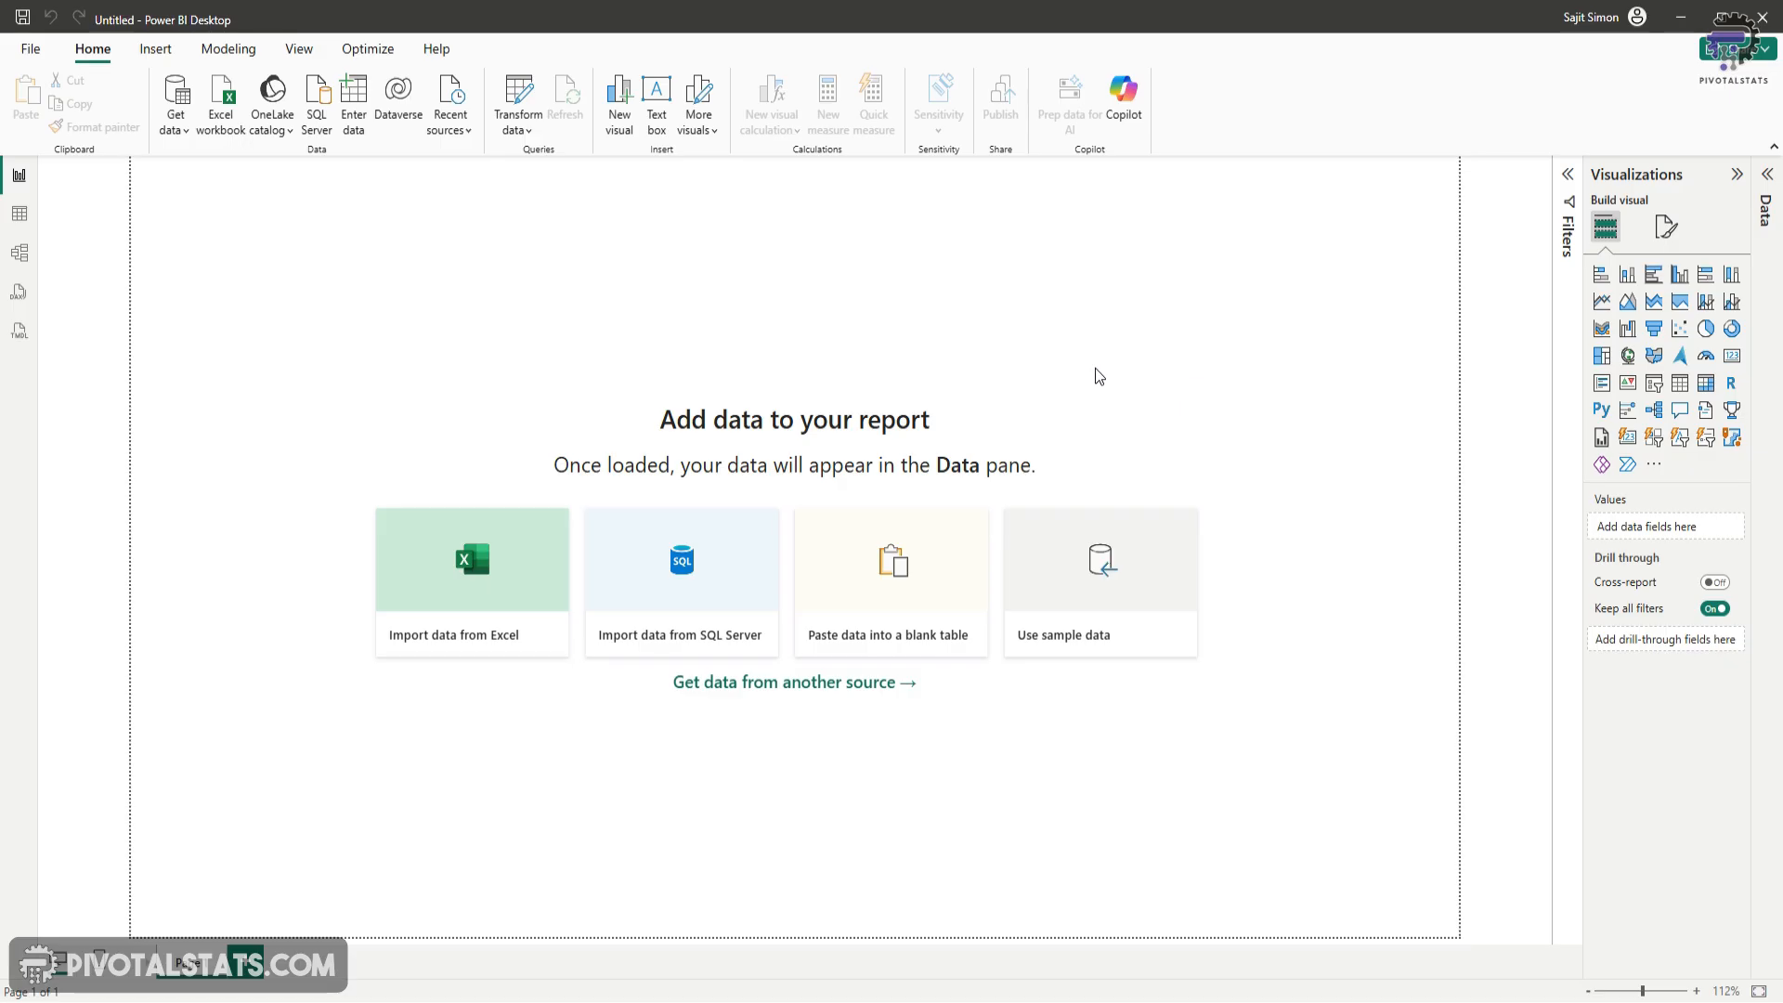
mouse_move(1146, 314)
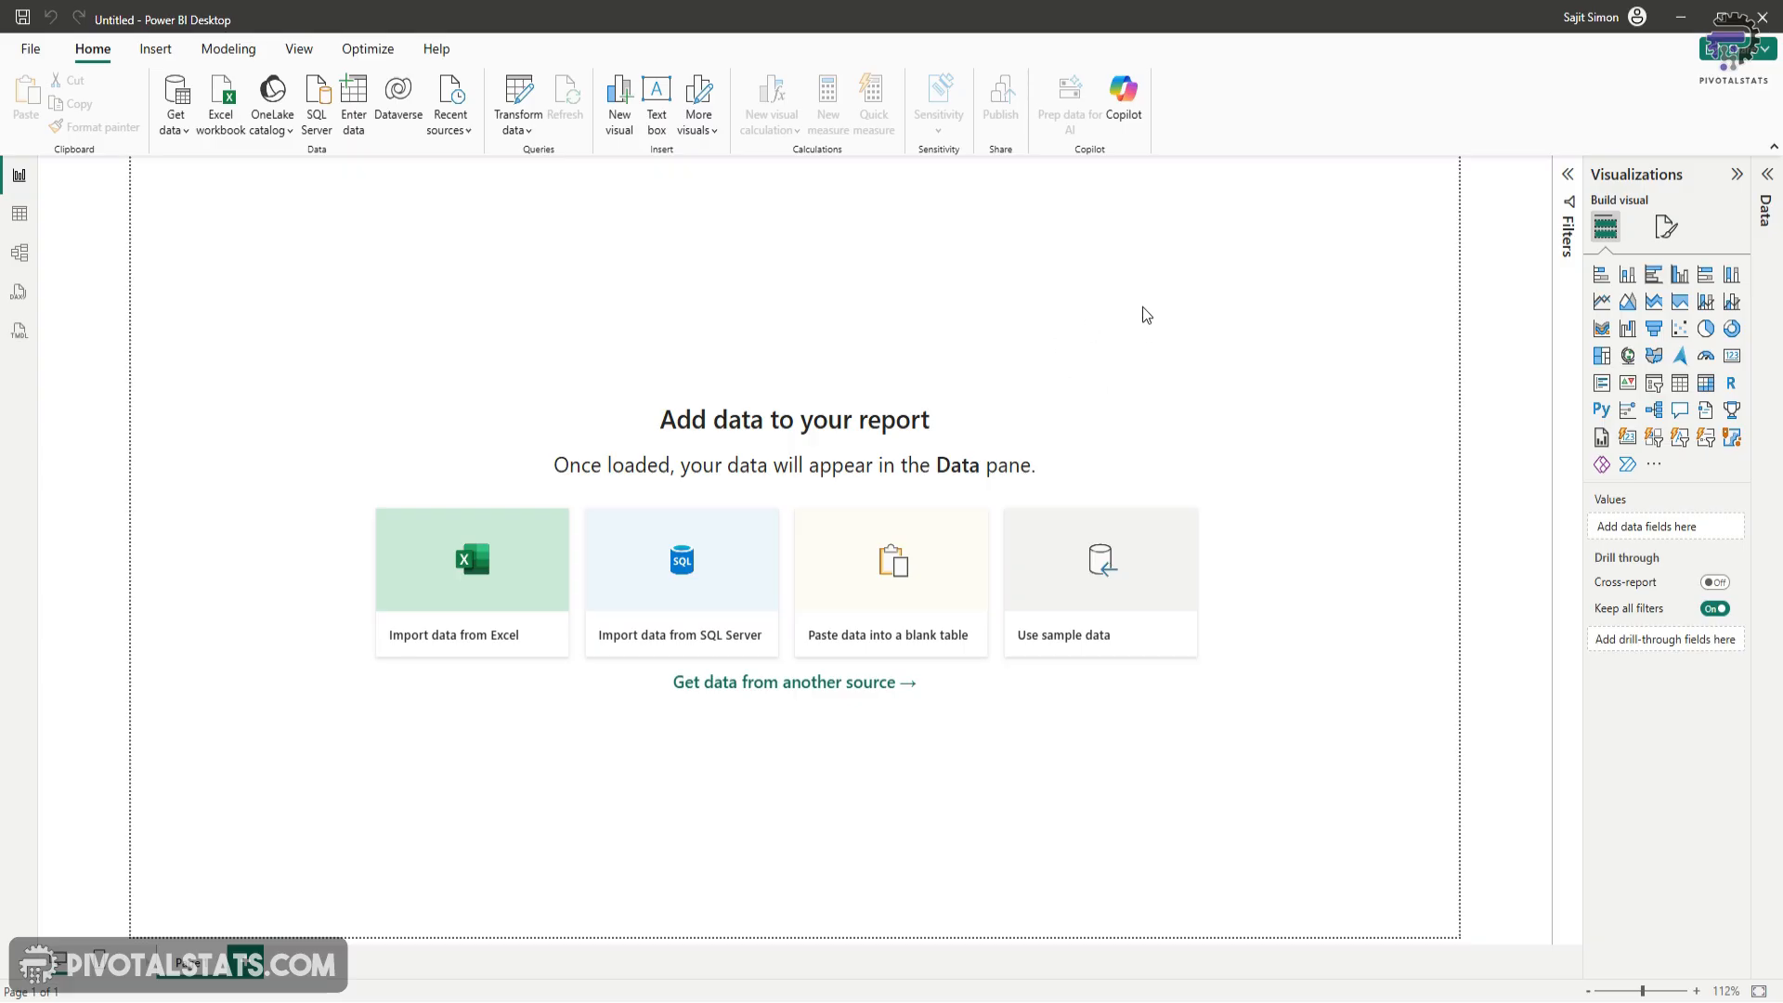
mouse_move(1146, 309)
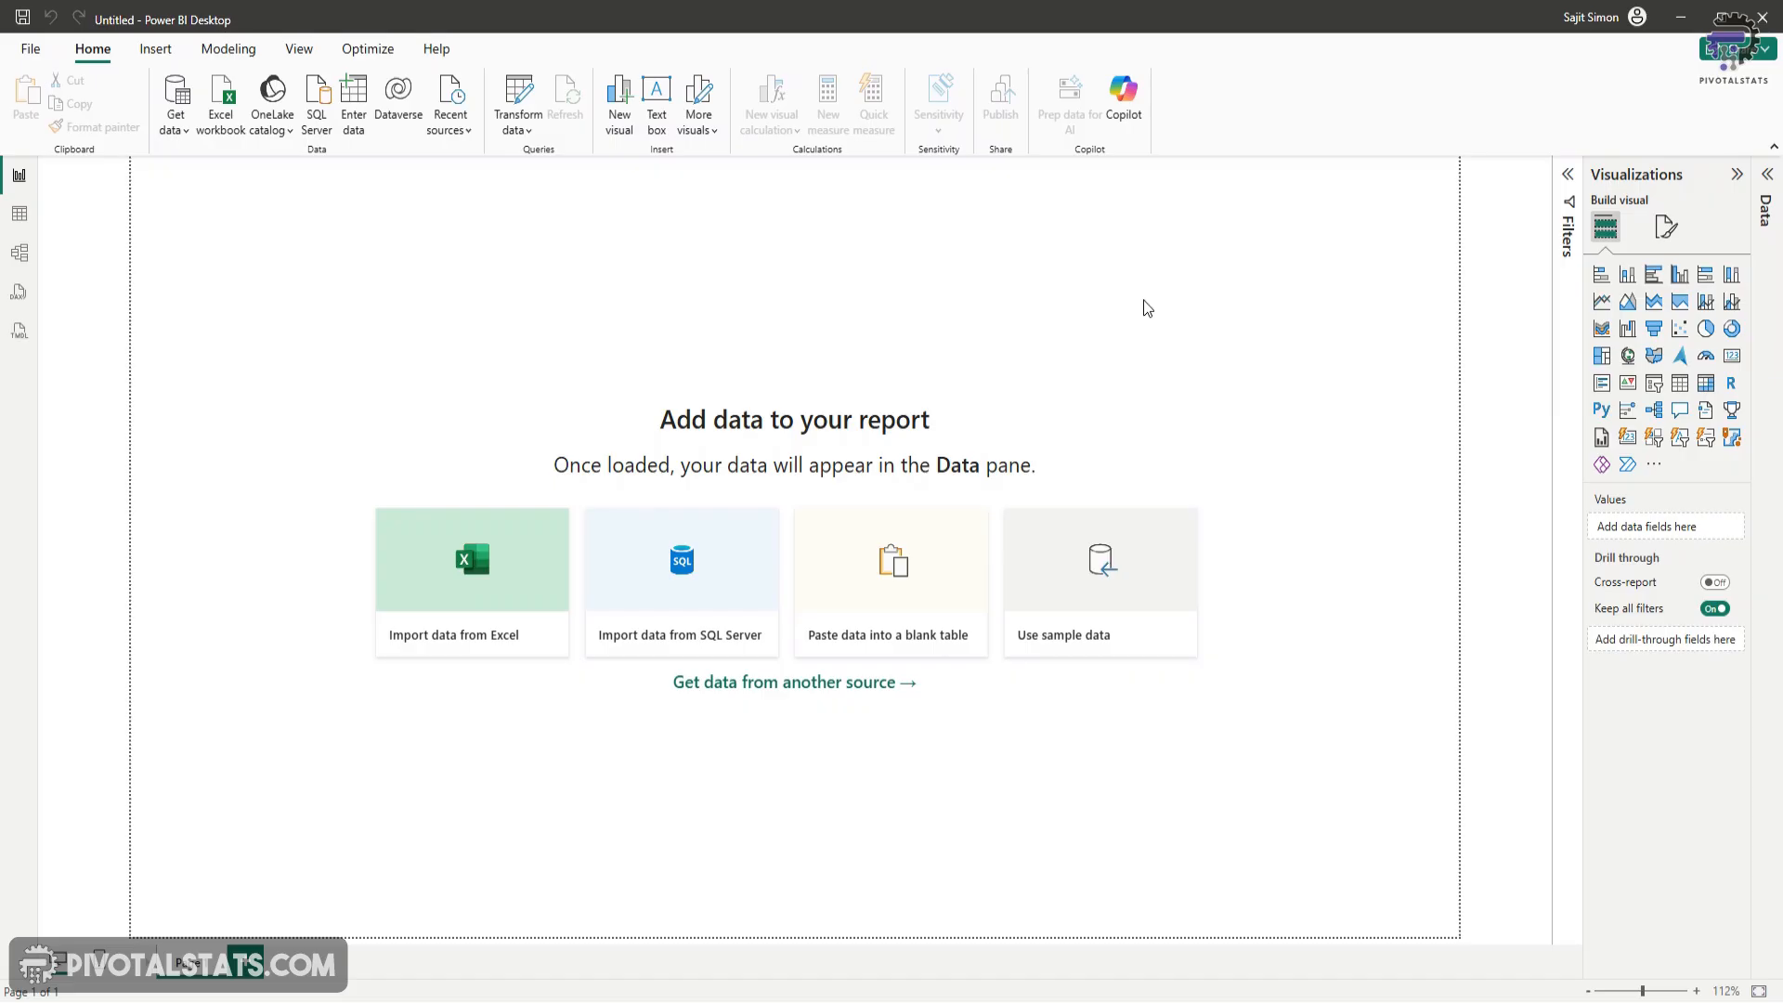
mouse_move(1246, 318)
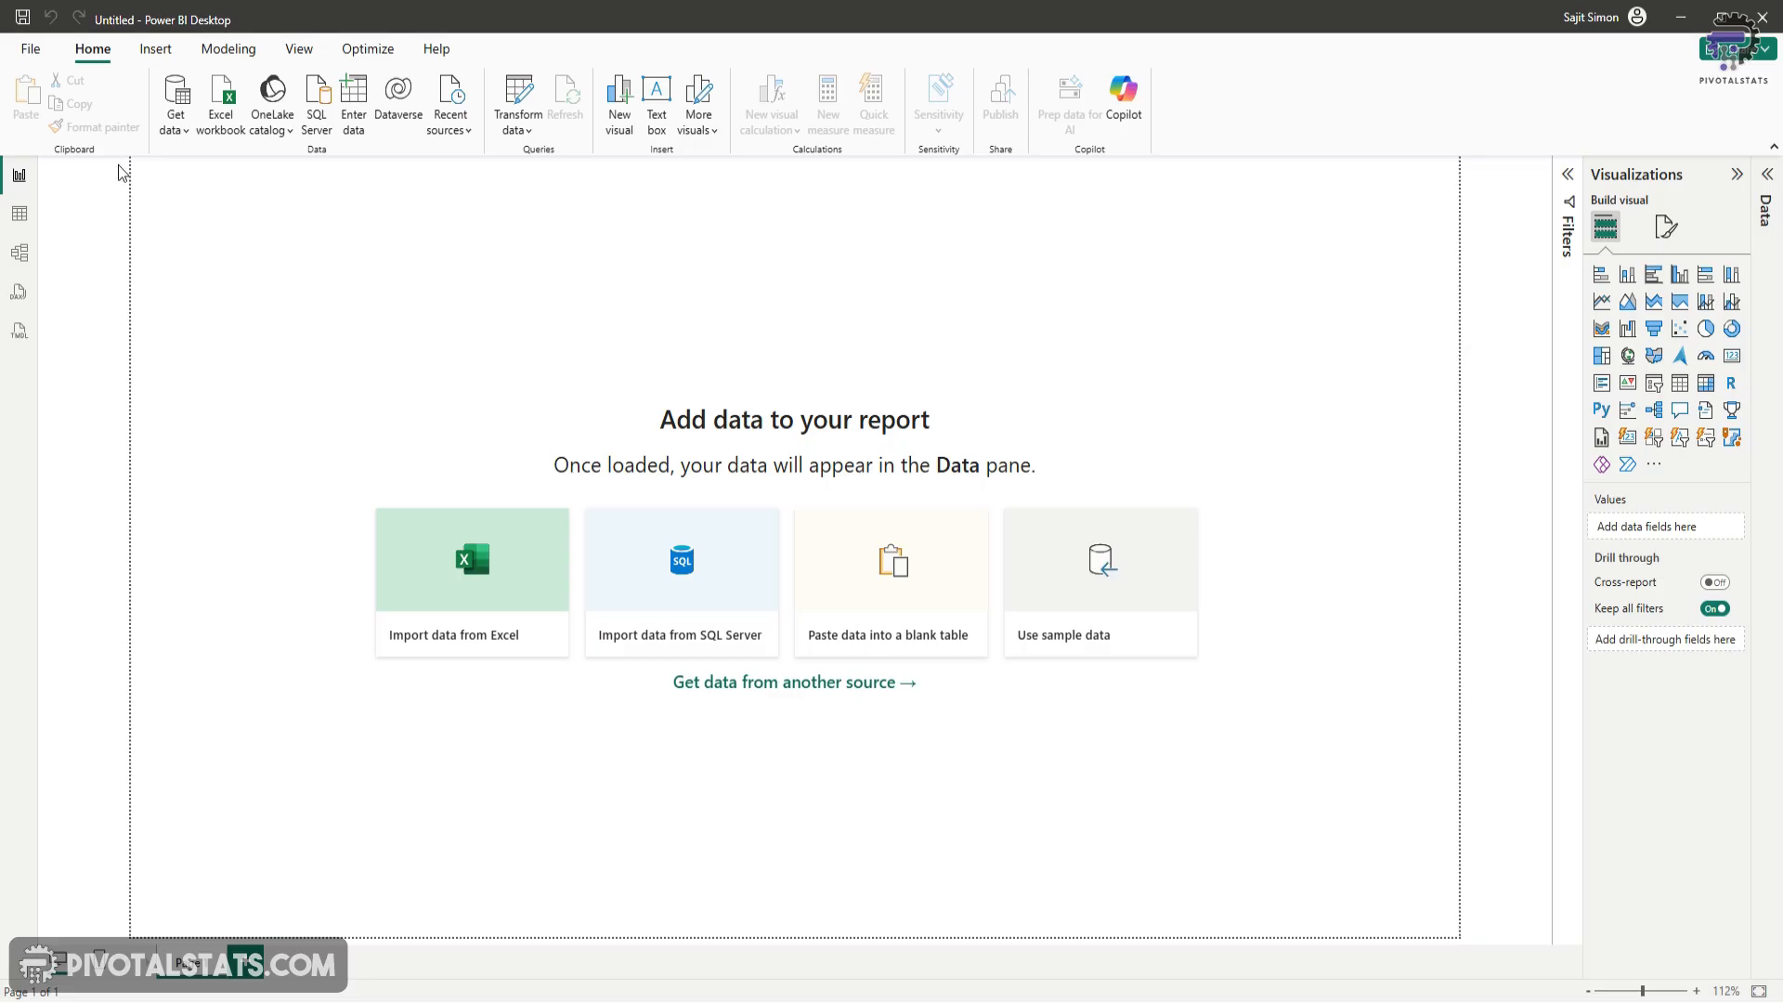
Import the CSV files via Get data > Text/CSV and load the Sales table into the model
click(174, 96)
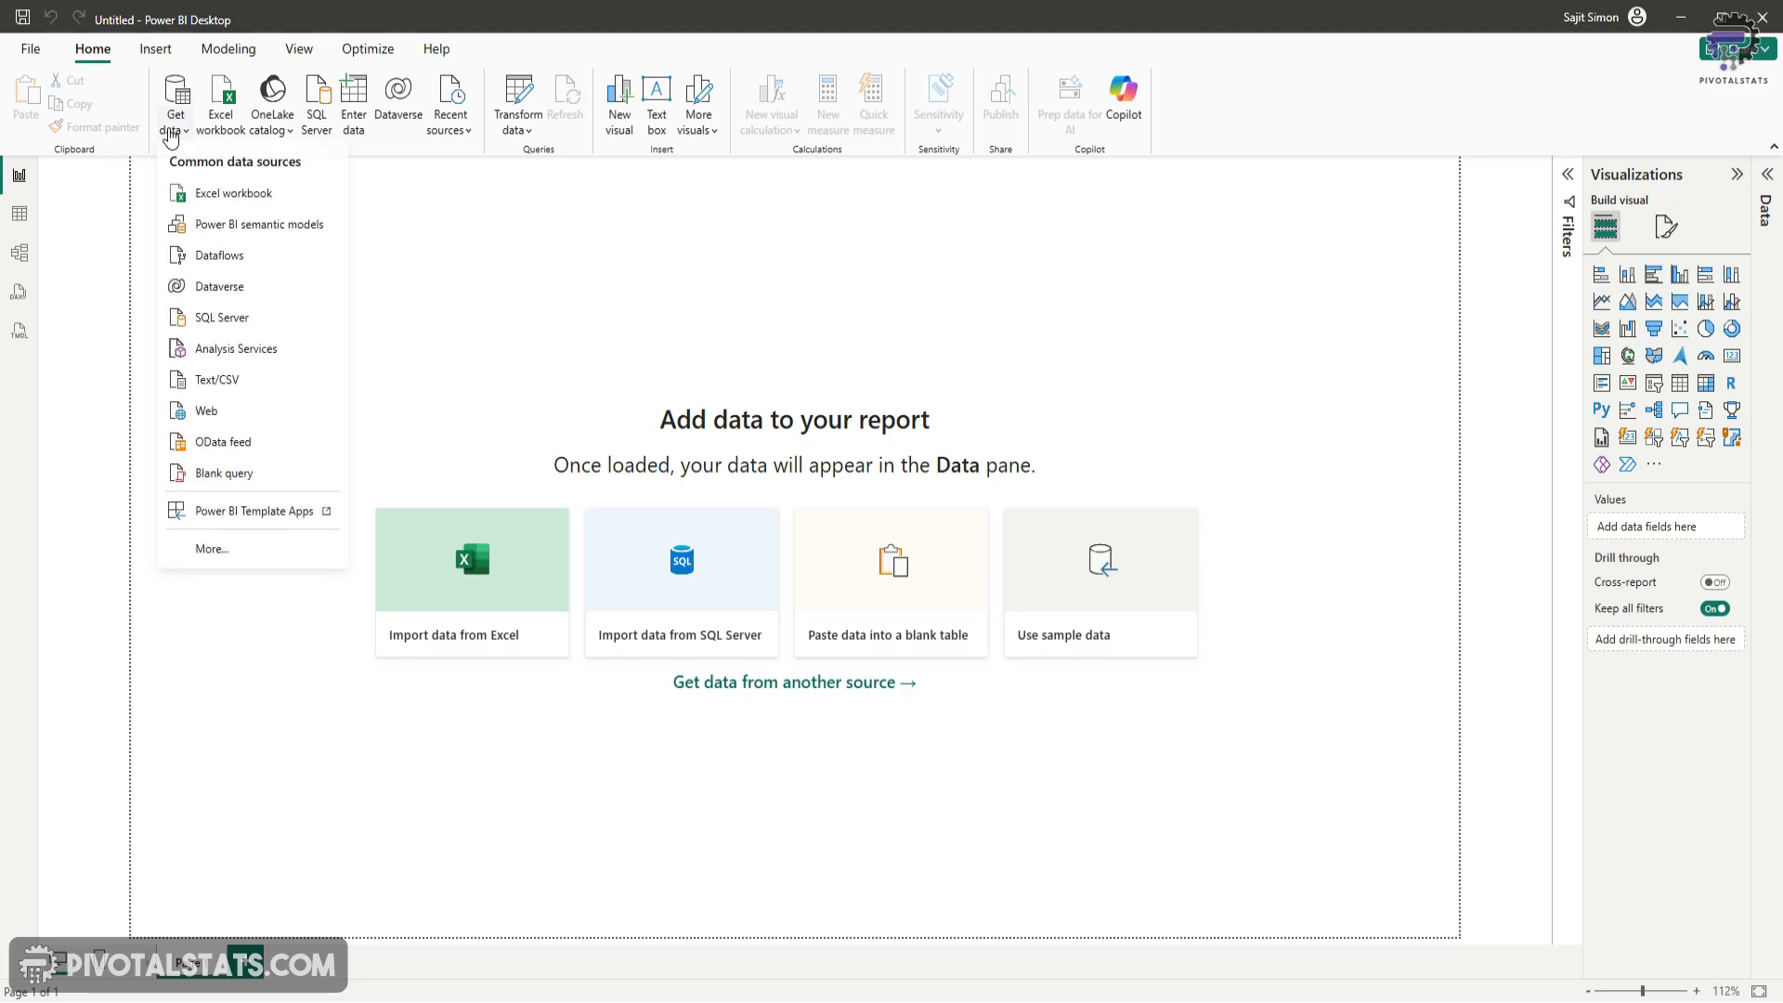
mouse_move(216, 379)
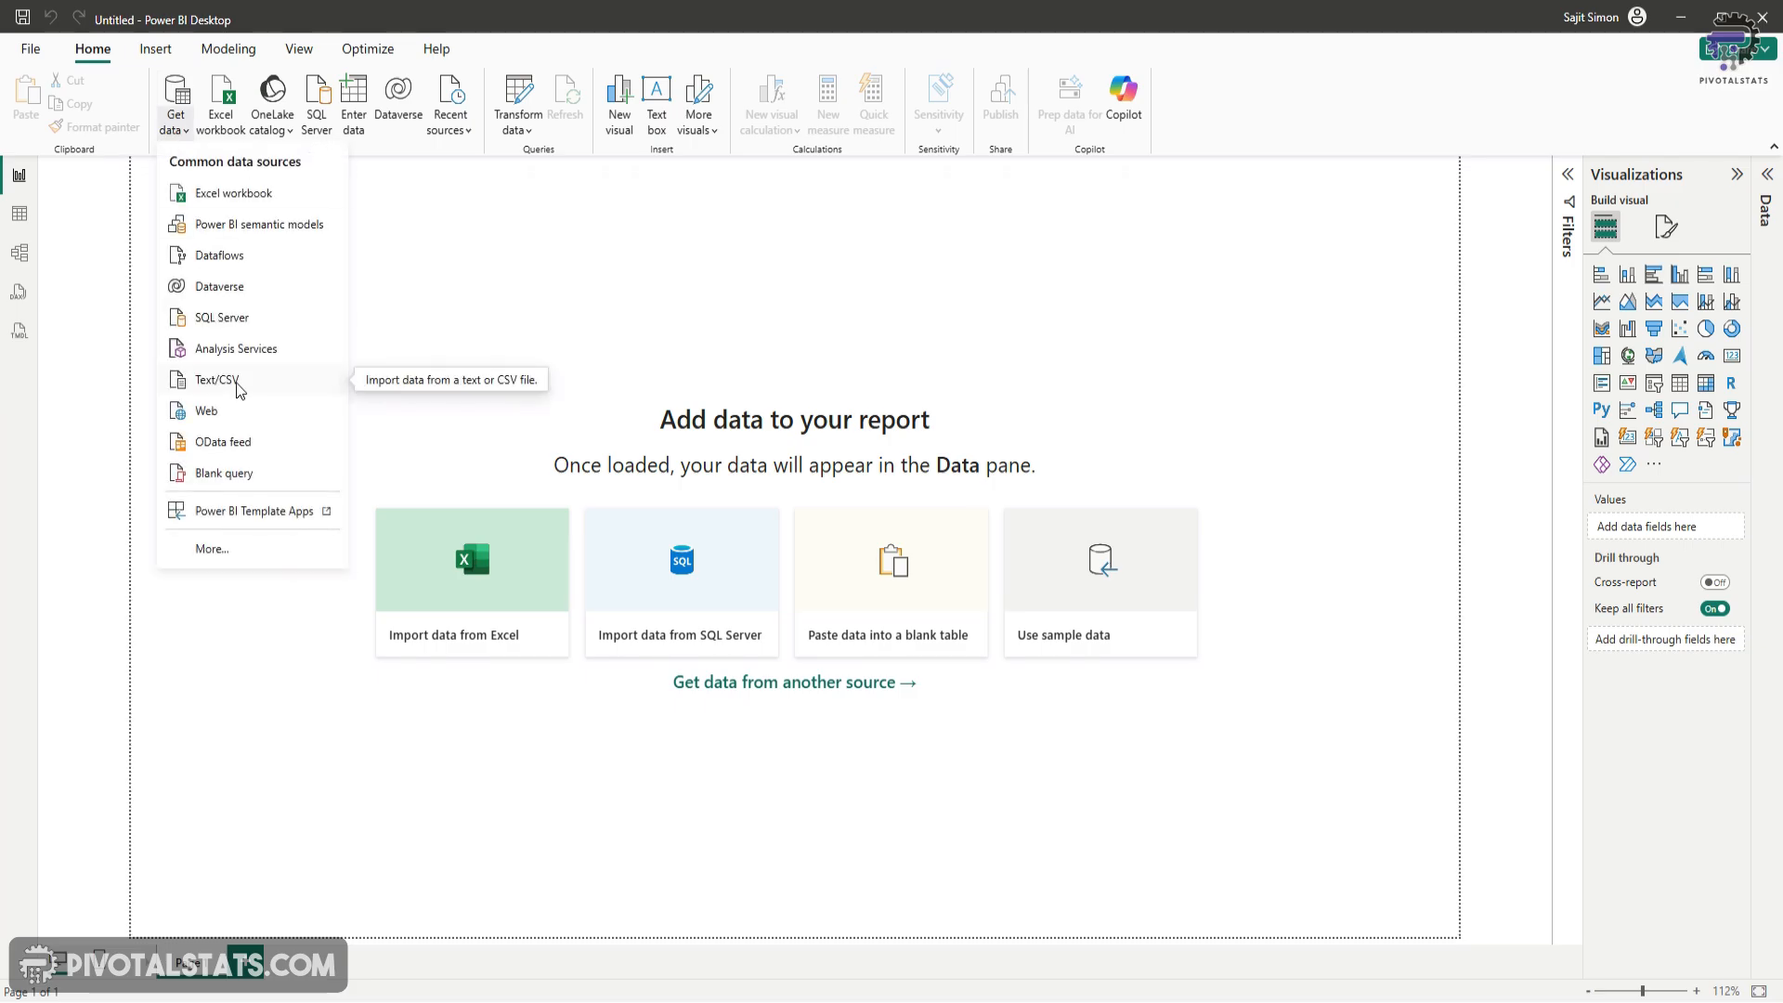
click(217, 378)
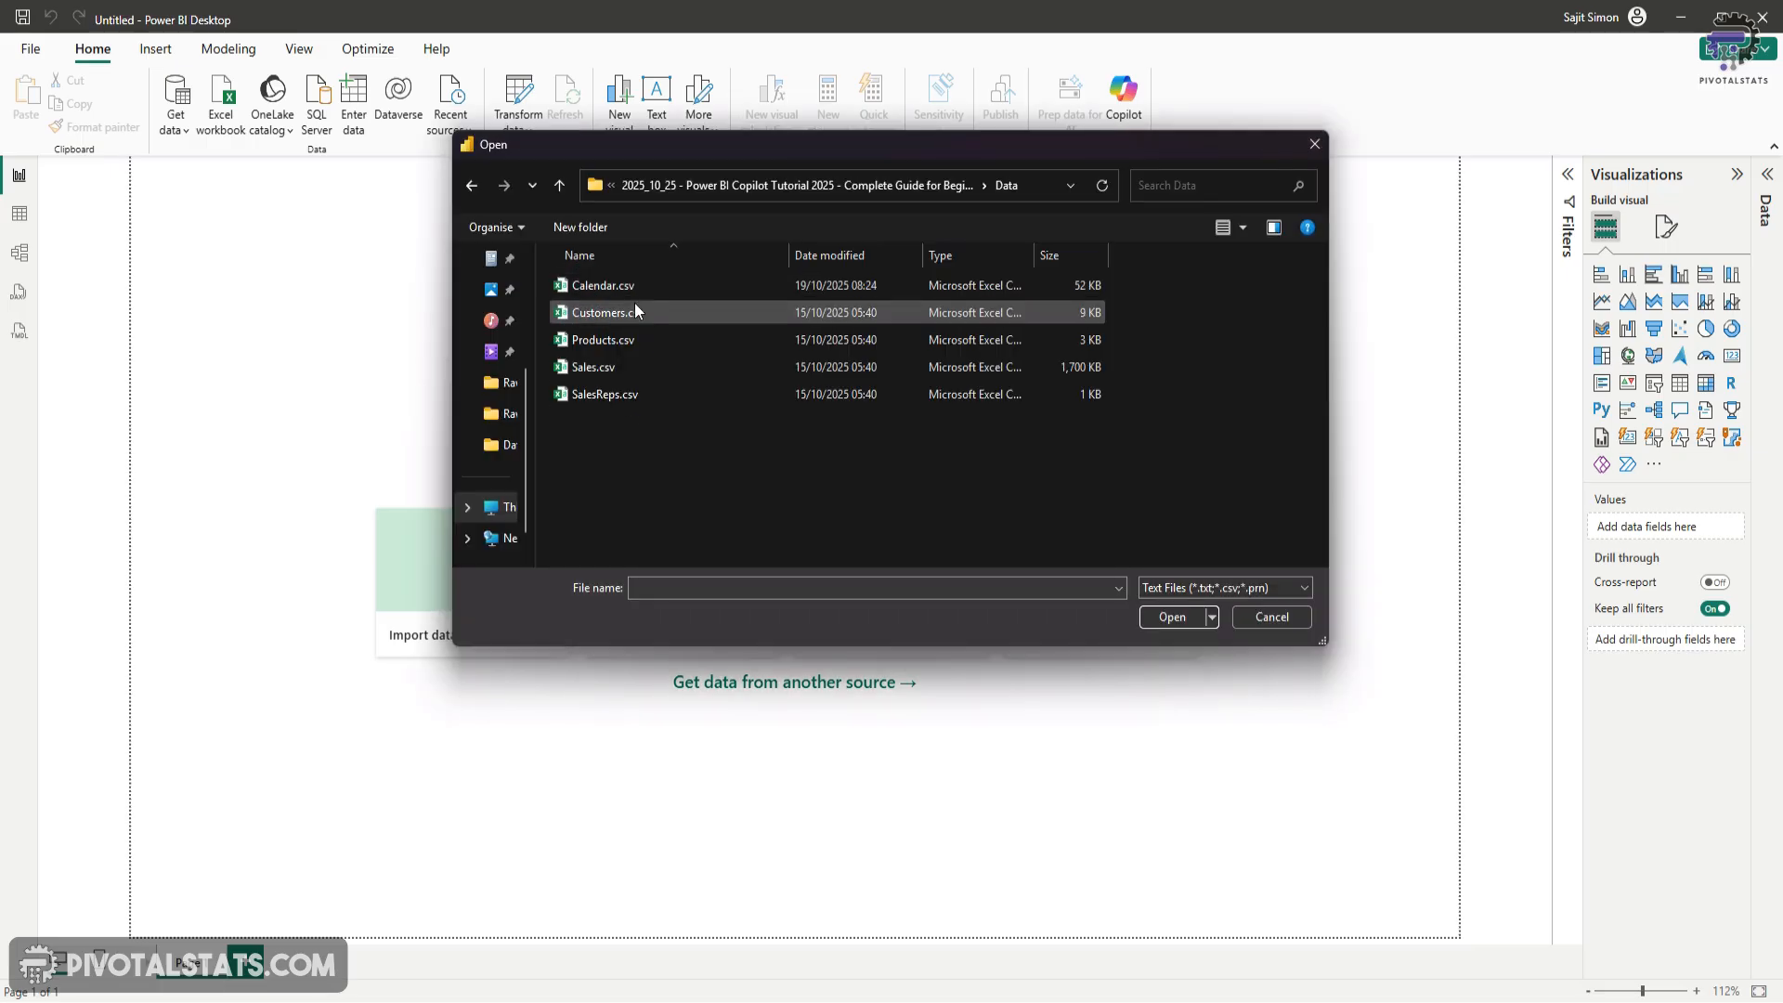
click(1270, 616)
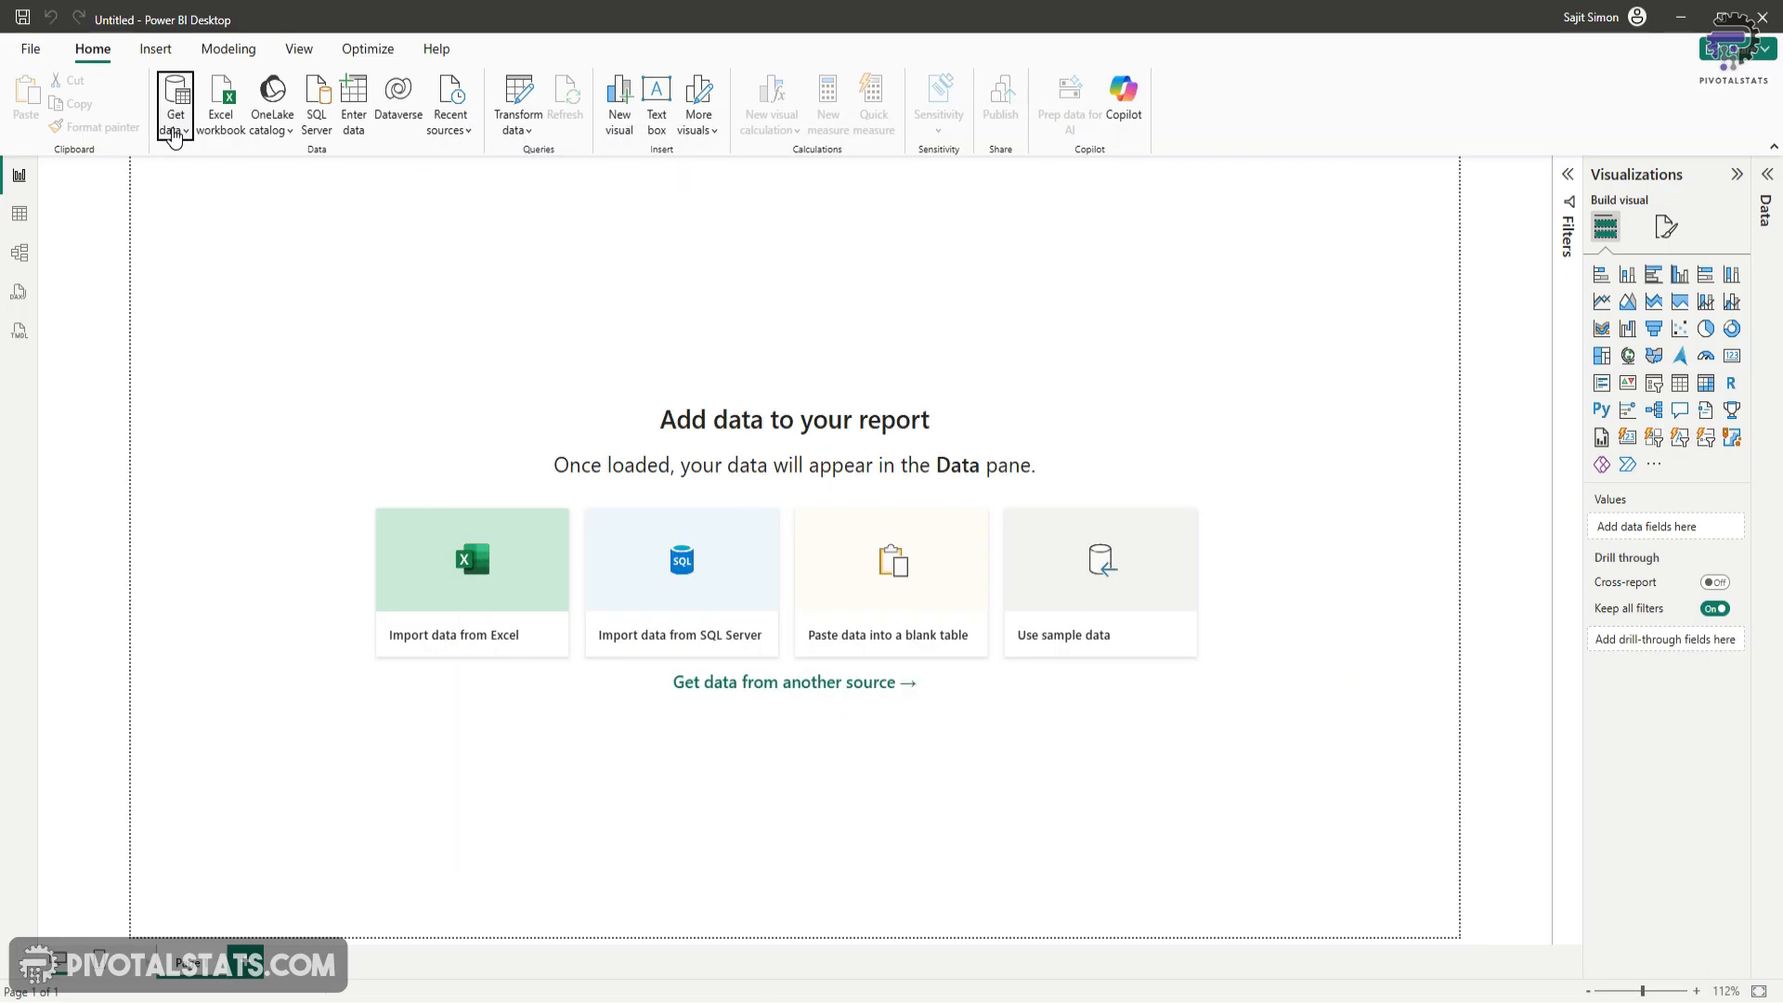
click(174, 102)
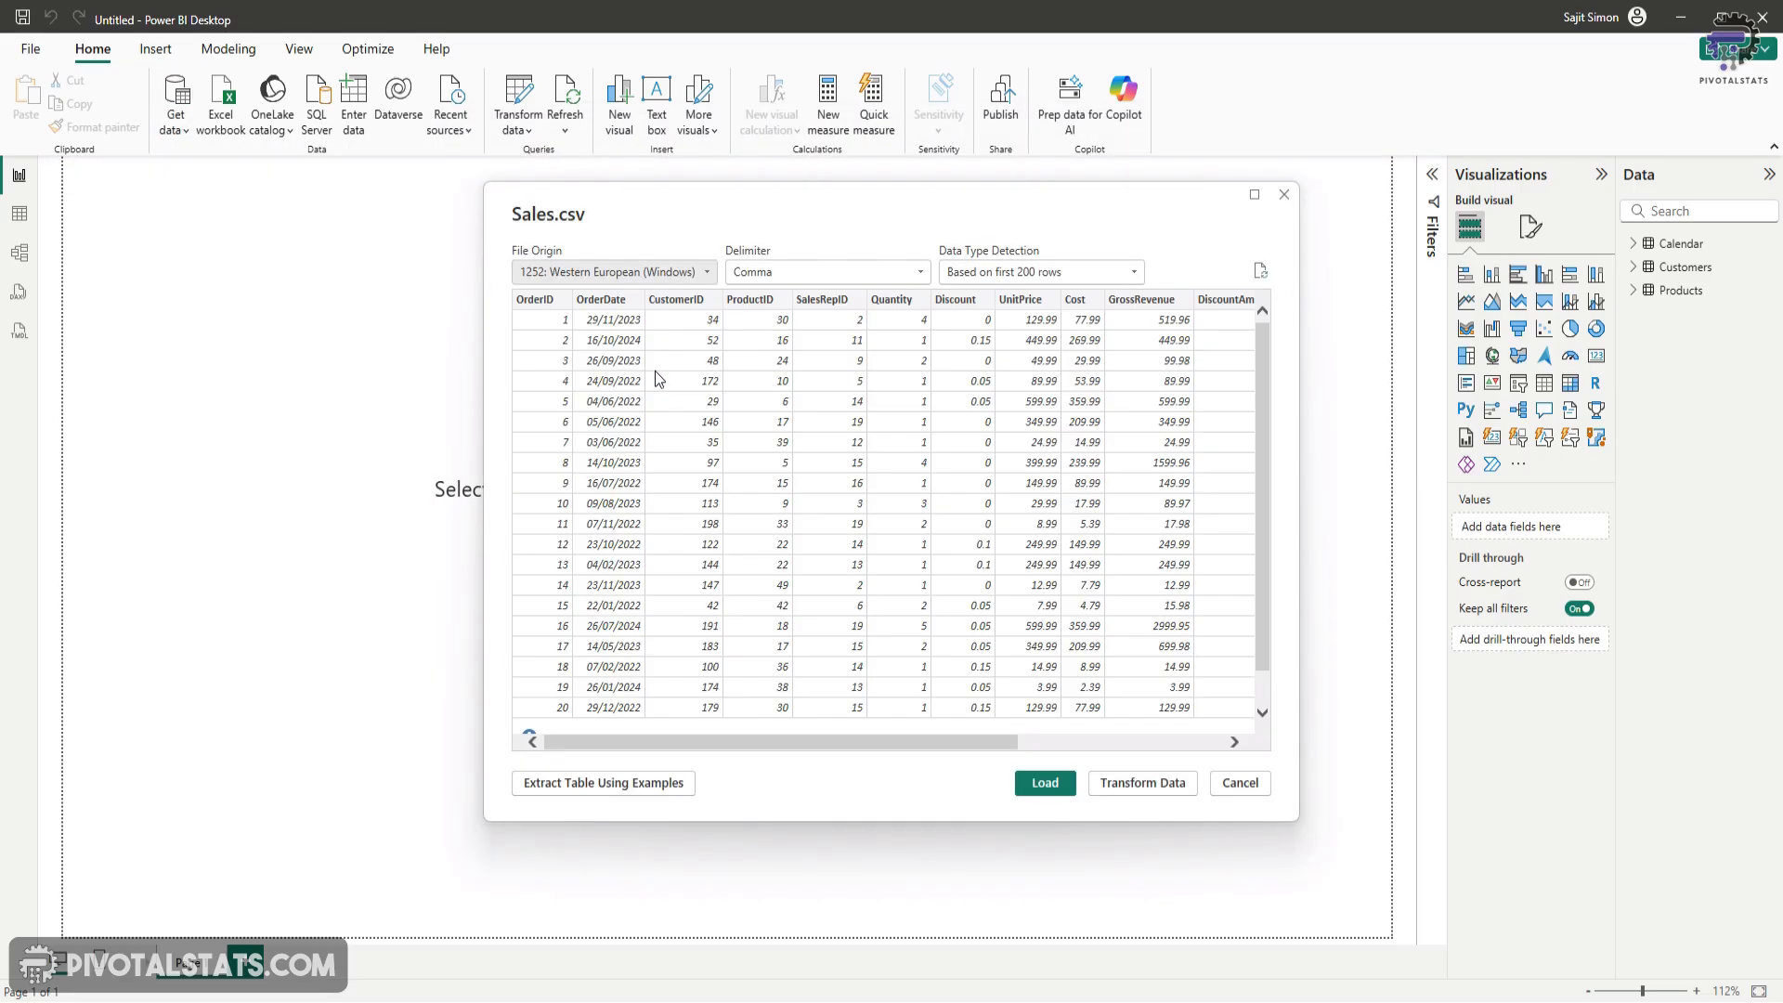
click(1042, 782)
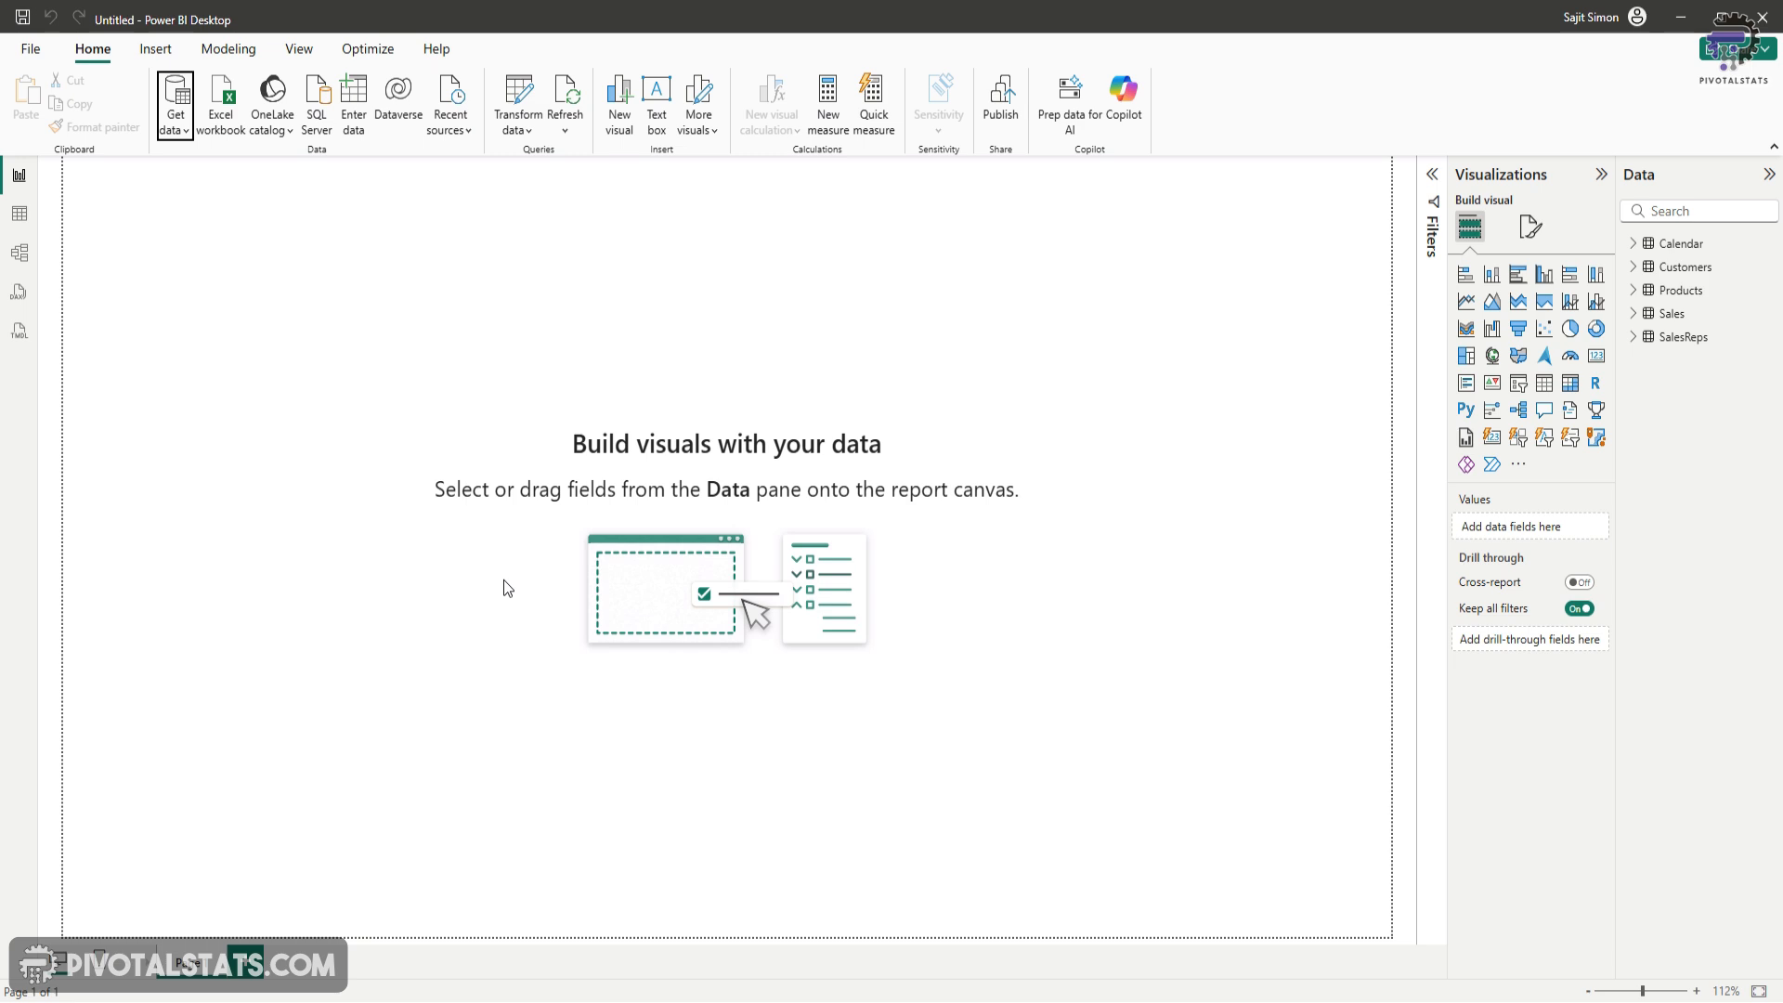
mouse_move(489, 374)
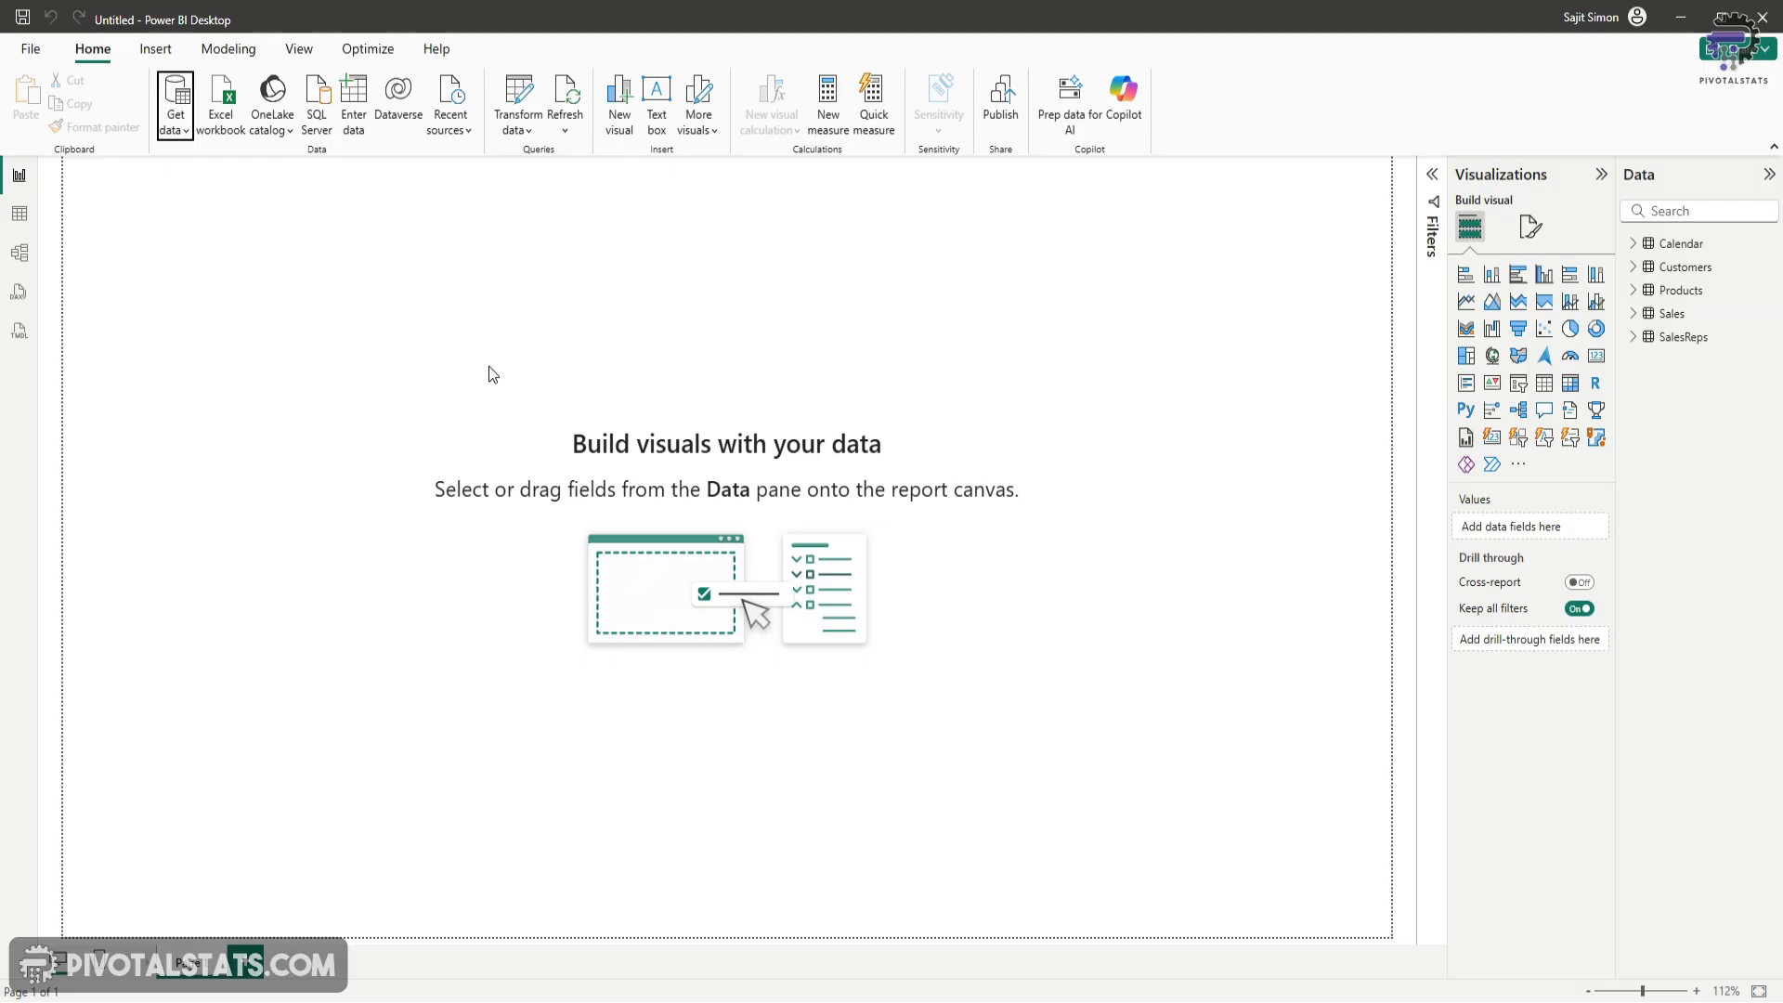
mouse_move(358, 239)
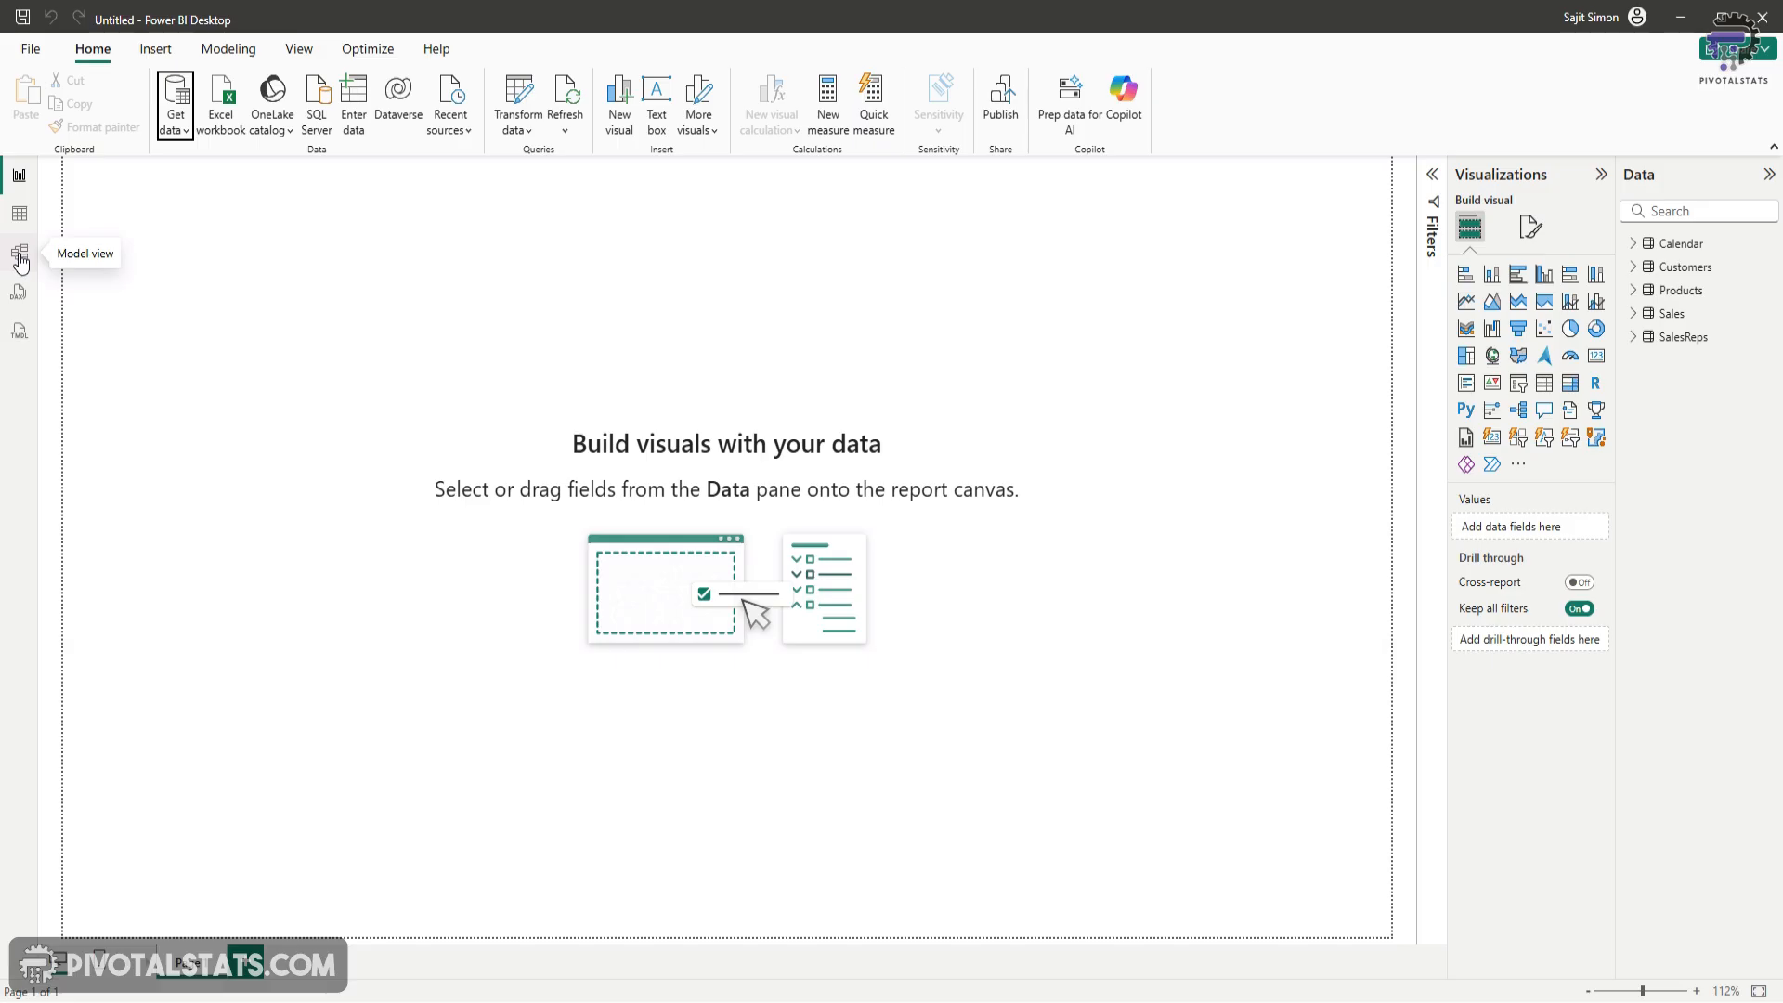
Relate Calendar[Date] to Sales[OrderDate] in Model view, save it, and return to Report view
click(18, 252)
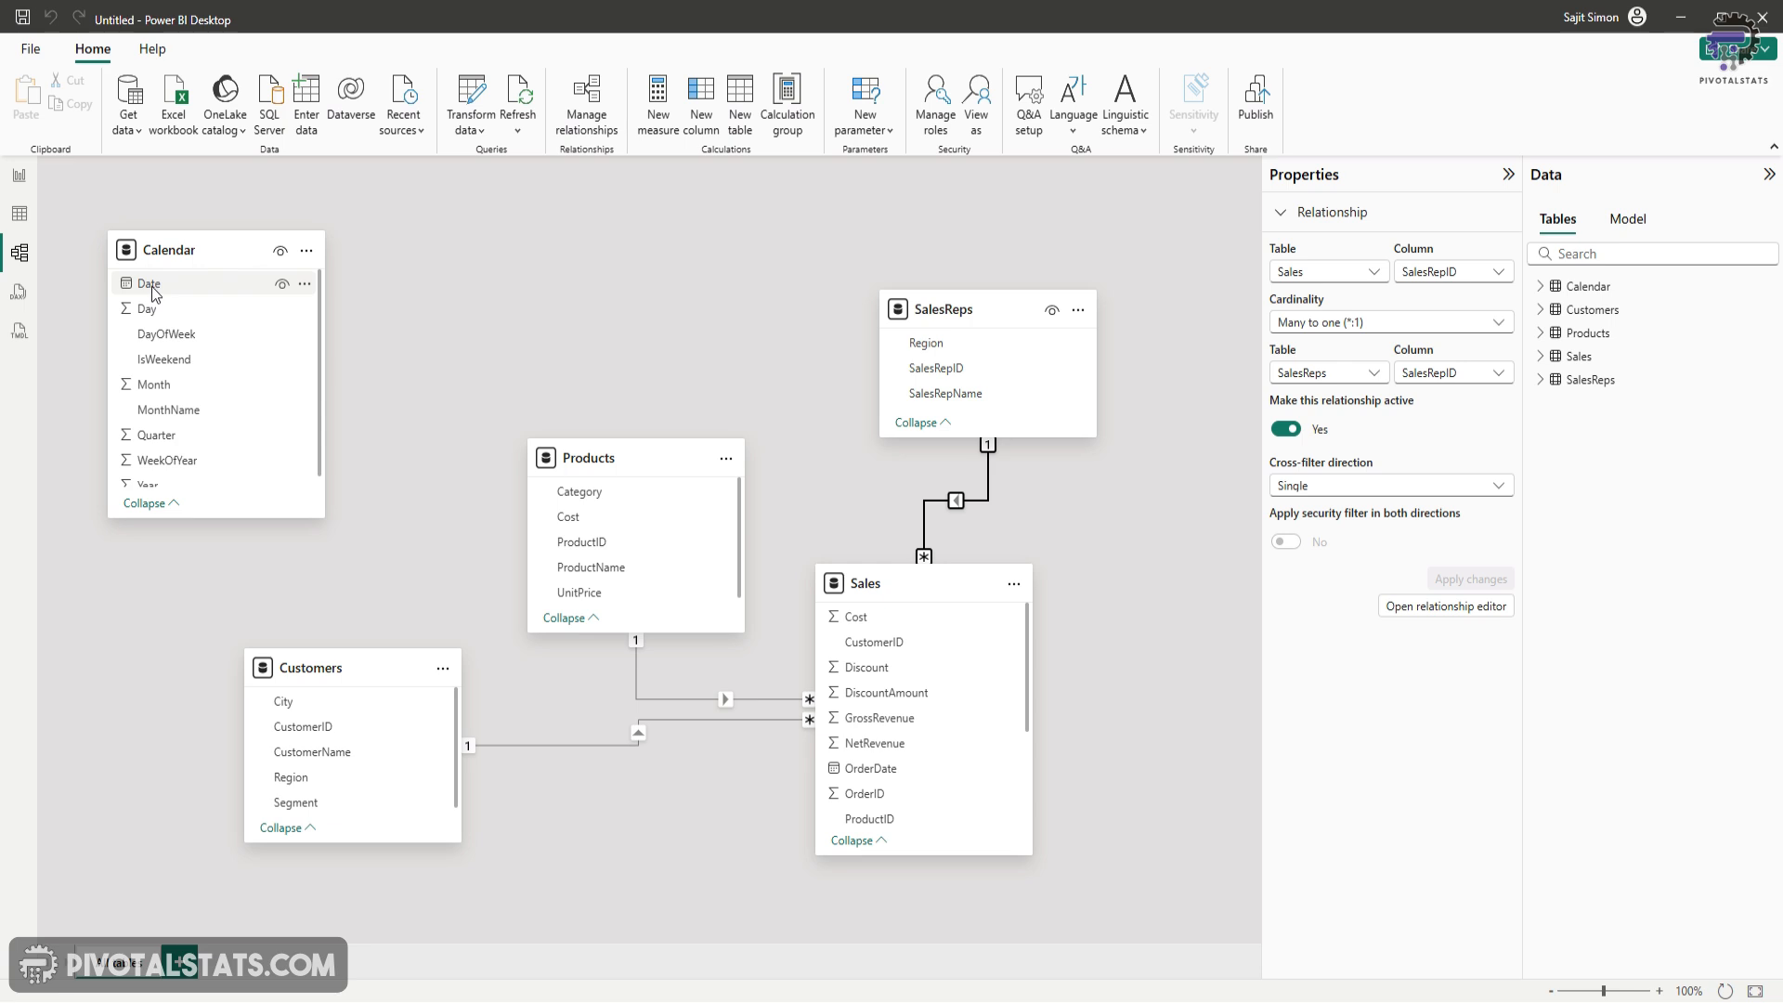
drag(351, 667, 500, 247)
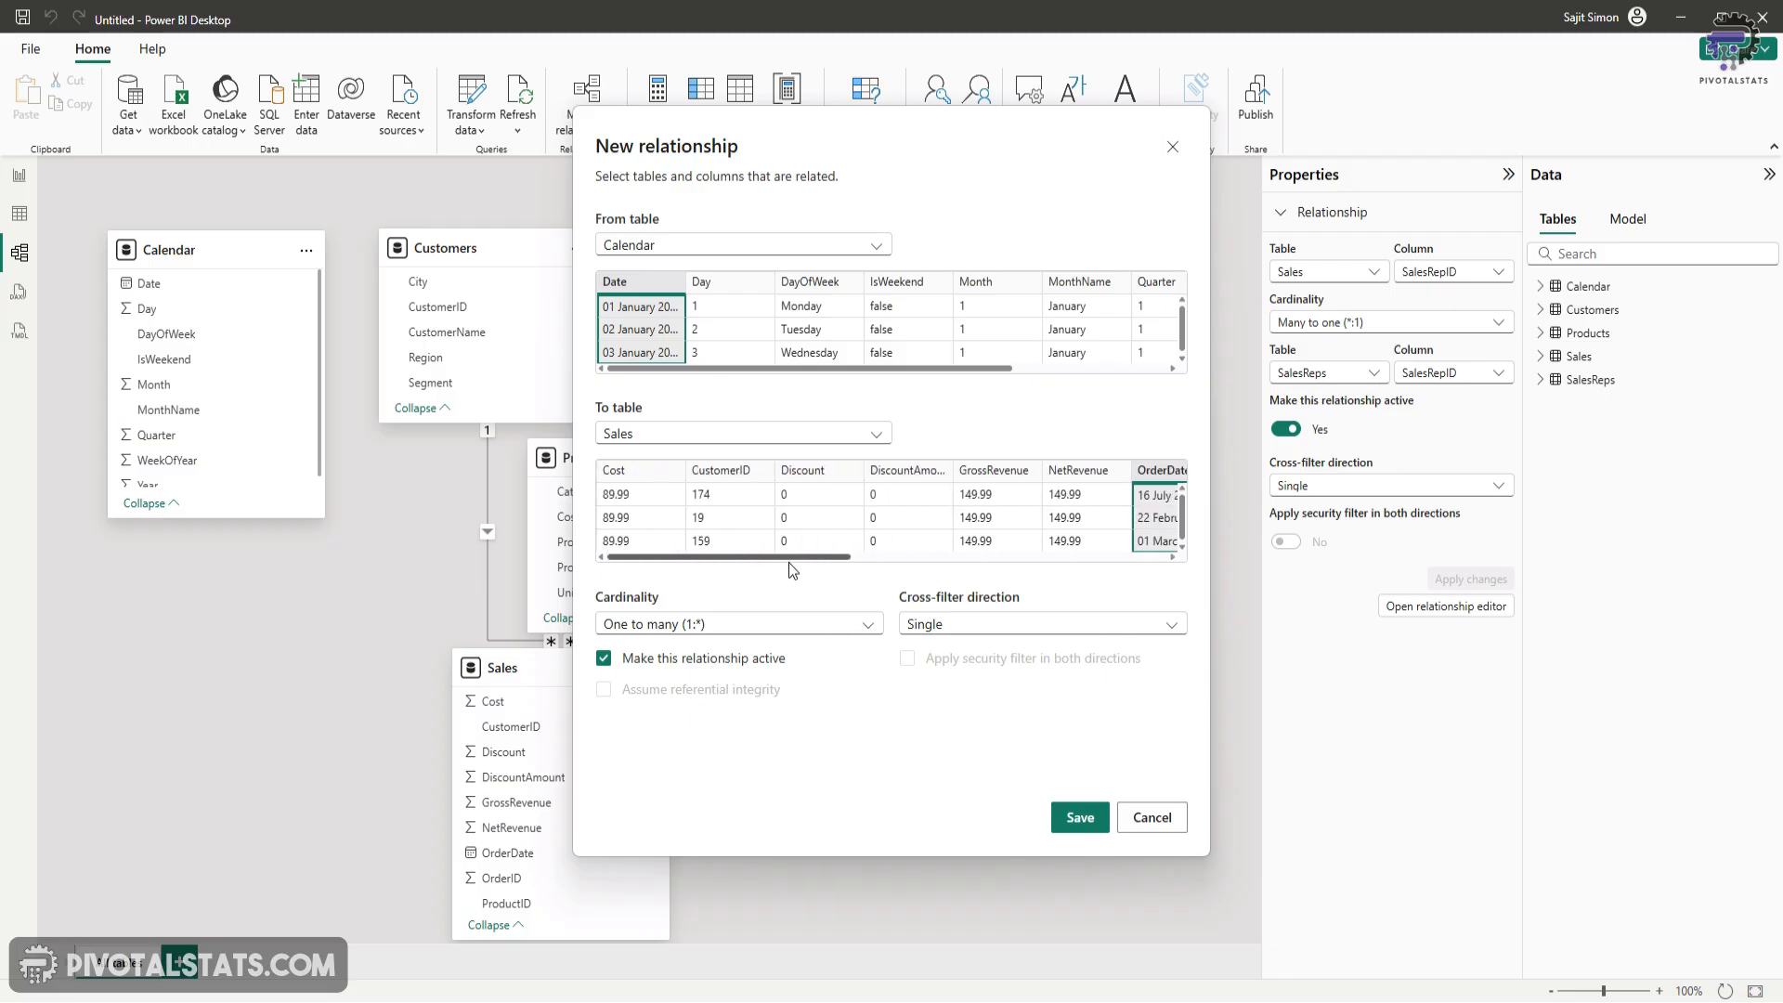
click(1077, 817)
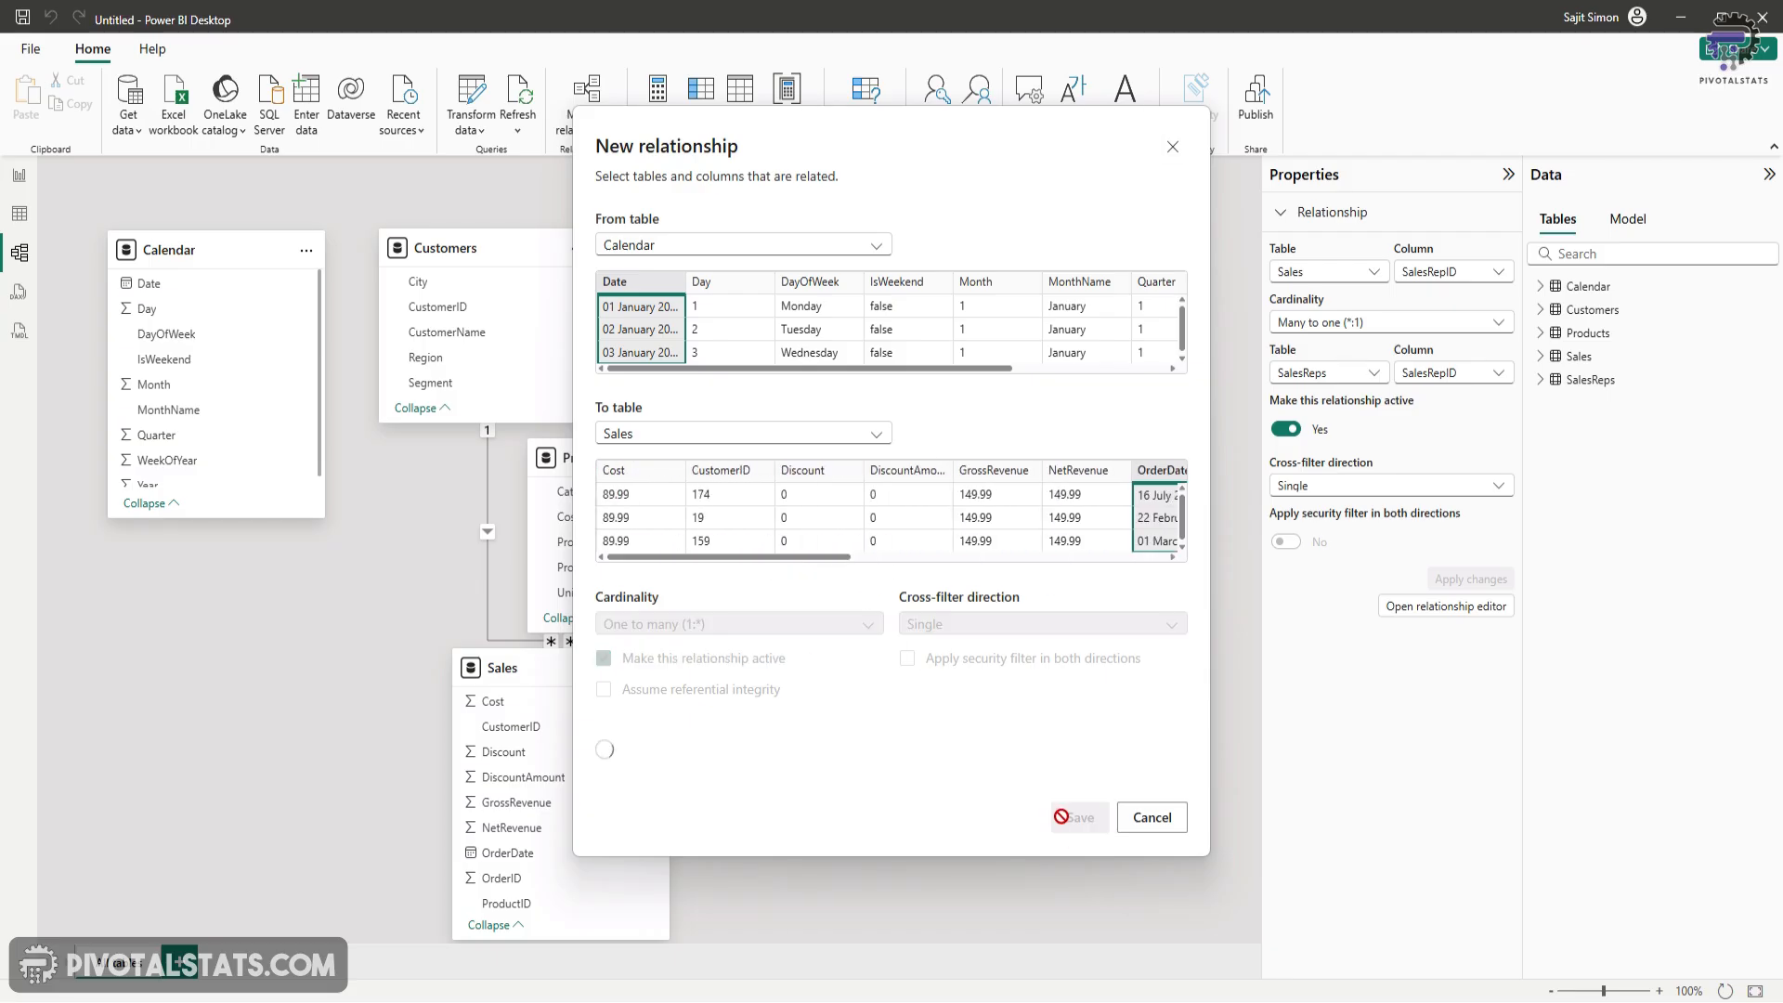
click(1151, 818)
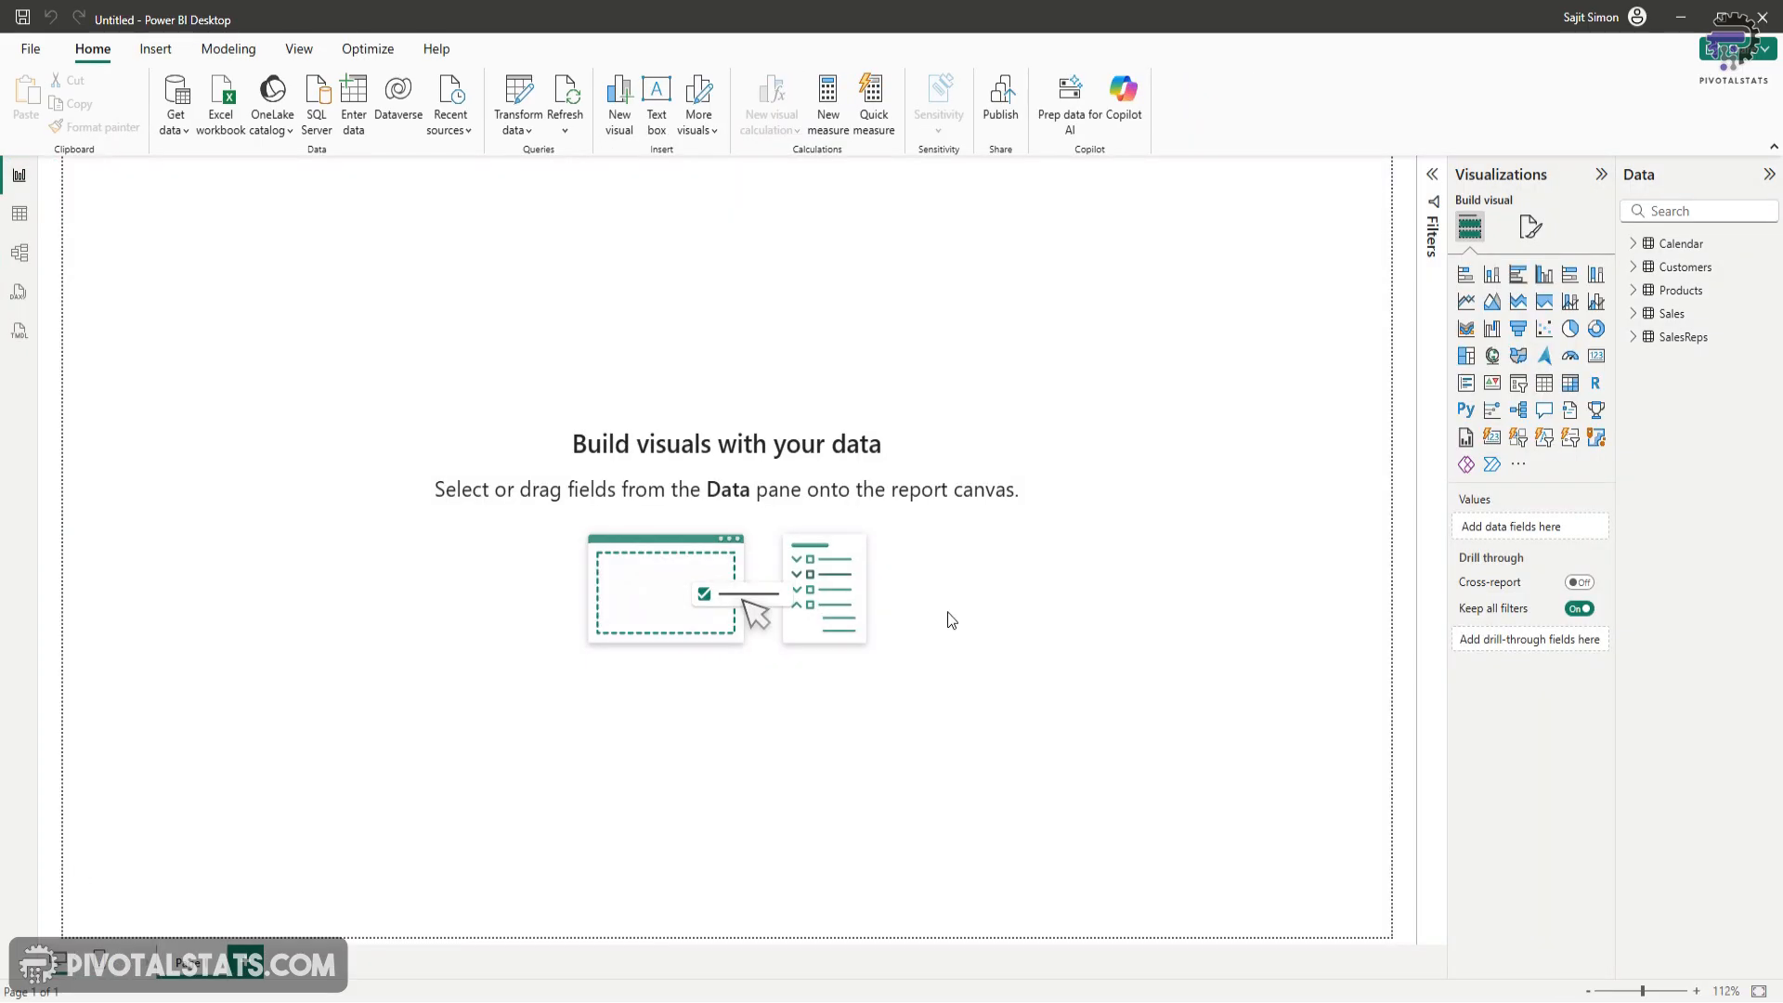
mouse_move(1194, 388)
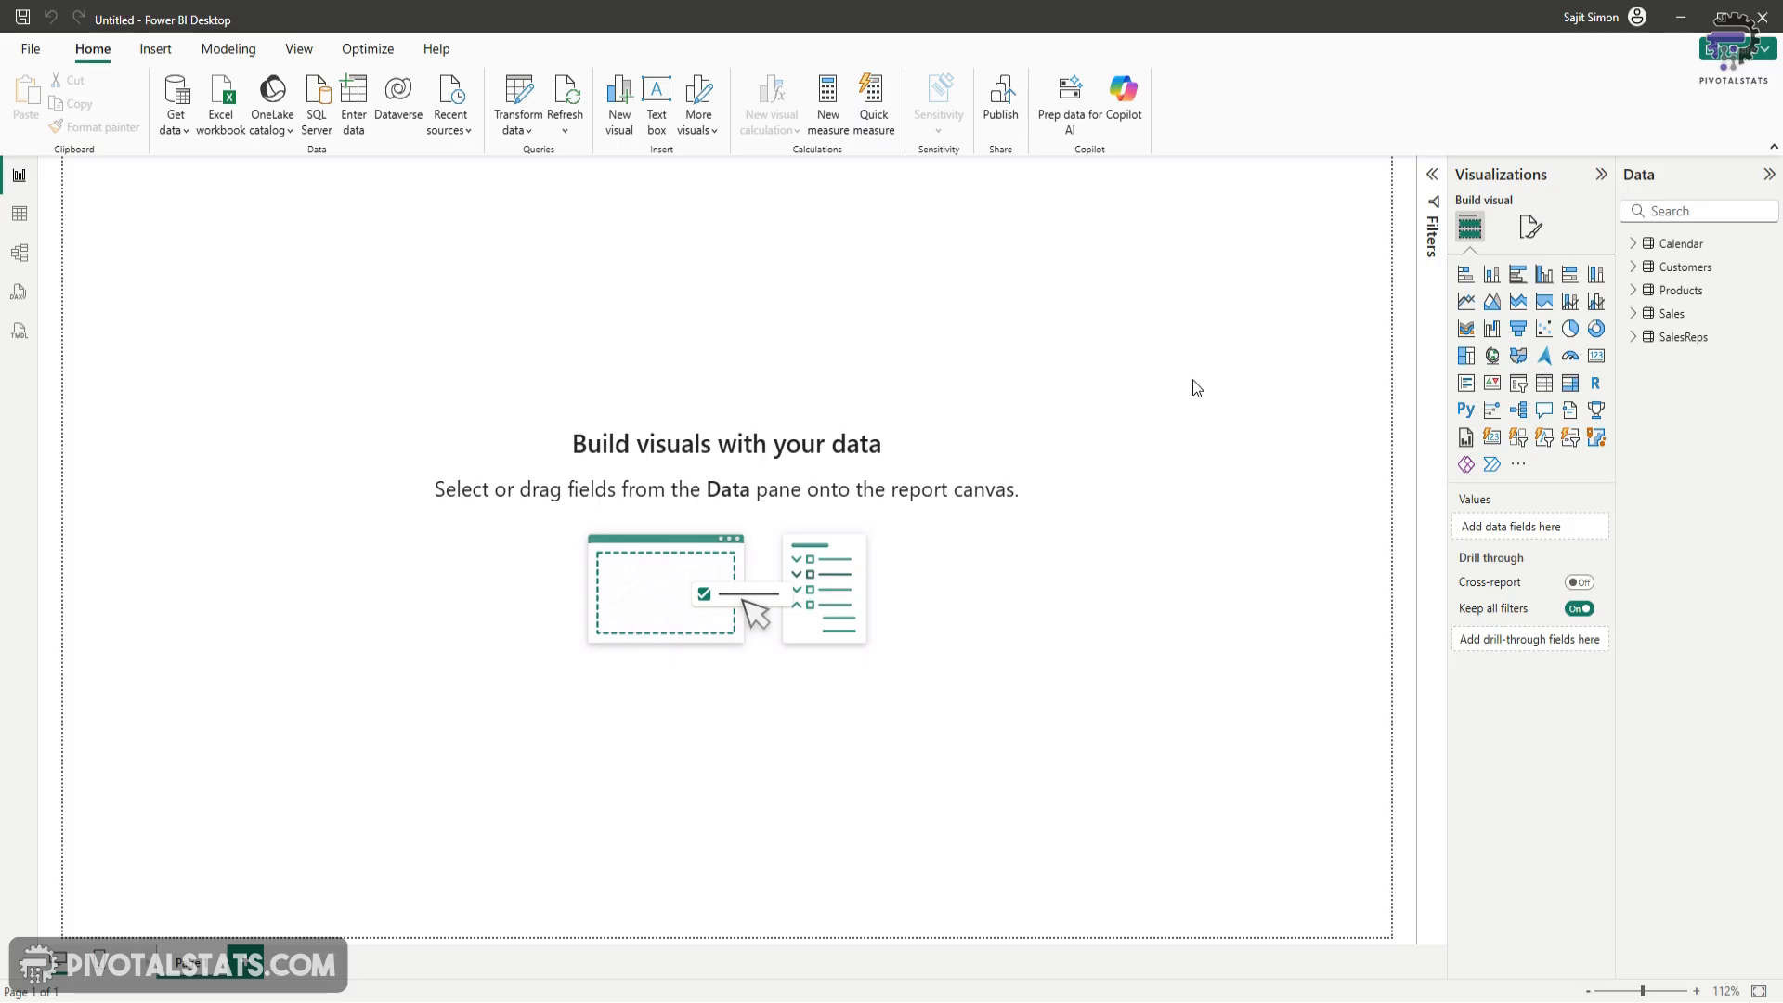
mouse_move(1000, 246)
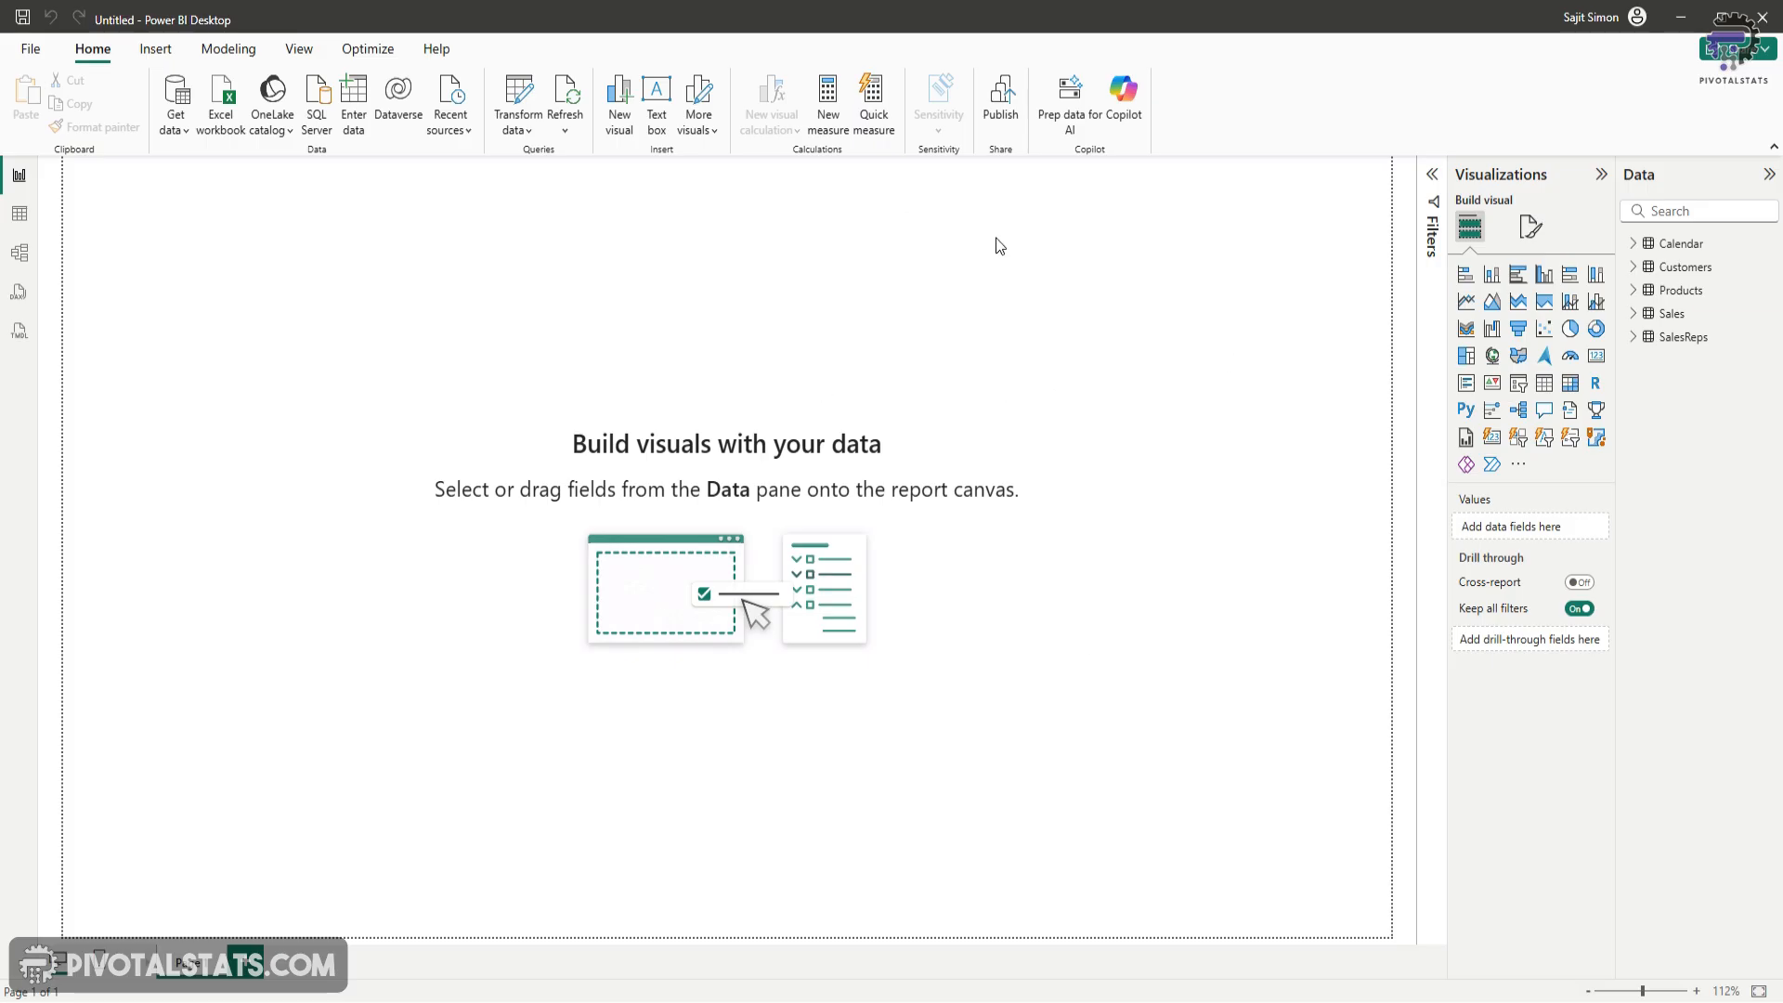
mouse_move(1122, 89)
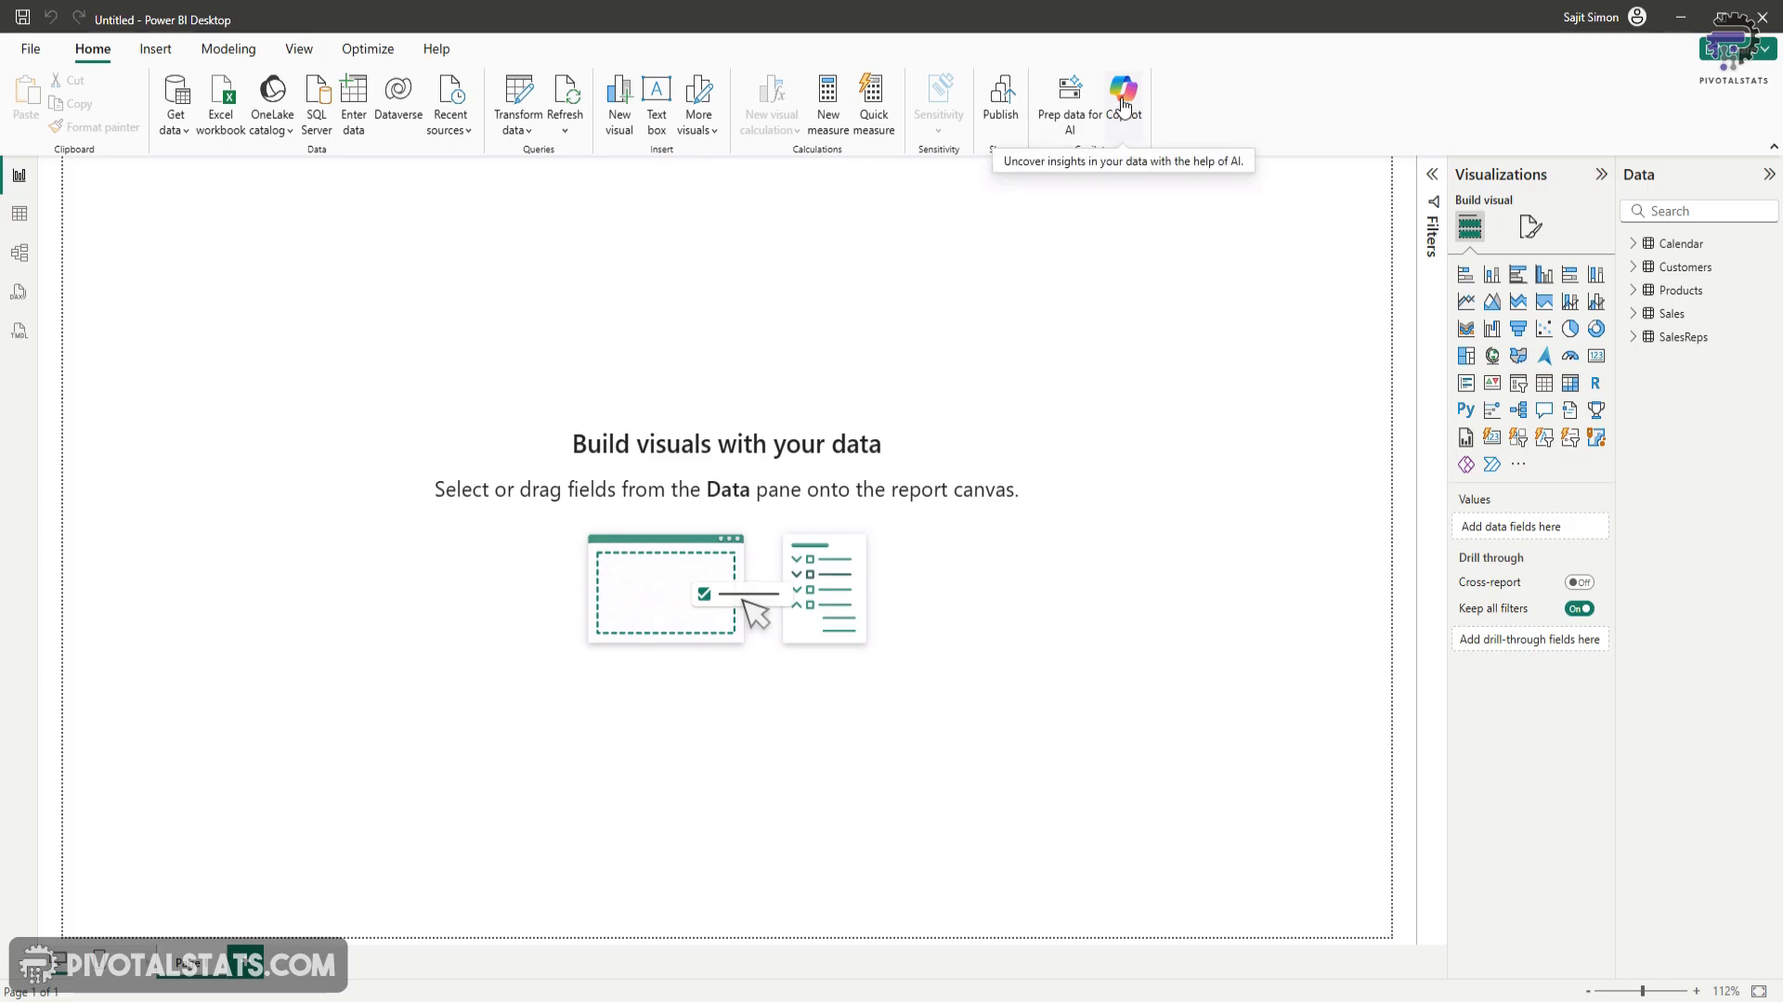
Connect Copilot to a workspace and get started in its assistant pane
click(1122, 89)
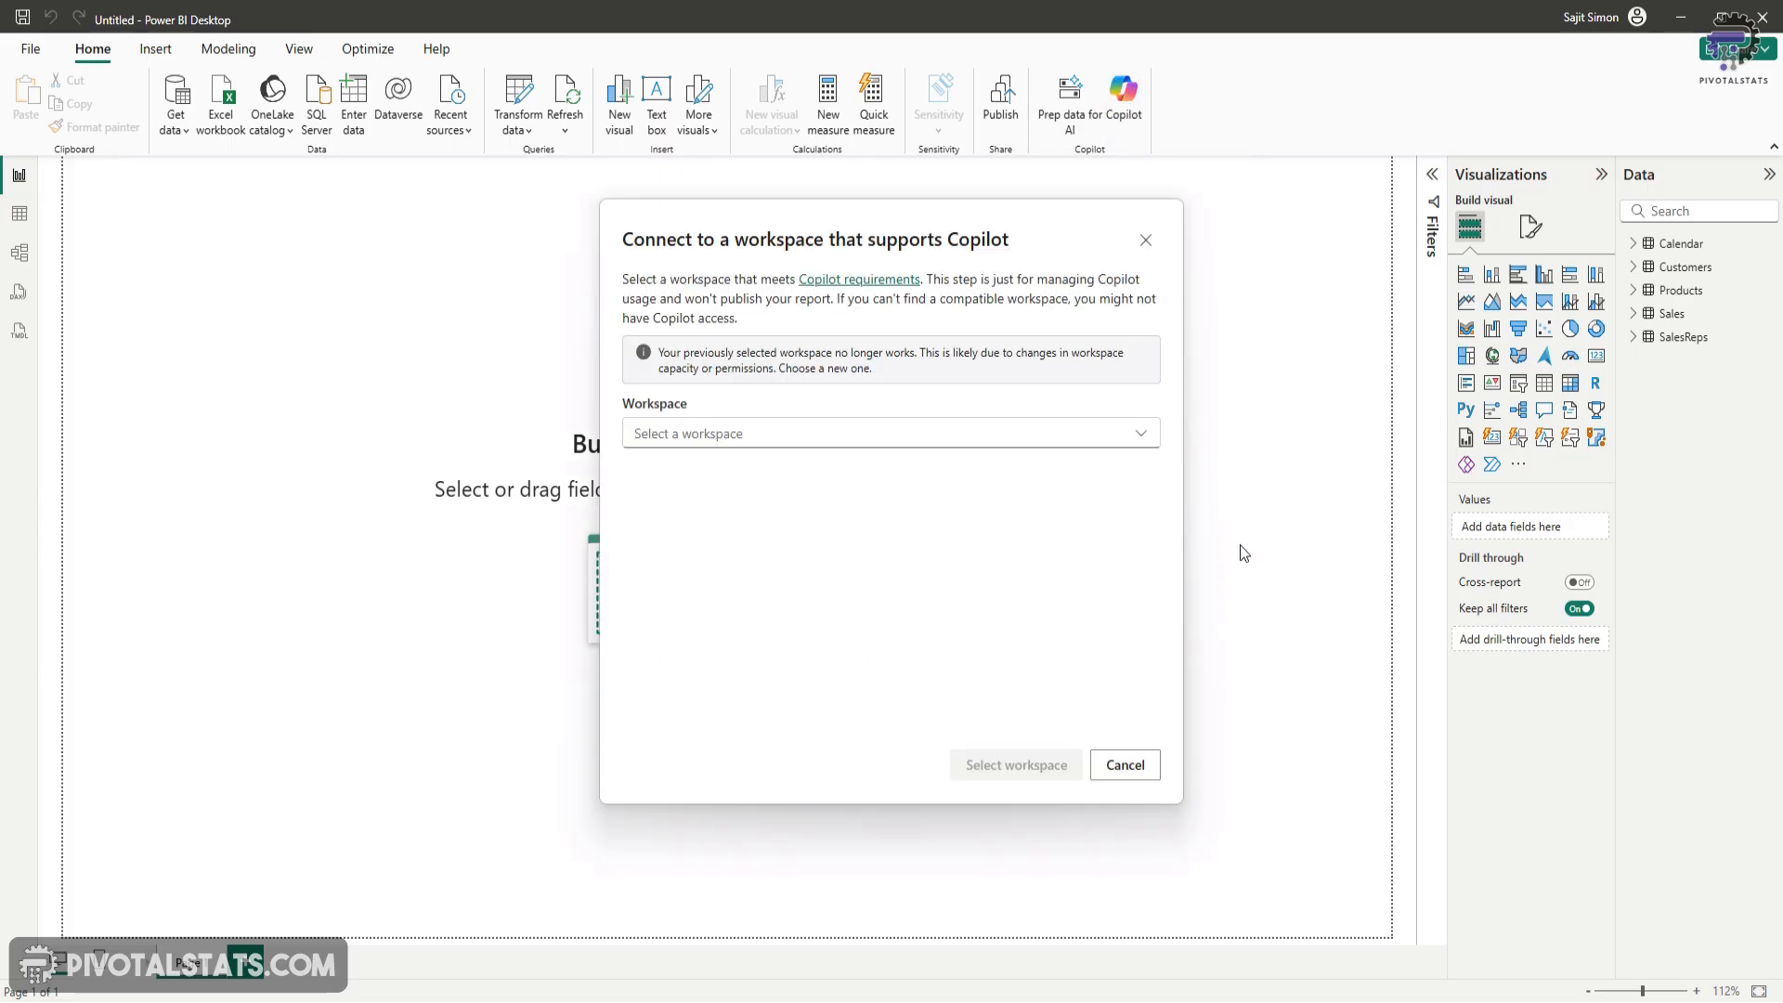
mouse_move(1070, 589)
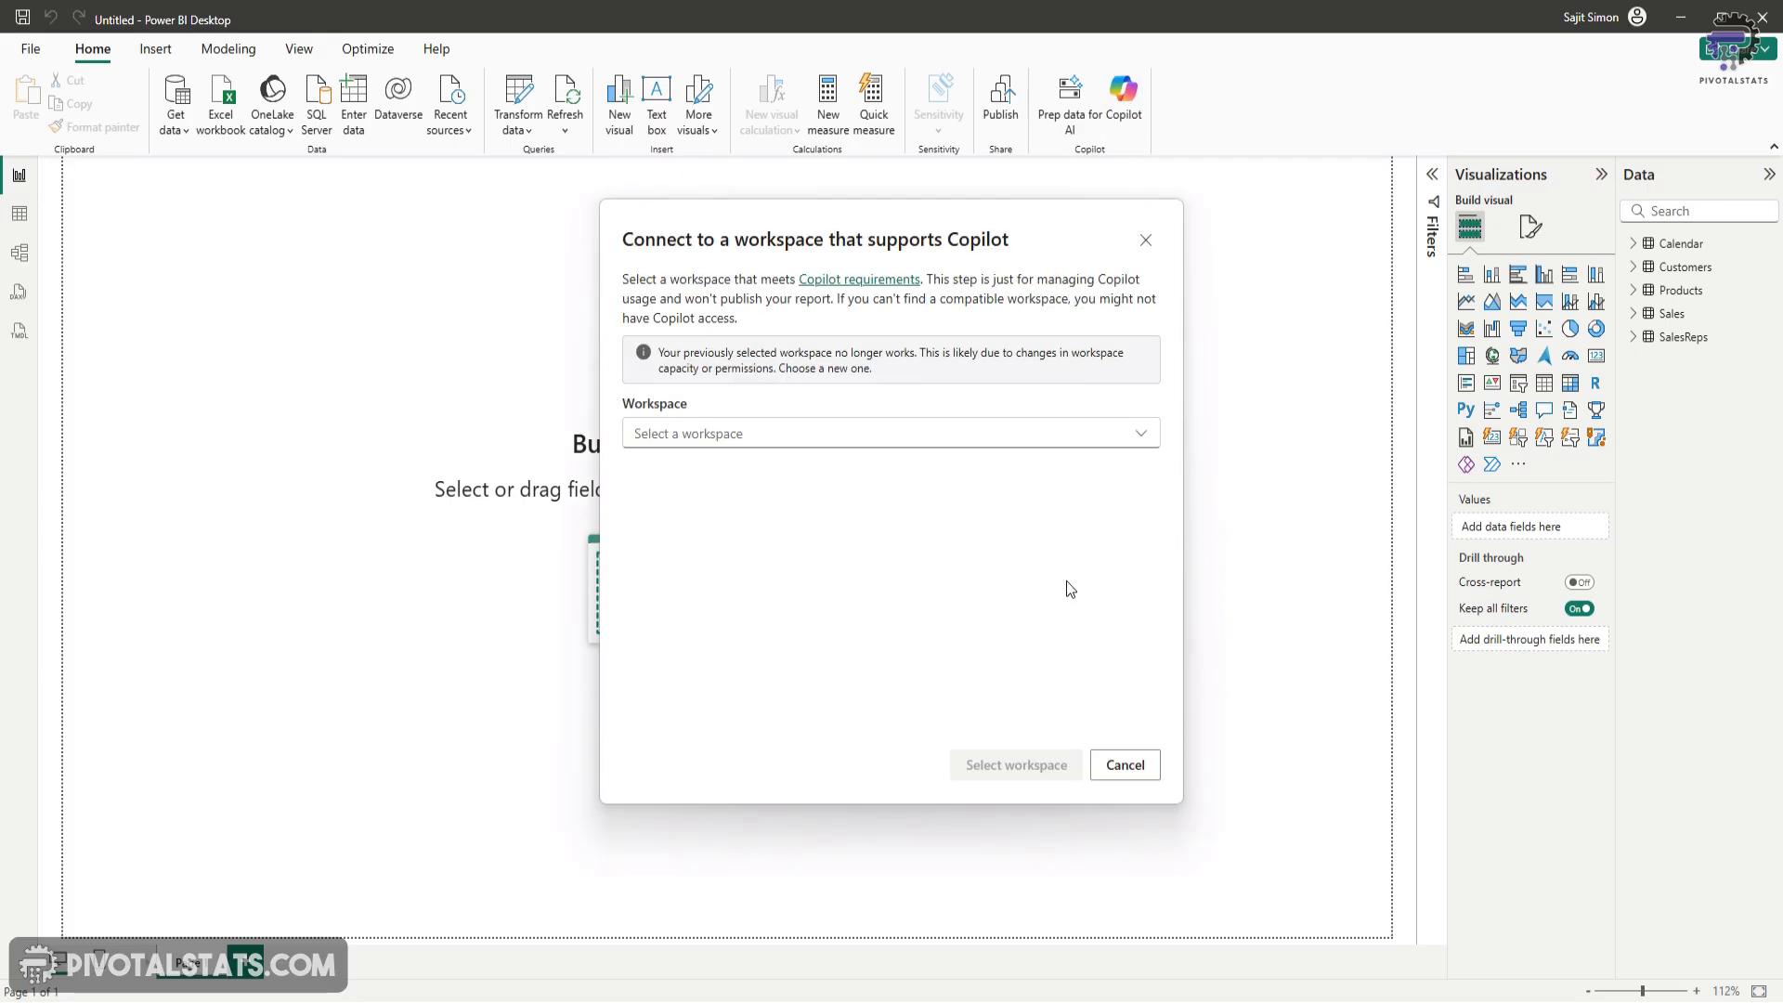
mouse_move(1150, 525)
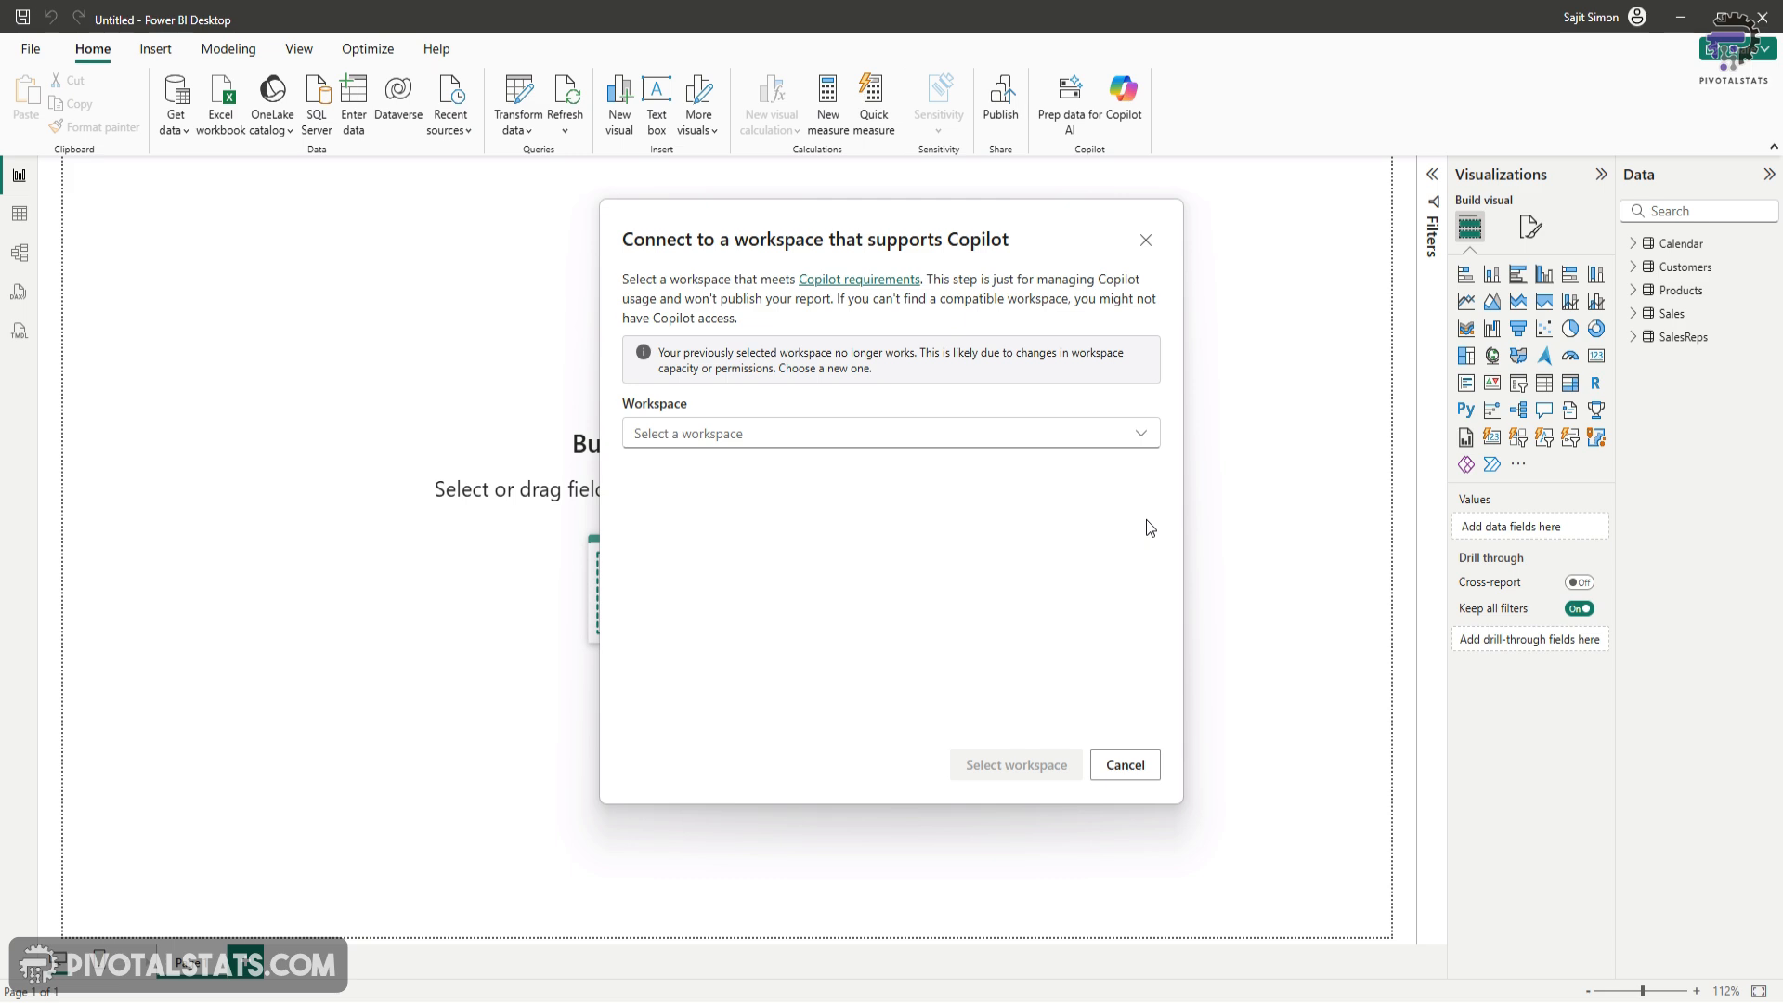
mouse_move(1142, 457)
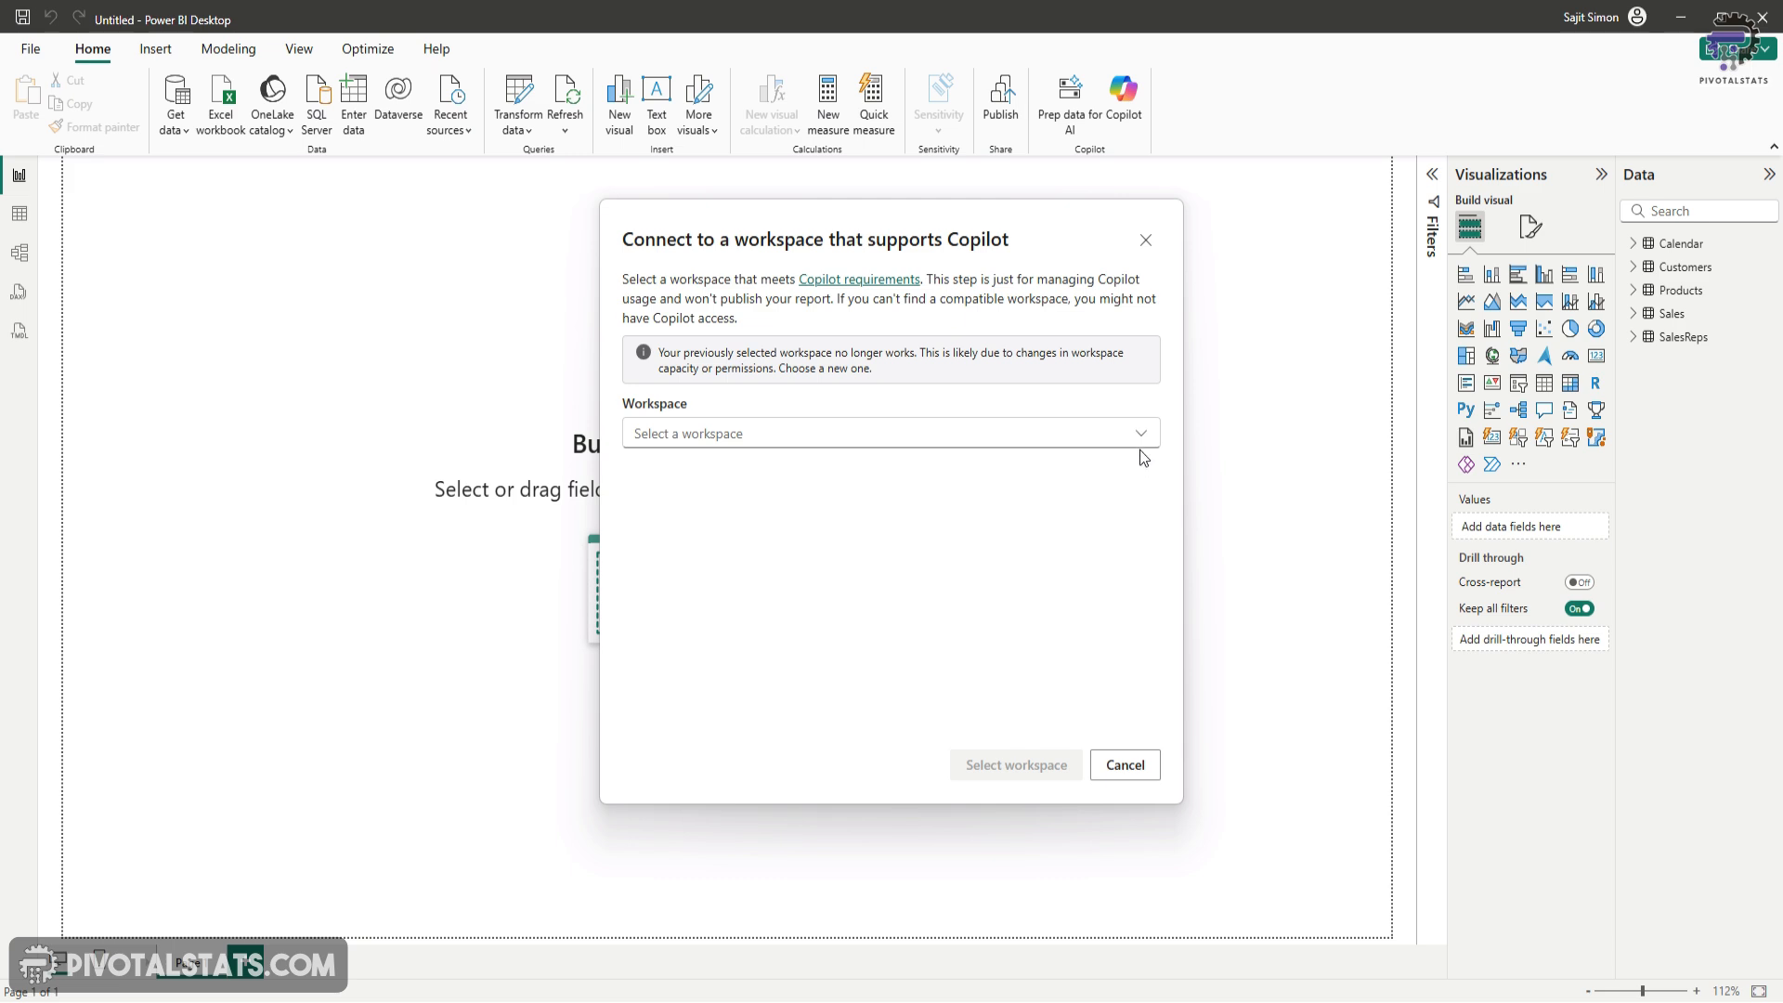
mouse_move(1141, 450)
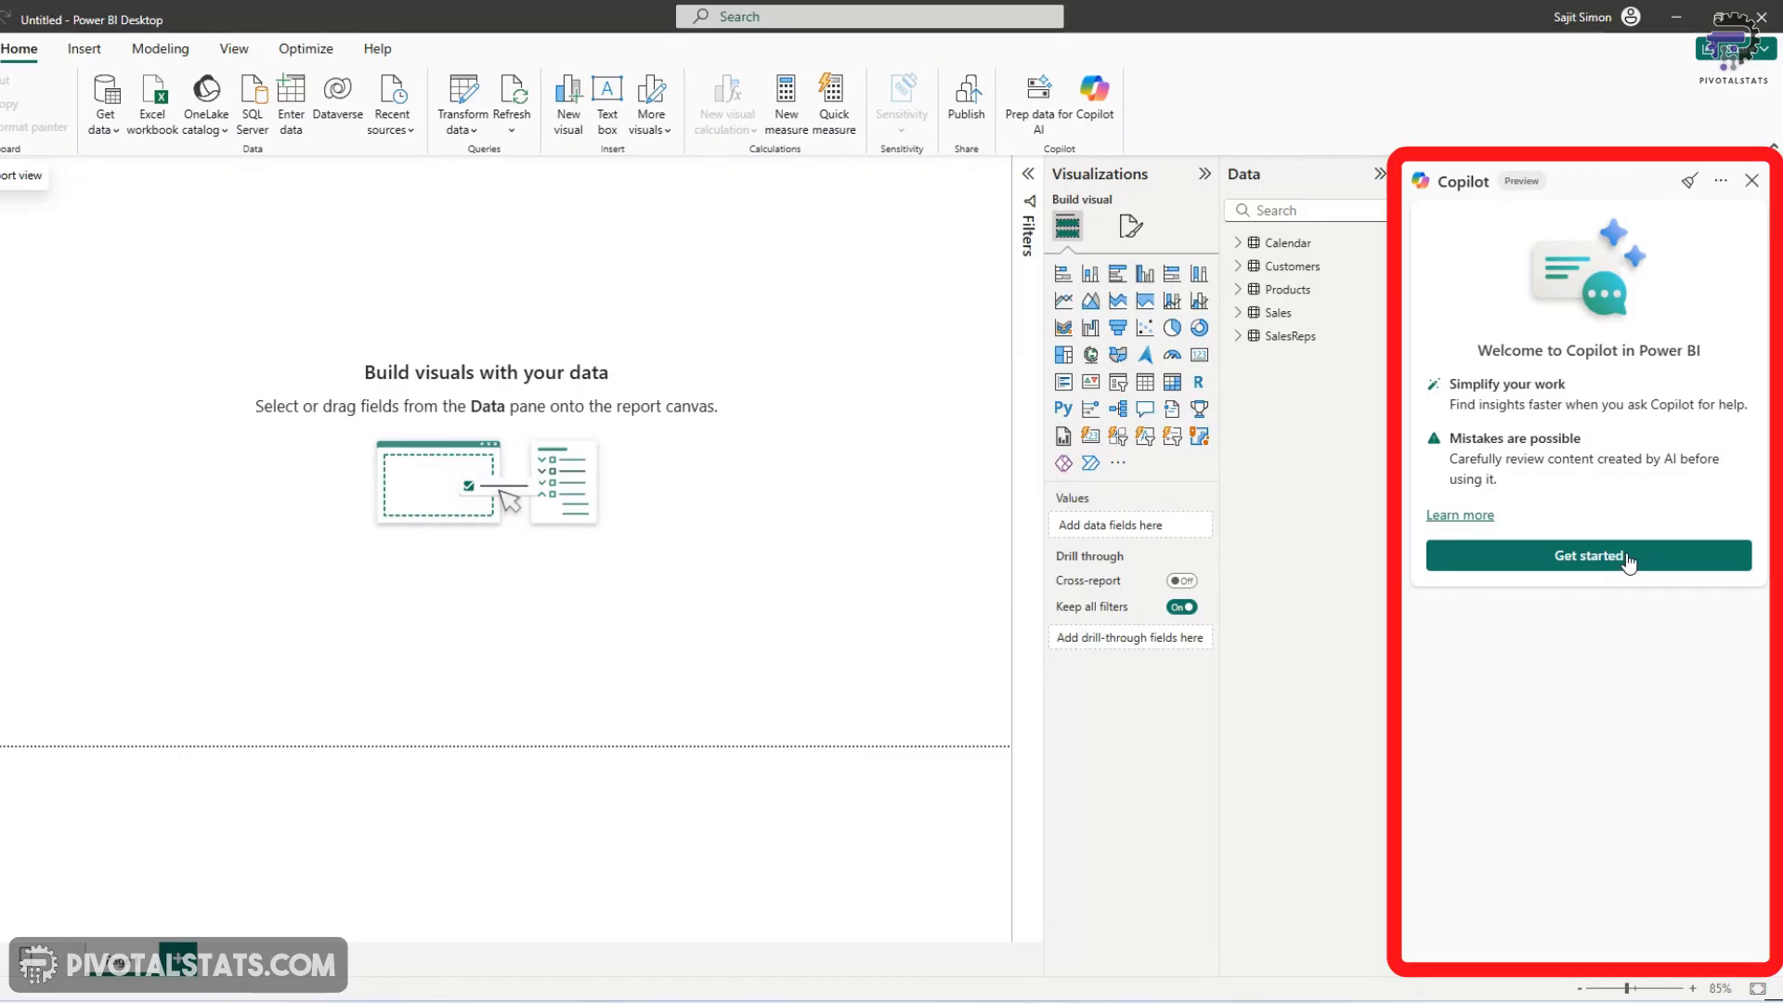
click(1586, 555)
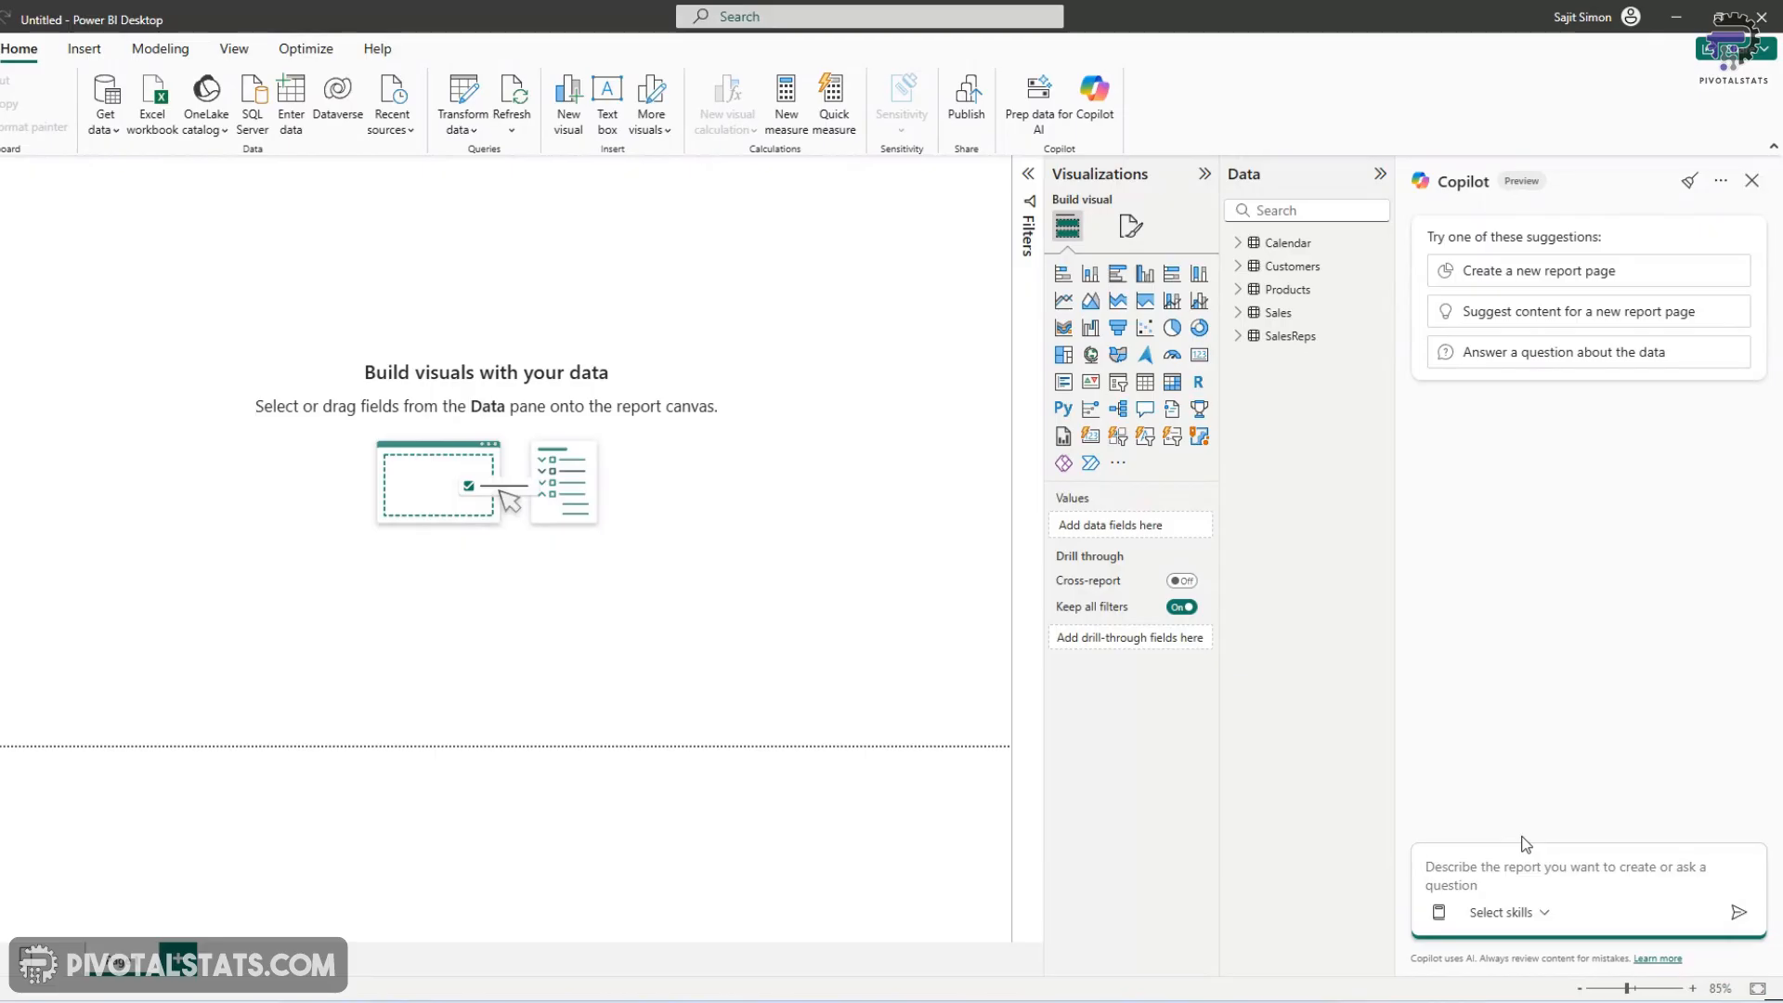
Ask Copilot to create a year-over-year percentage change in total sales measure
click(1523, 875)
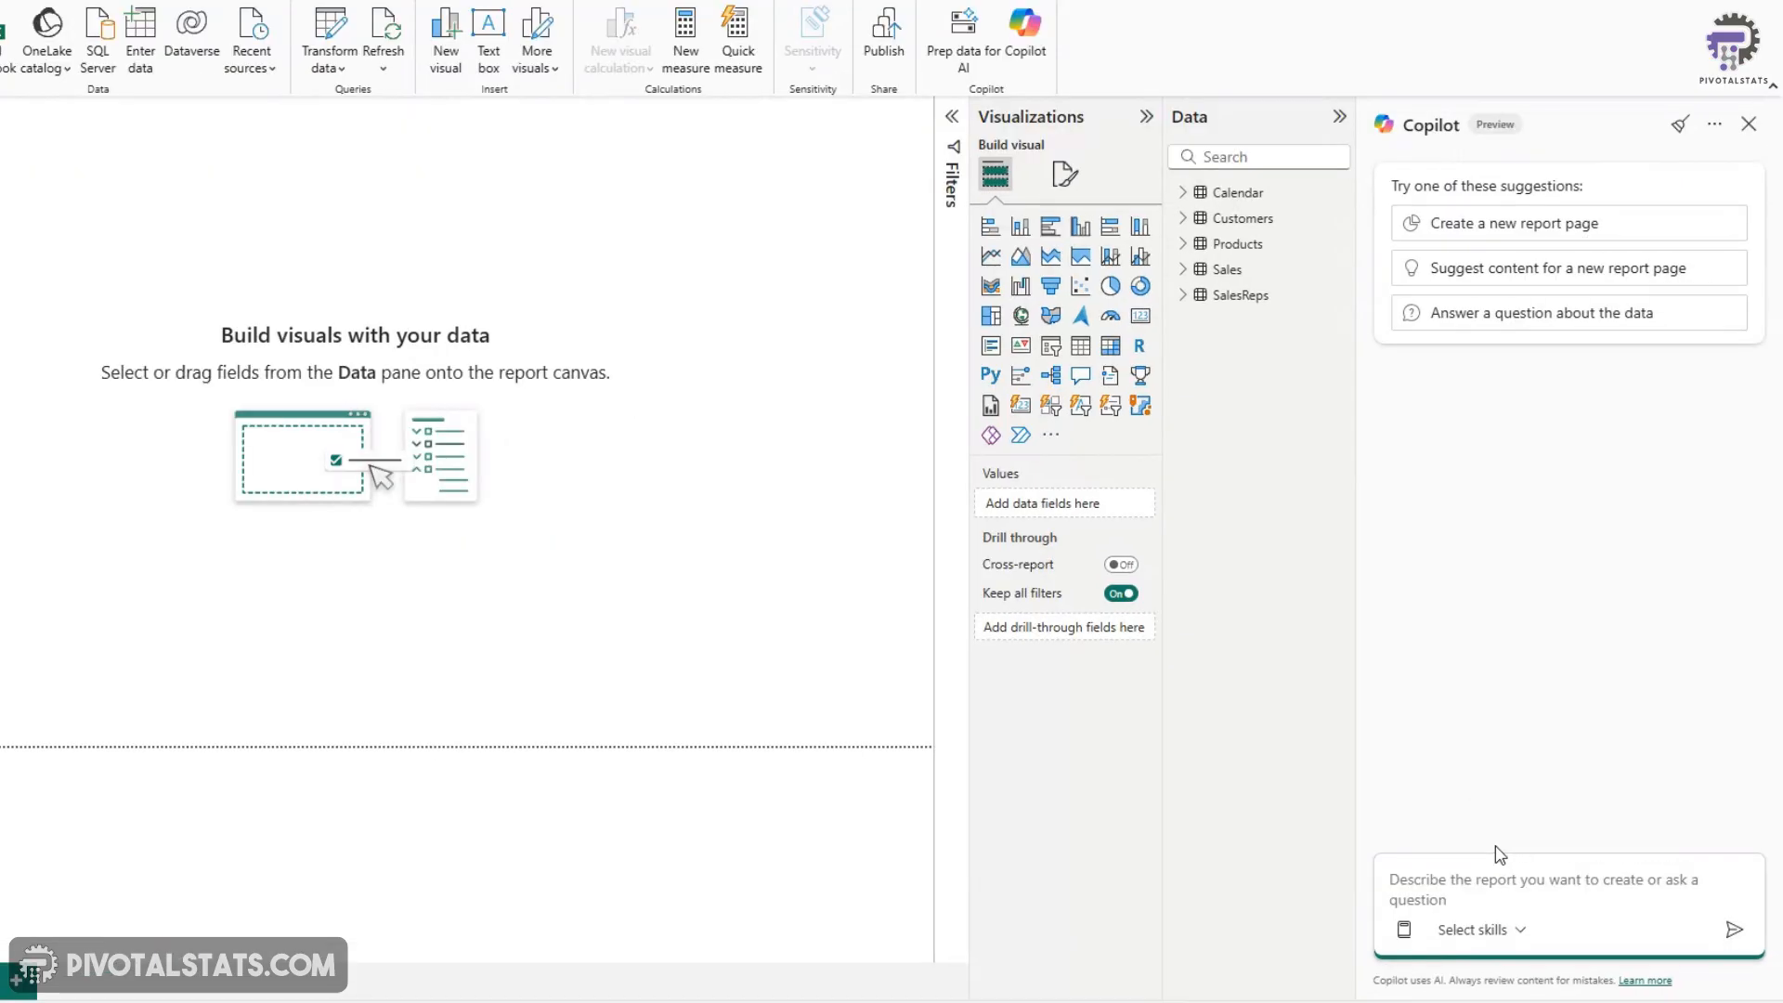
text(create measure that shows the year)
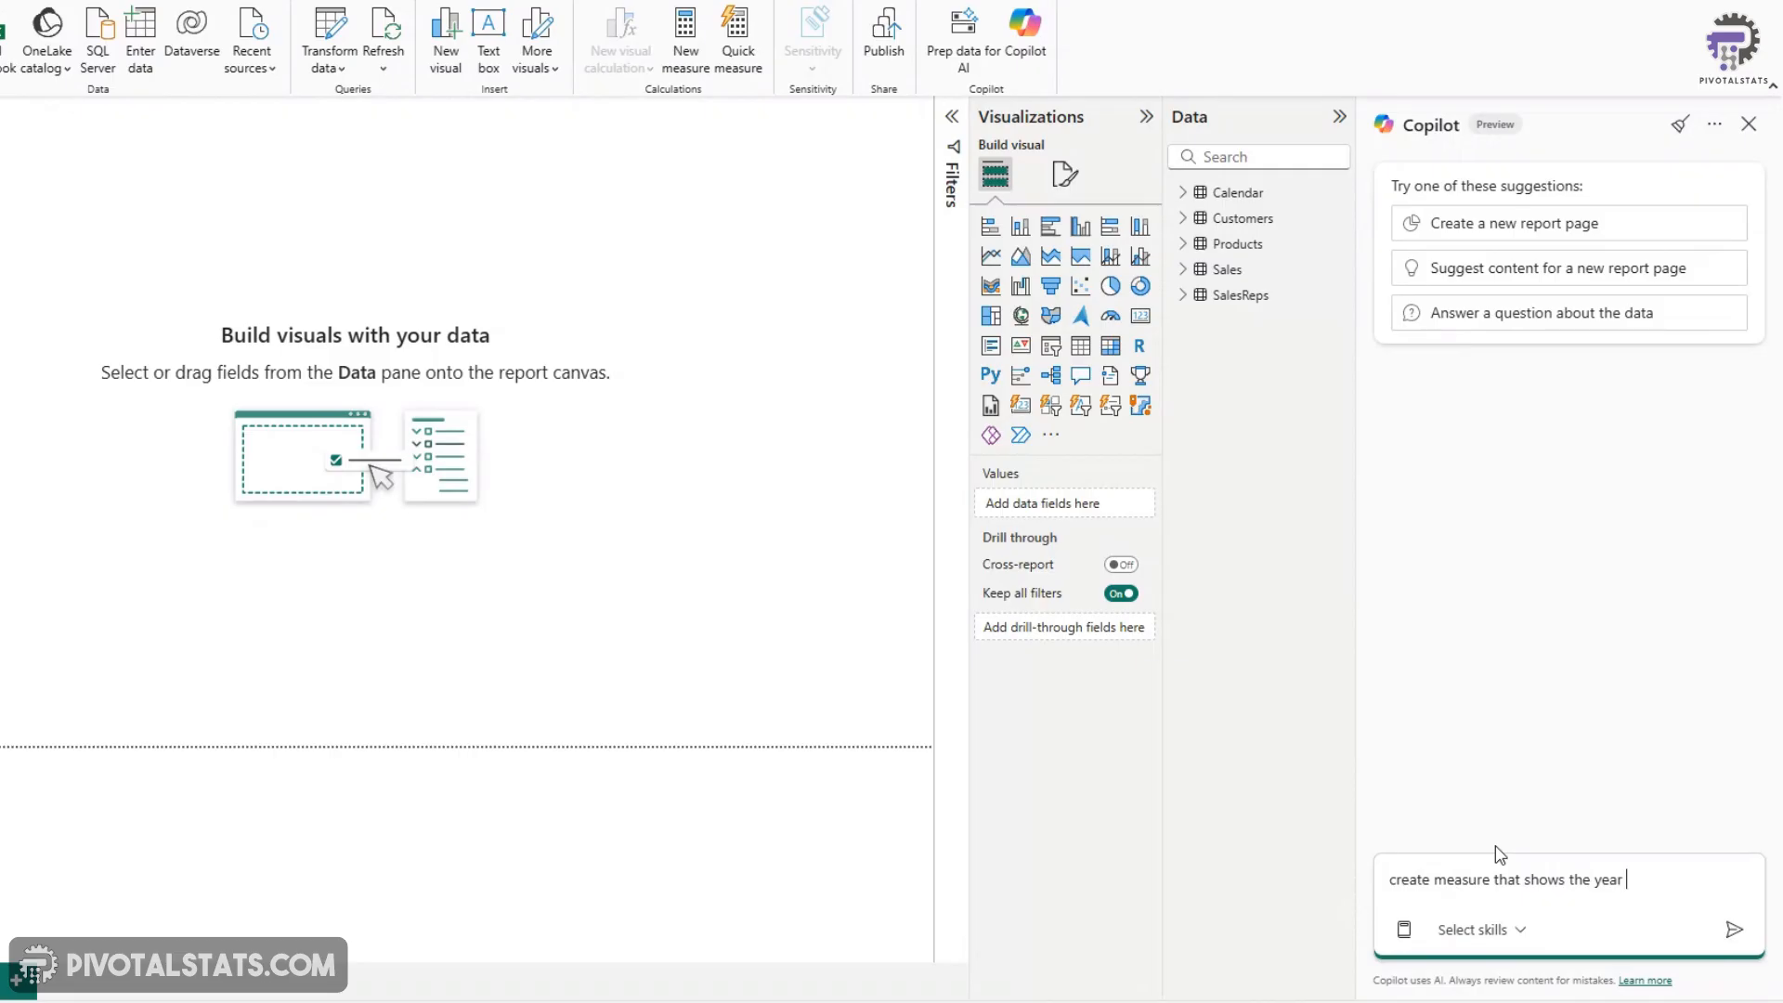
text(over year pe)
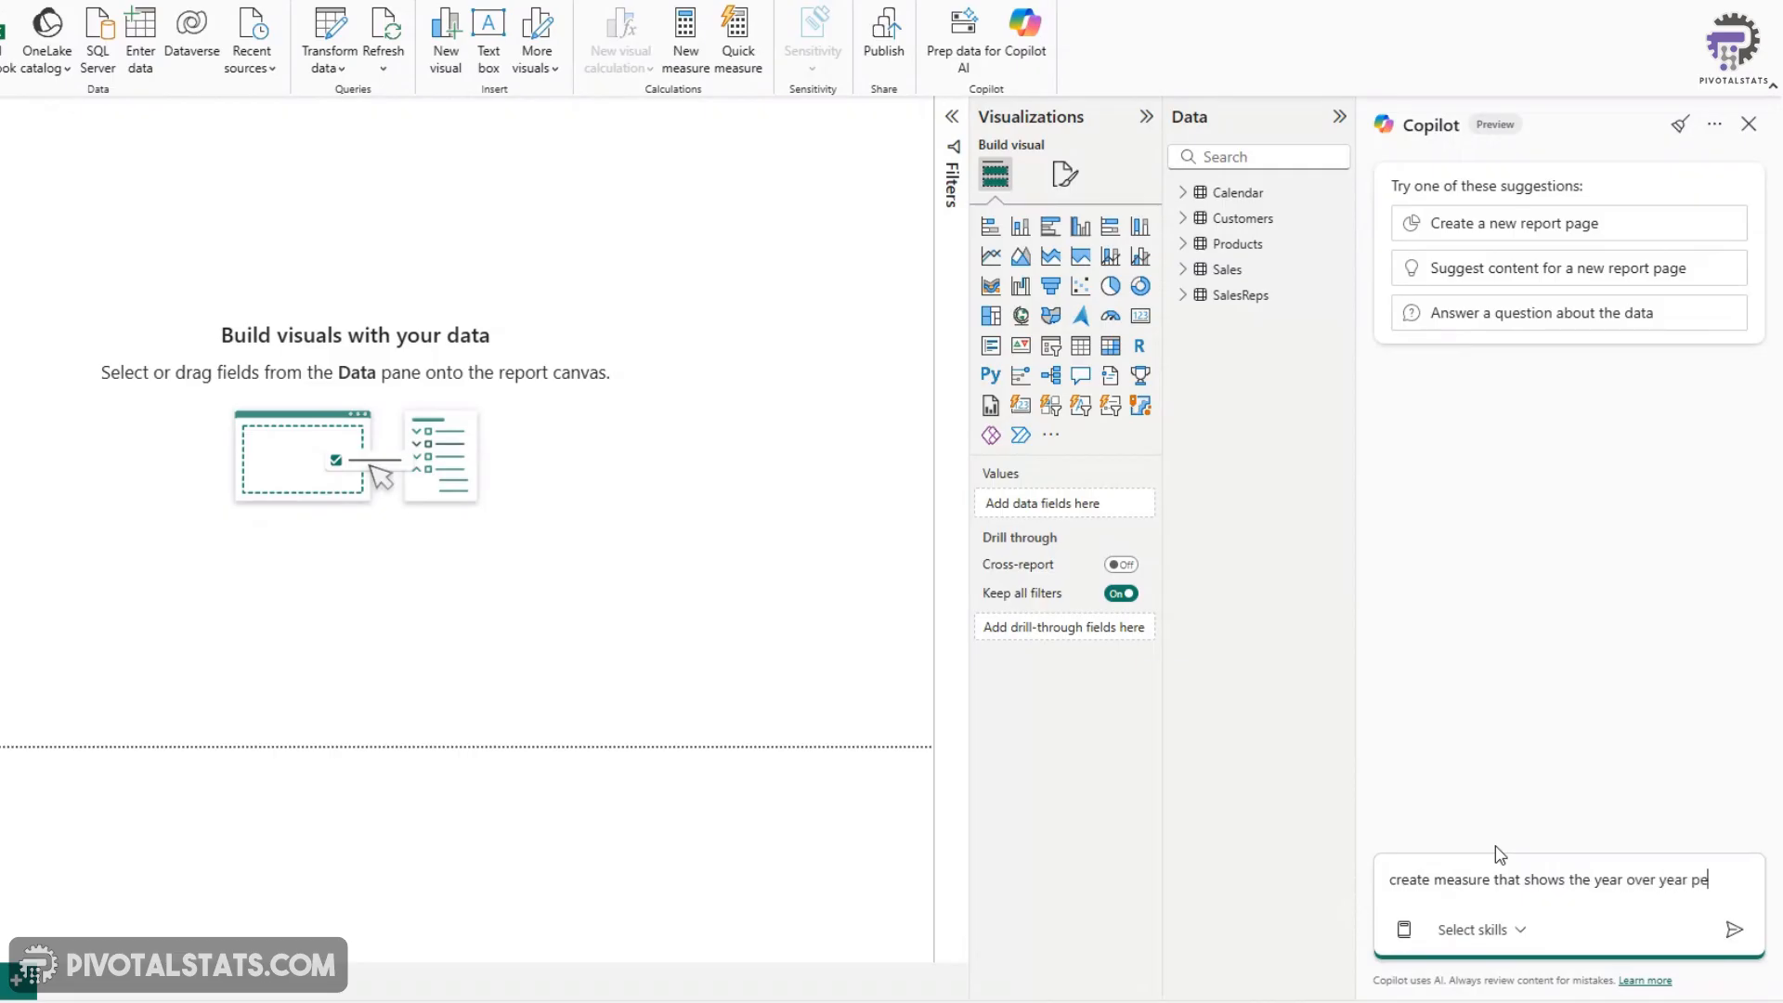
text(rcentage change in total sales)
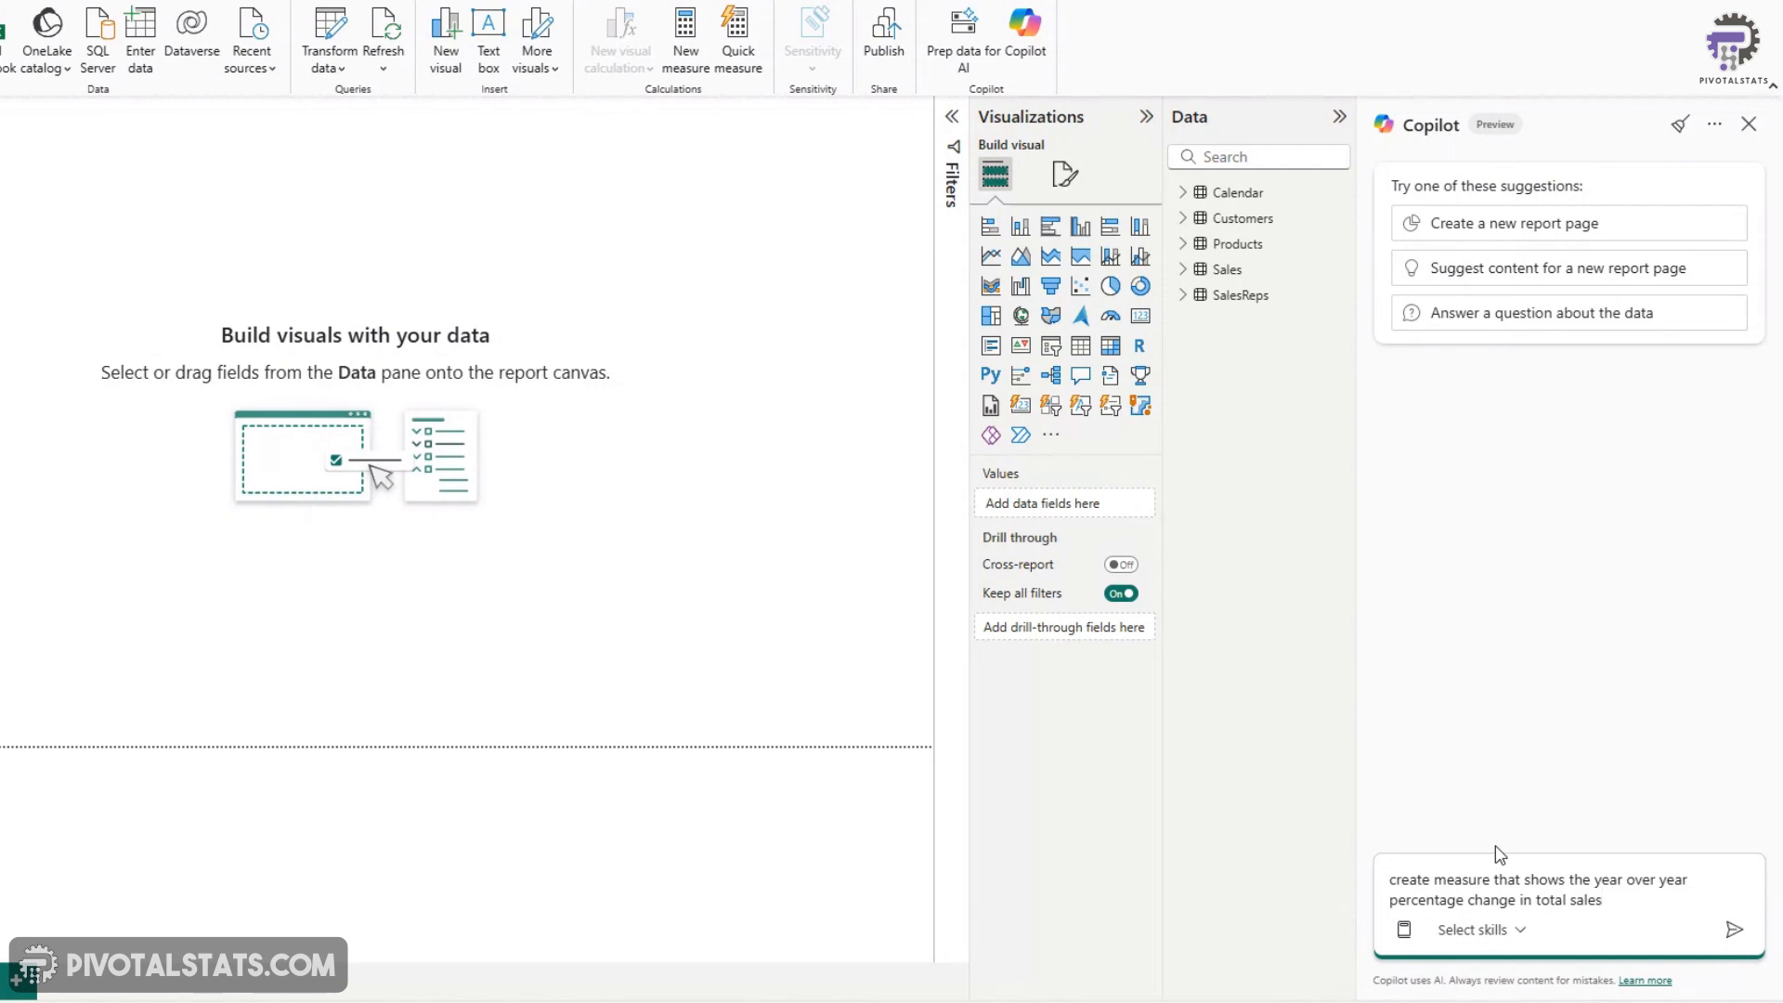
click(1735, 929)
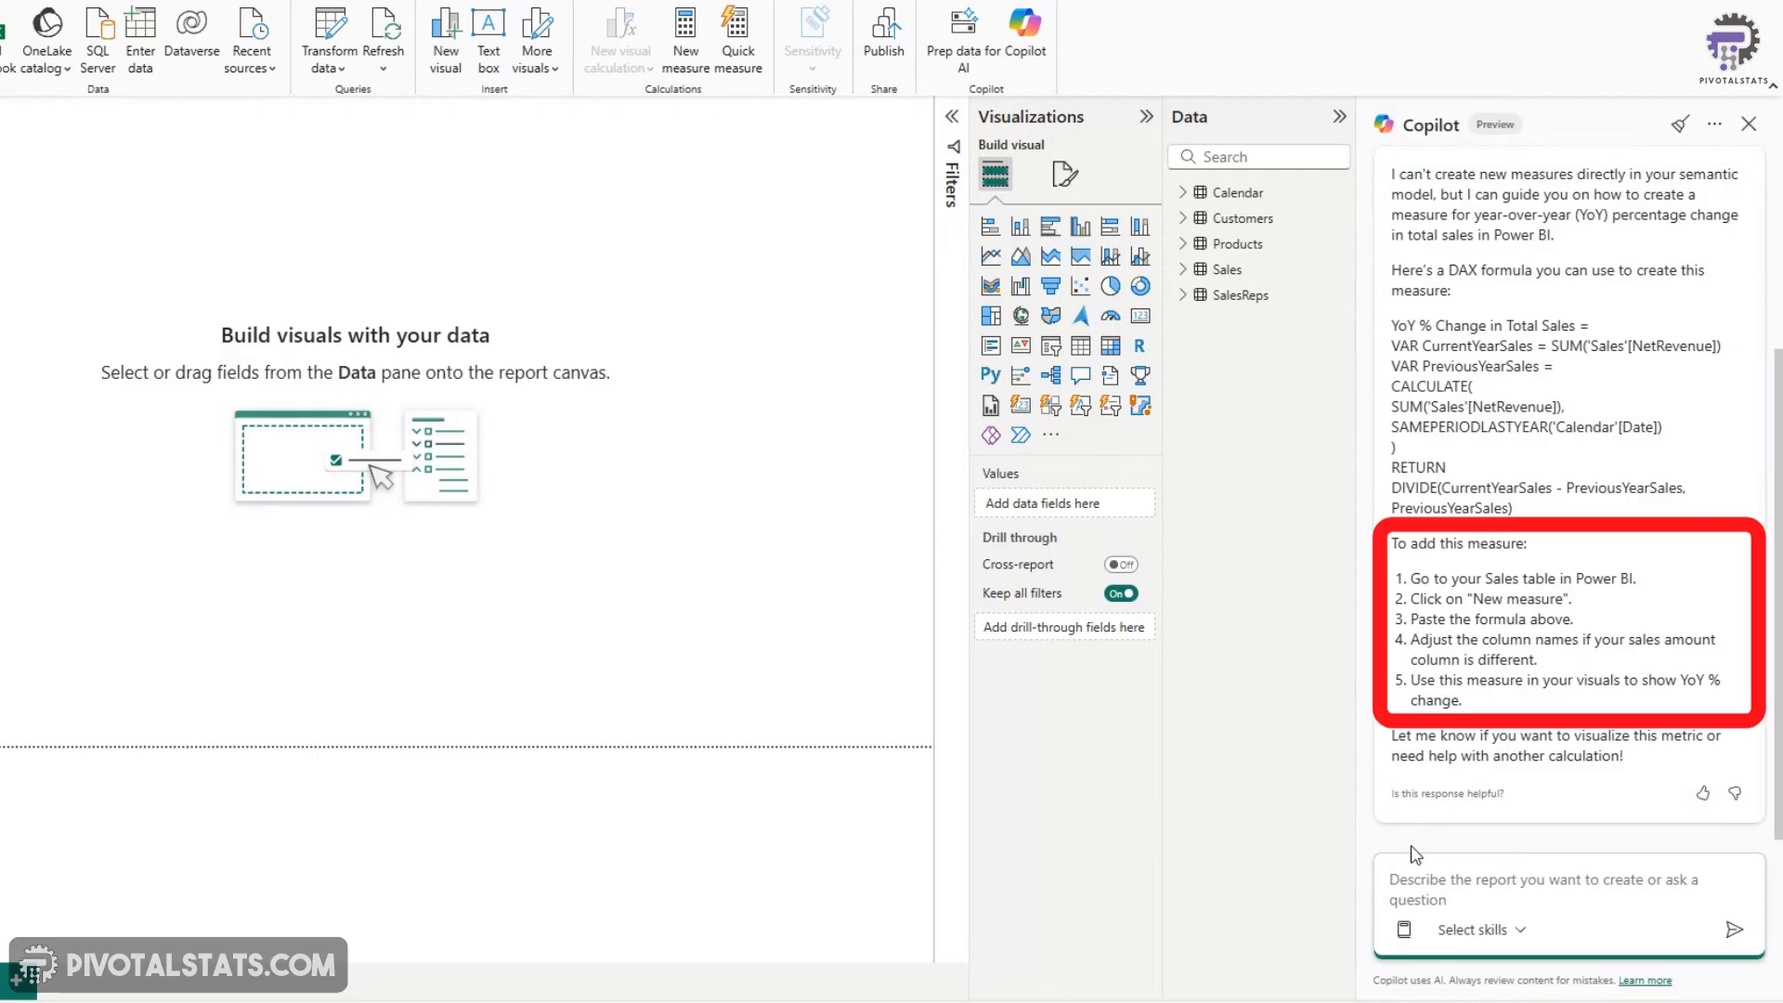
mouse_move(1419, 798)
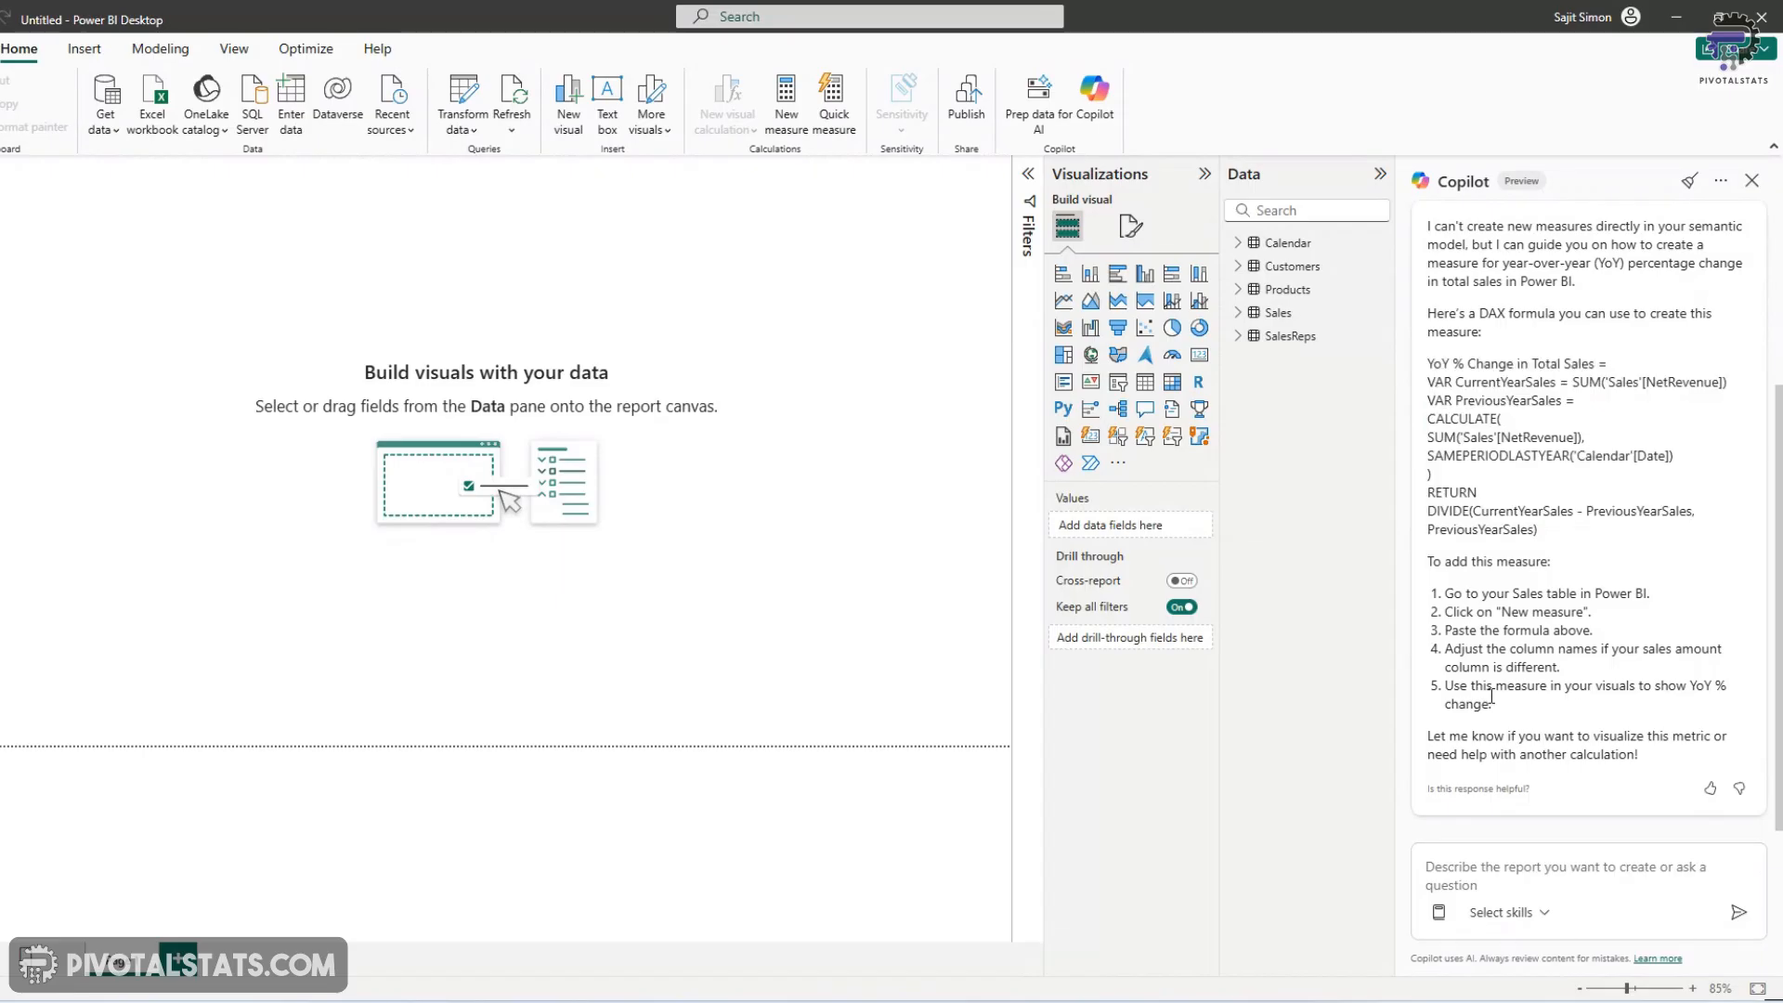
Select Copilot's YoY % Change in Total Sales DAX formula to copy it
drag(1430, 362, 1538, 530)
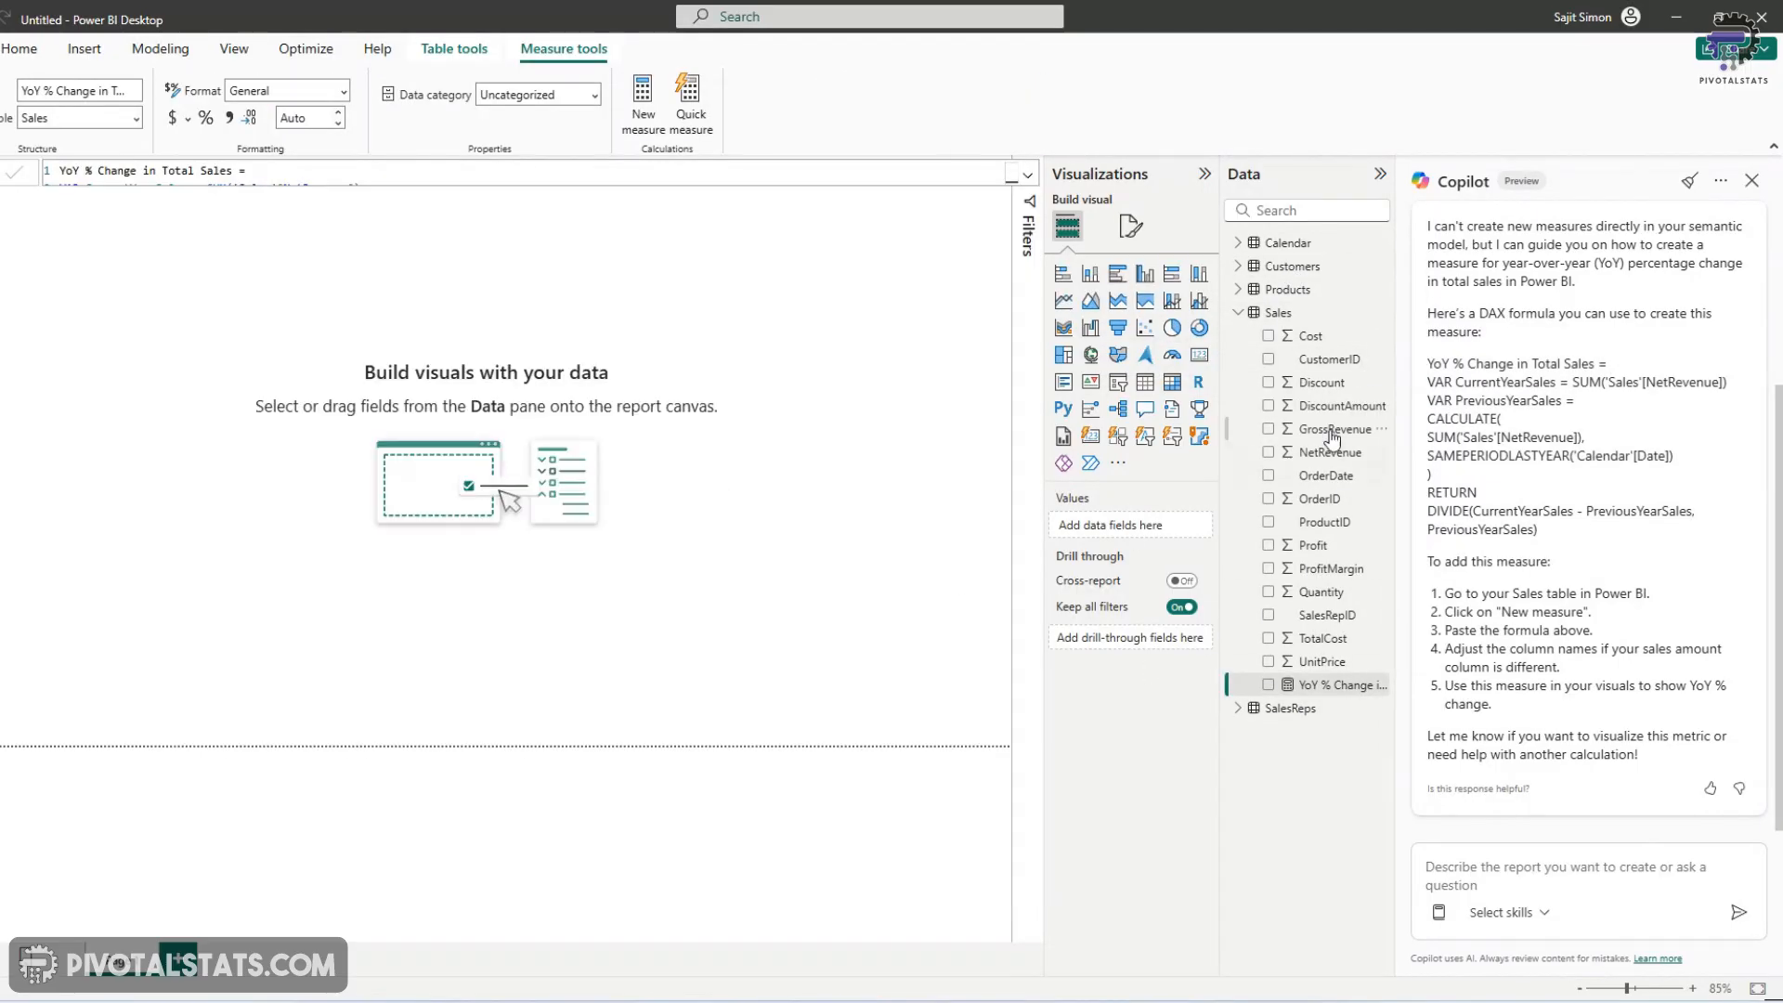
mouse_move(1322, 498)
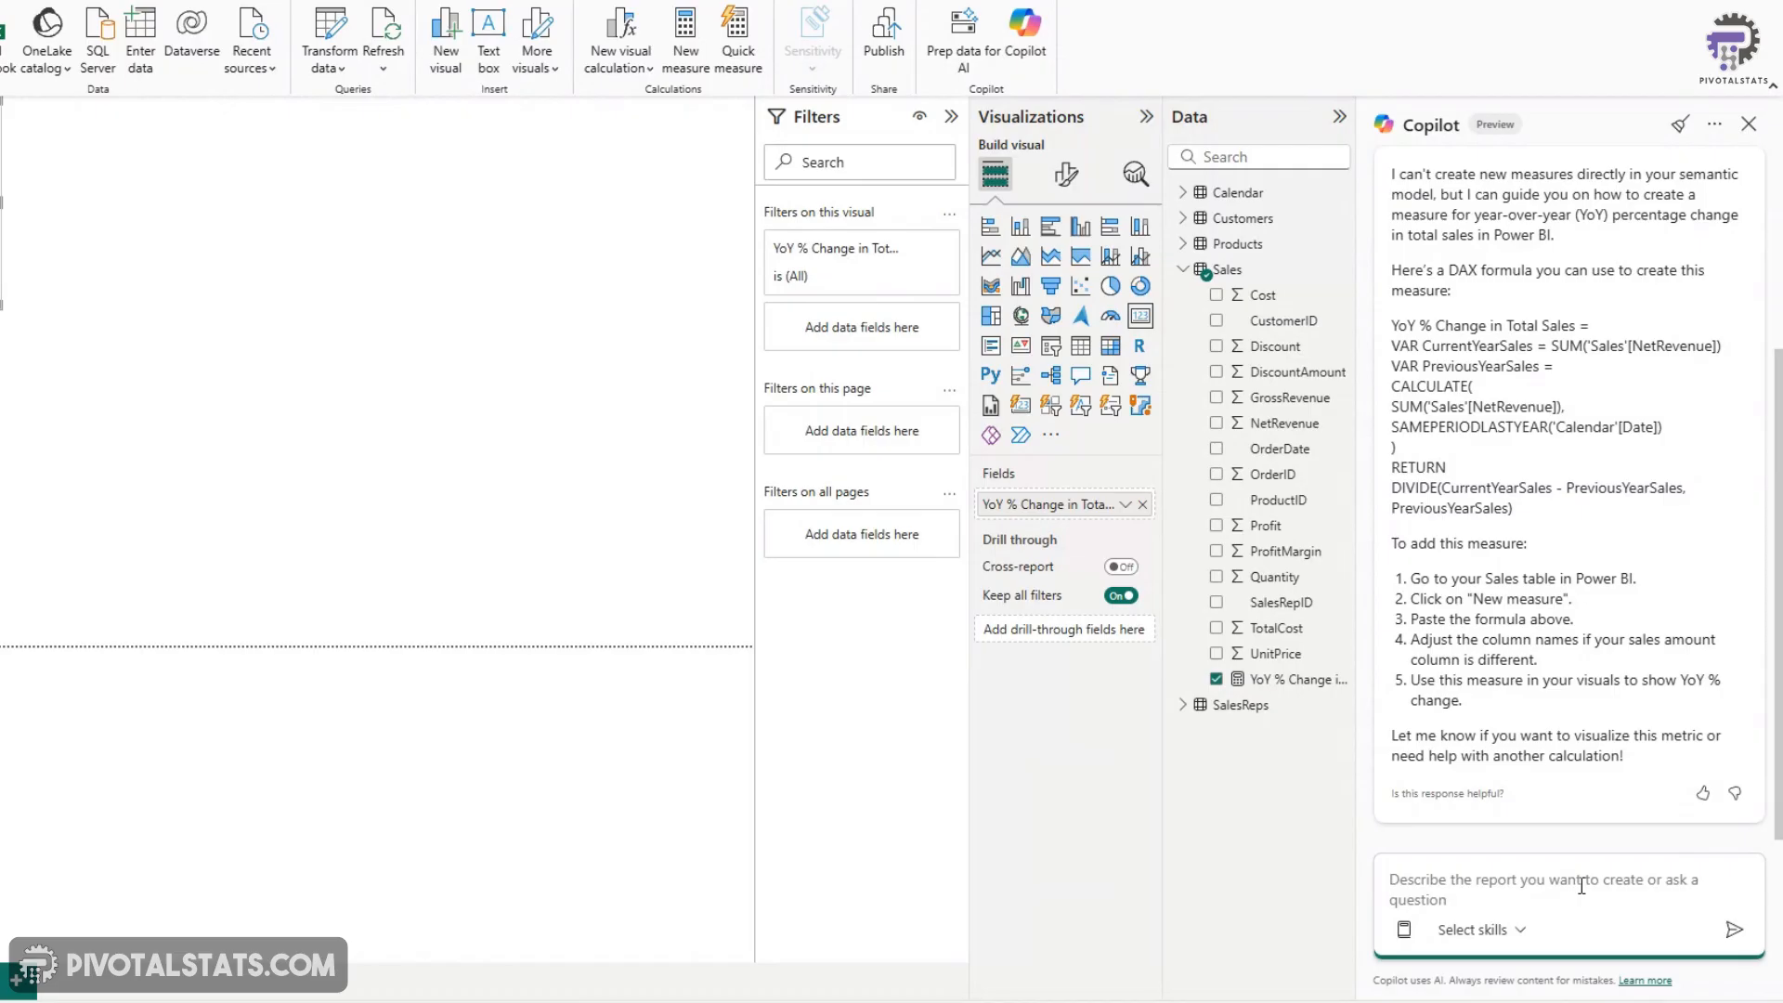
Ask Copilot how to format this measure as a percentage with one decimal place
text(format this)
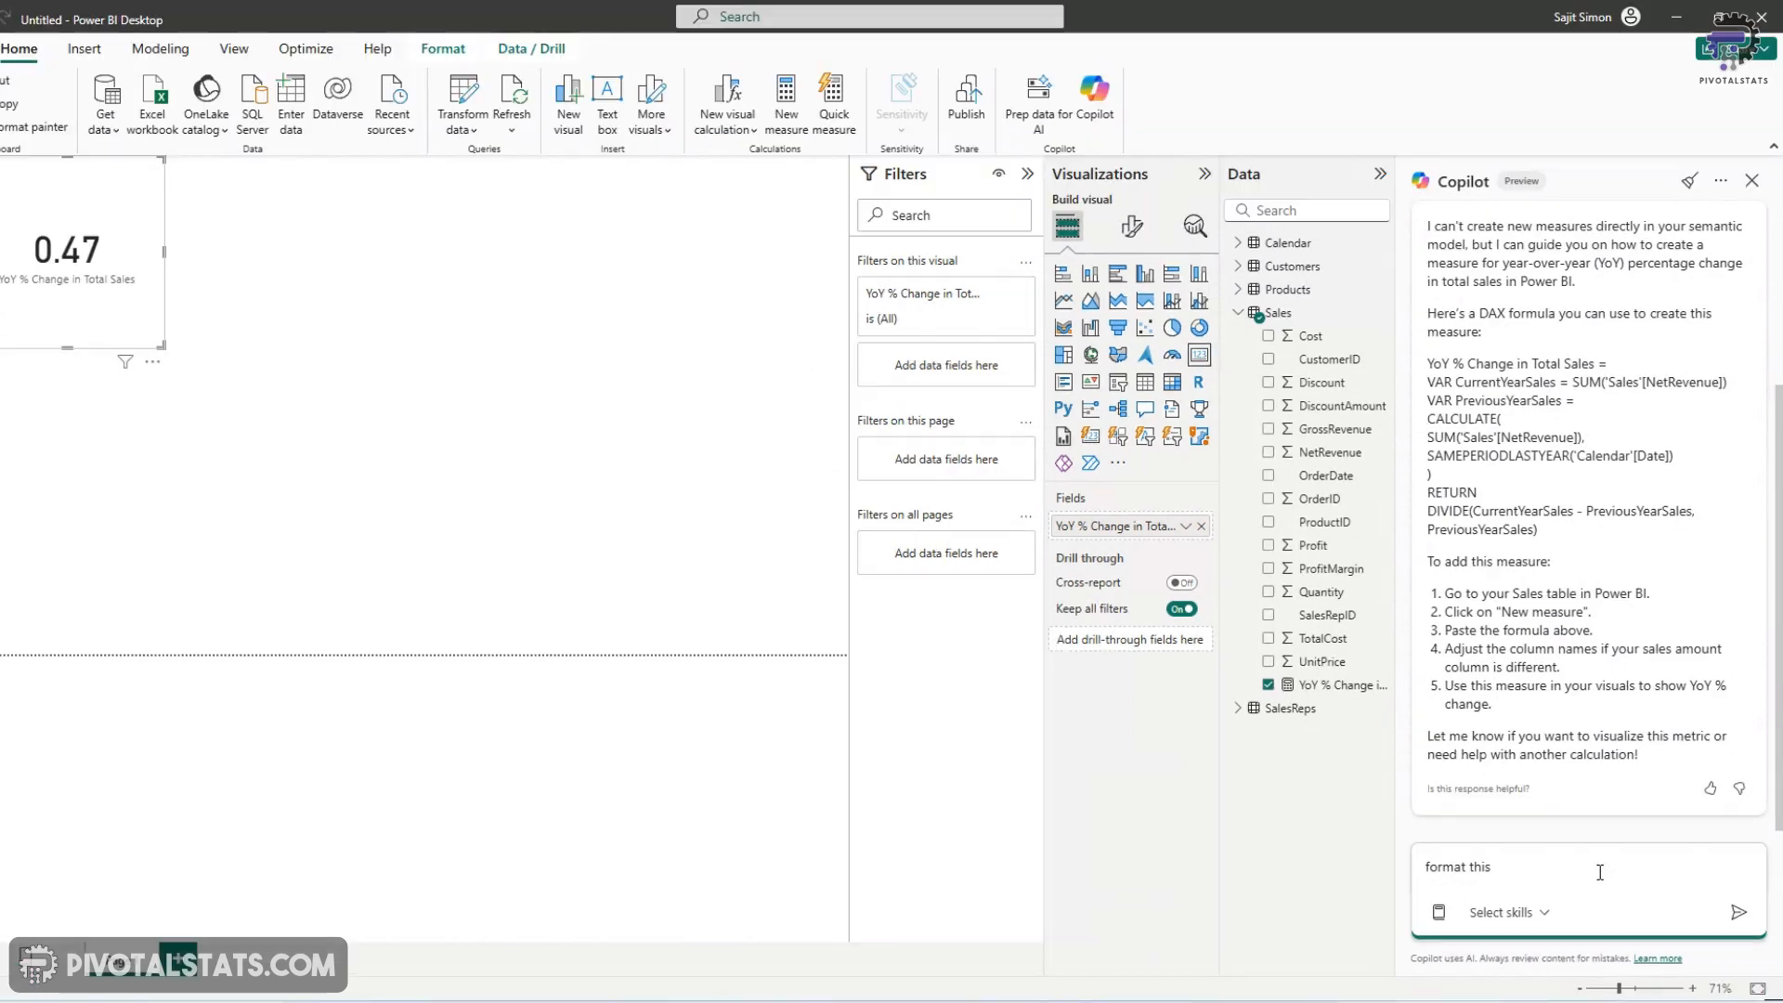
text(as a percentage)
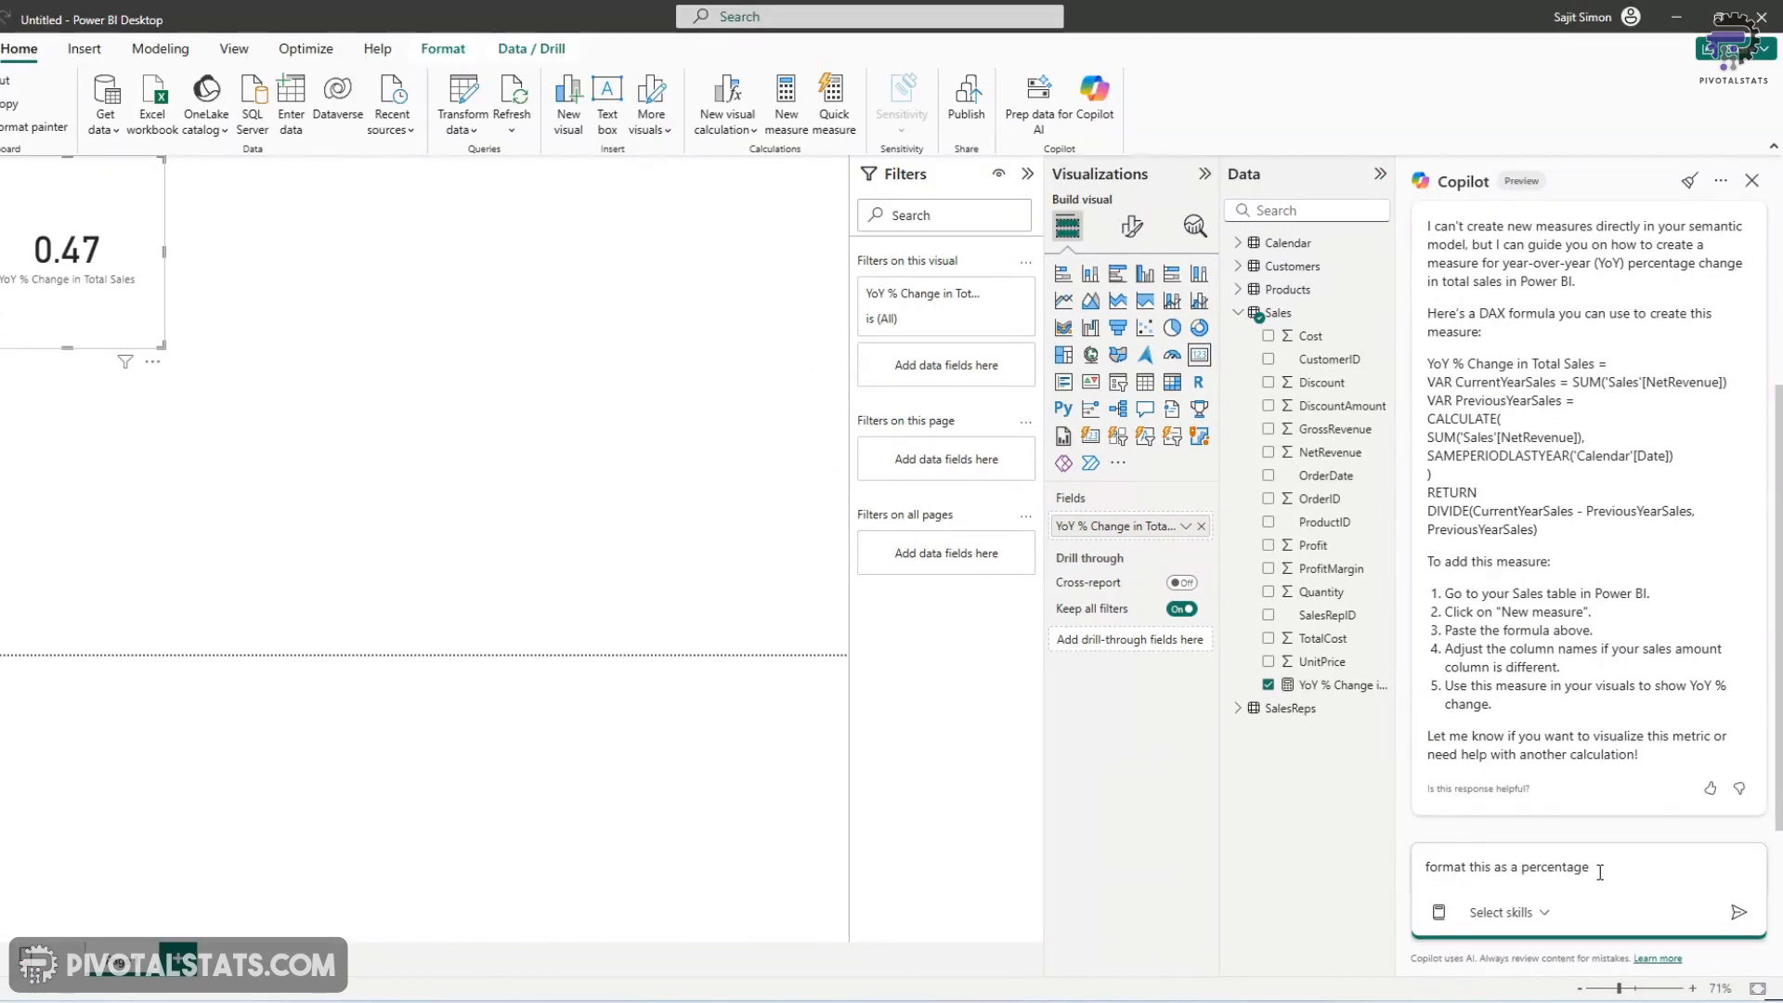
text(with one decimal p)
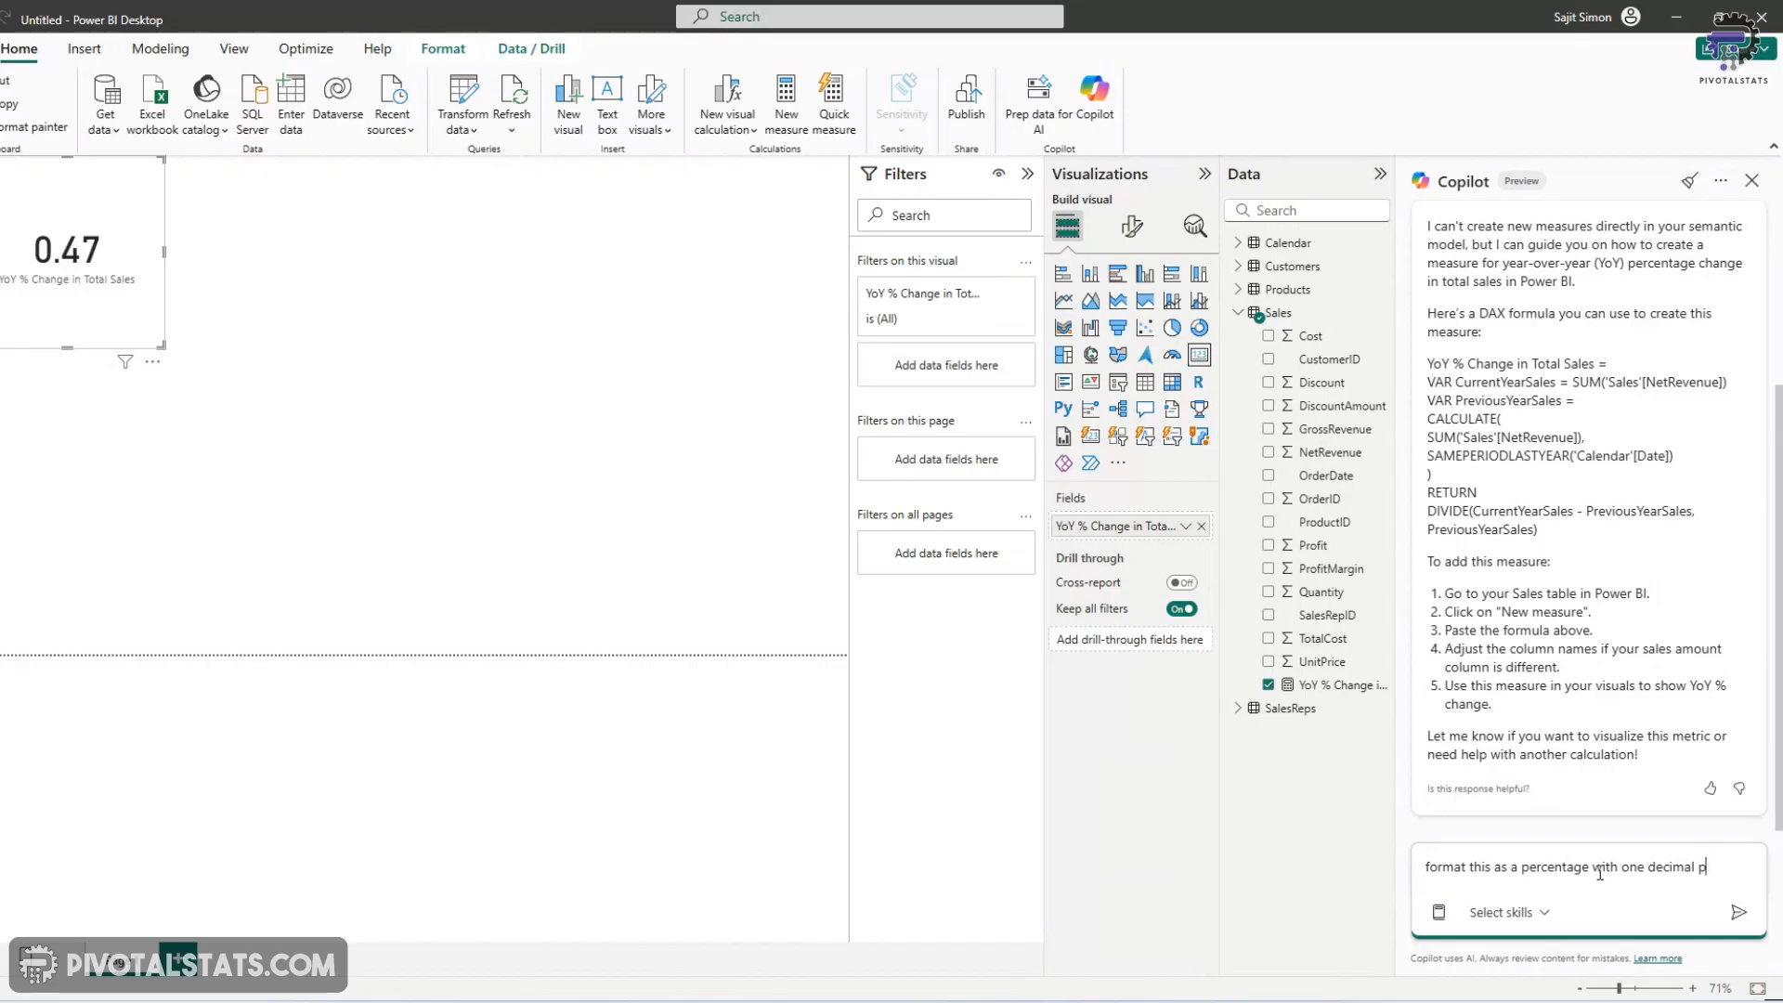
click(1739, 910)
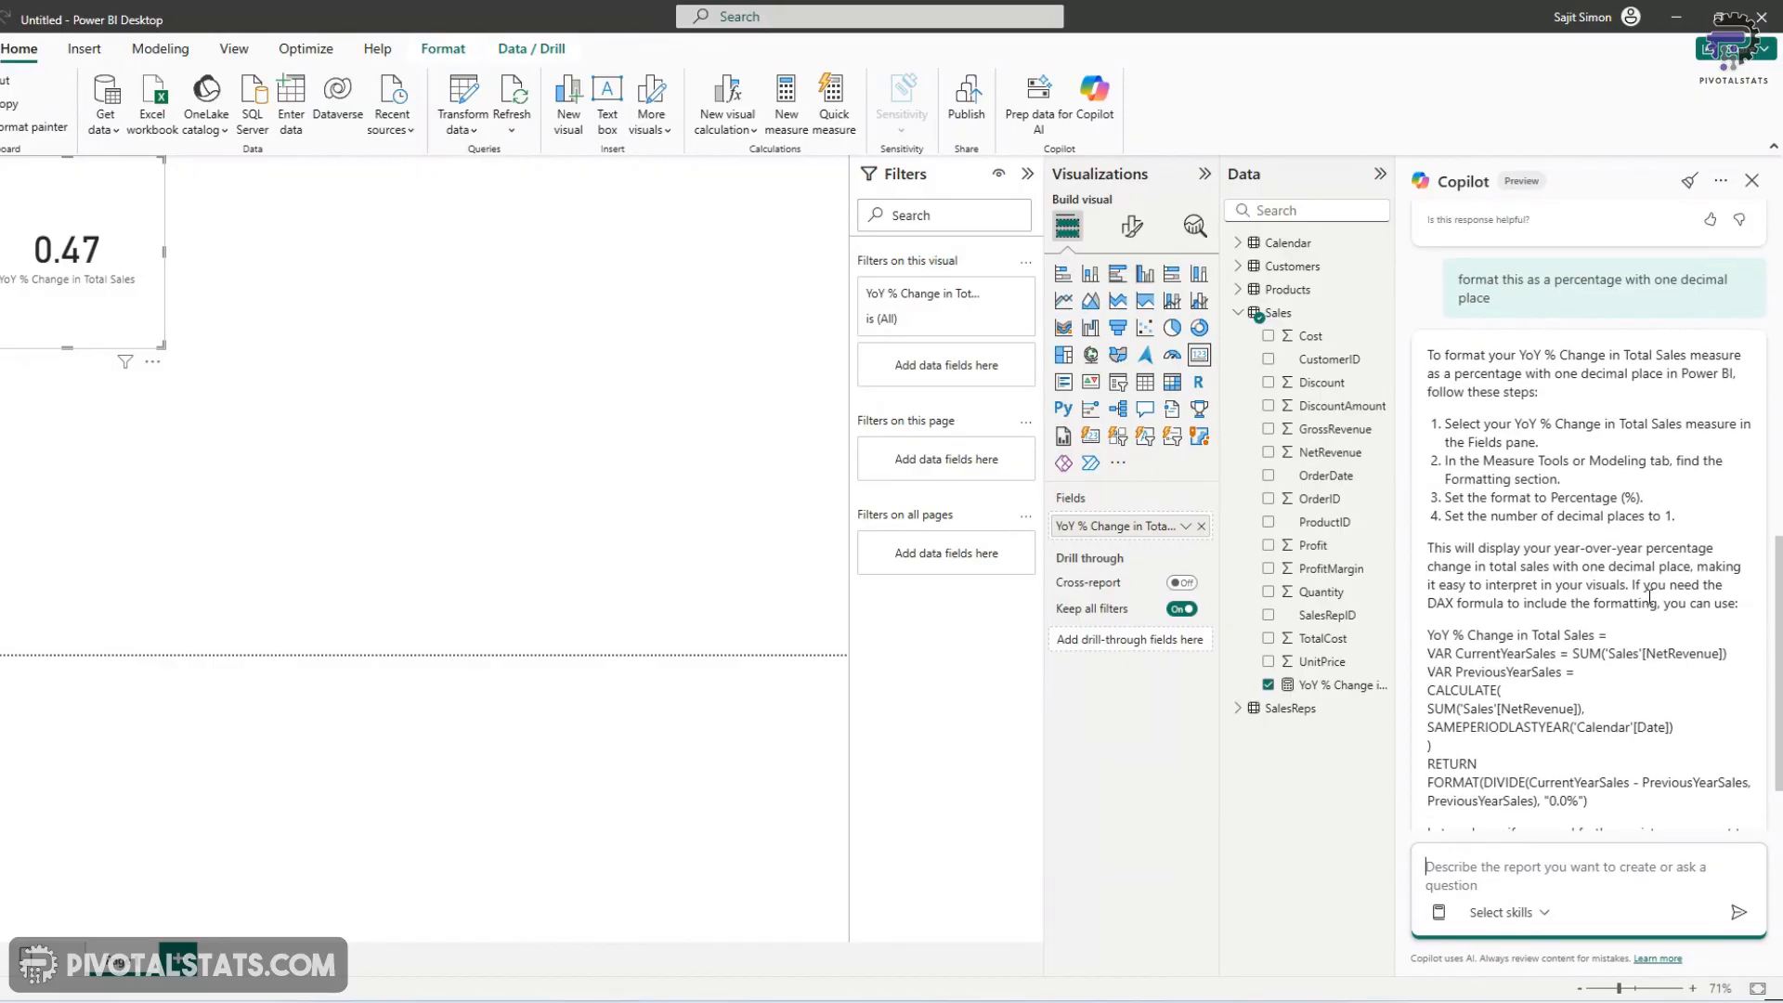
scroll(down, 3)
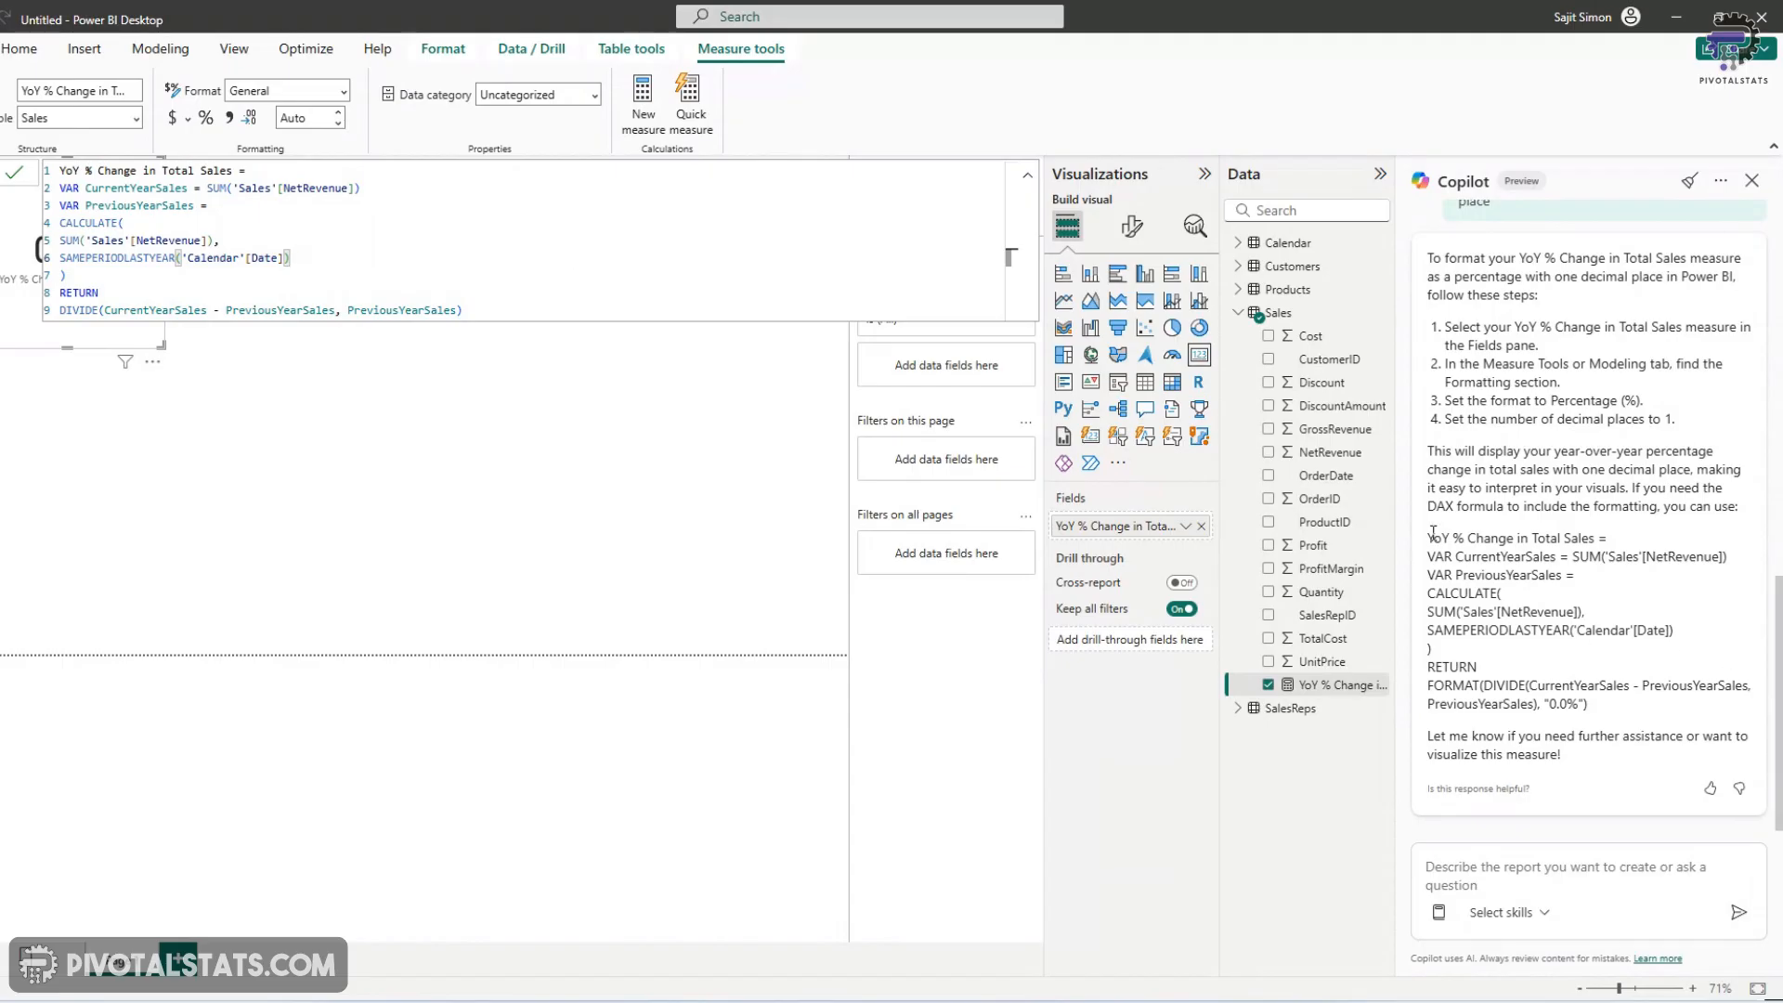
Select the whole YoY measure formula and open it in the formula bar
drag(1430, 536, 1586, 704)
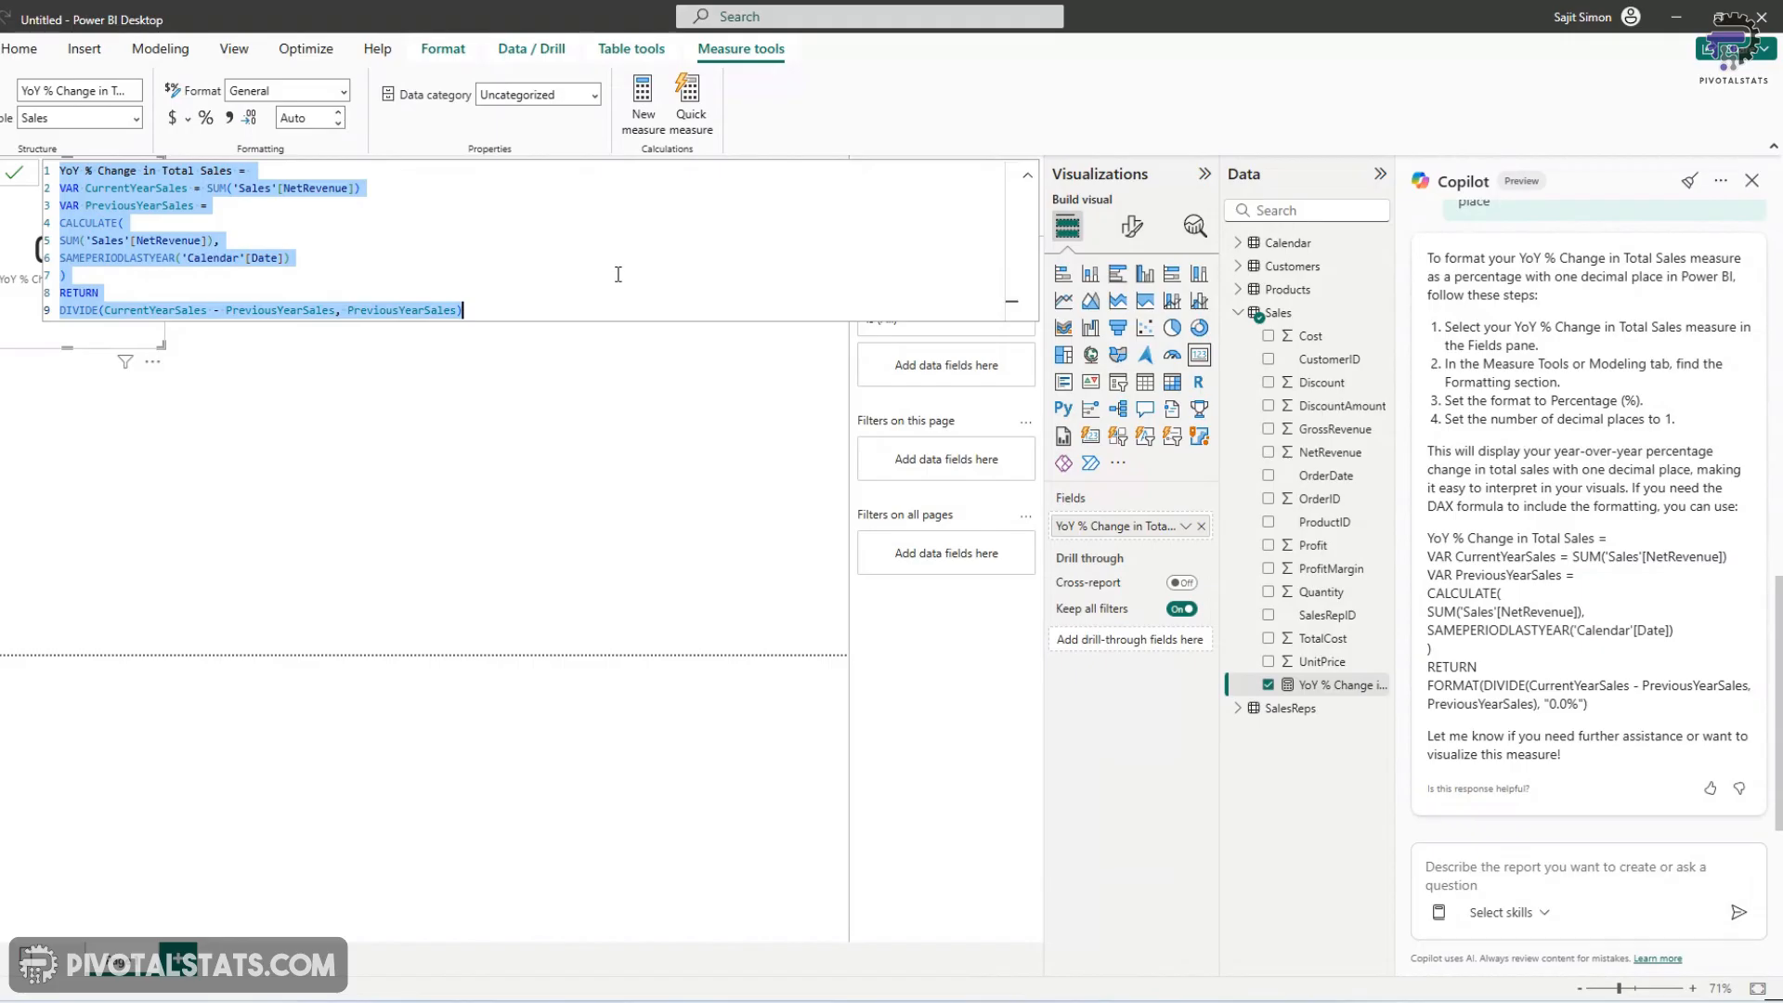
click(461, 310)
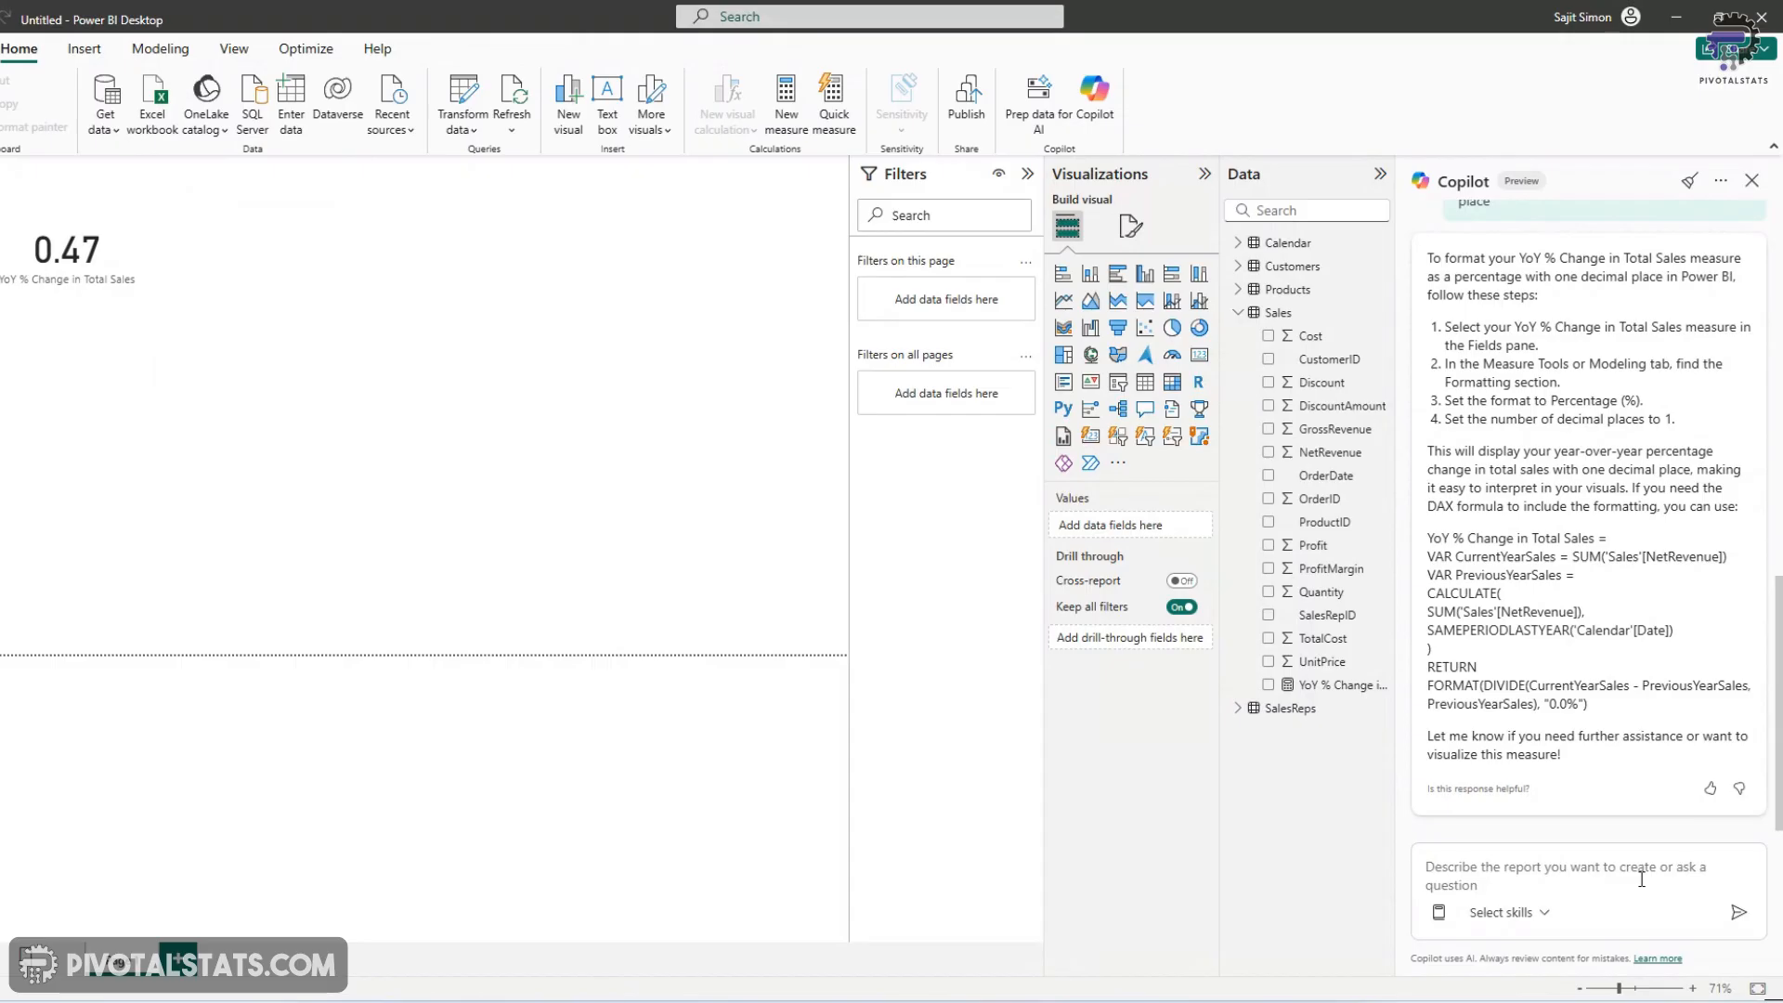
mouse_move(6, 842)
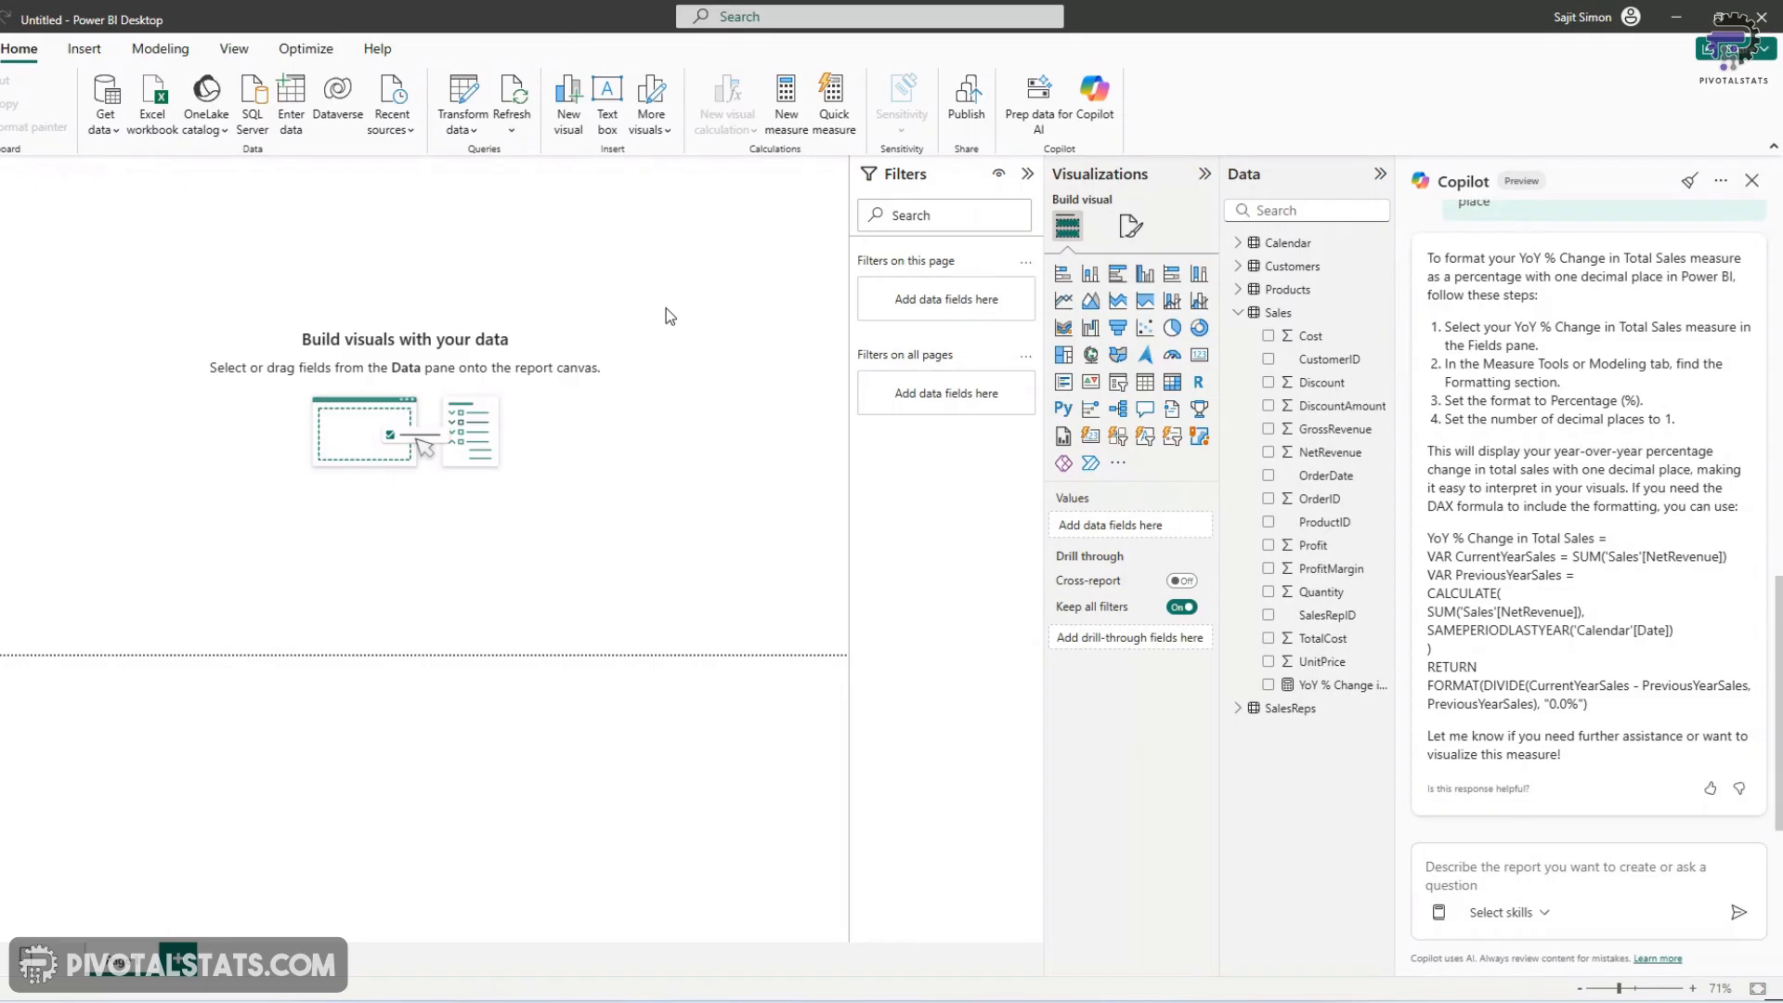
mouse_move(334, 807)
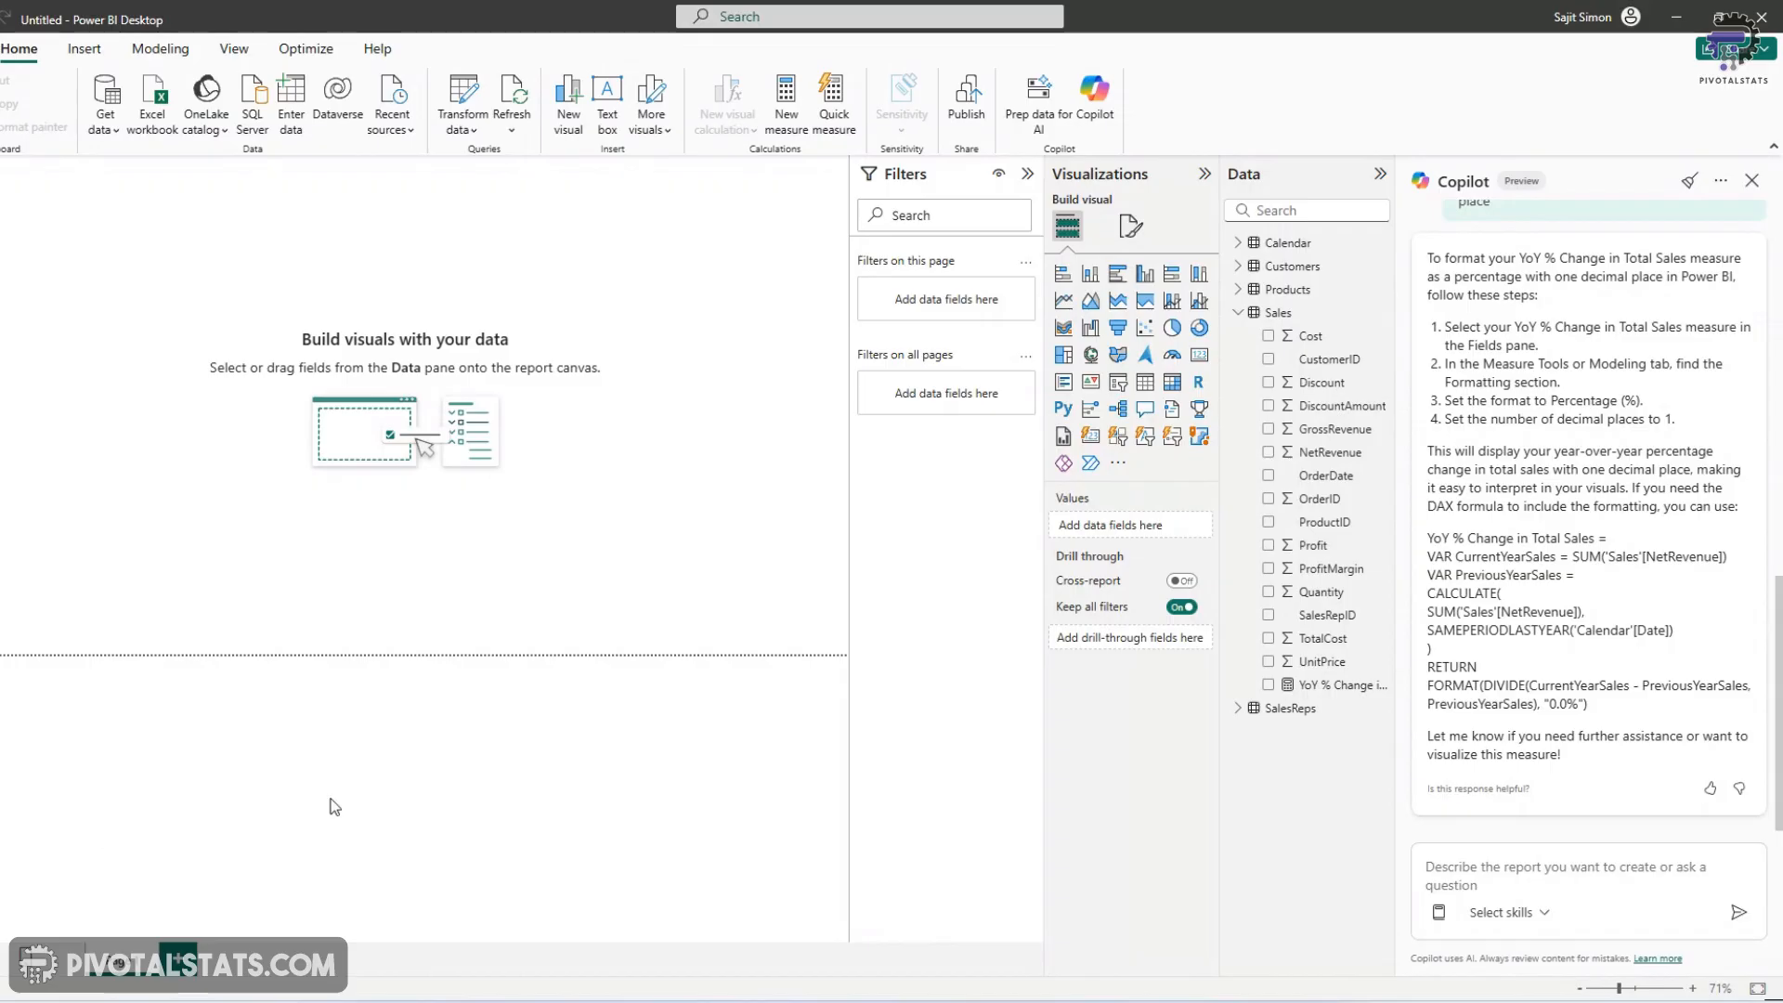
Ask Copilot to create a bar chart of total sales by product category sorted high to low
text(crearte)
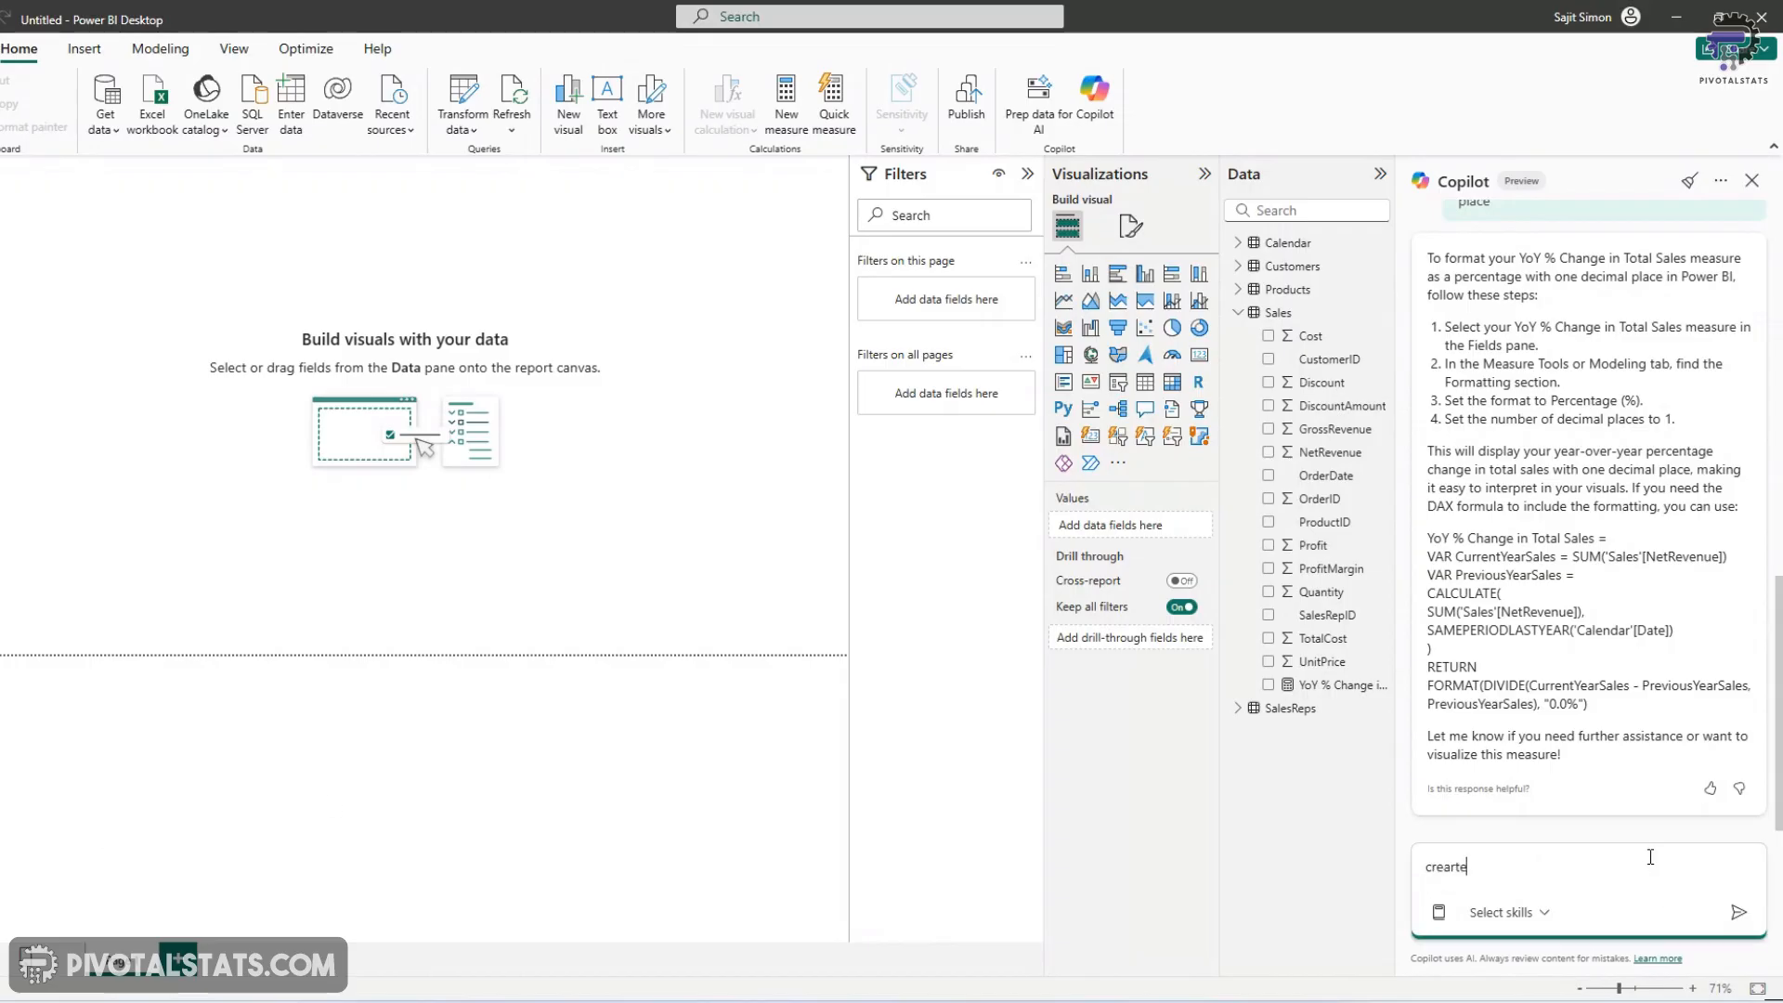
text(create a bar chart showing total sales by product)
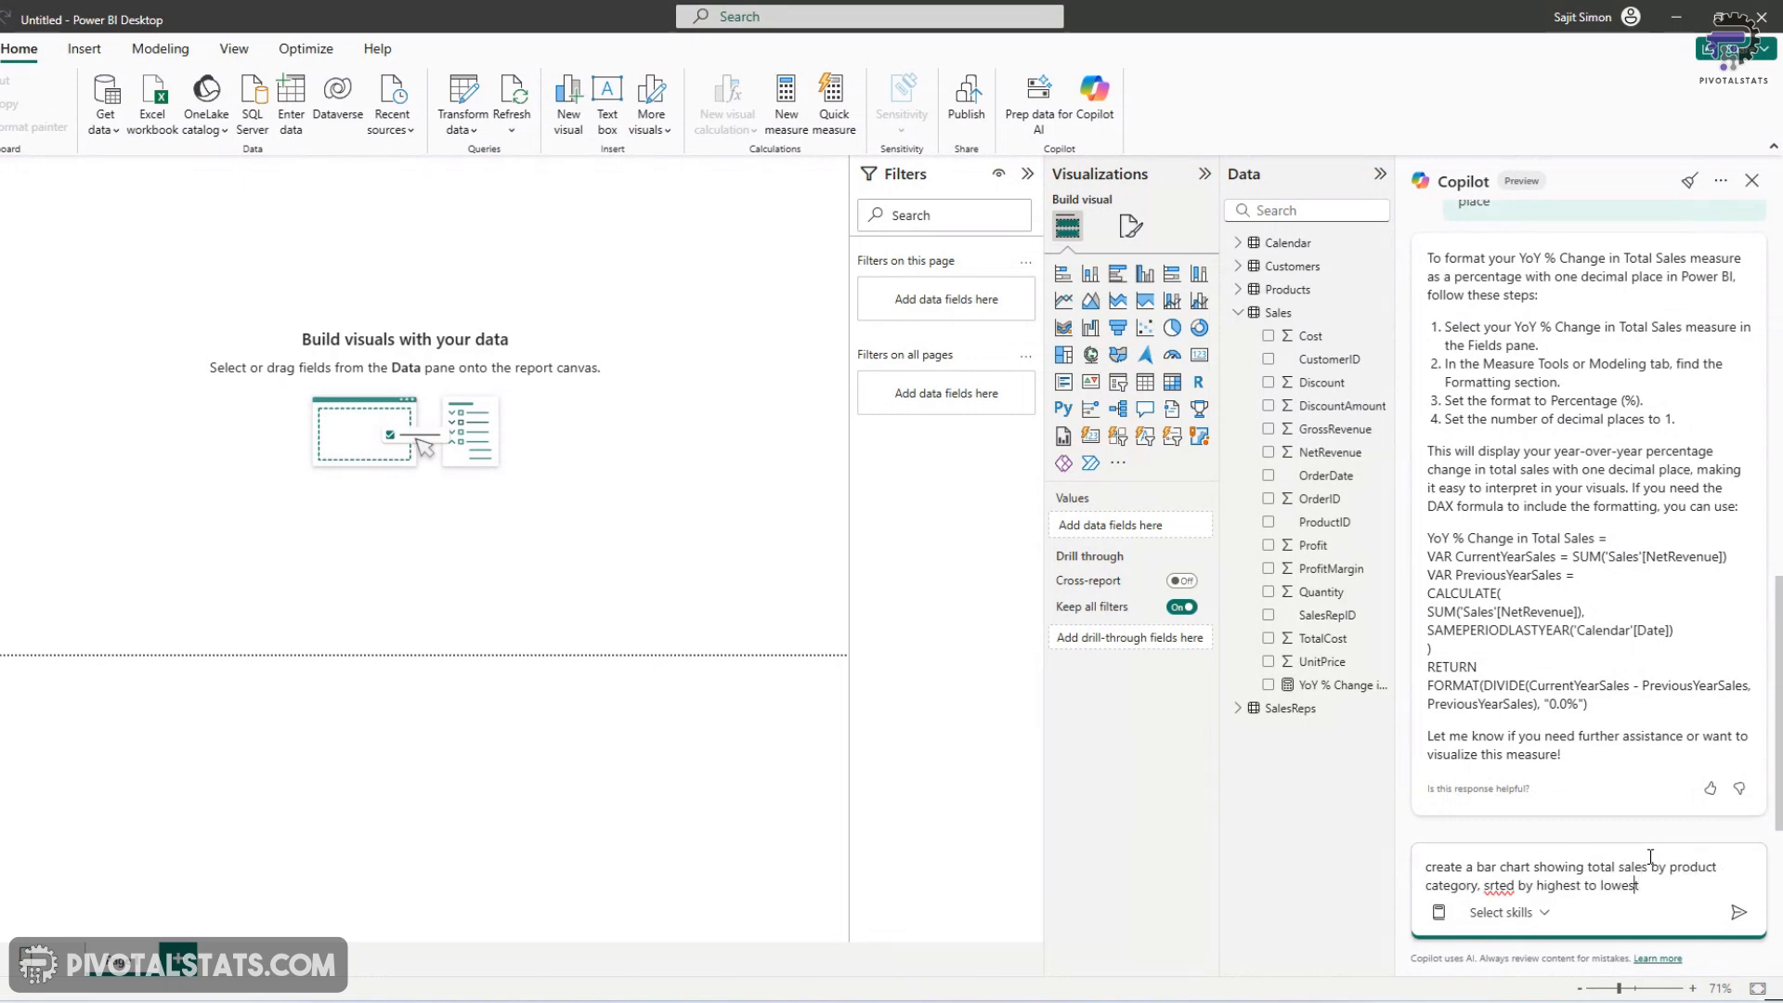
text(sorted)
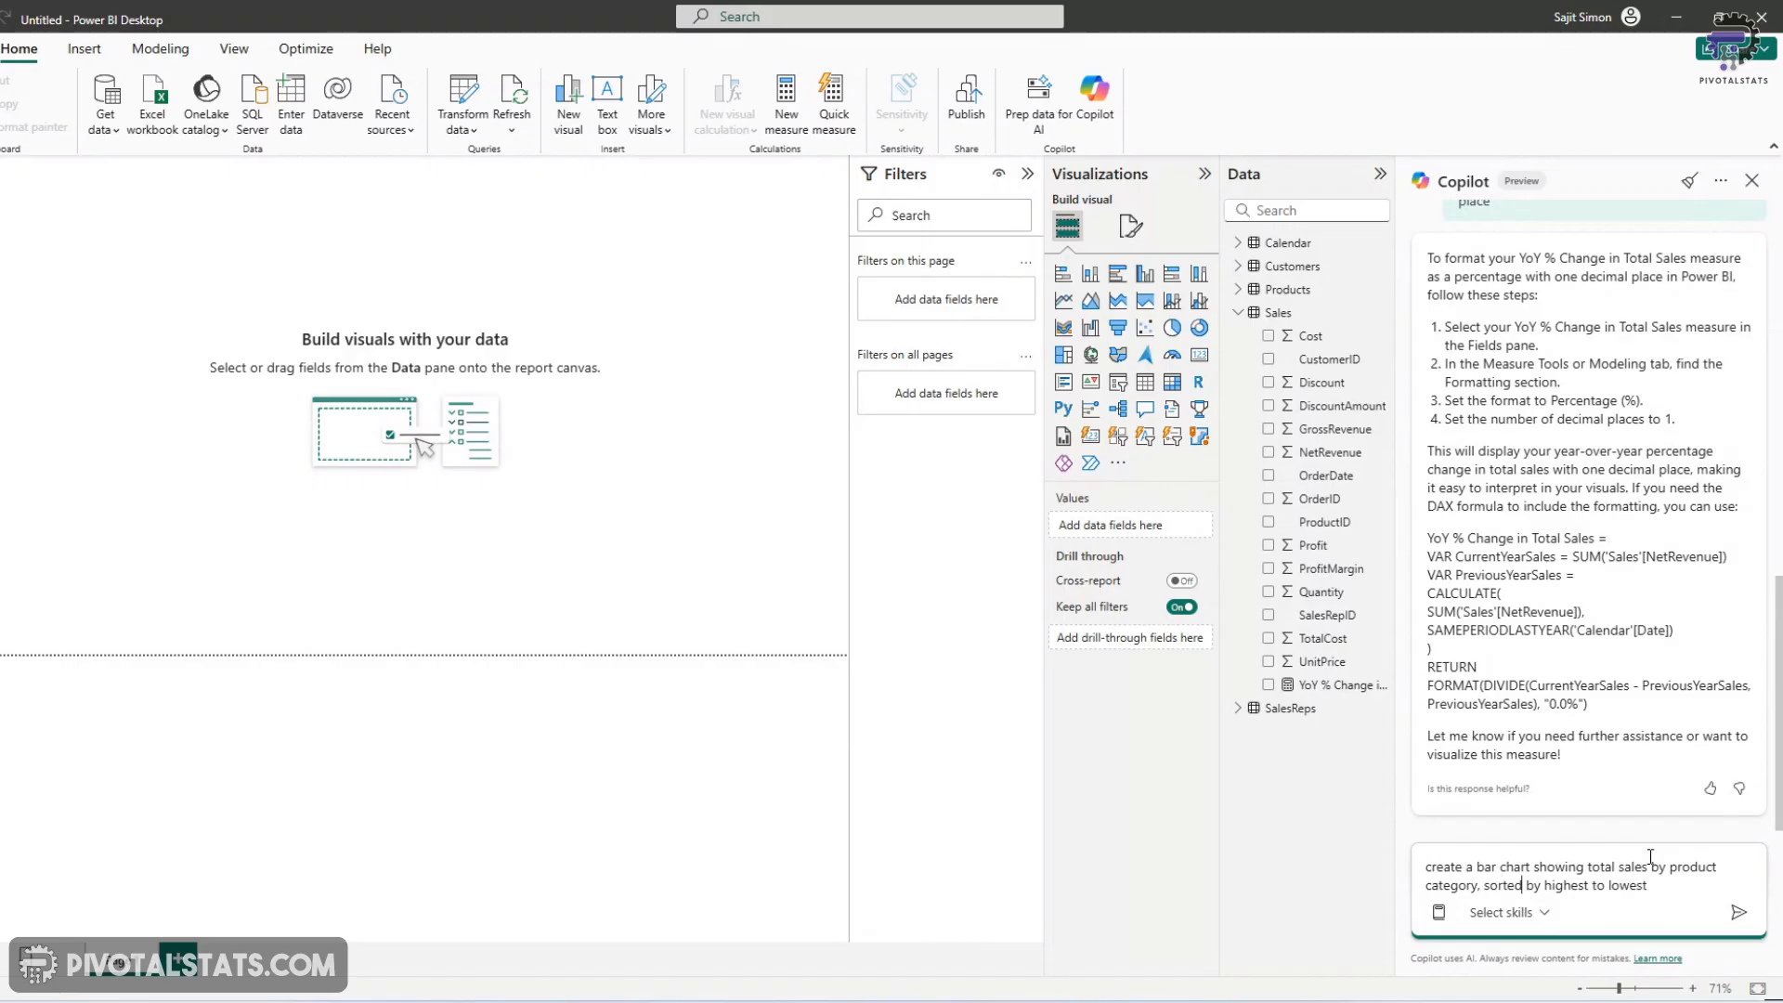
click(1739, 911)
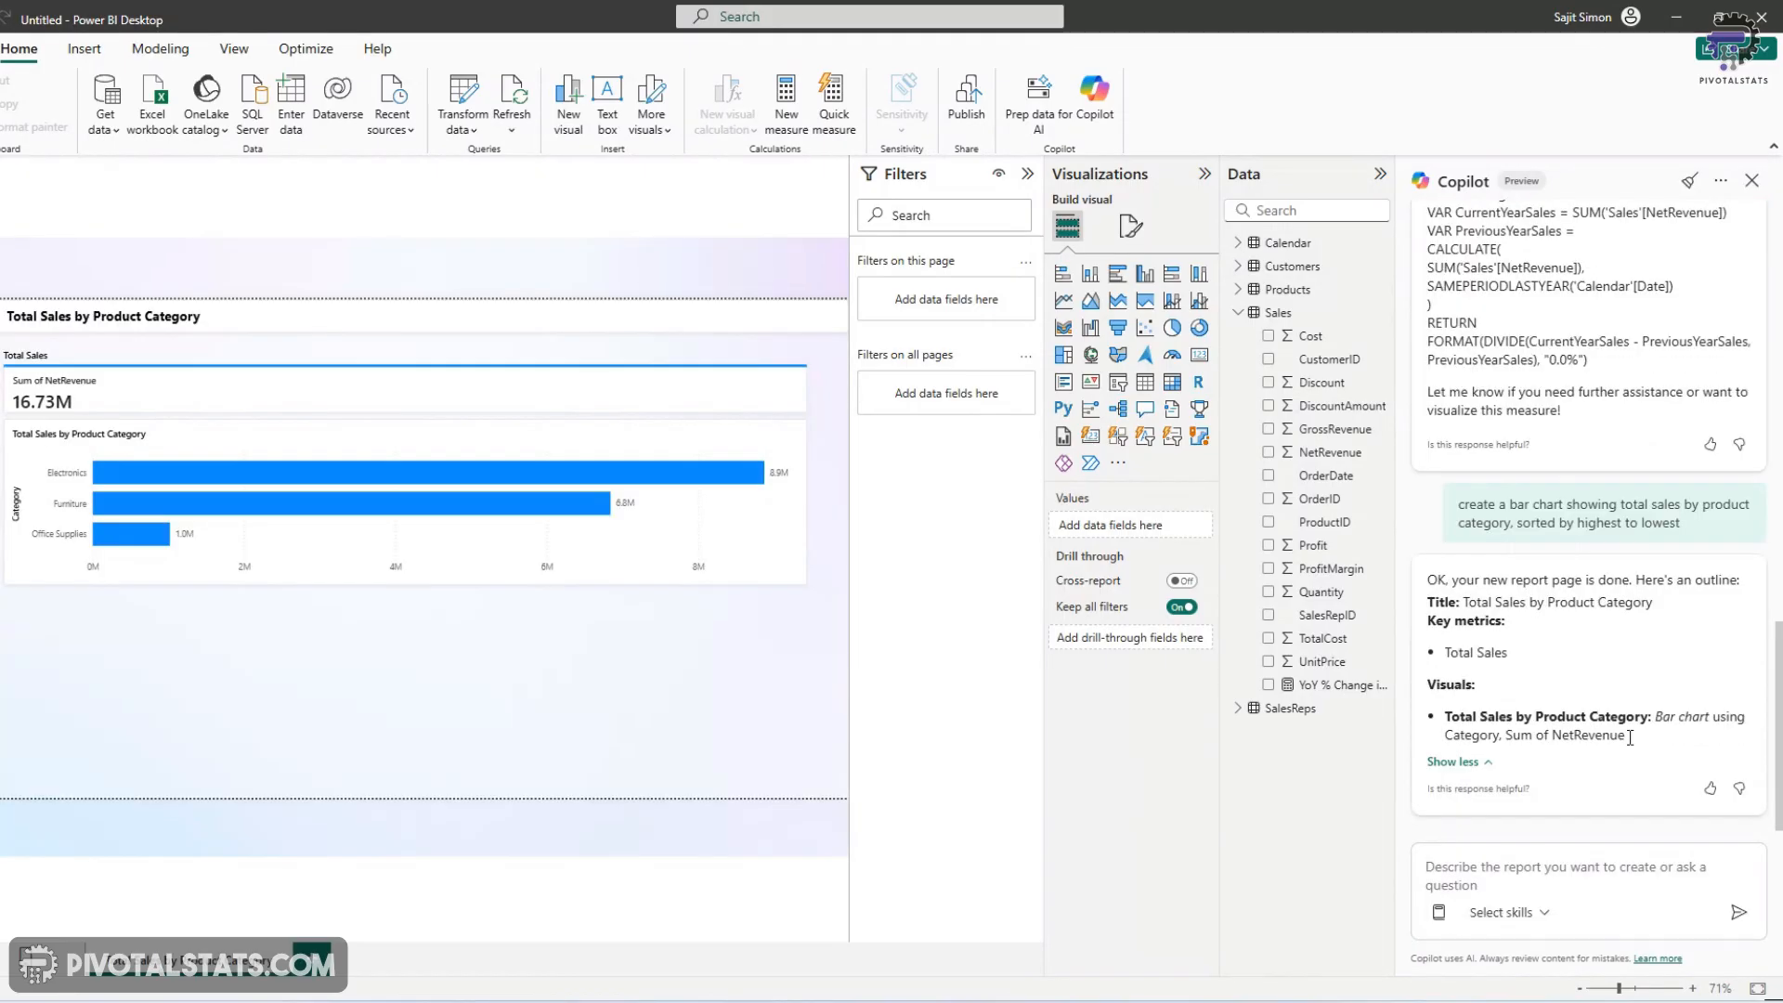
mouse_move(1679, 702)
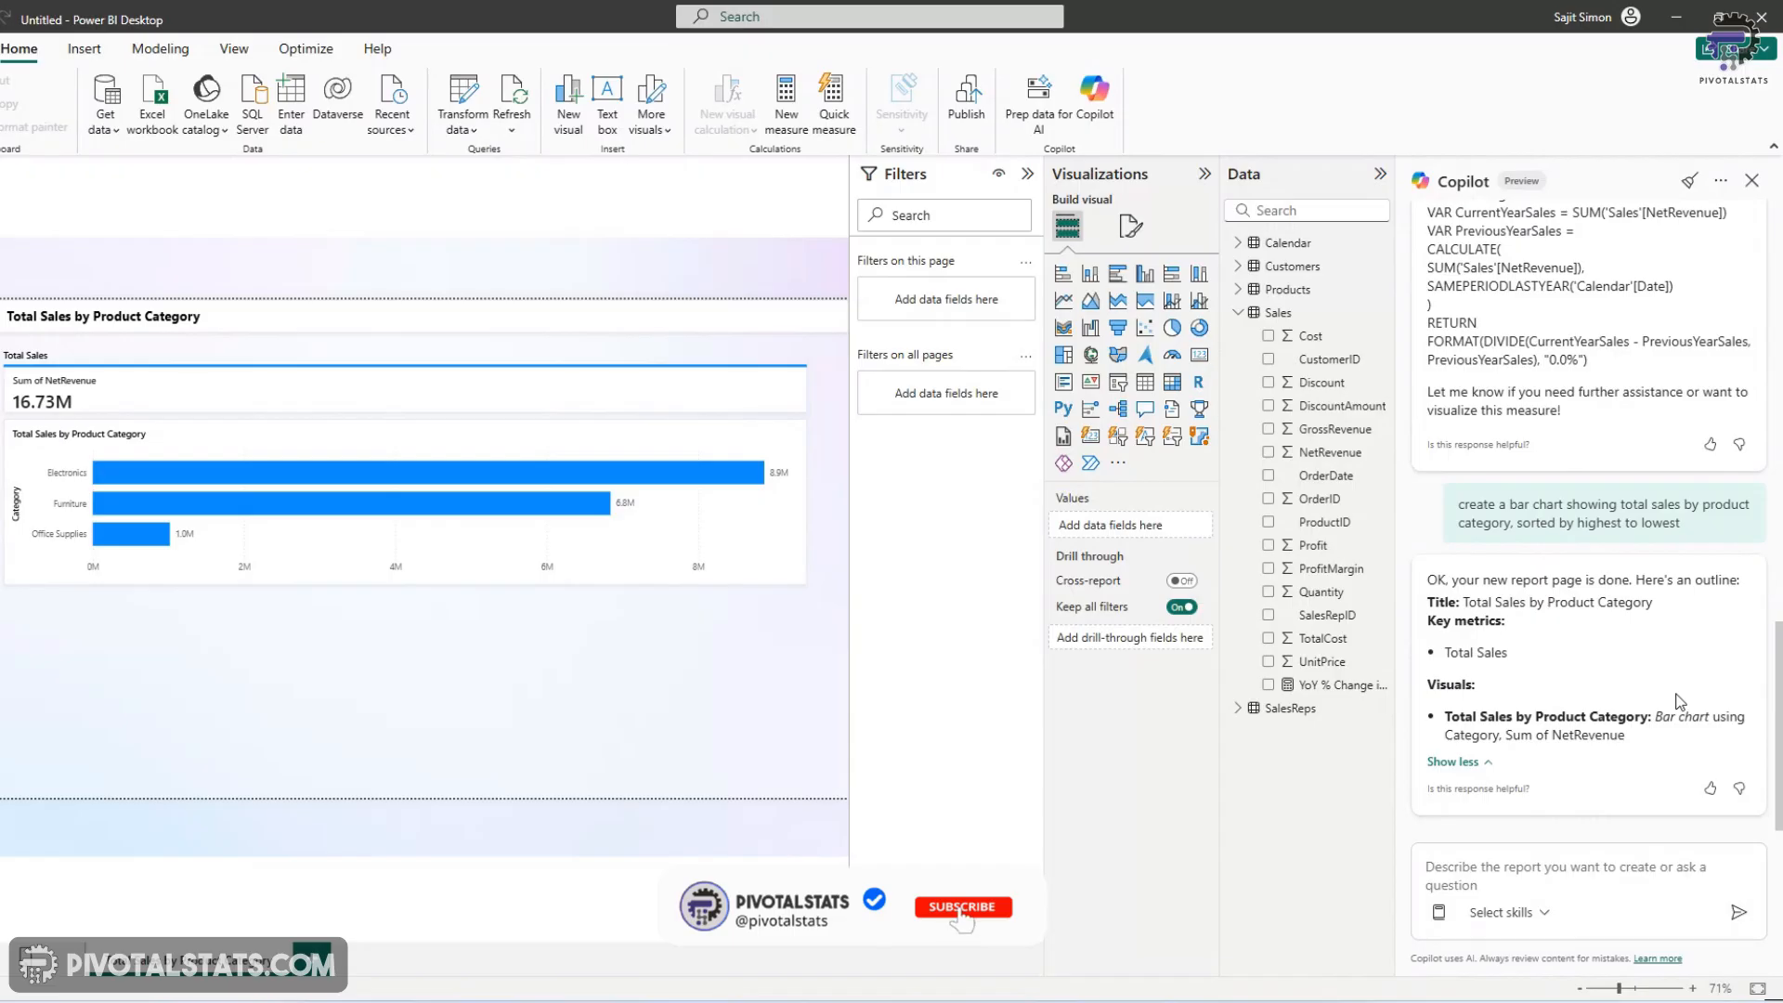
click(962, 906)
text(change th)
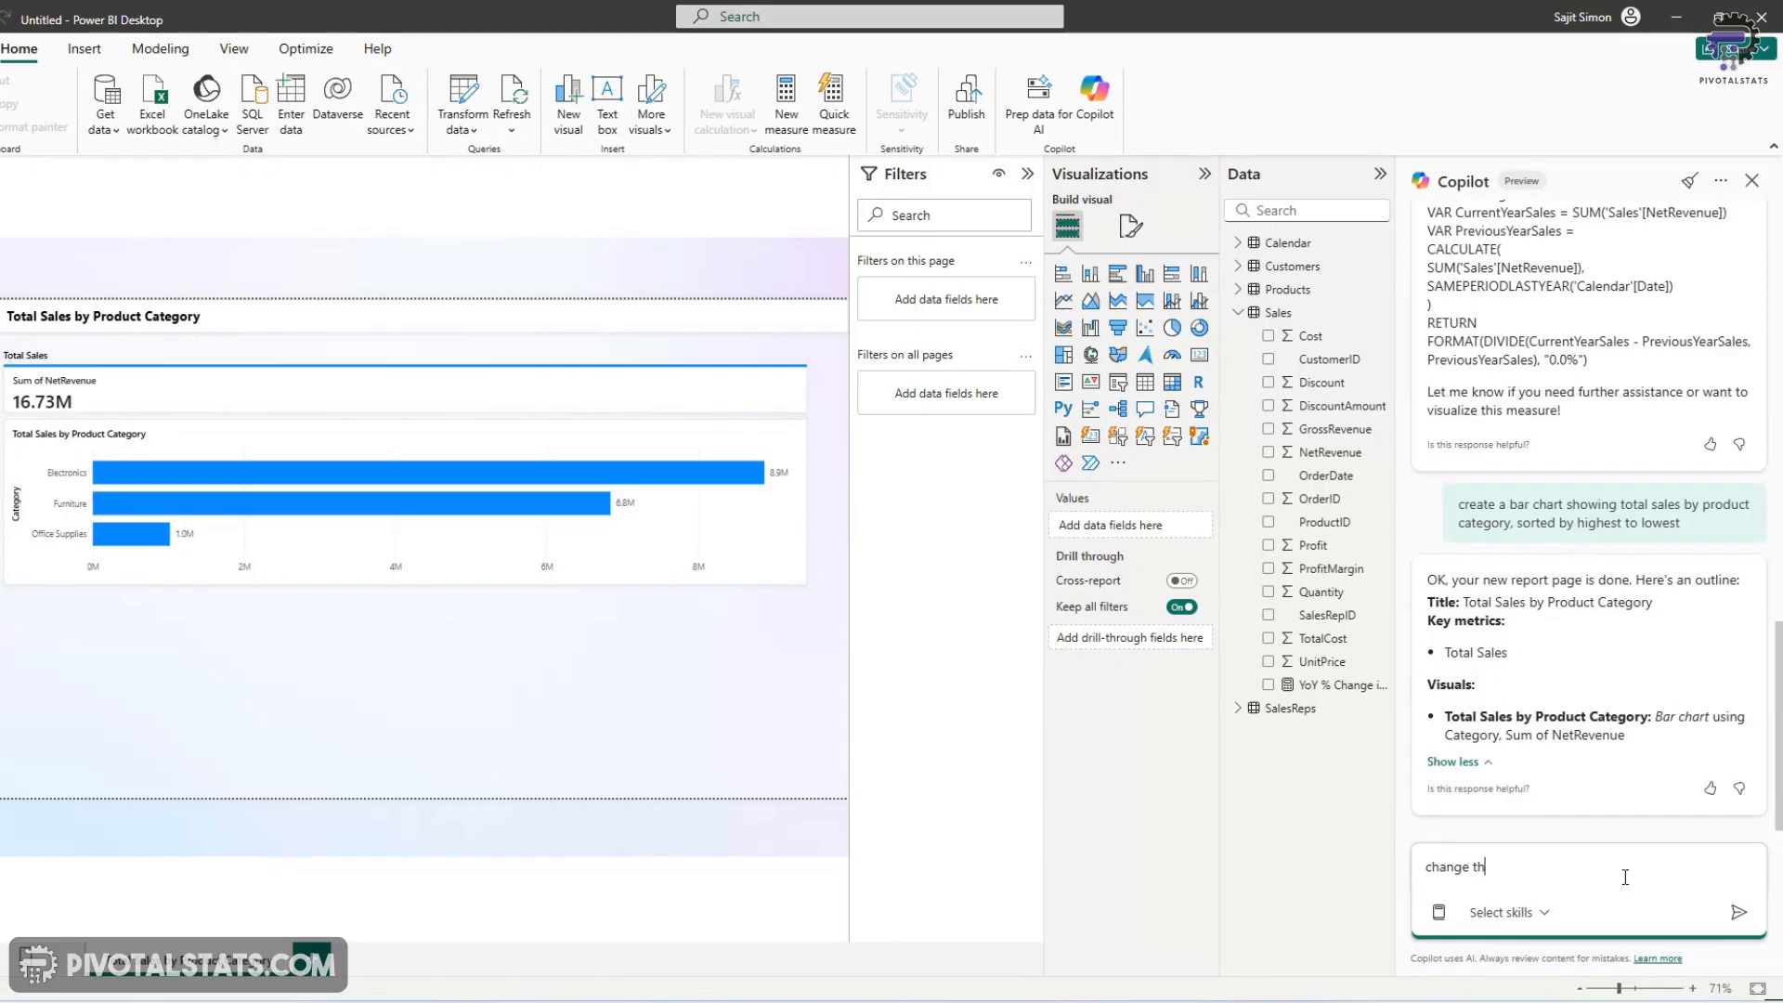
Ask Copilot to give each series in the category chart a different colour
text(give ear)
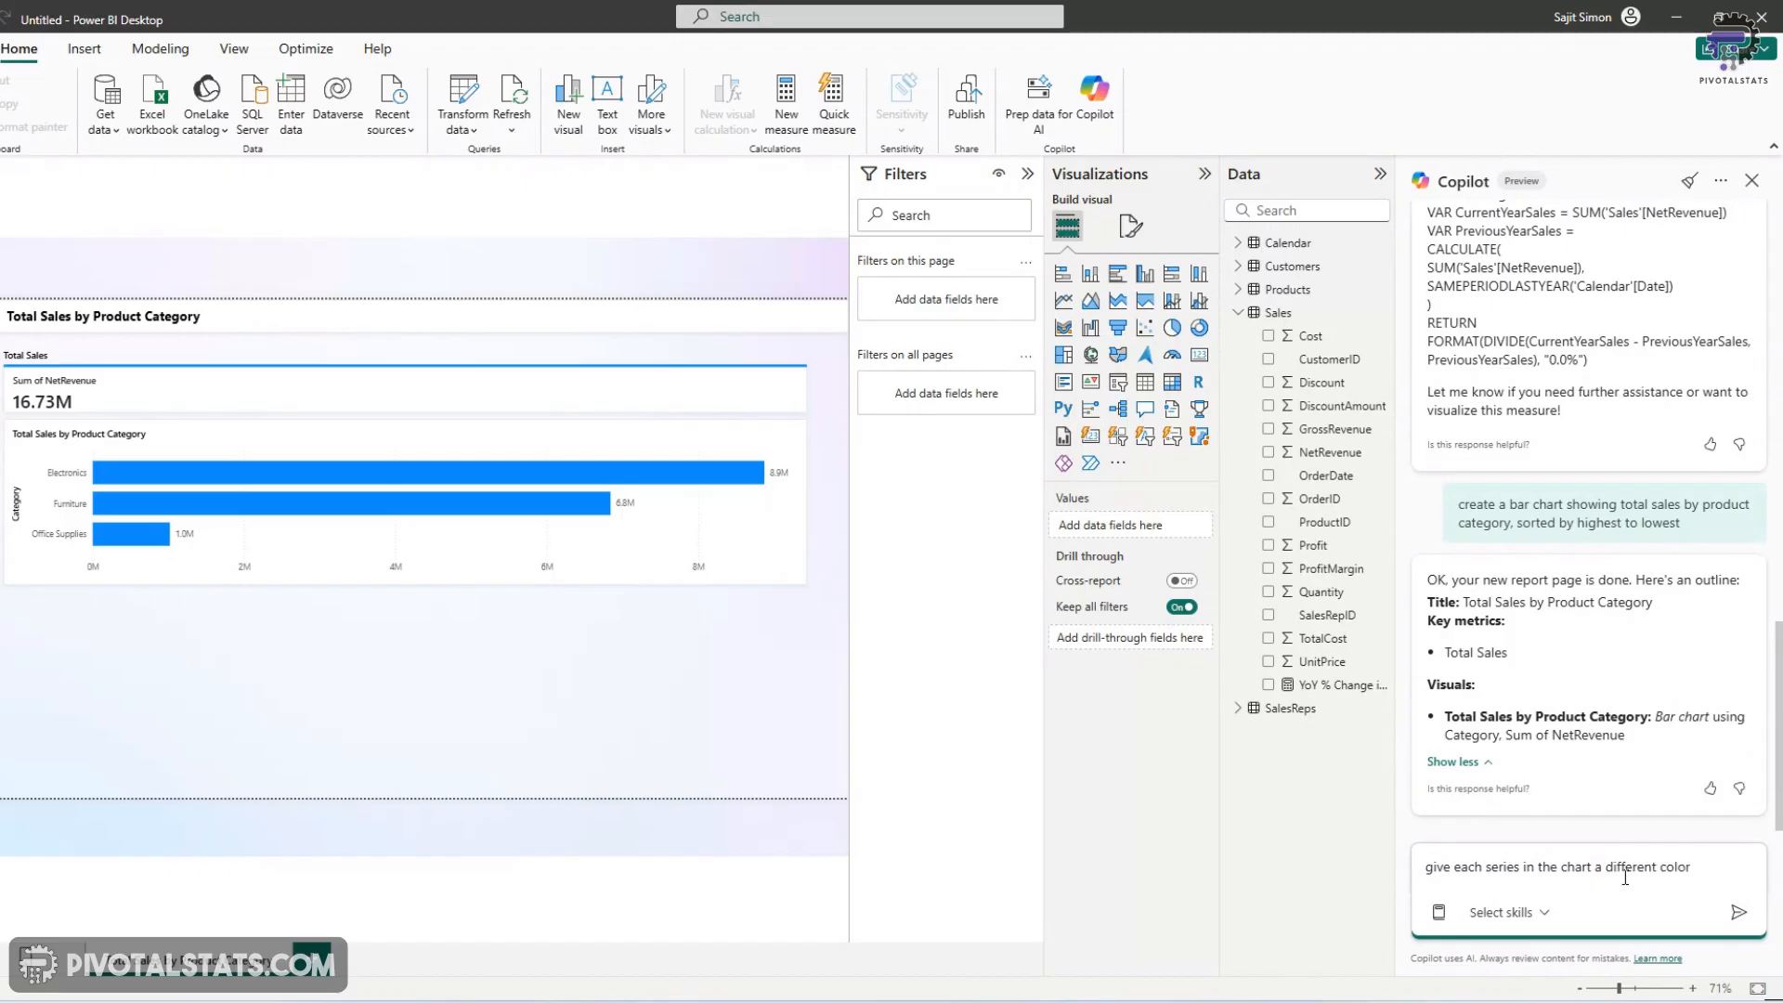
click(1738, 912)
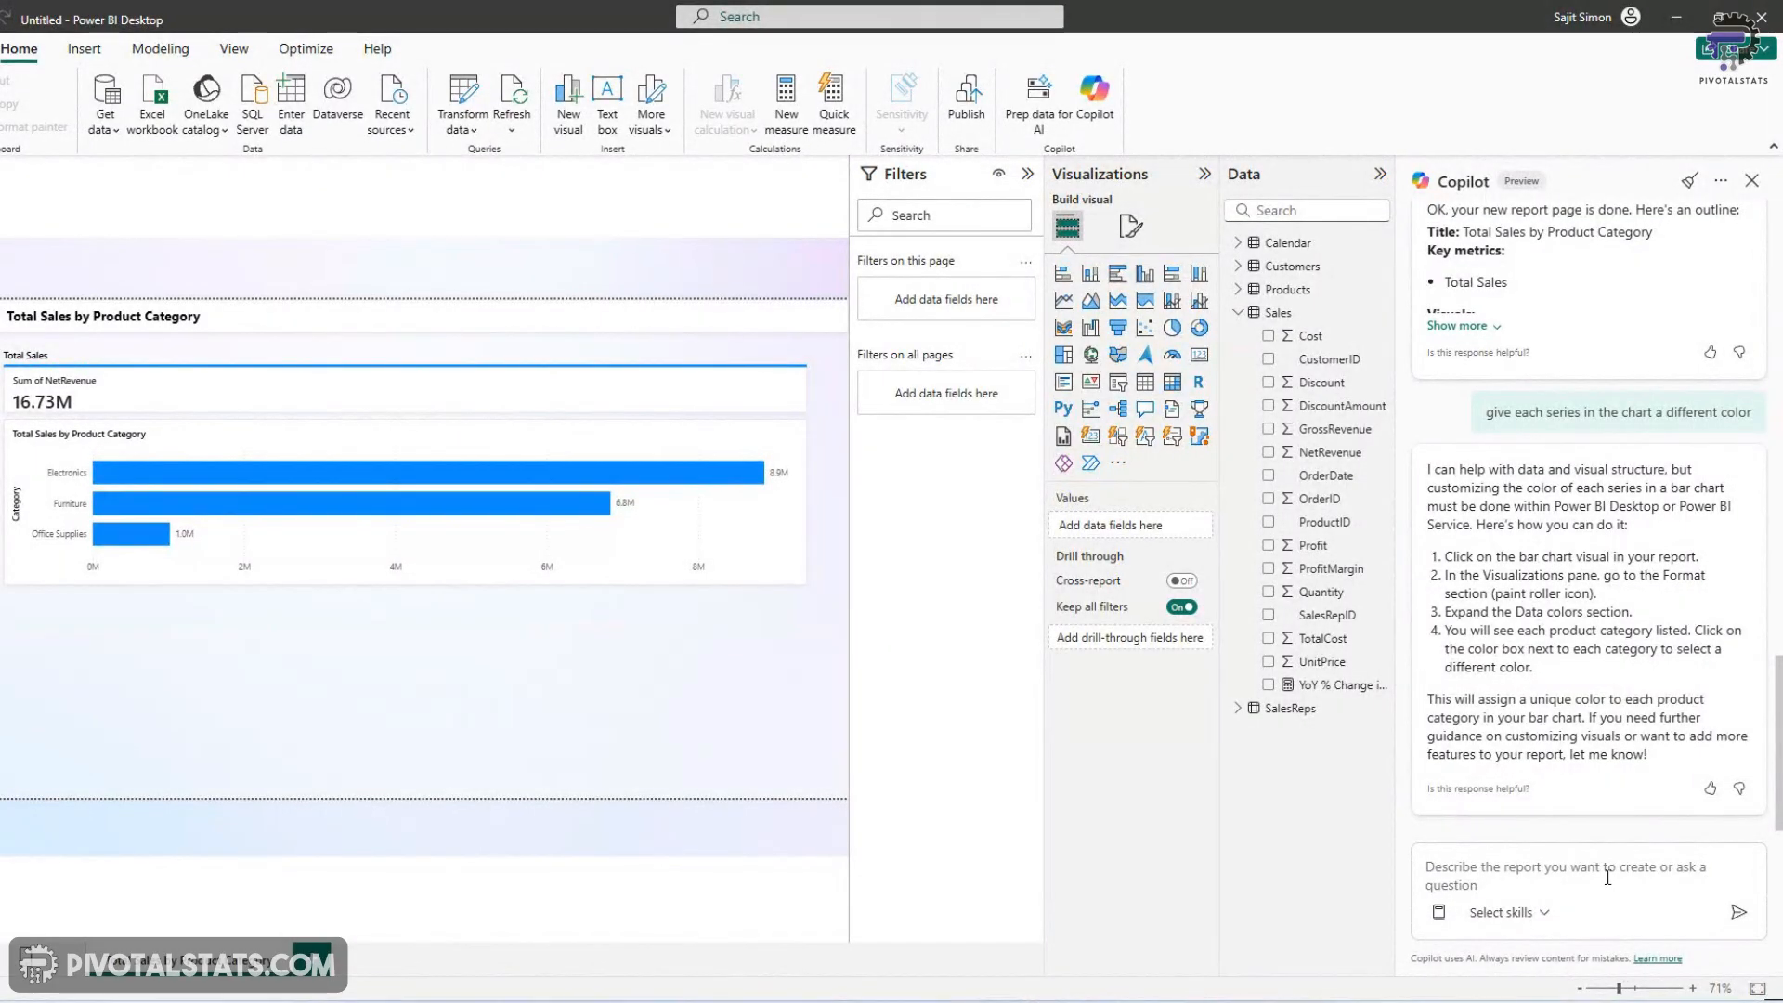
mouse_move(1340, 893)
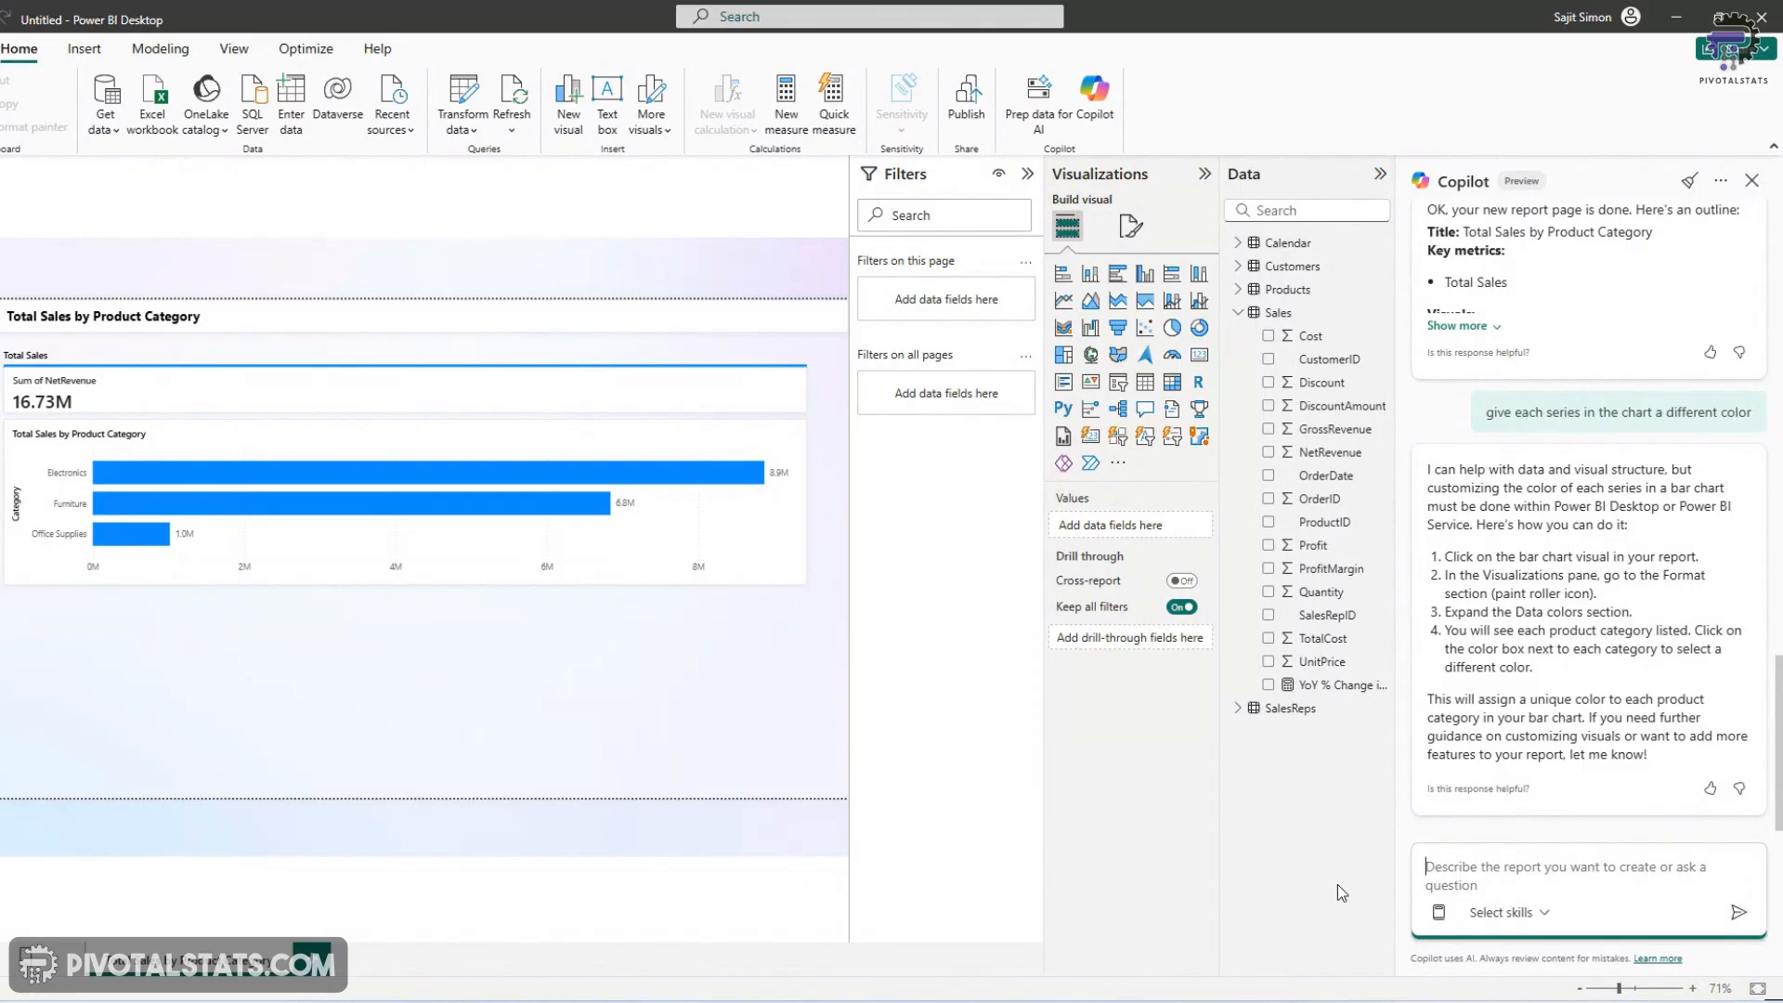
Ask Copilot to summarize the key insights from the sales data
text(sum)
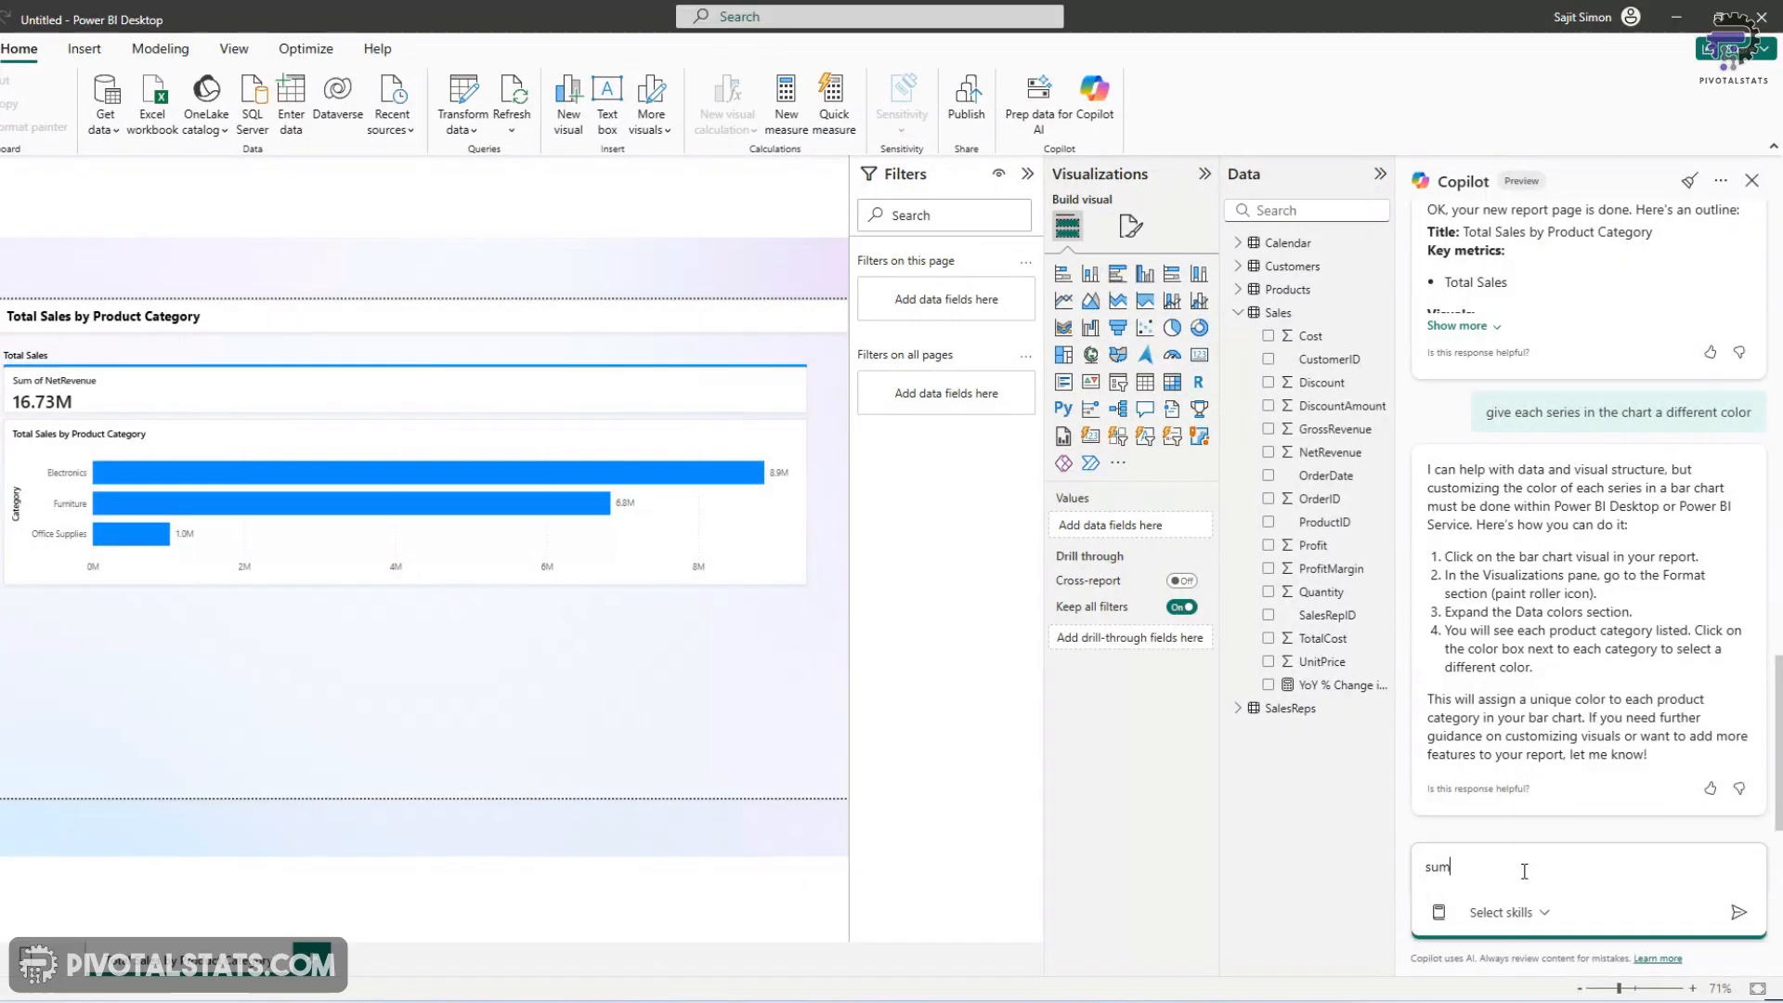
text(summarize the key insights from the sales data,)
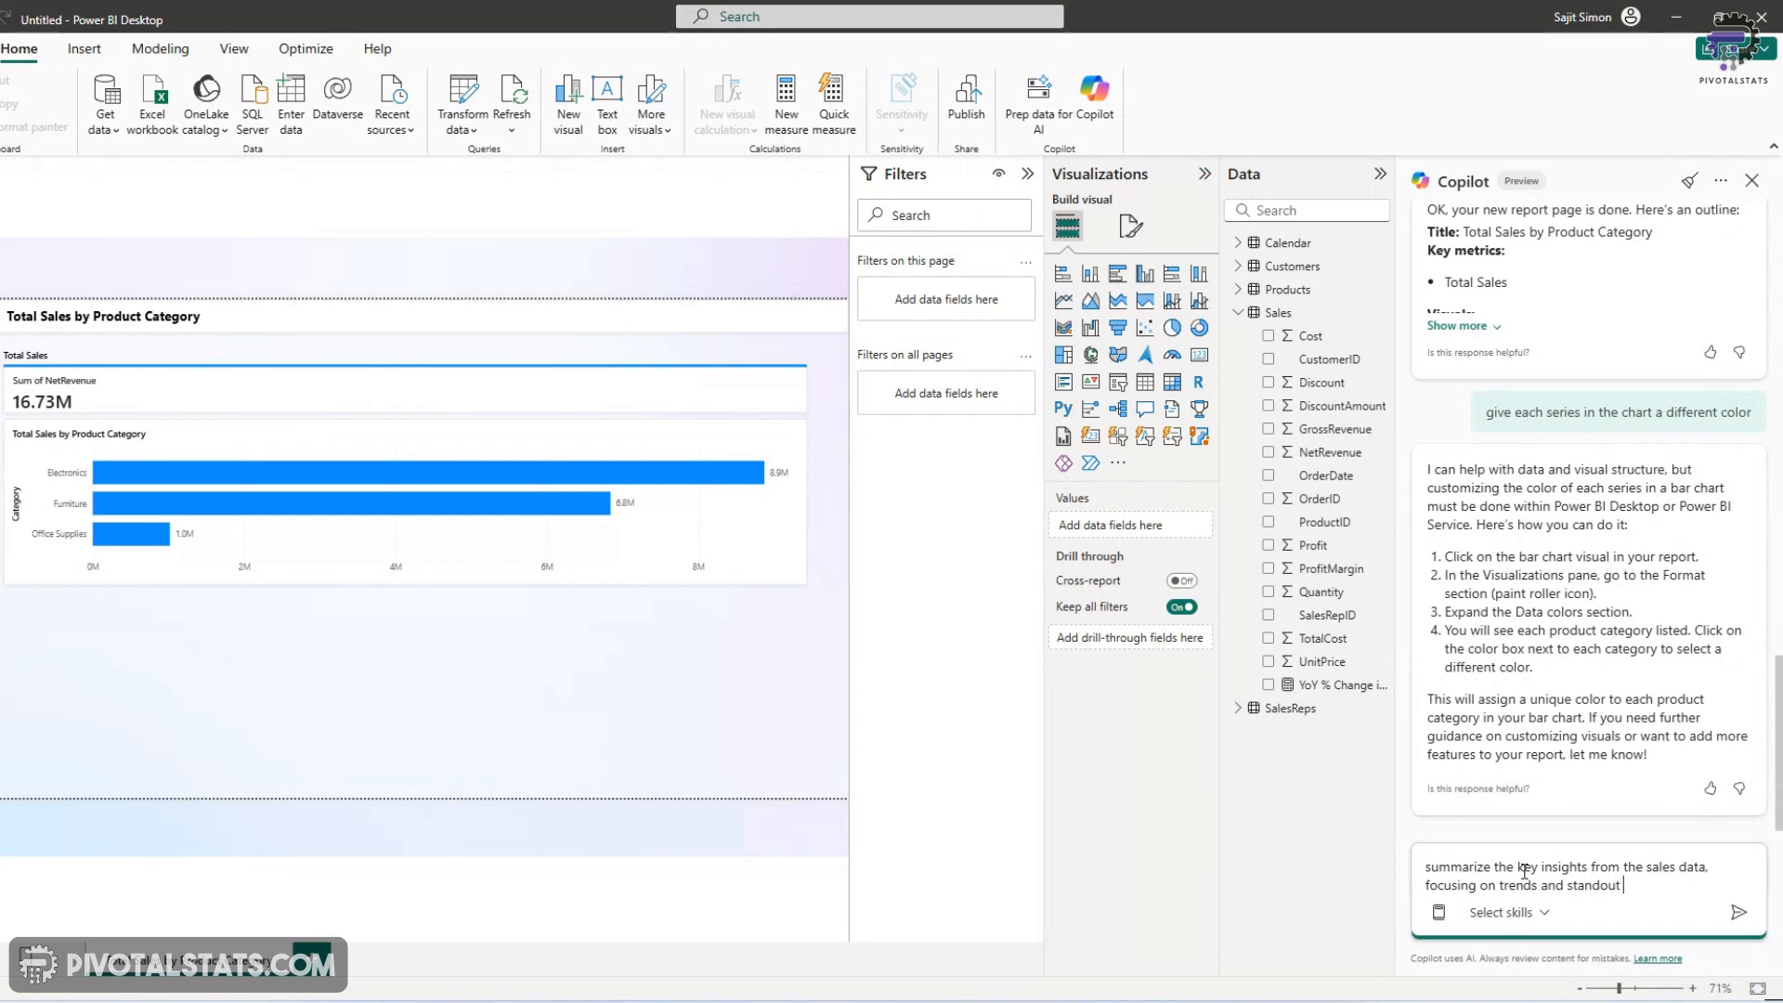
click(1738, 912)
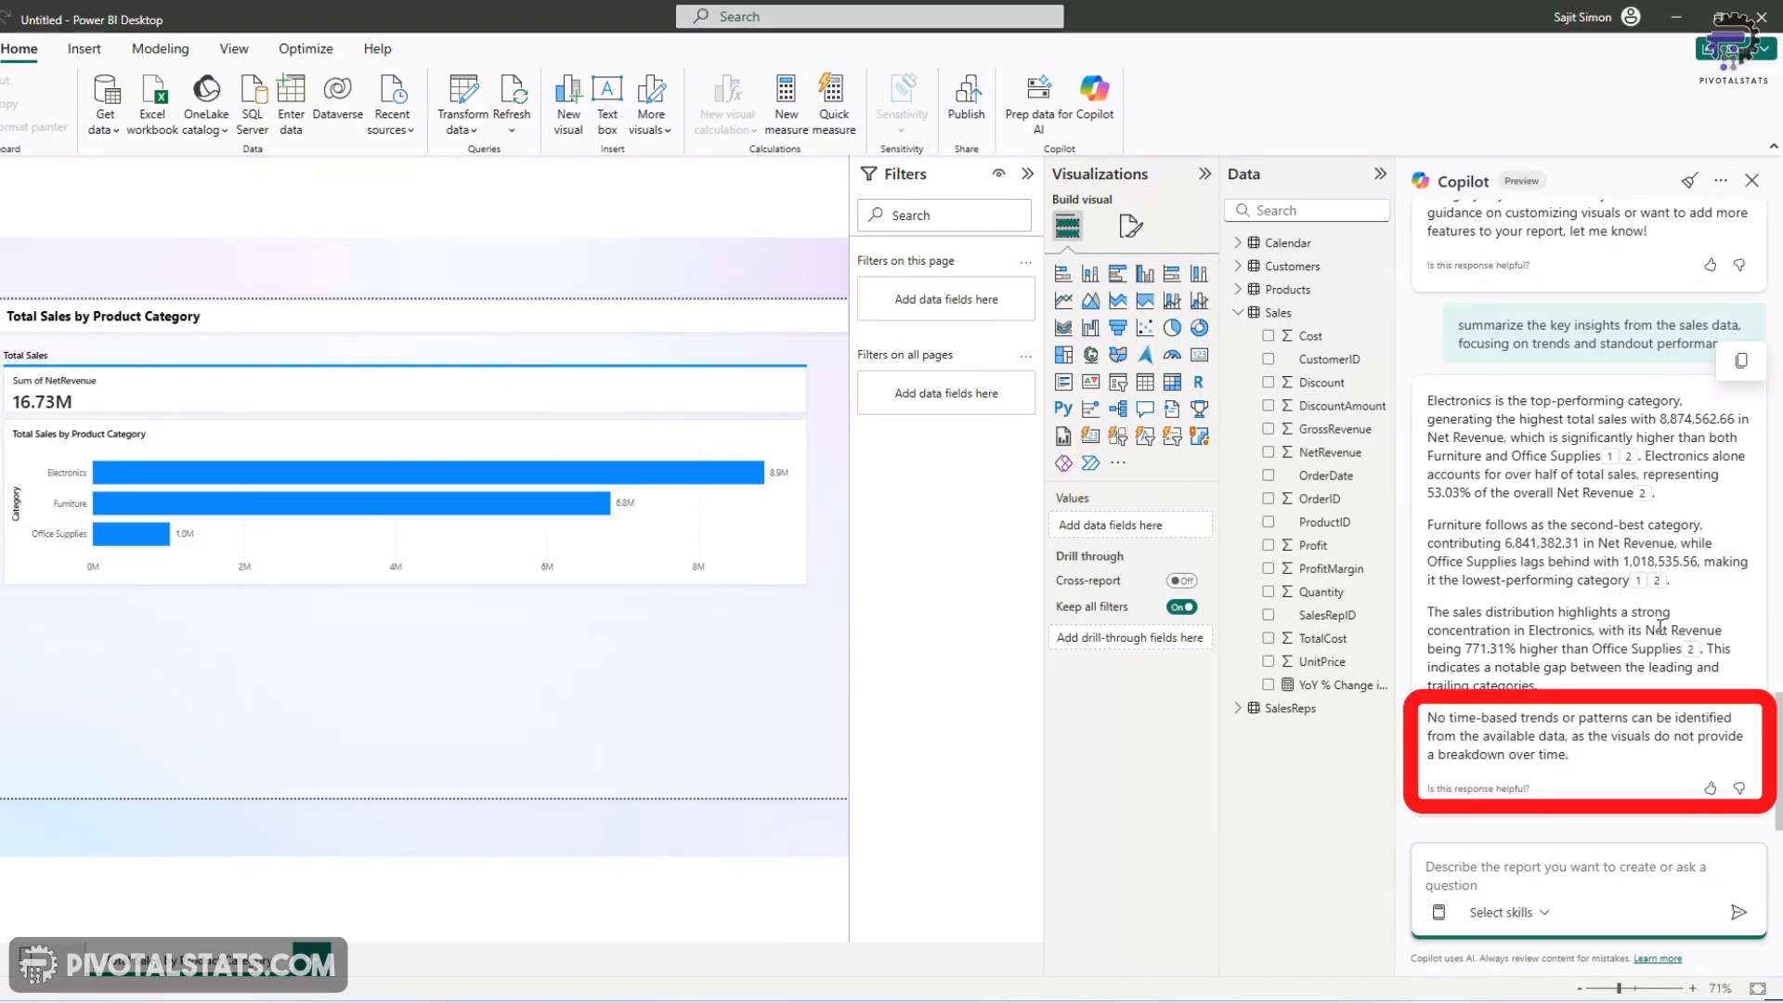
mouse_move(1544, 606)
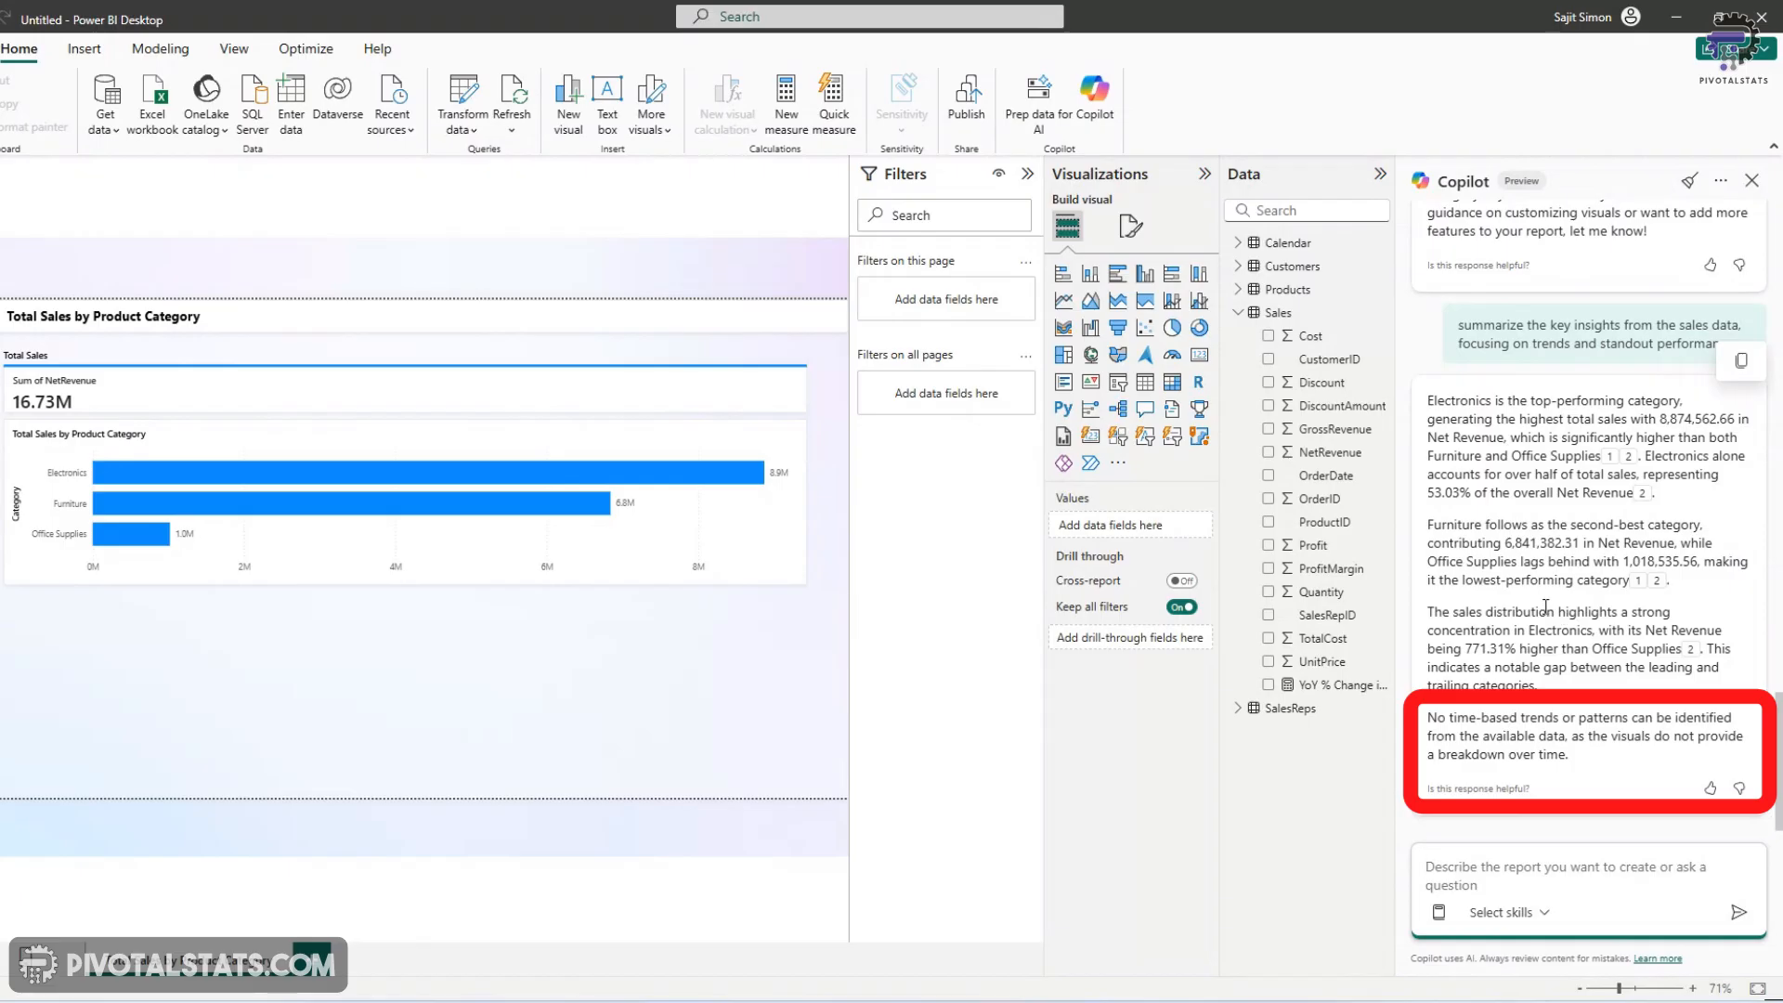
mouse_move(1612, 606)
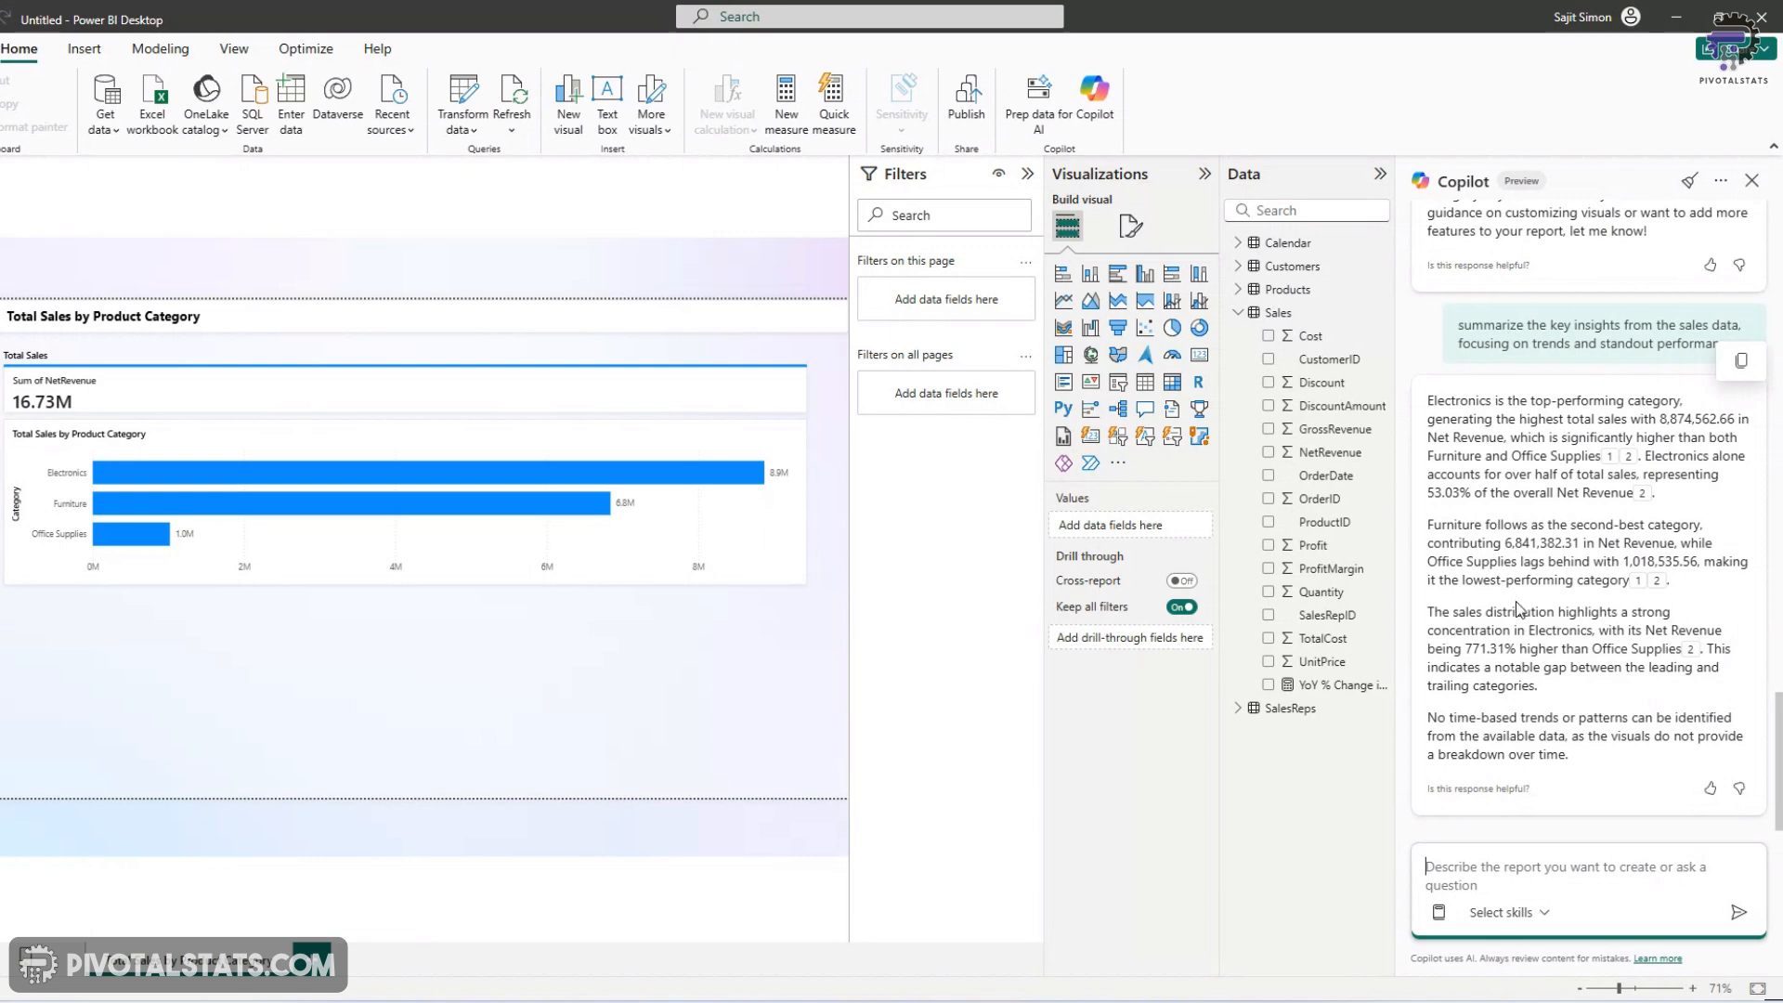
mouse_move(1638, 580)
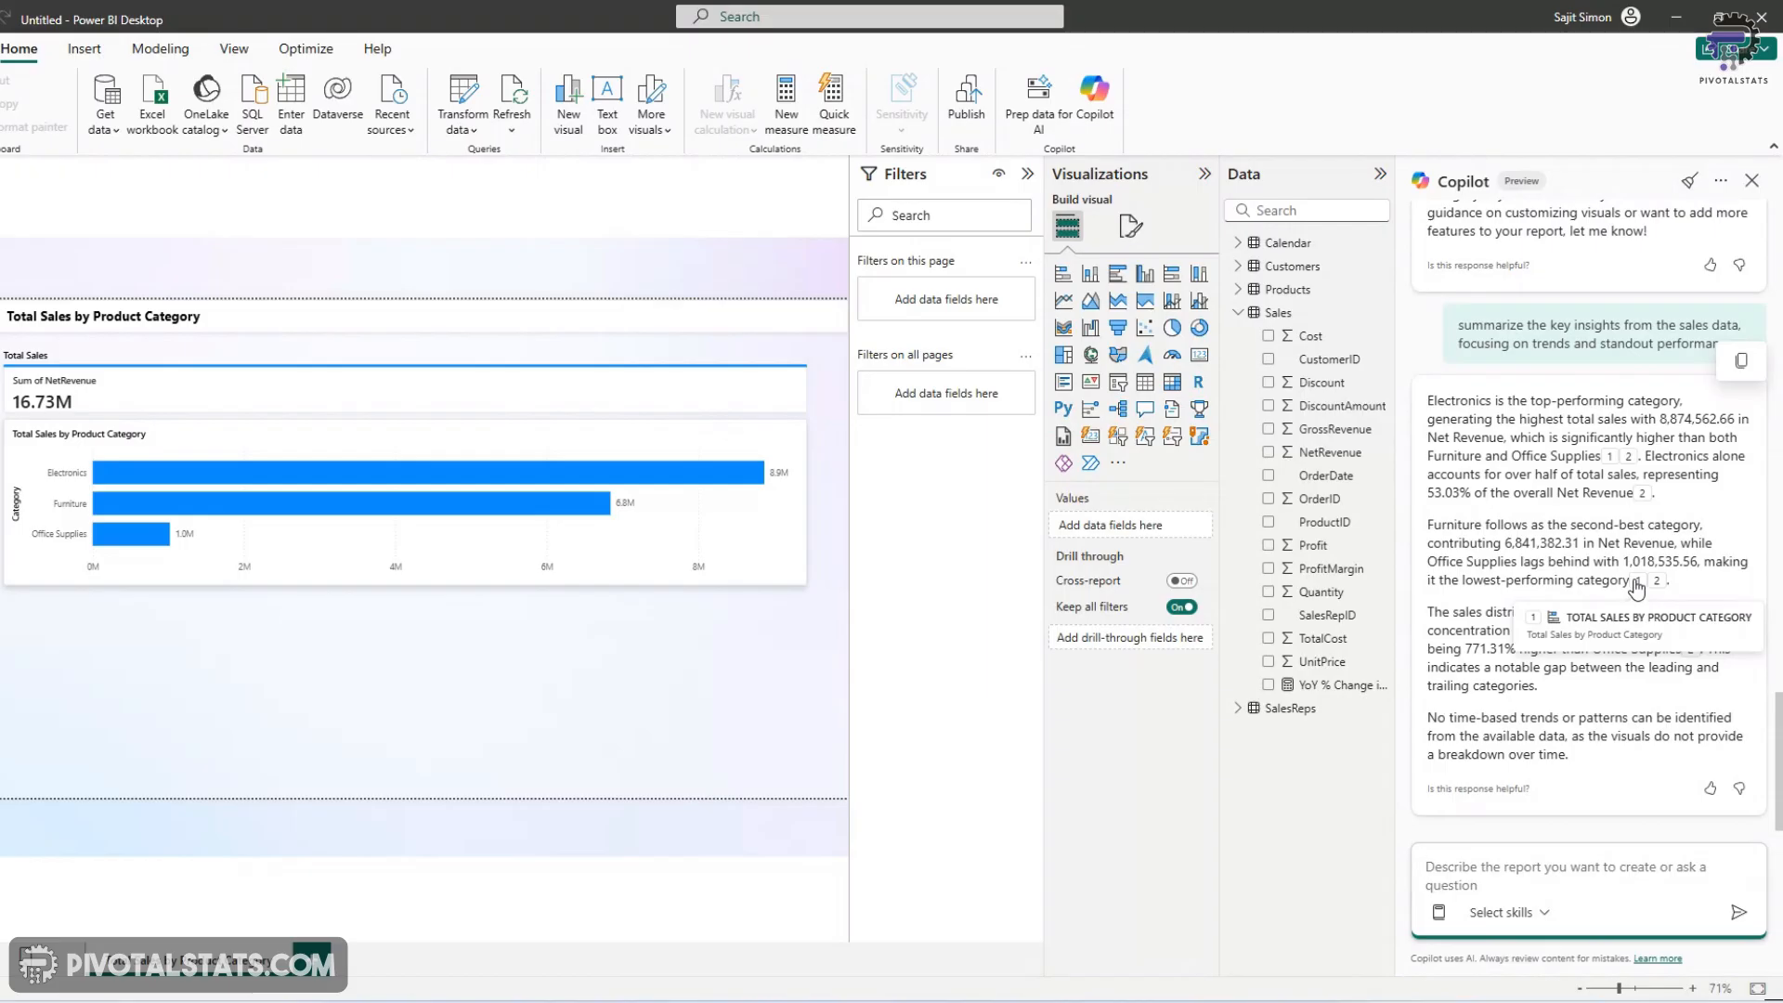
mouse_move(1544, 604)
text(Insert a text box)
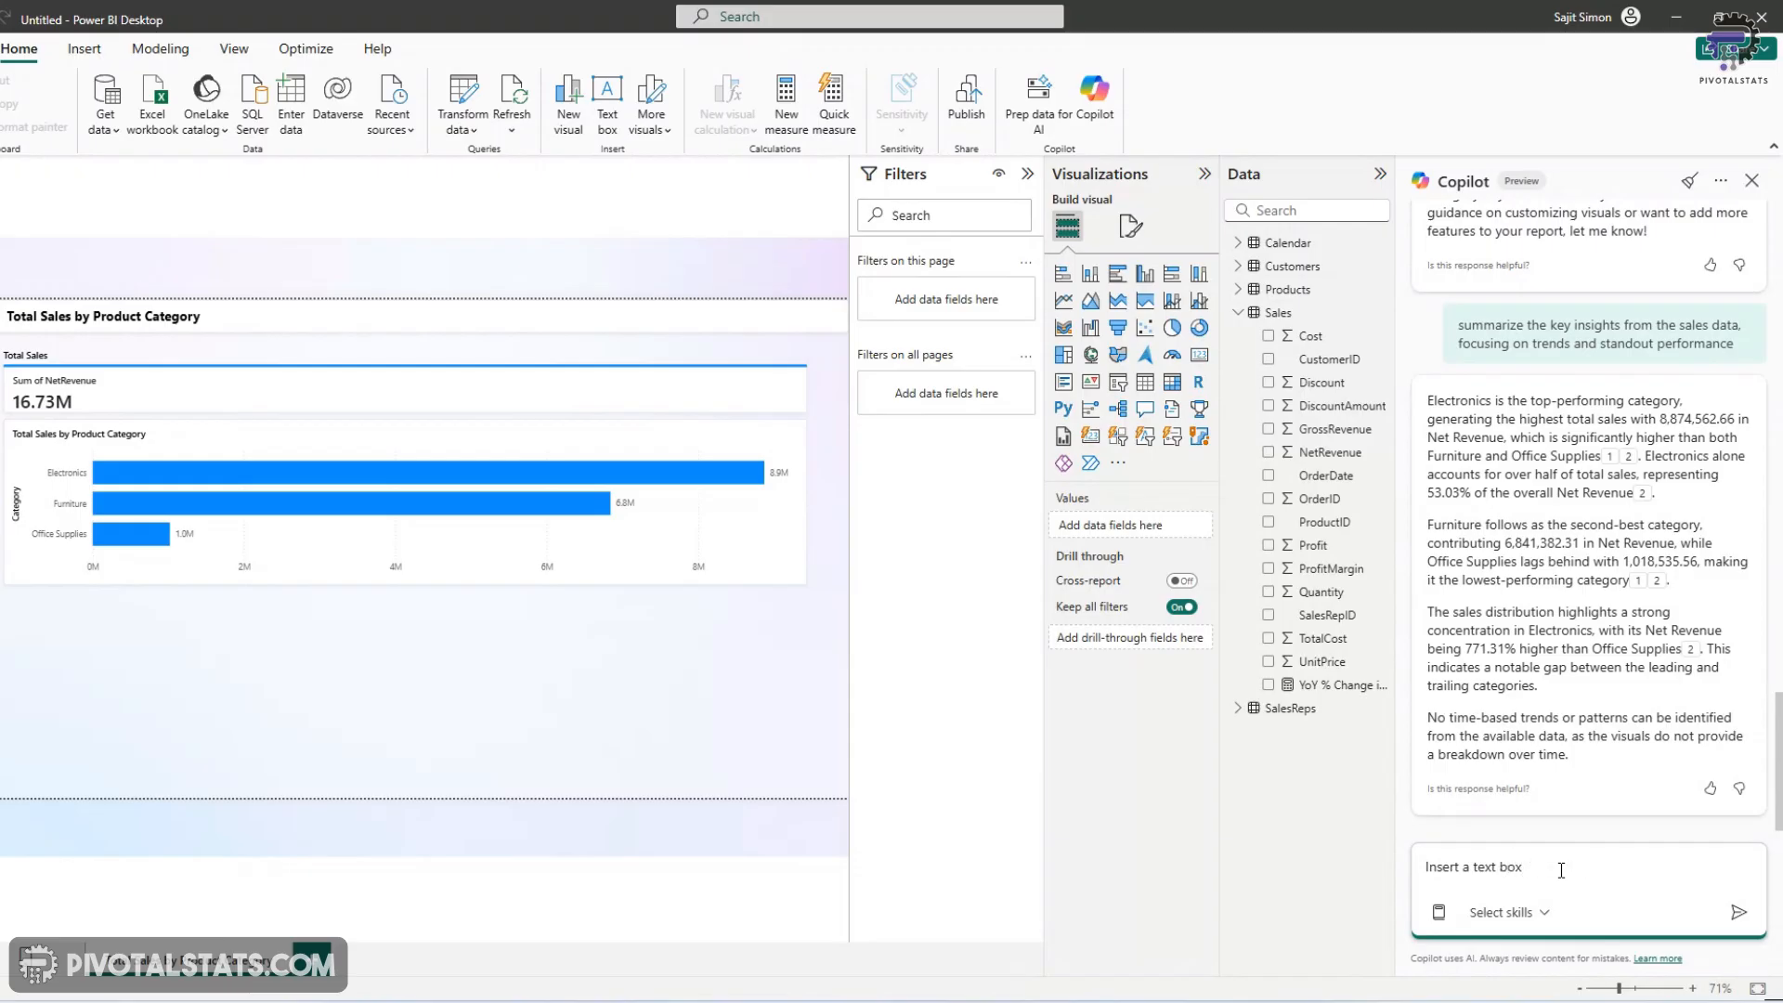
Ask Copilot to insert a text box and place the insights there
text(and place the)
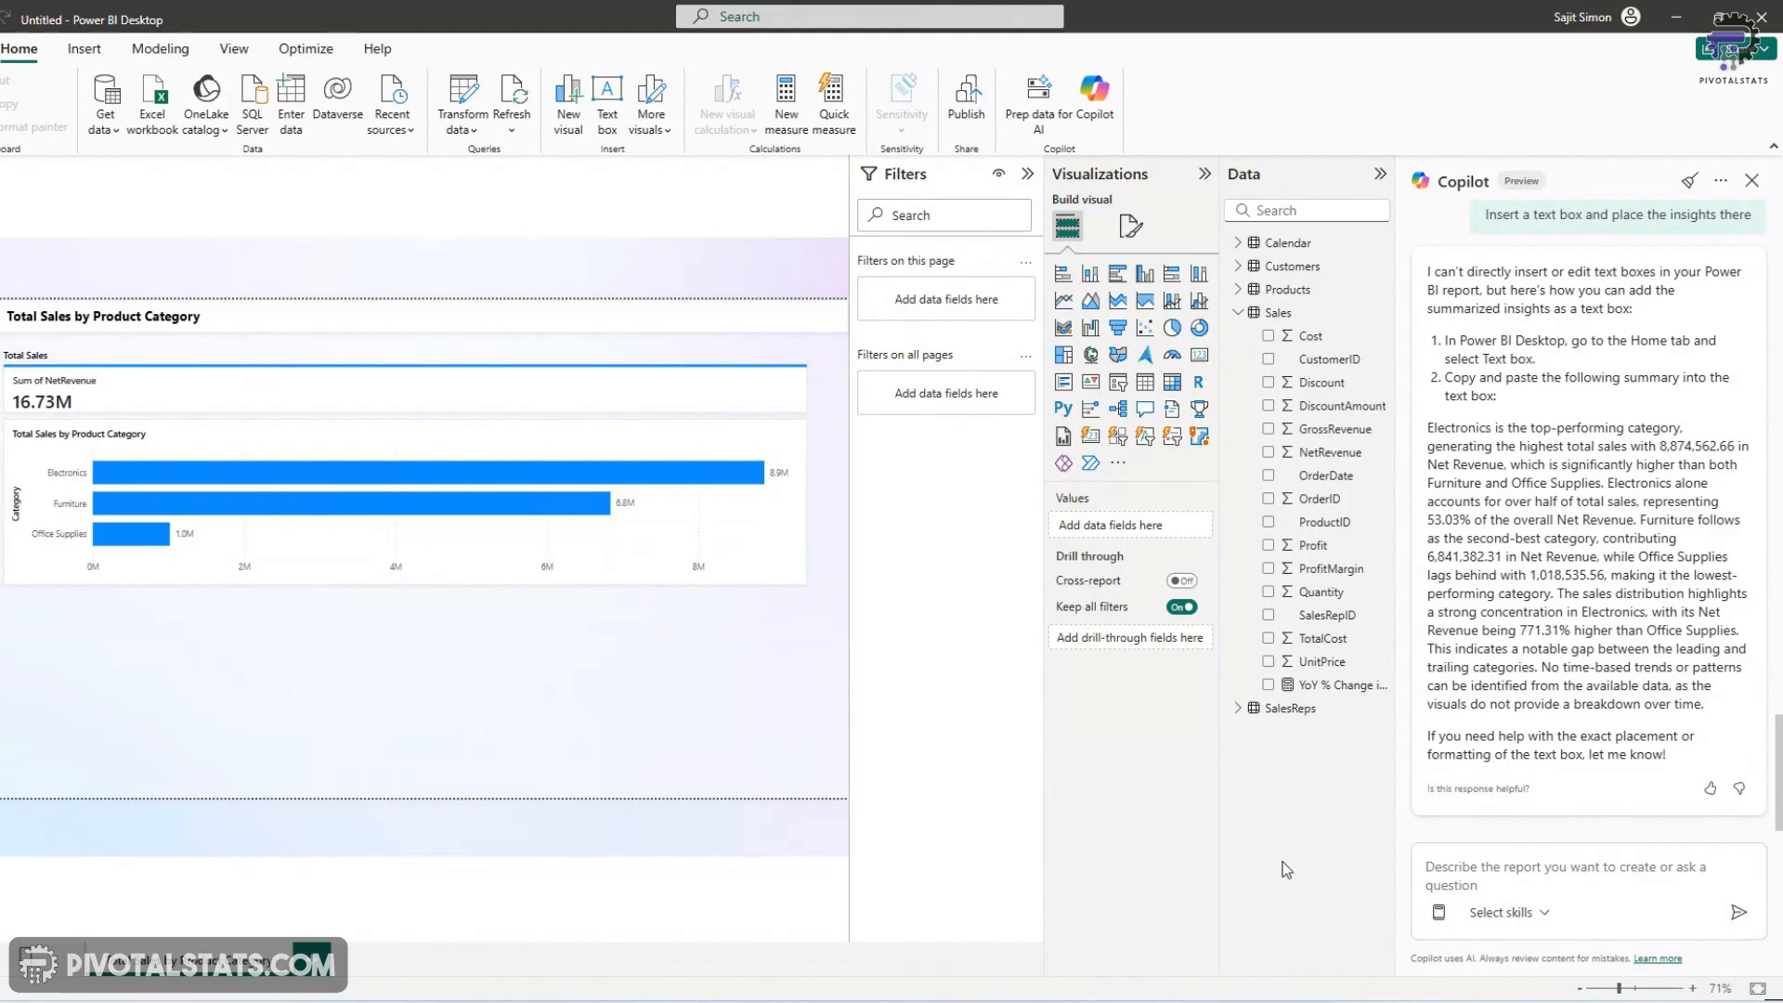
Ask Copilot to suggest improvements for the report page layout and design, then read the list
text(suggest improvements for the)
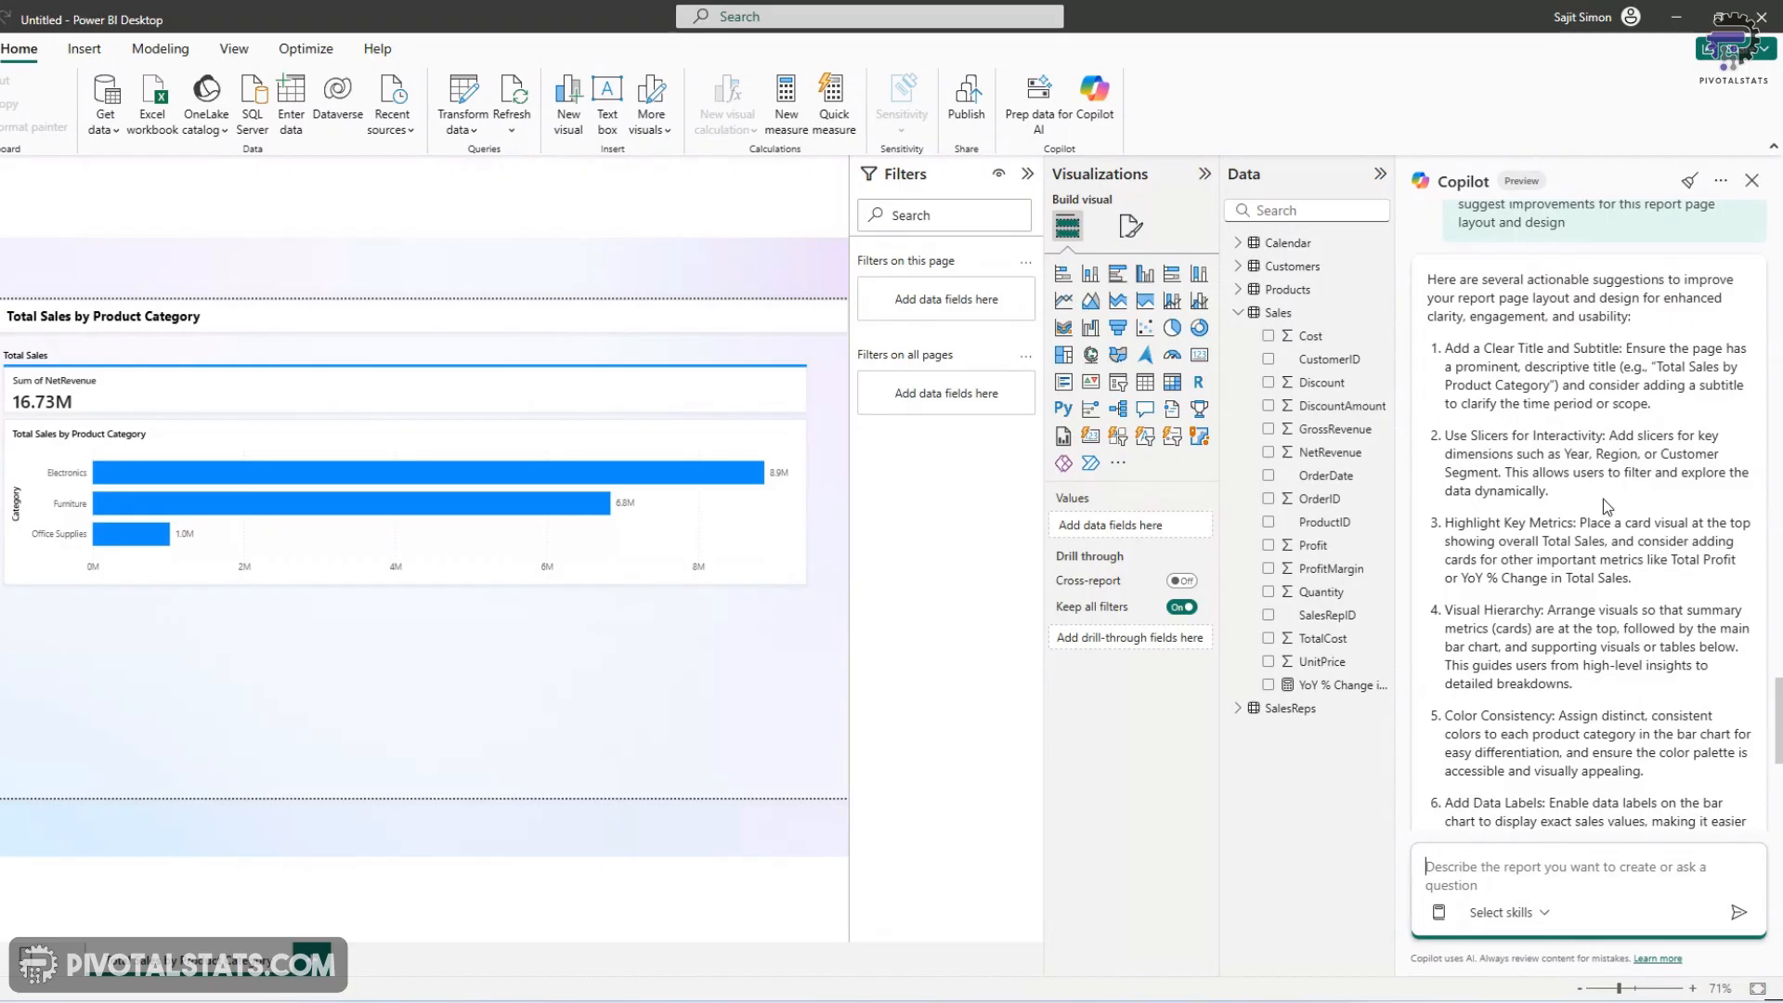
scroll(down, 3)
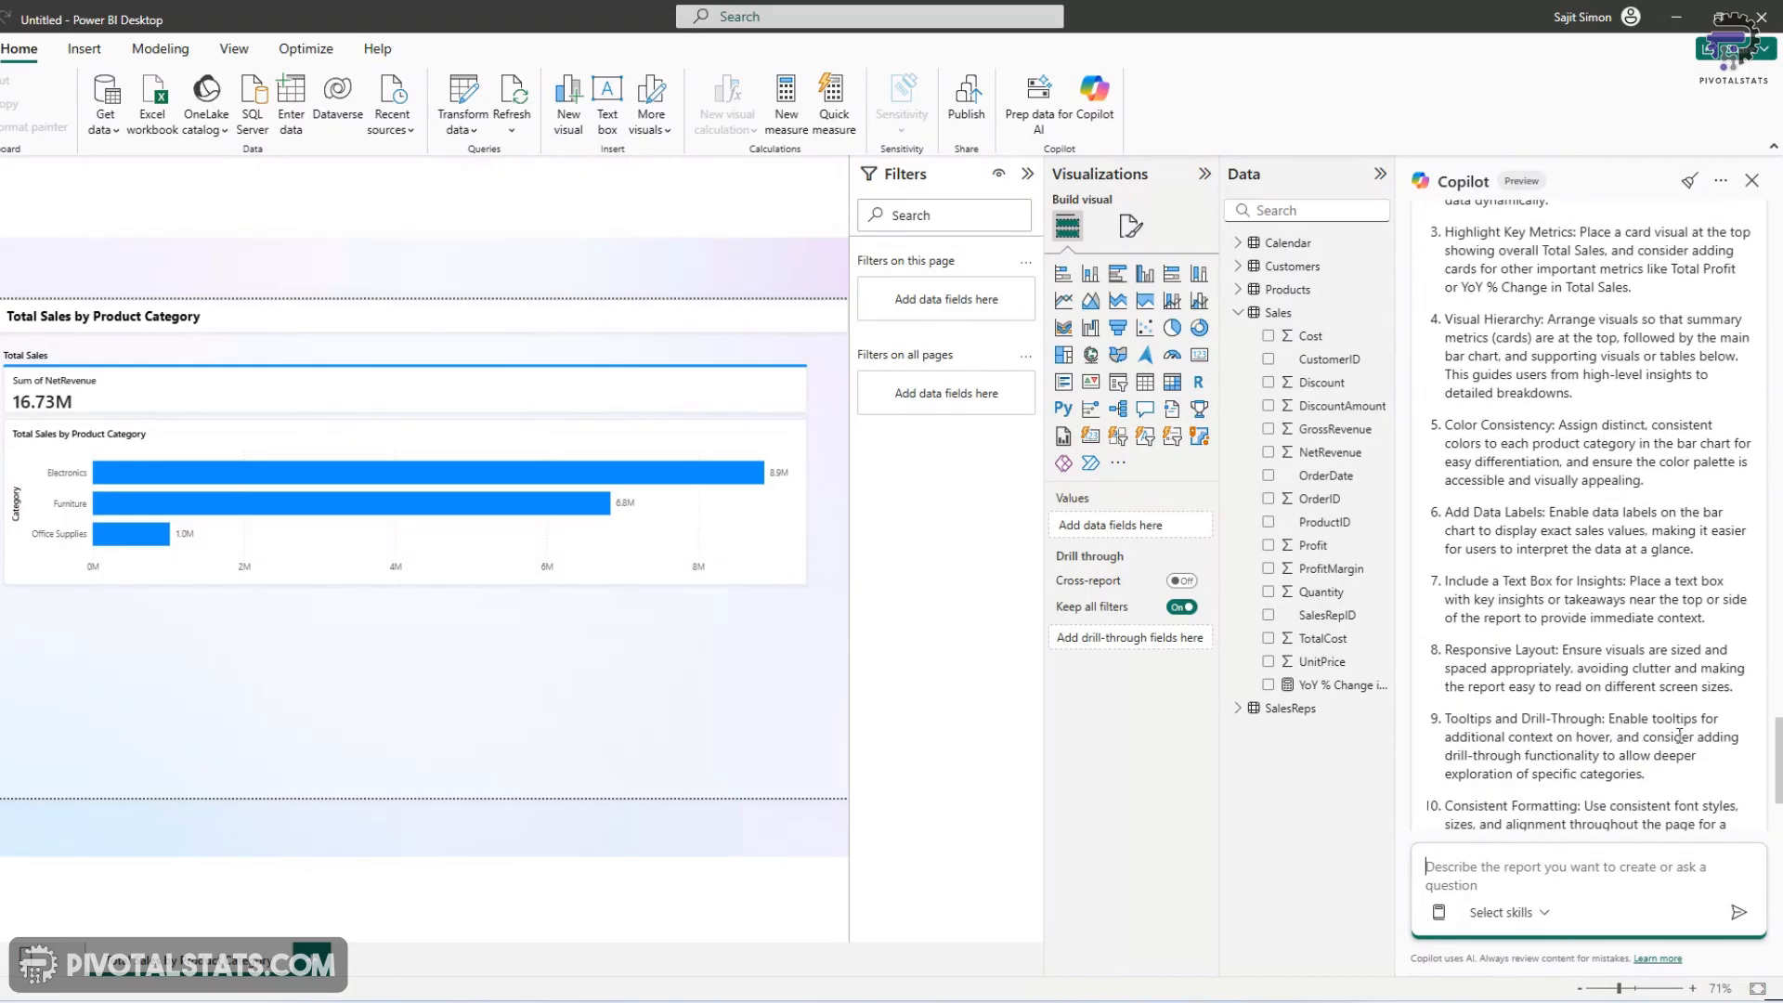
Ask Copilot what visual would work best to show sales trends over time
text(what visual)
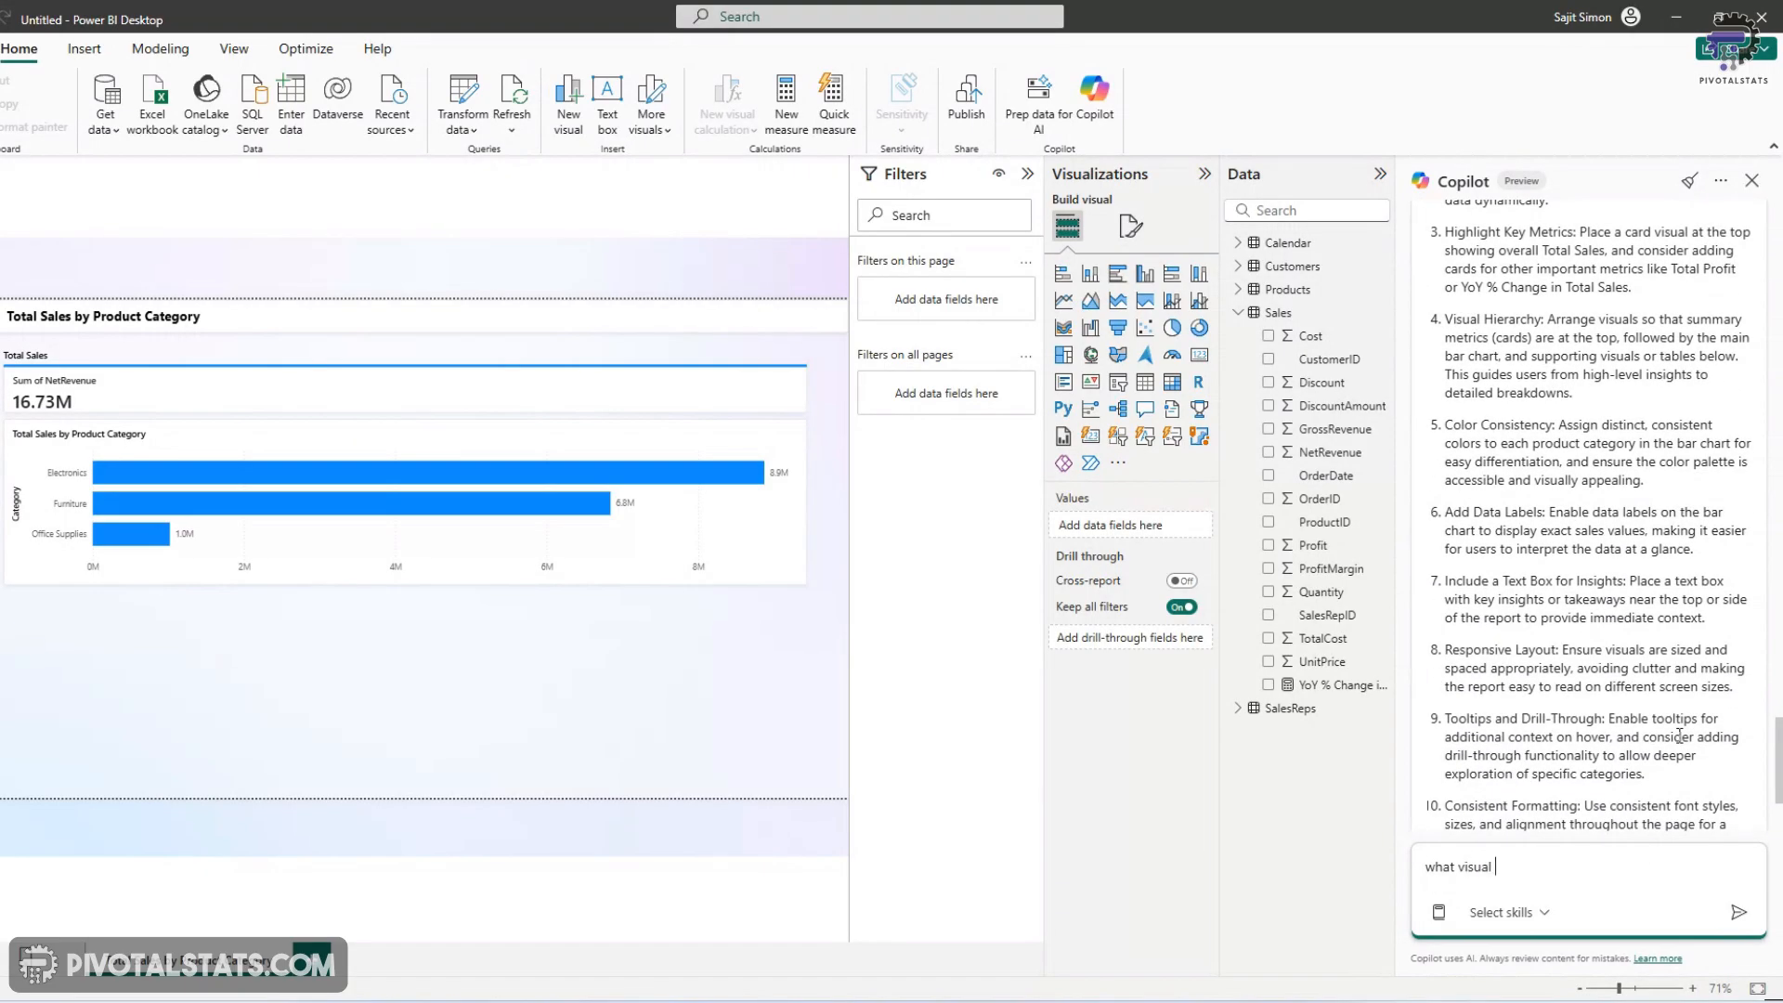
text(would work best to show s)
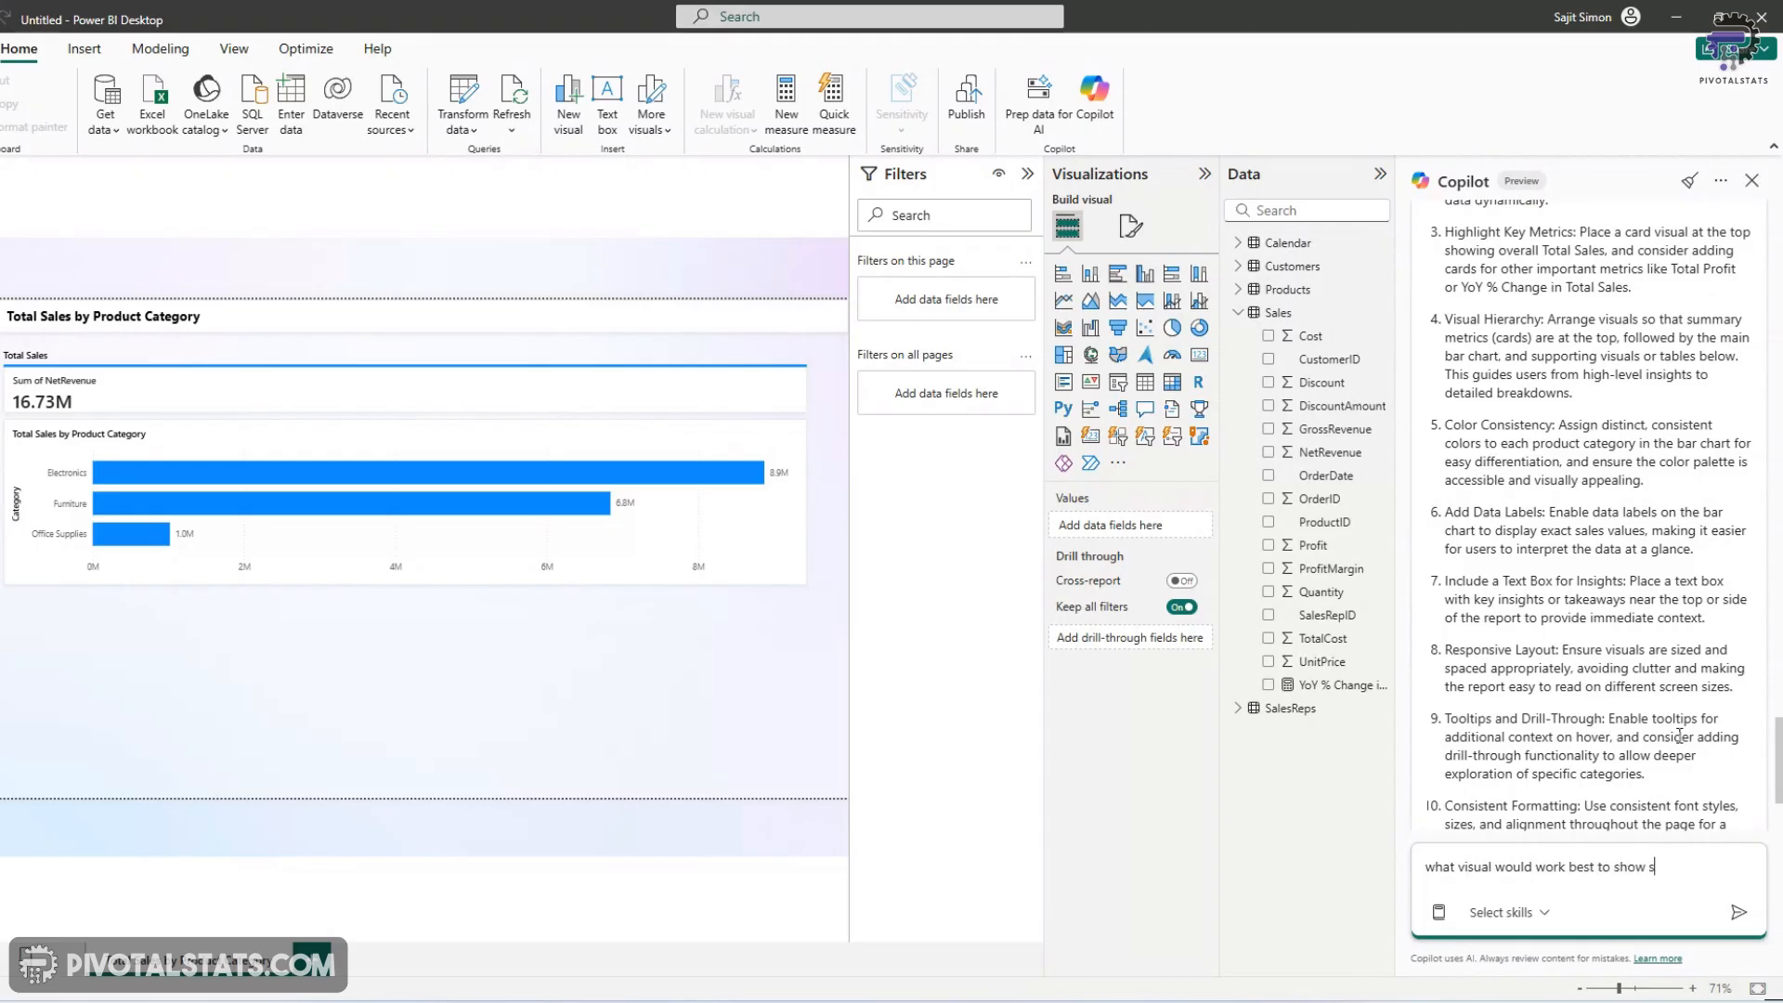
text(ales trends over time)
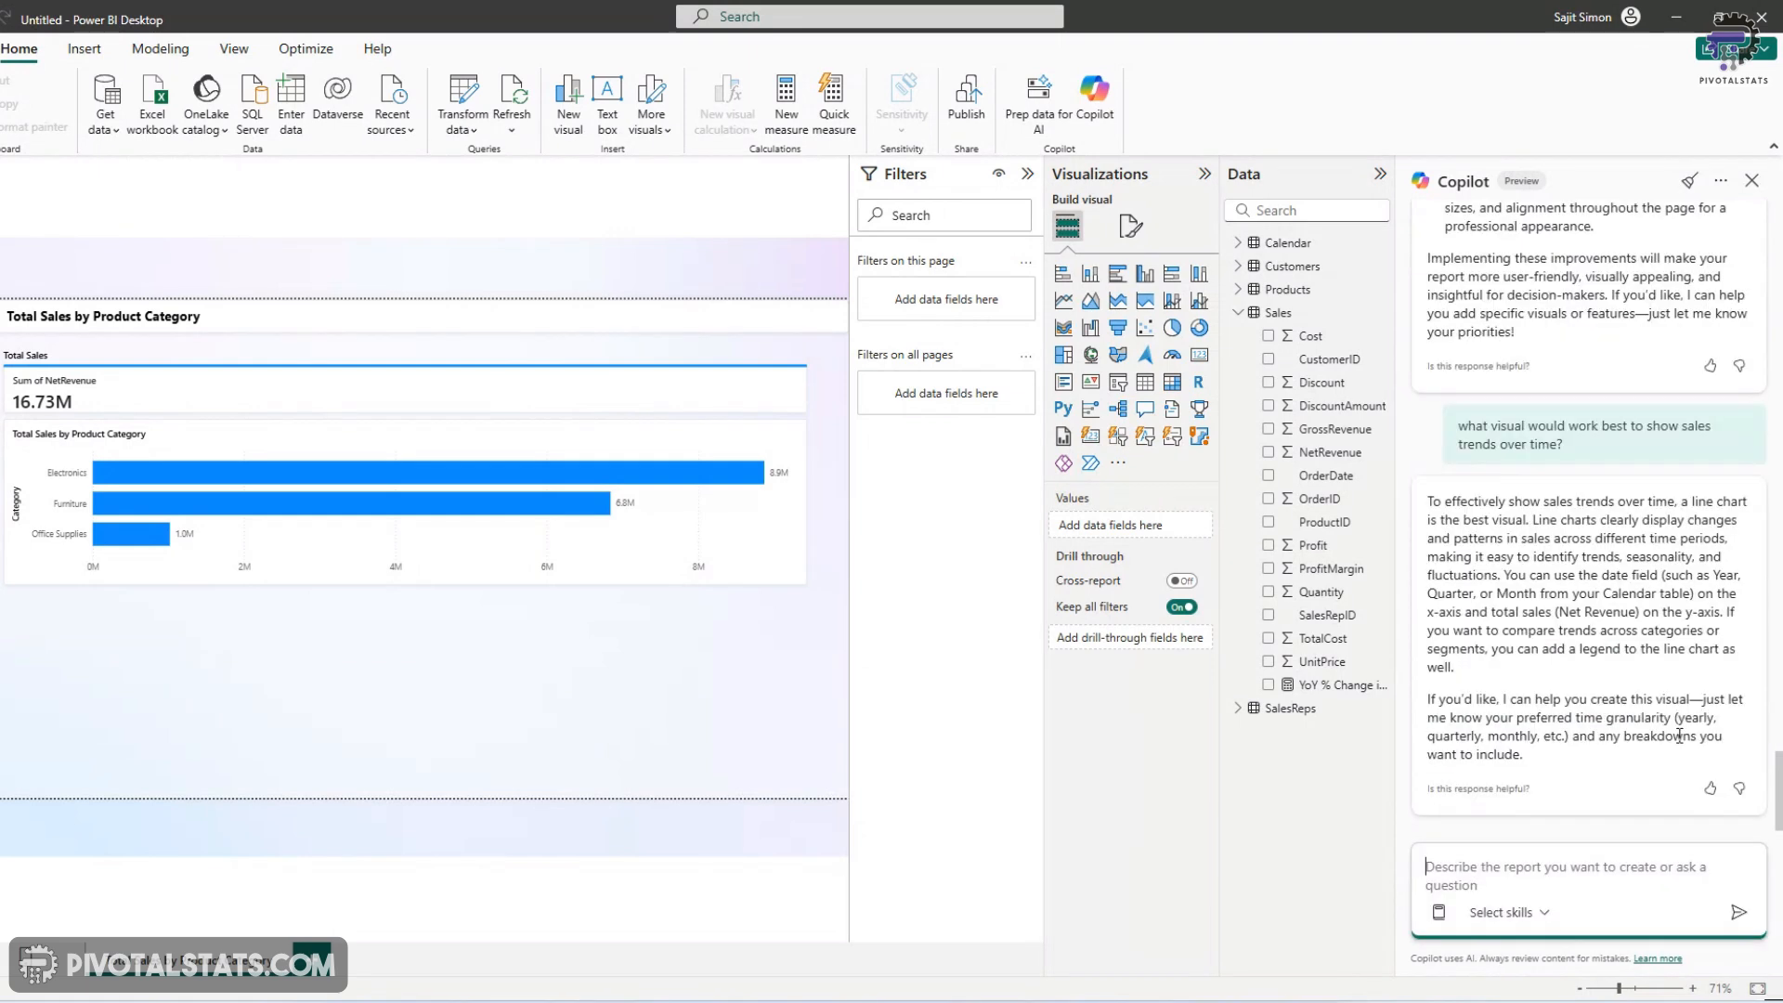
mouse_move(1727, 555)
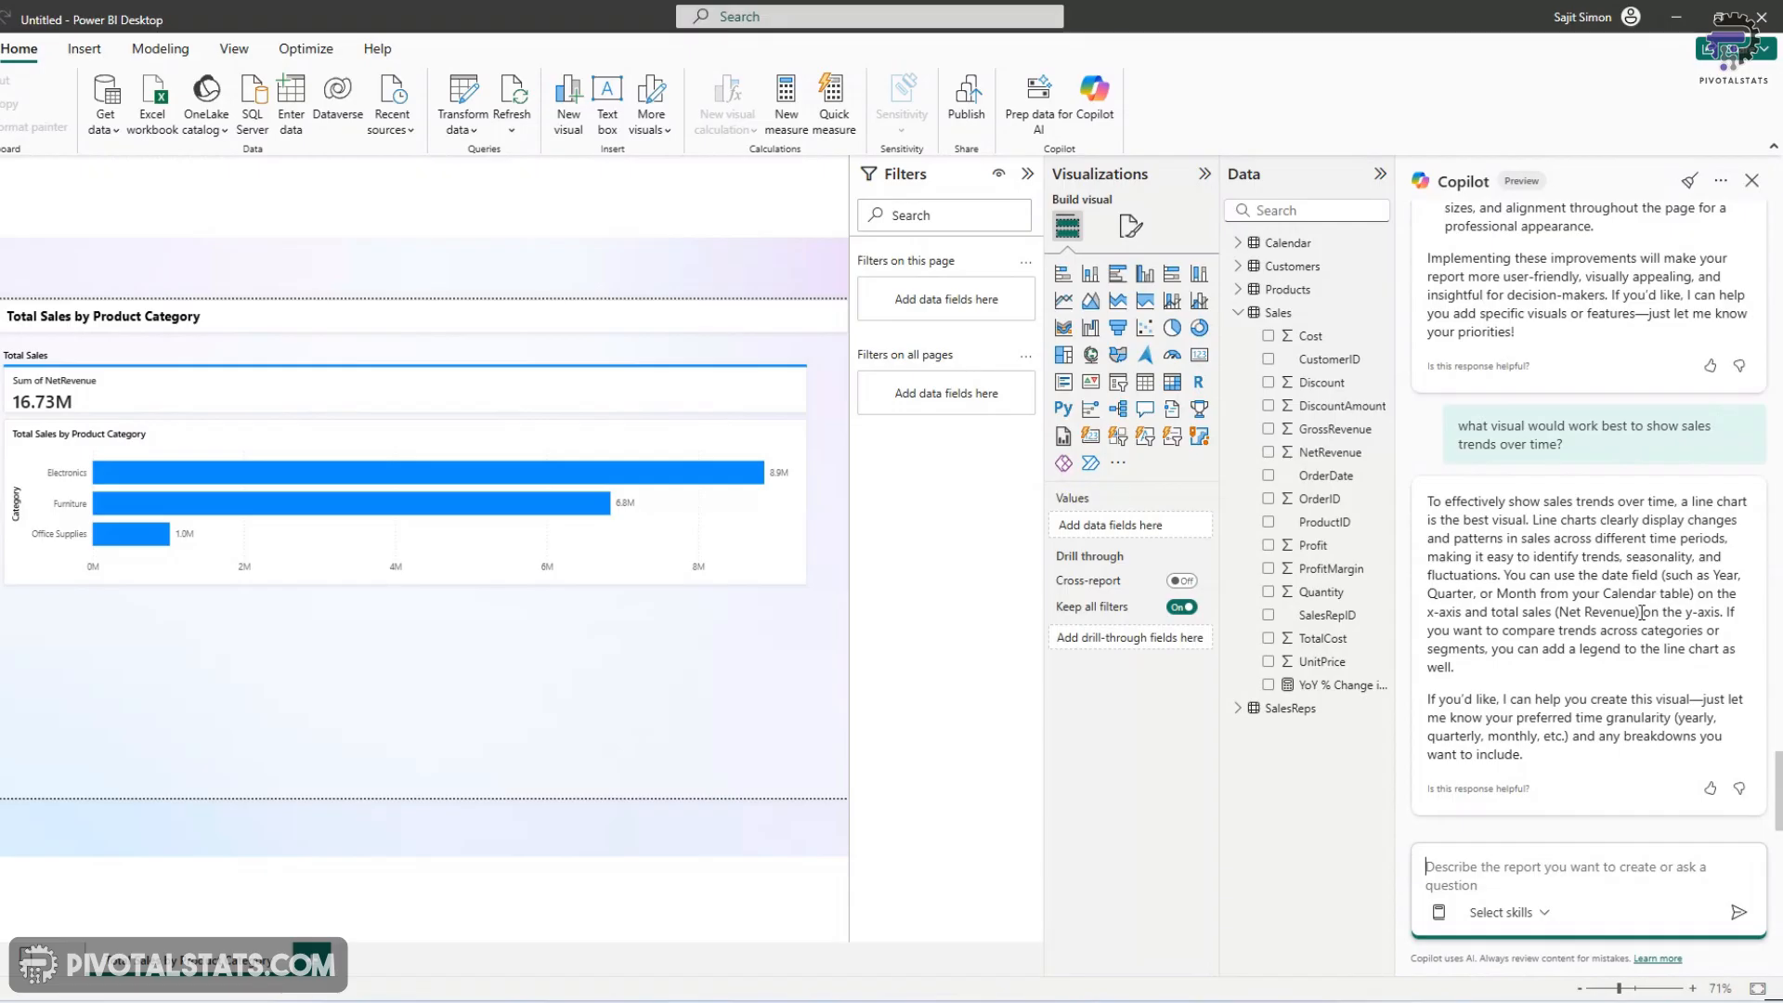
mouse_move(1642, 641)
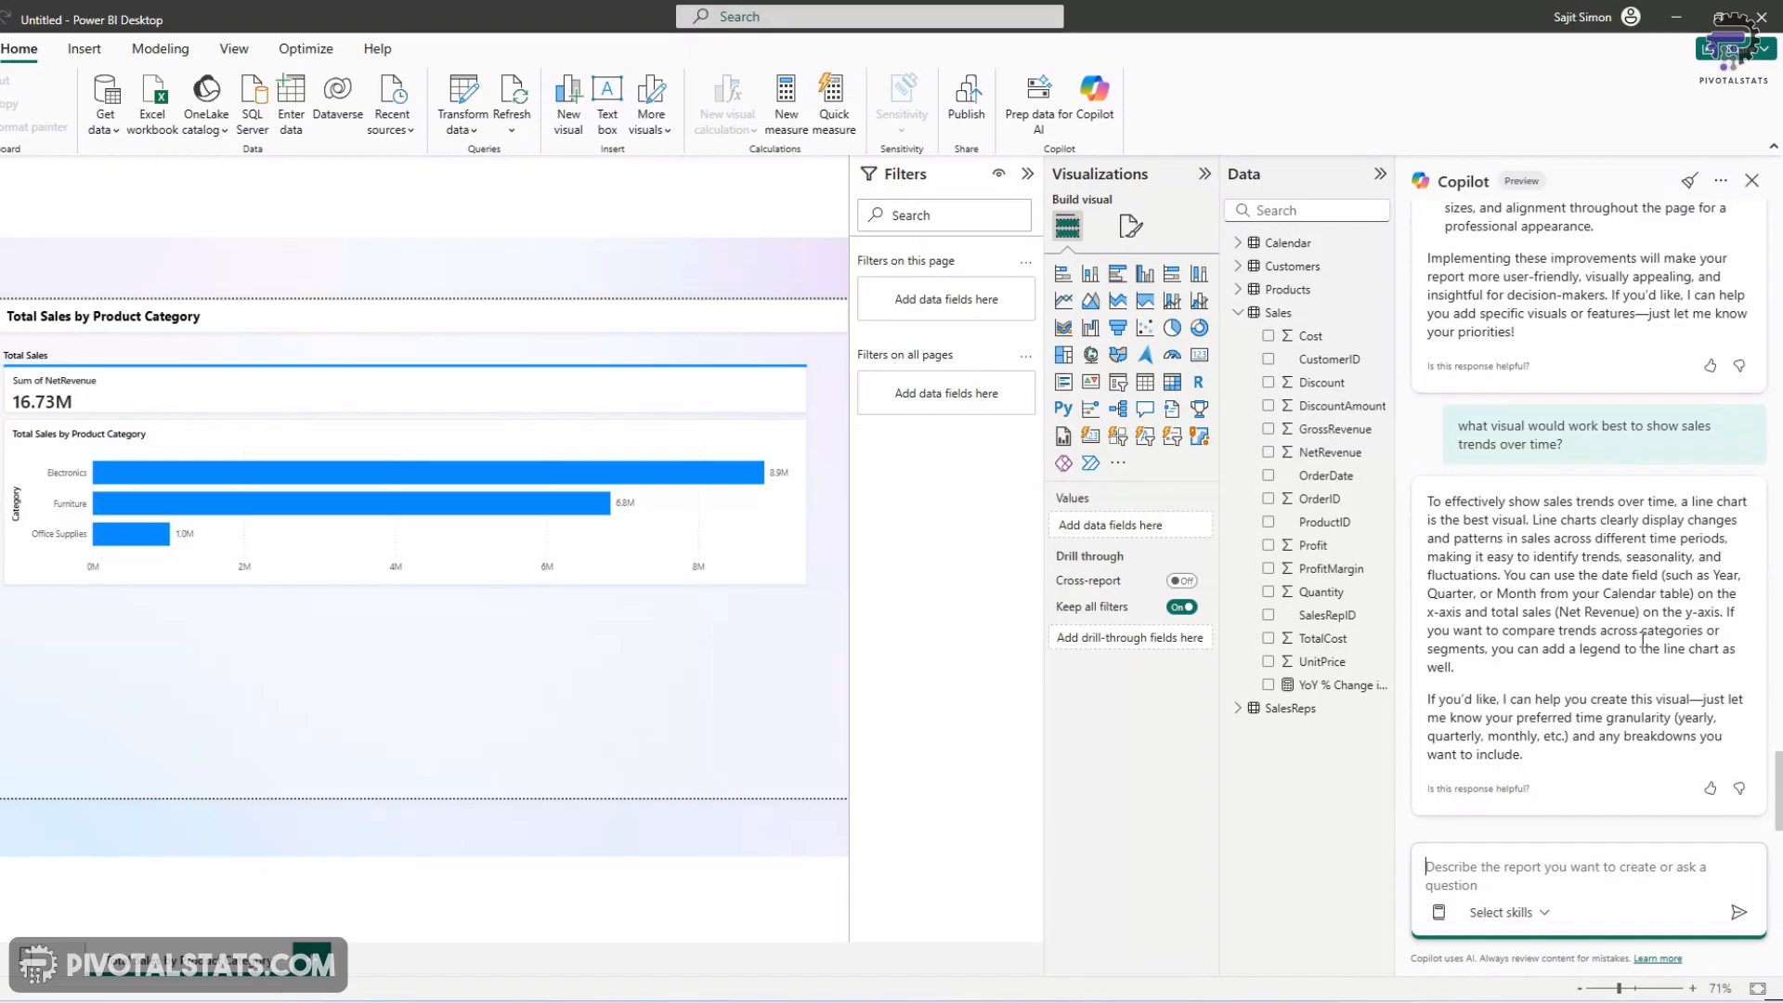
mouse_move(1614, 694)
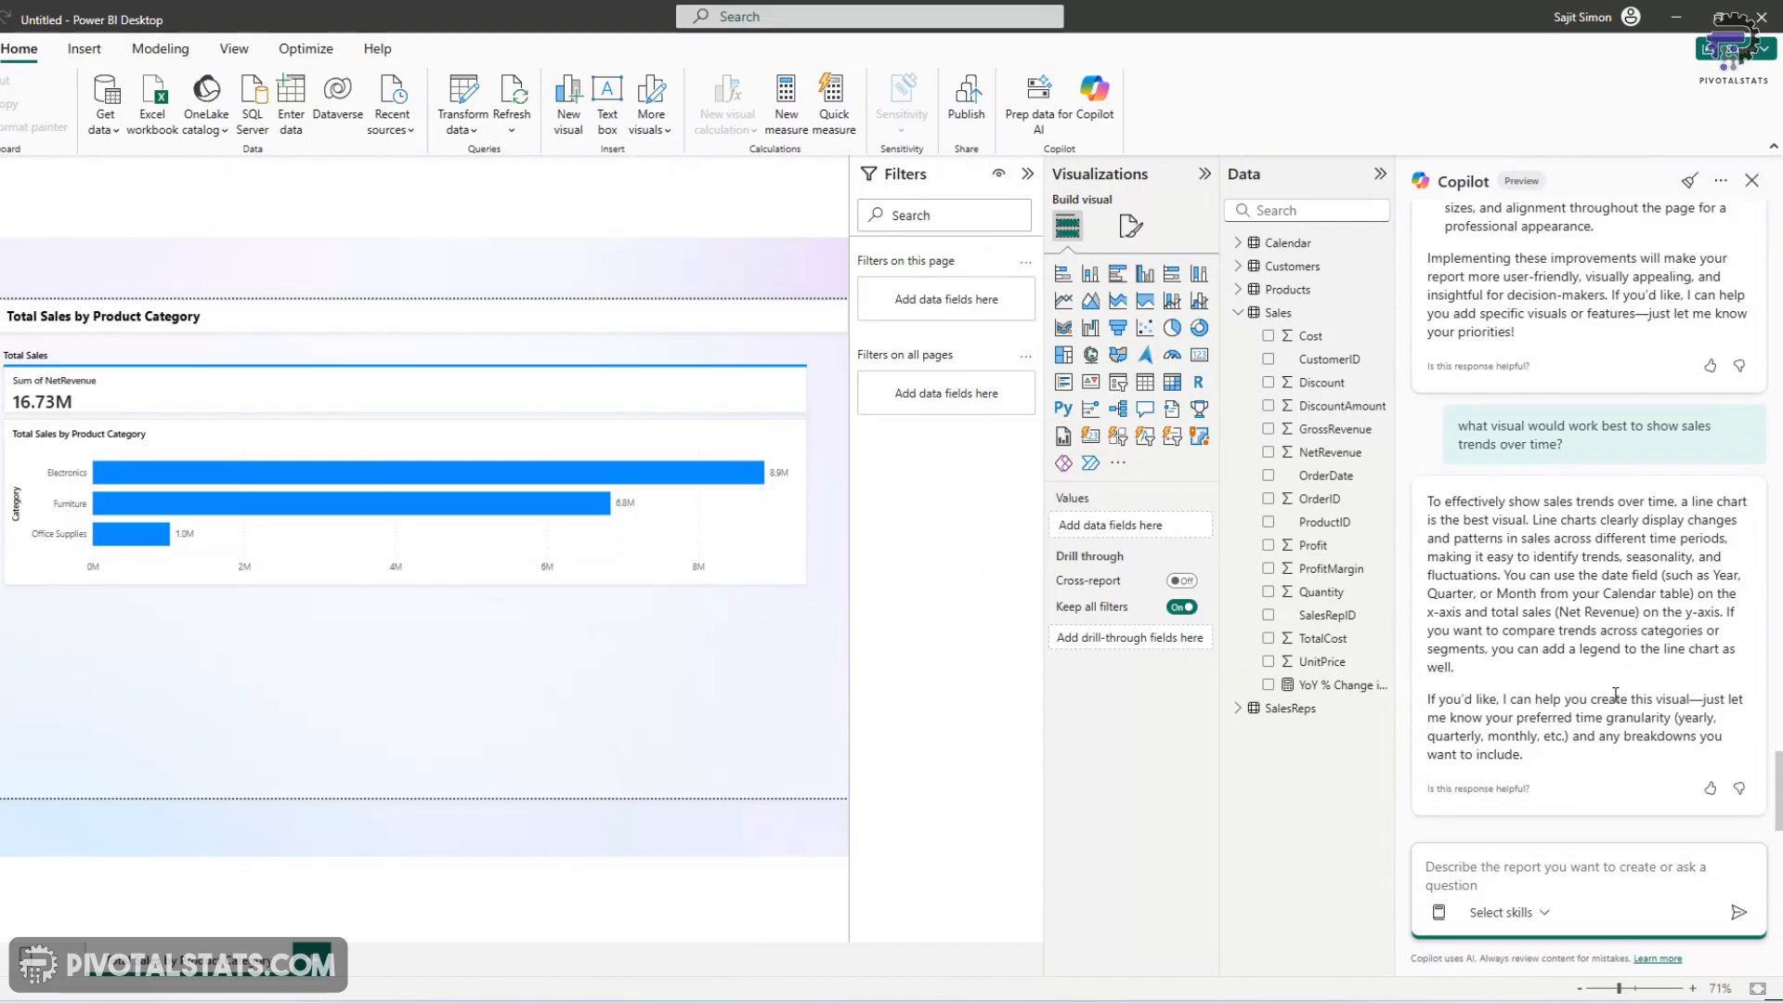
mouse_move(1623, 700)
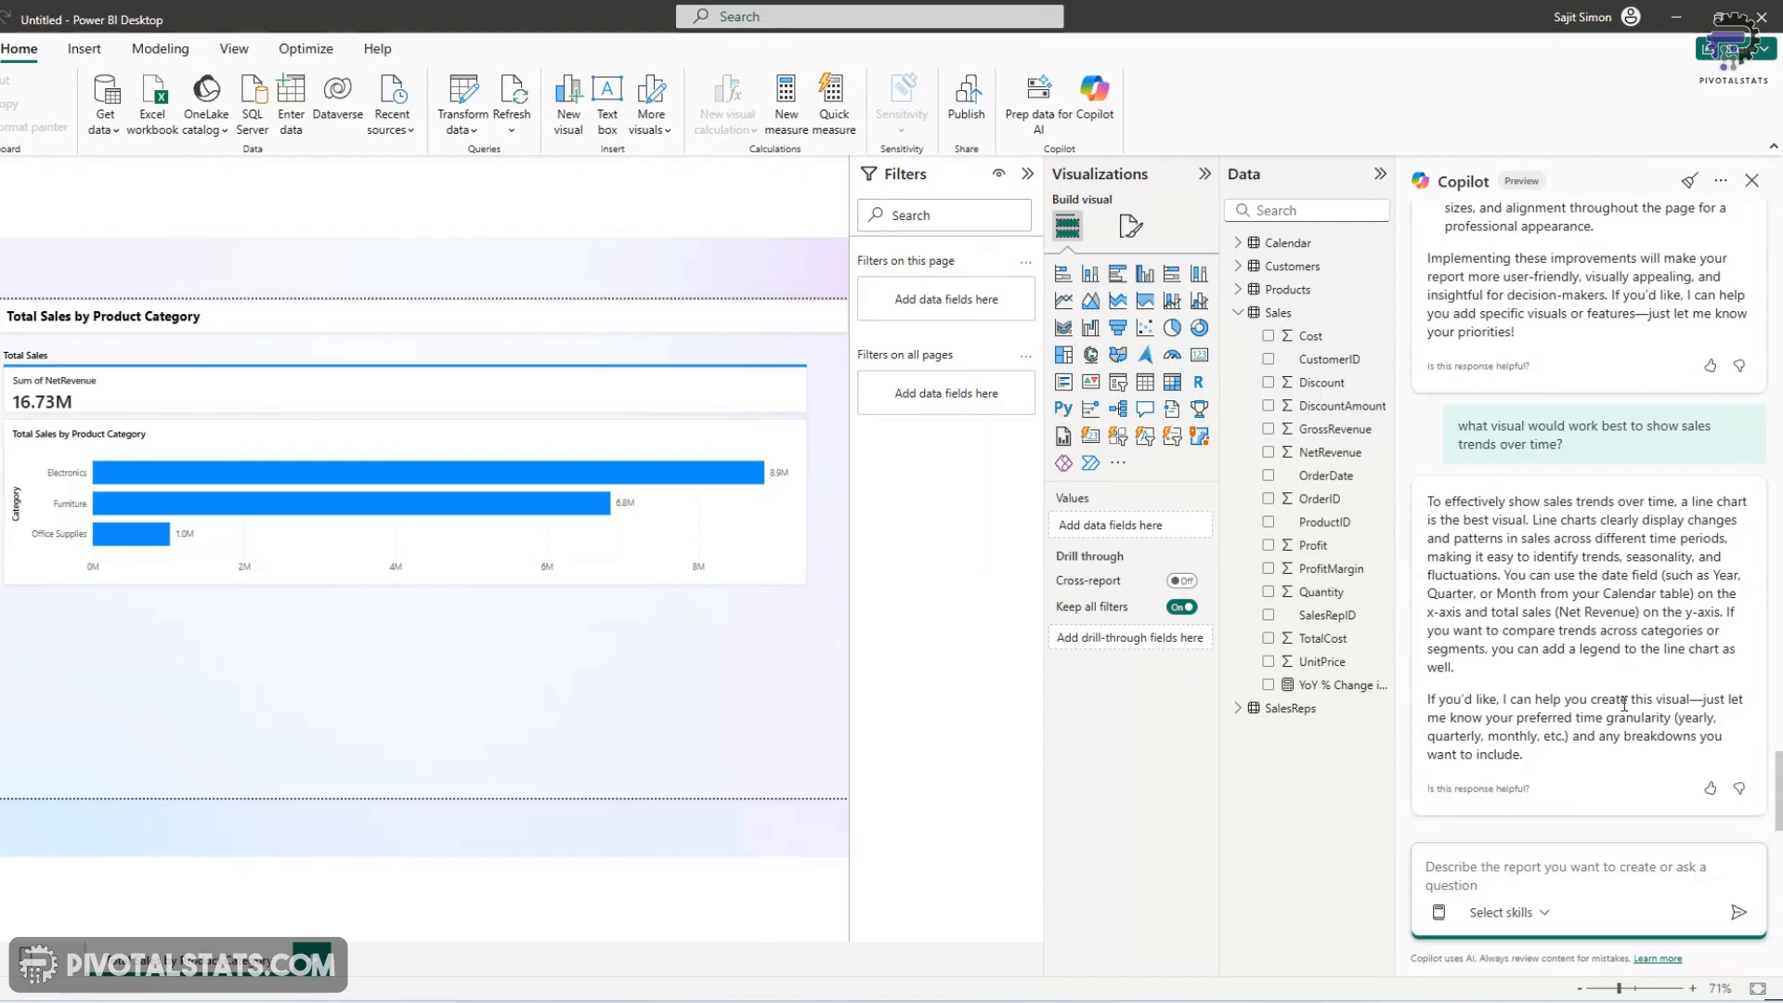
mouse_move(1624, 702)
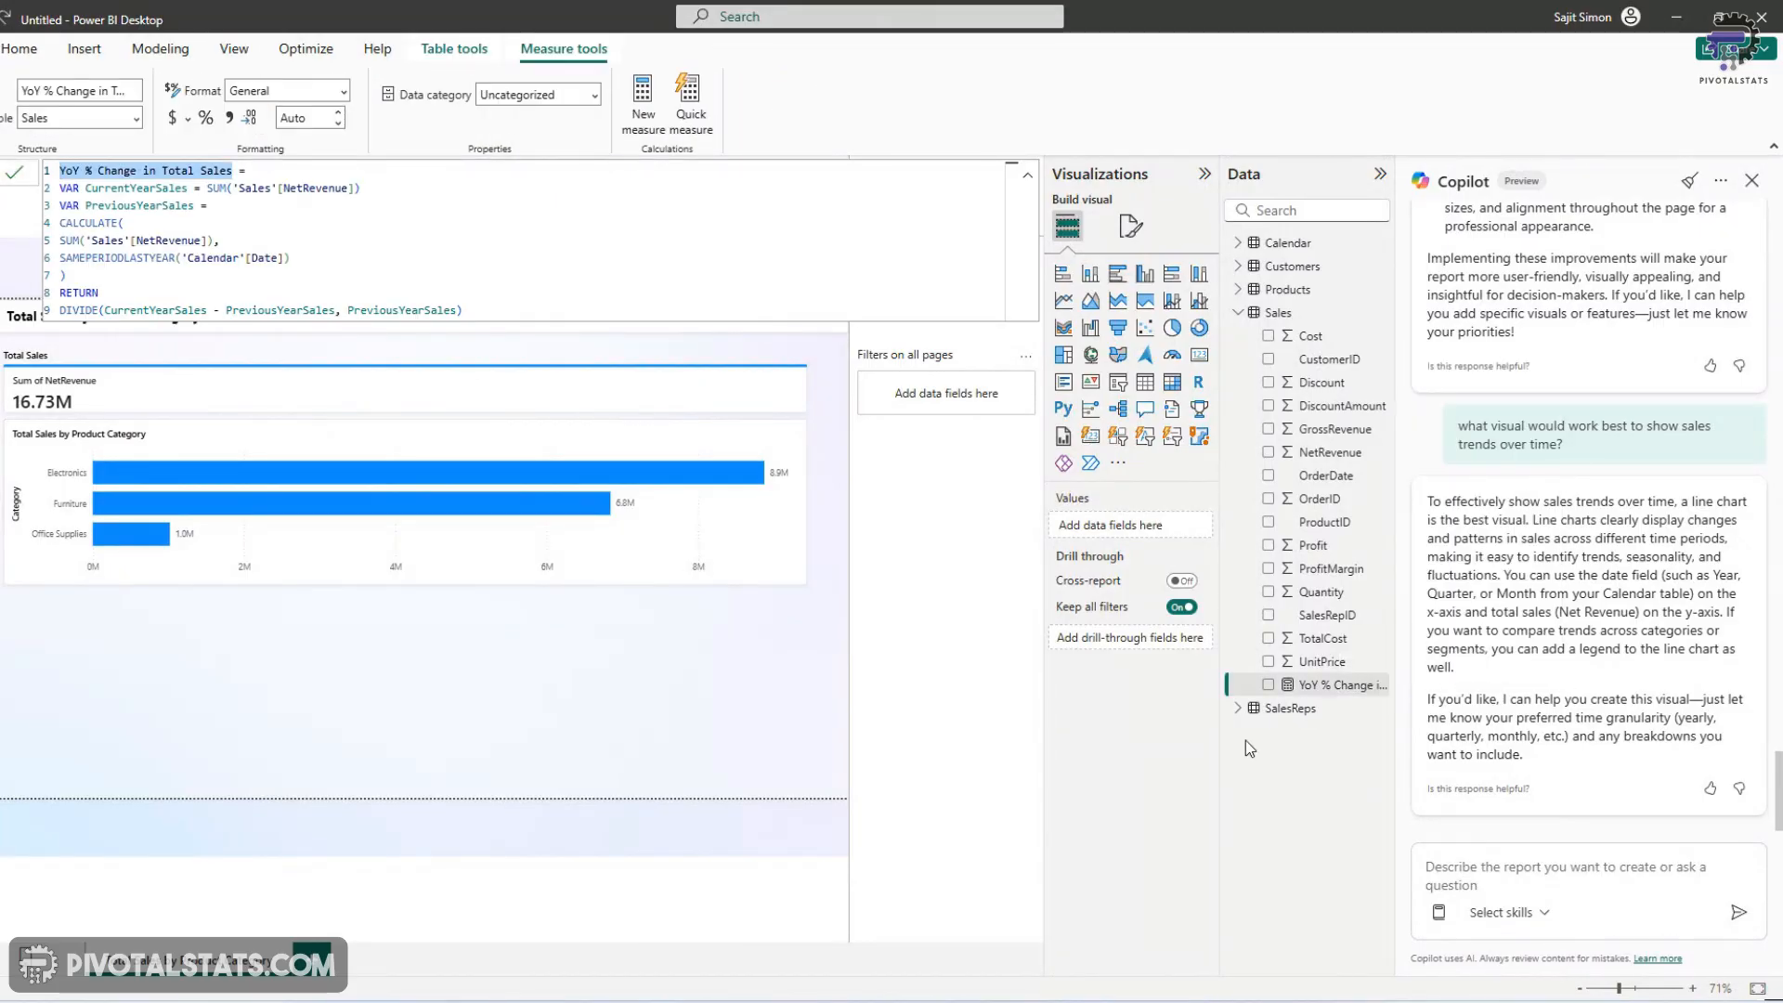
Ask Copilot to explain the YoY % Change in Total Sales measure
click(1581, 874)
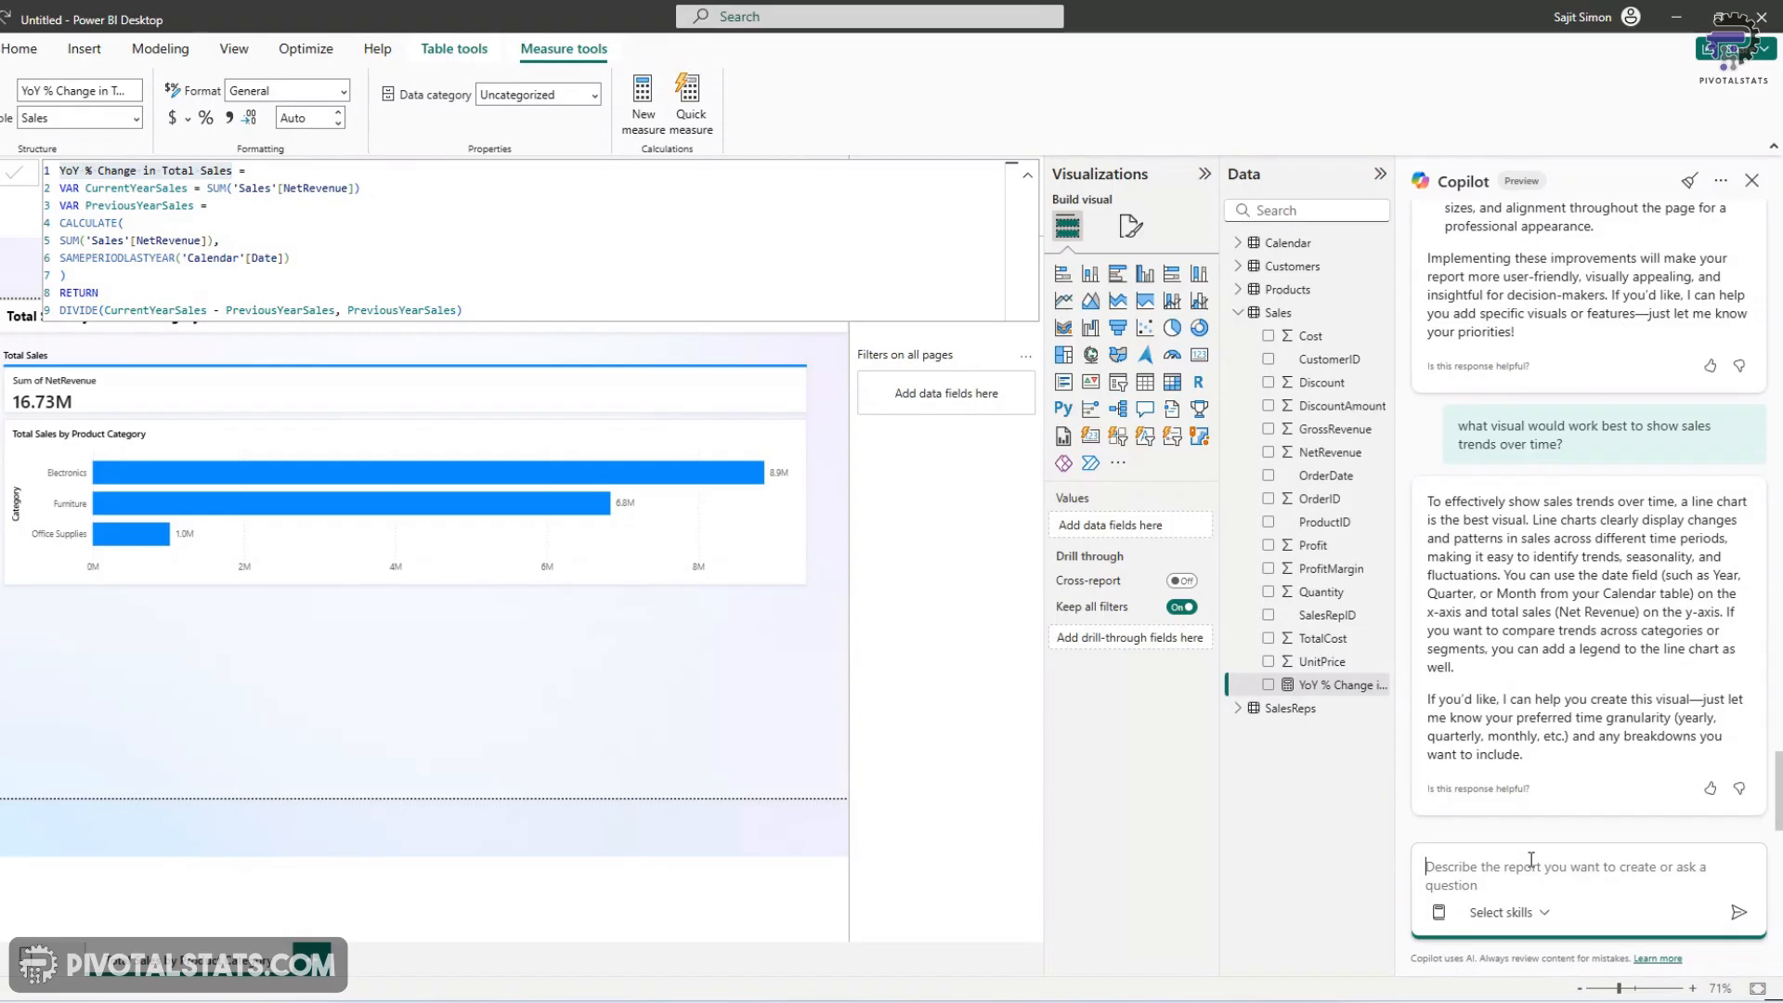
text(explain the YoY % Change in Total Sales measure)
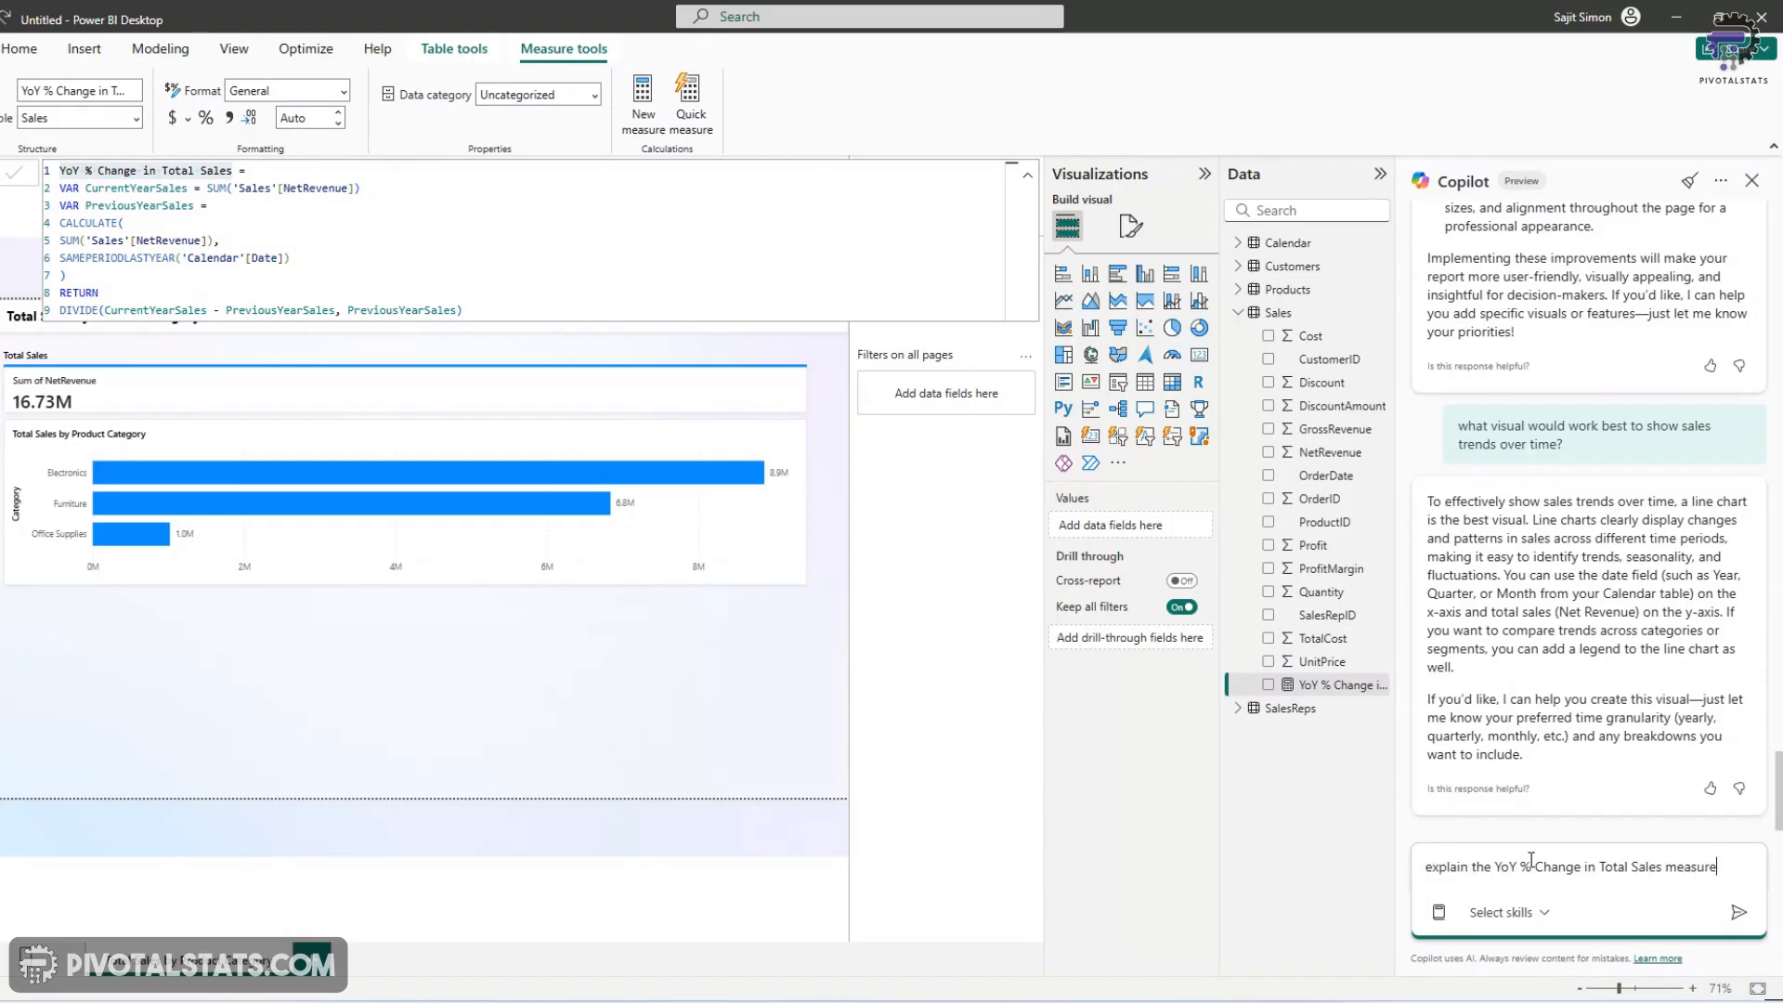
click(1738, 910)
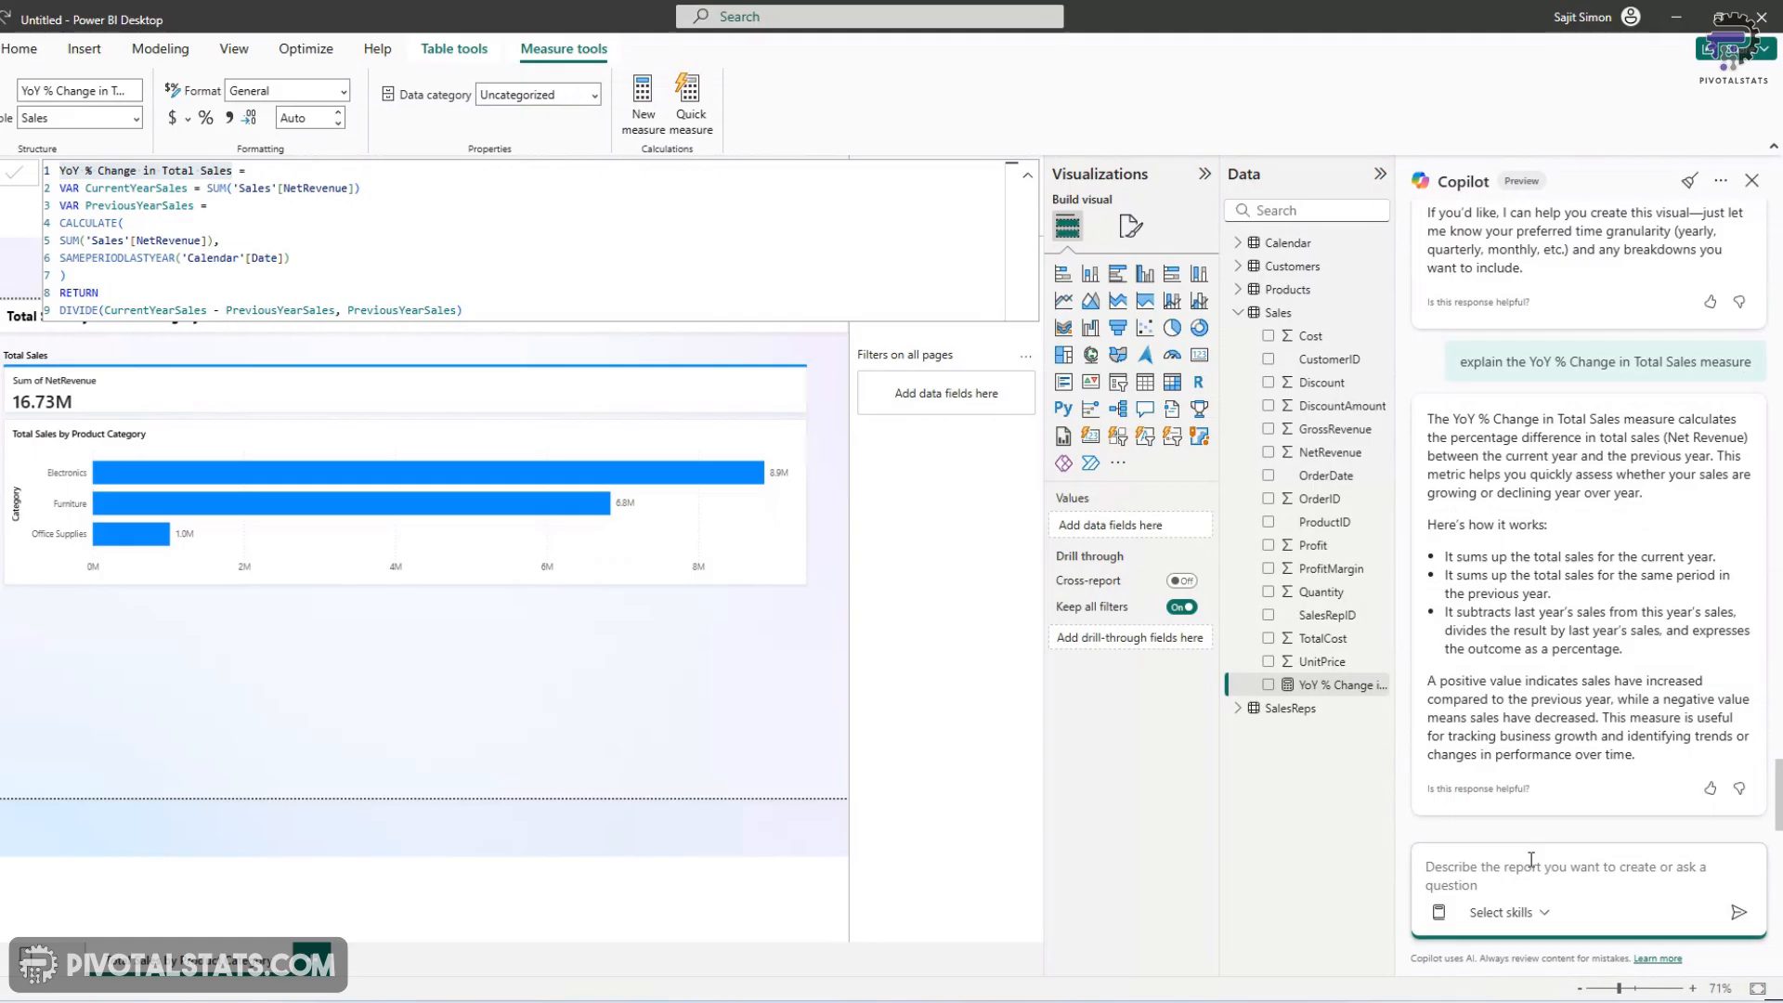
click(1568, 875)
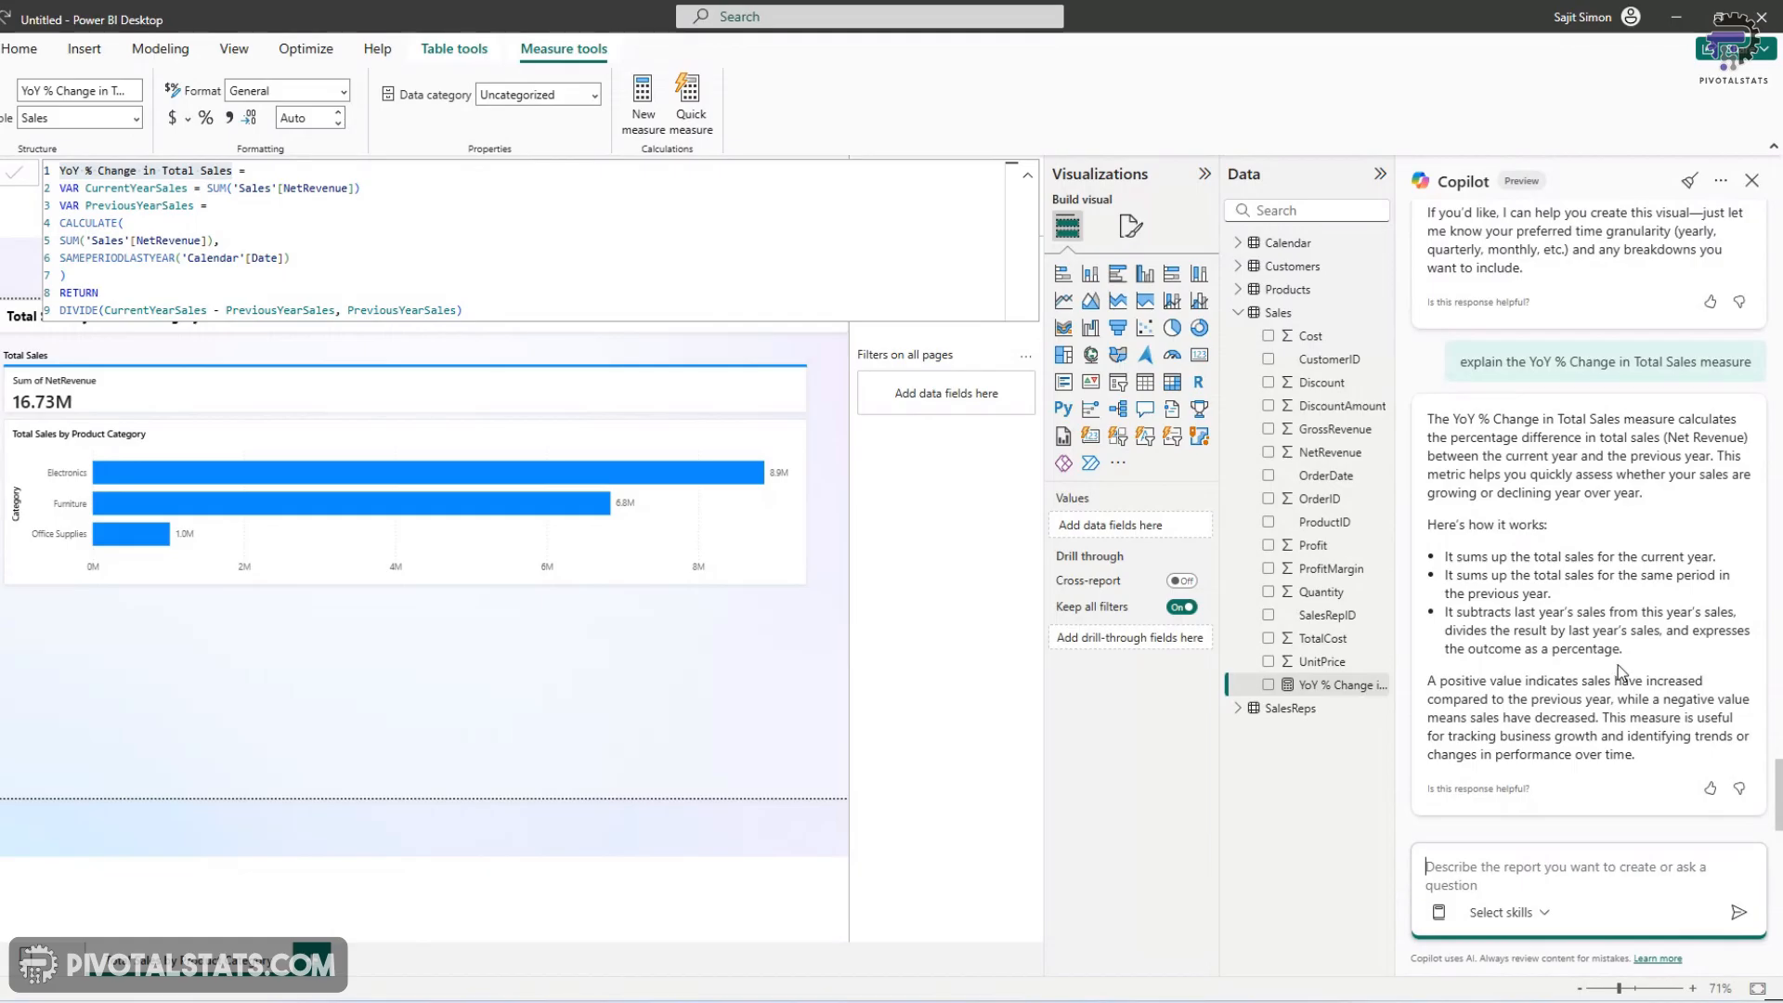
click(1424, 875)
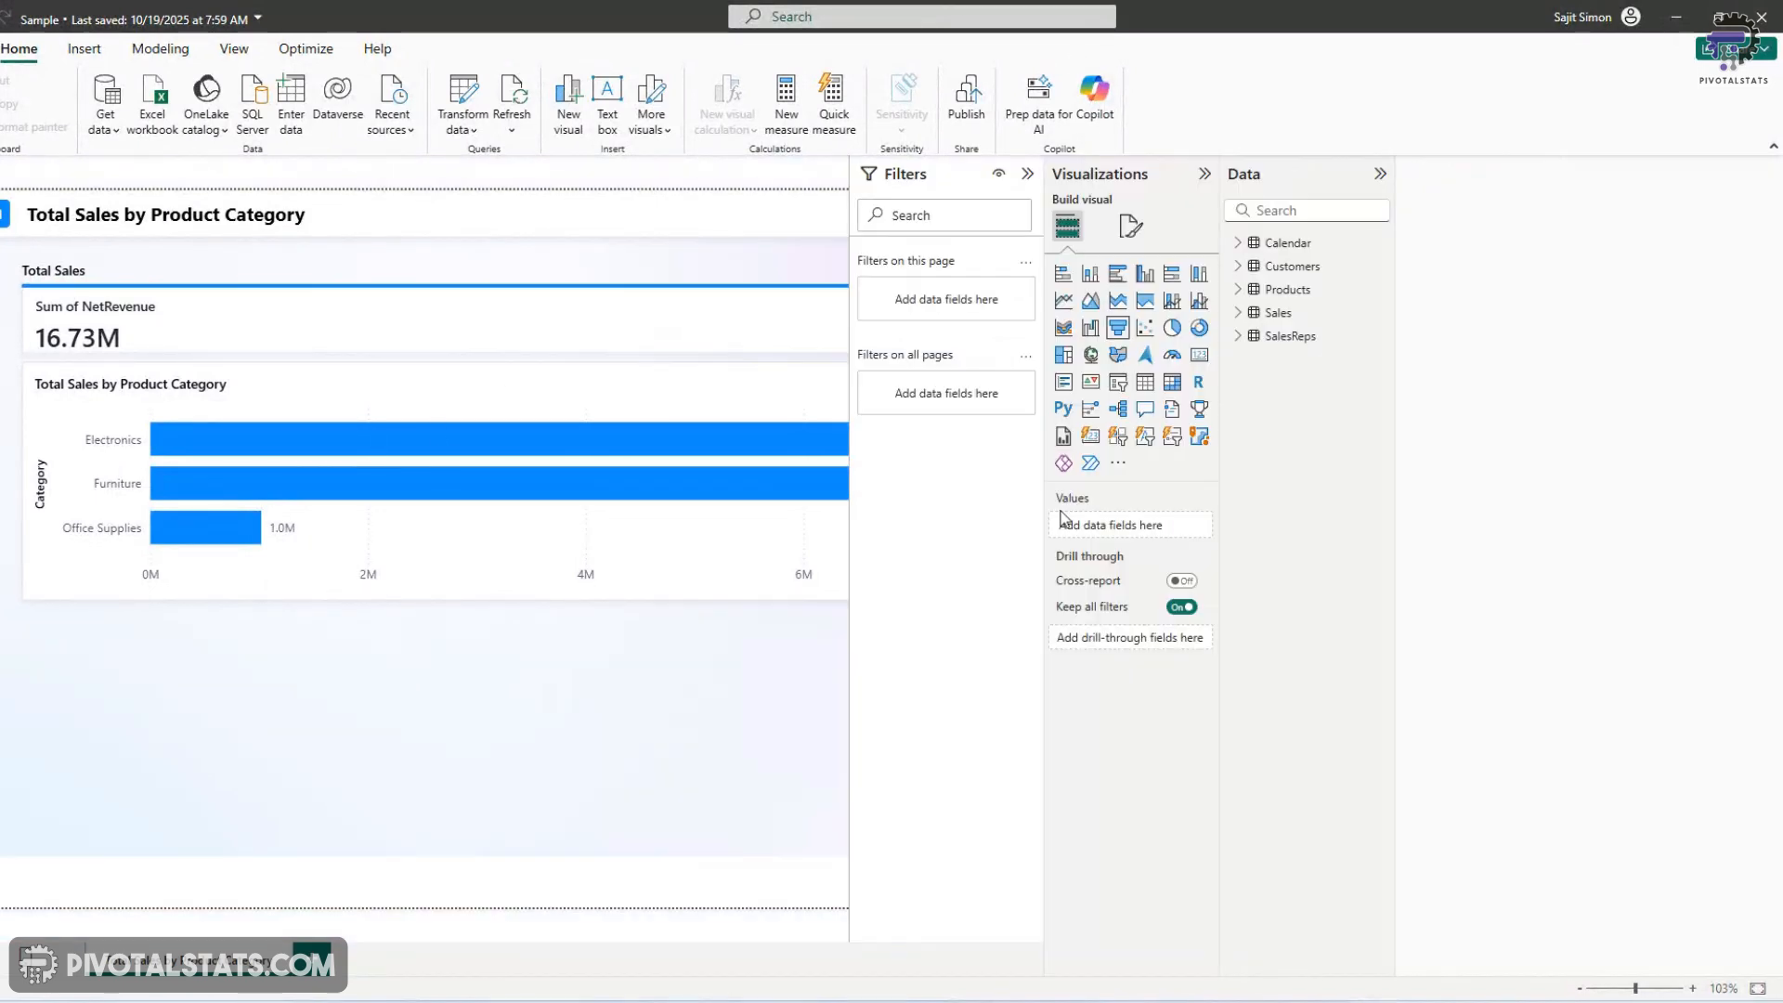
Add a new blank report page with the Copilot pane shown
click(1092, 89)
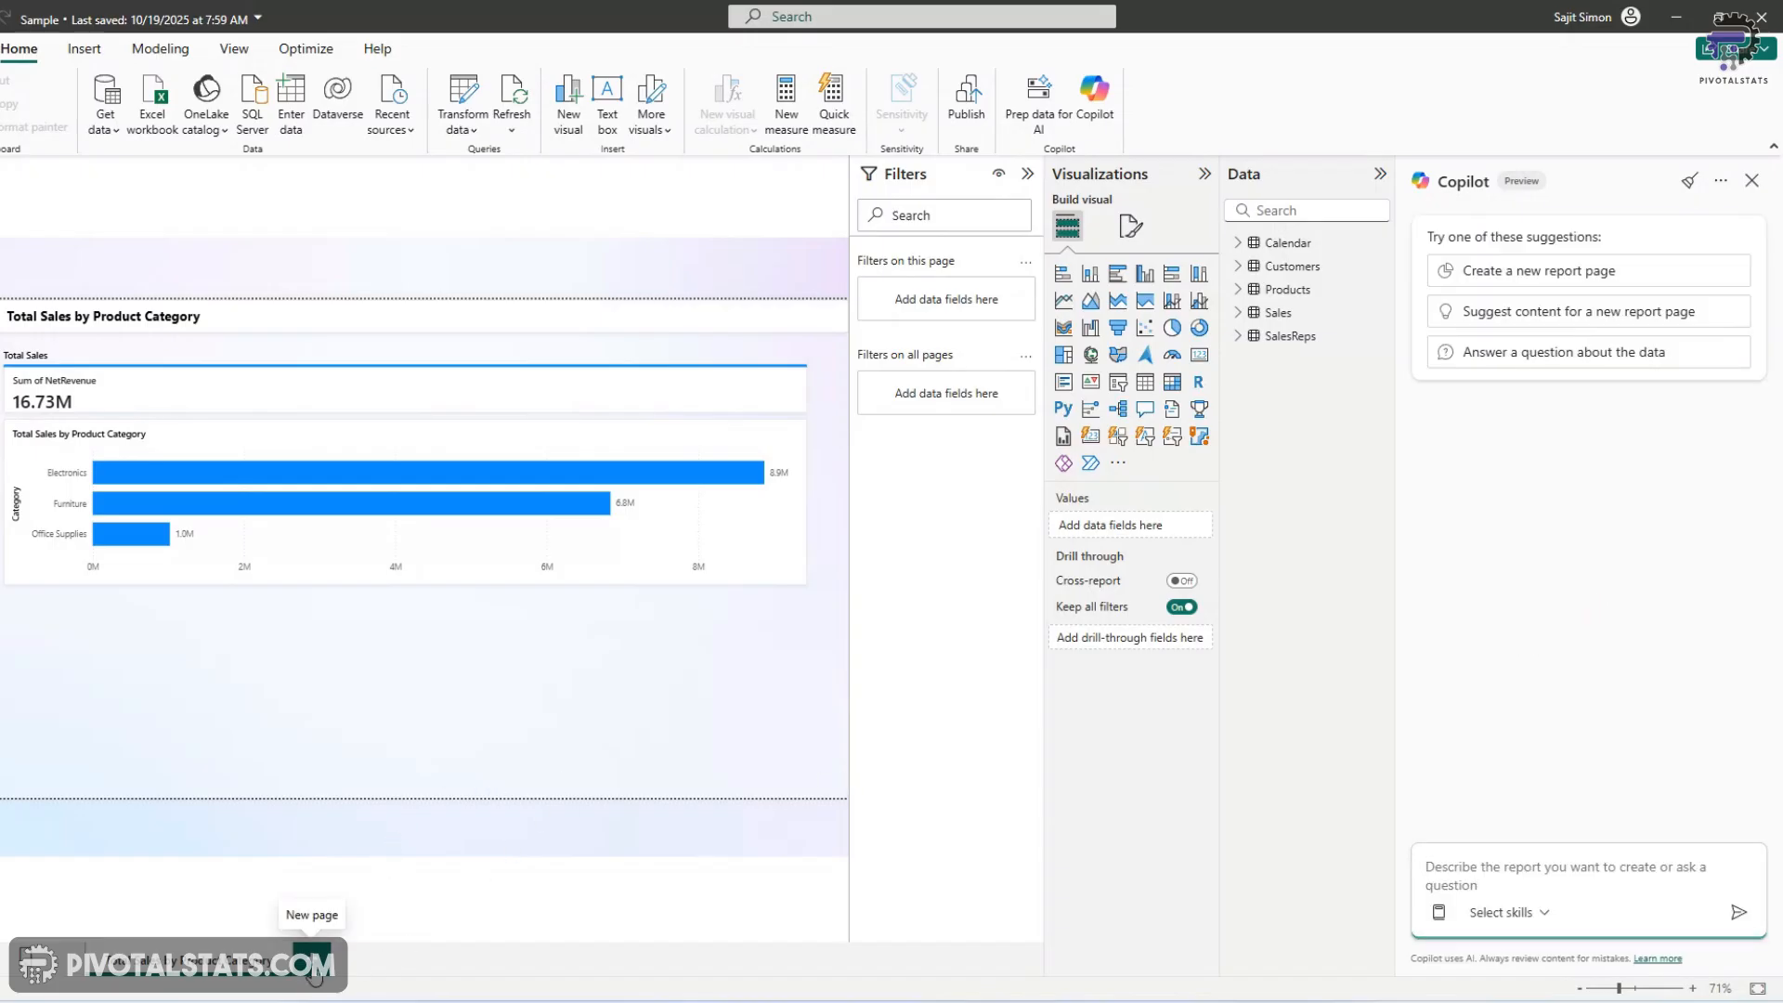
click(310, 959)
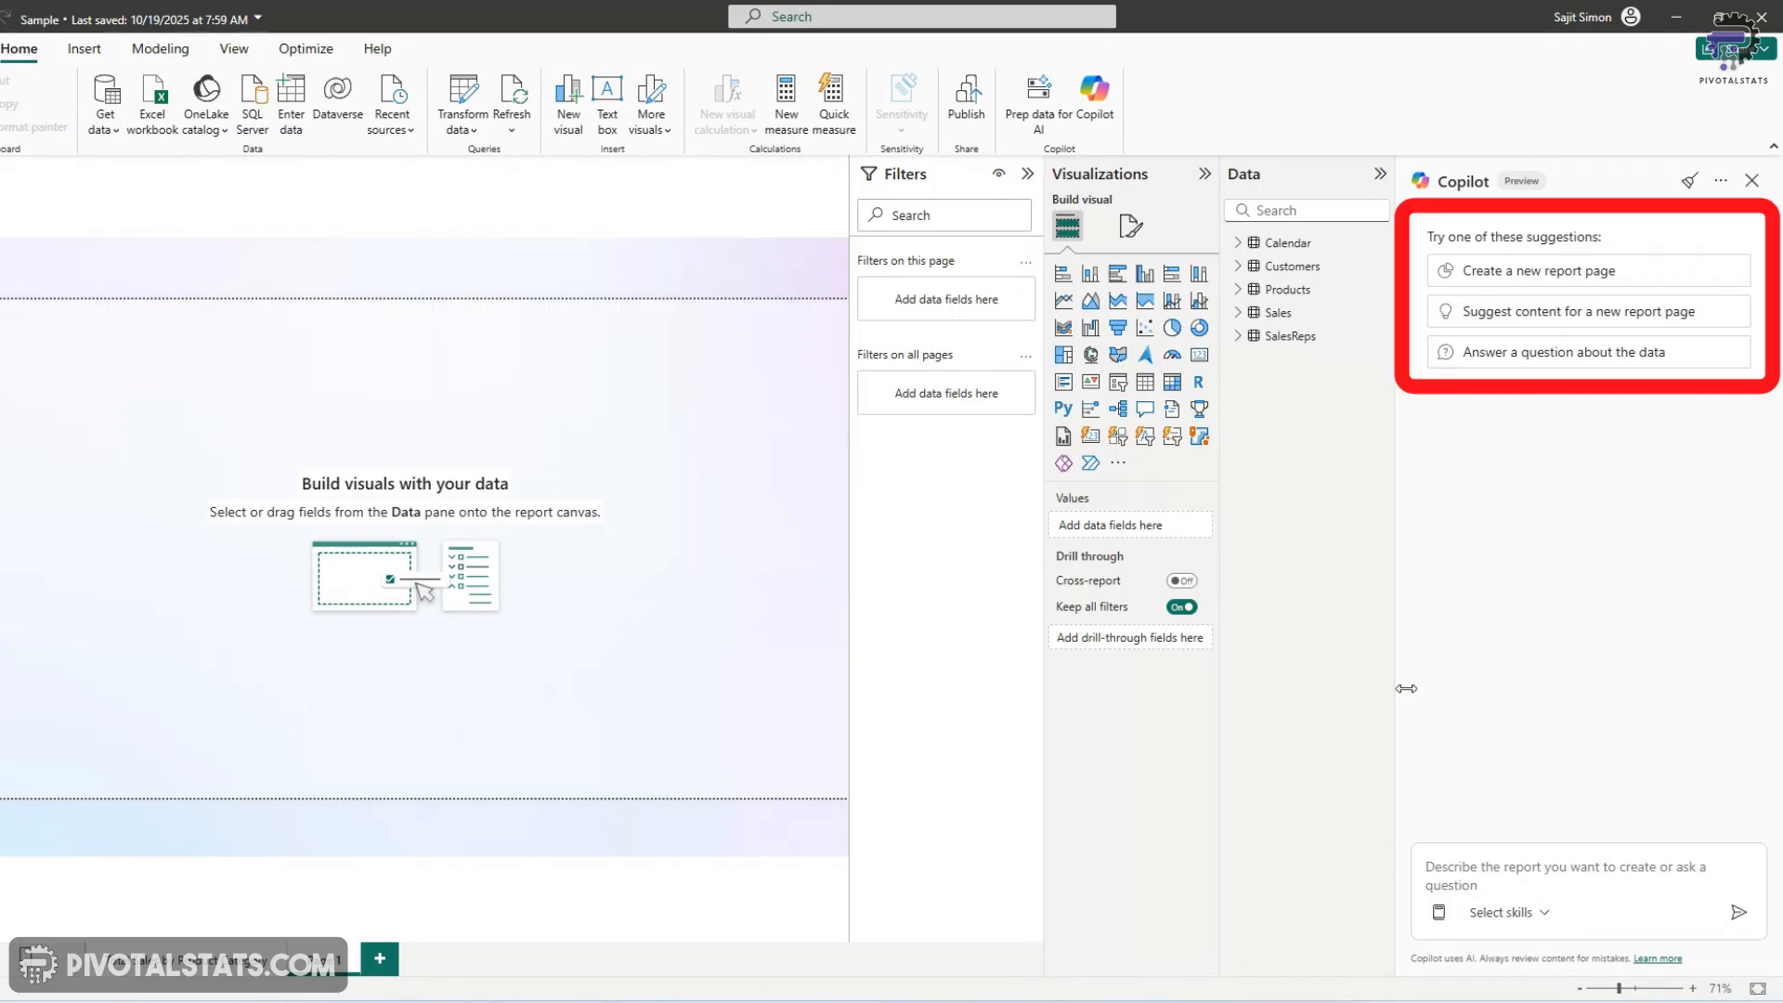
mouse_move(1623, 585)
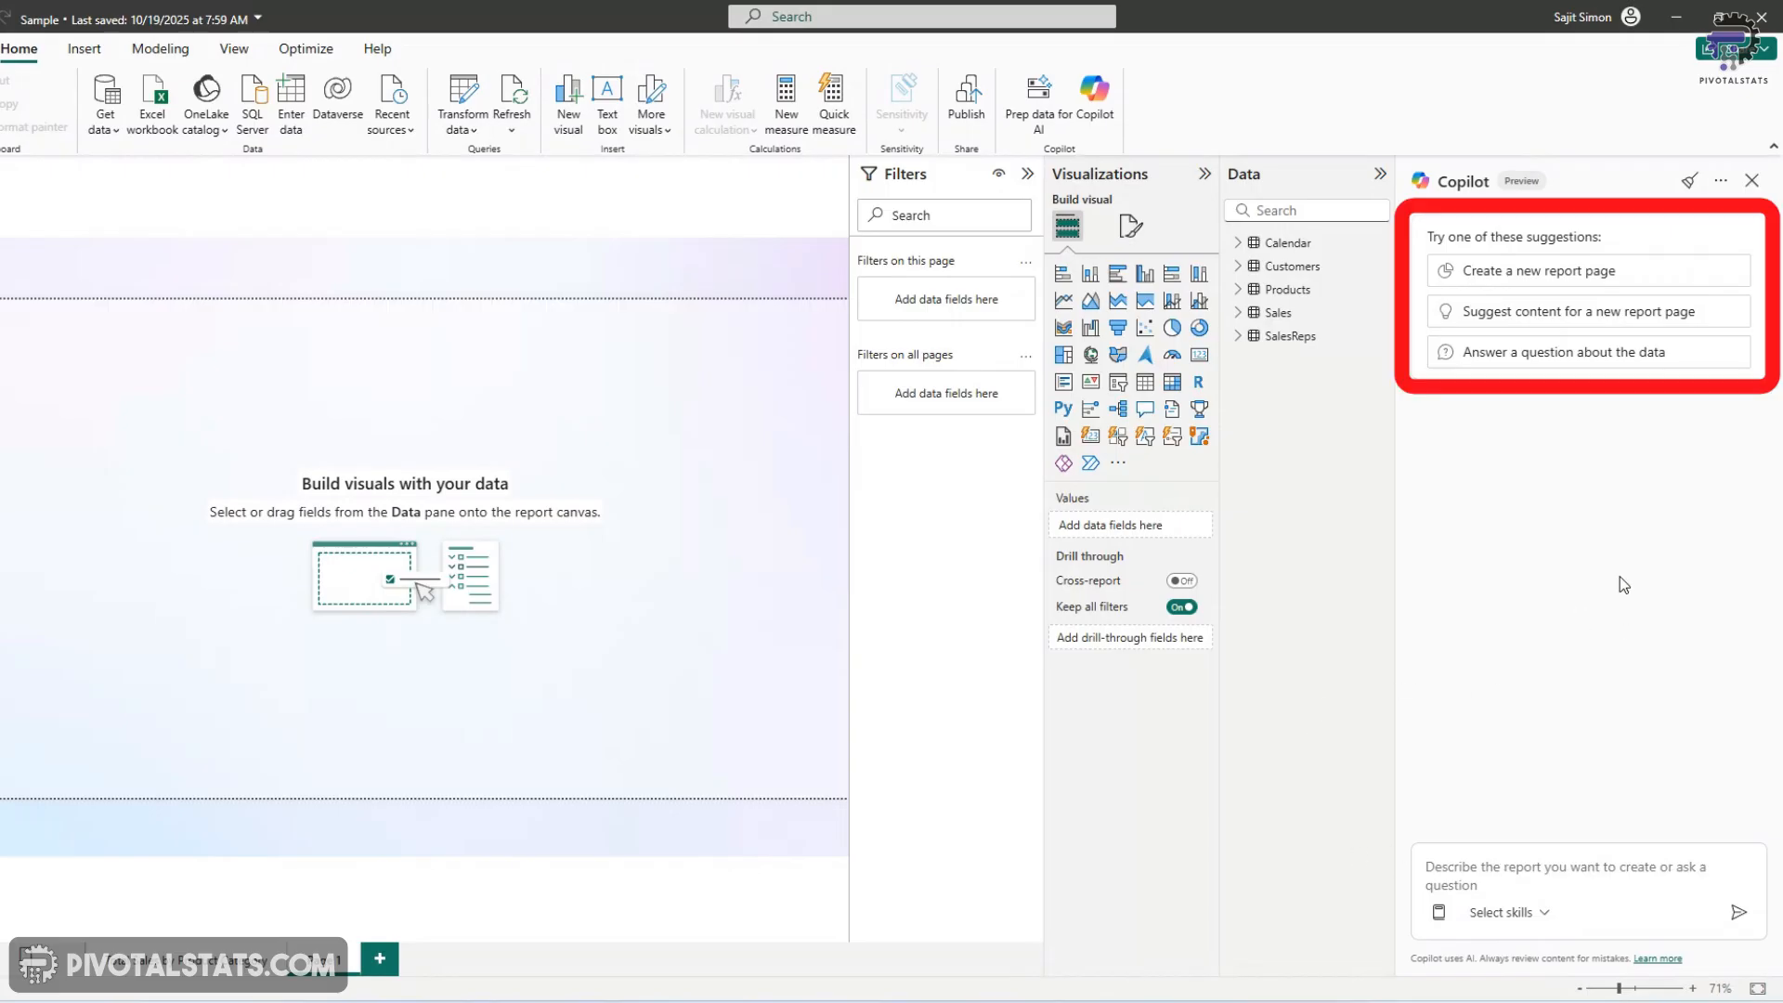
mouse_move(1640, 576)
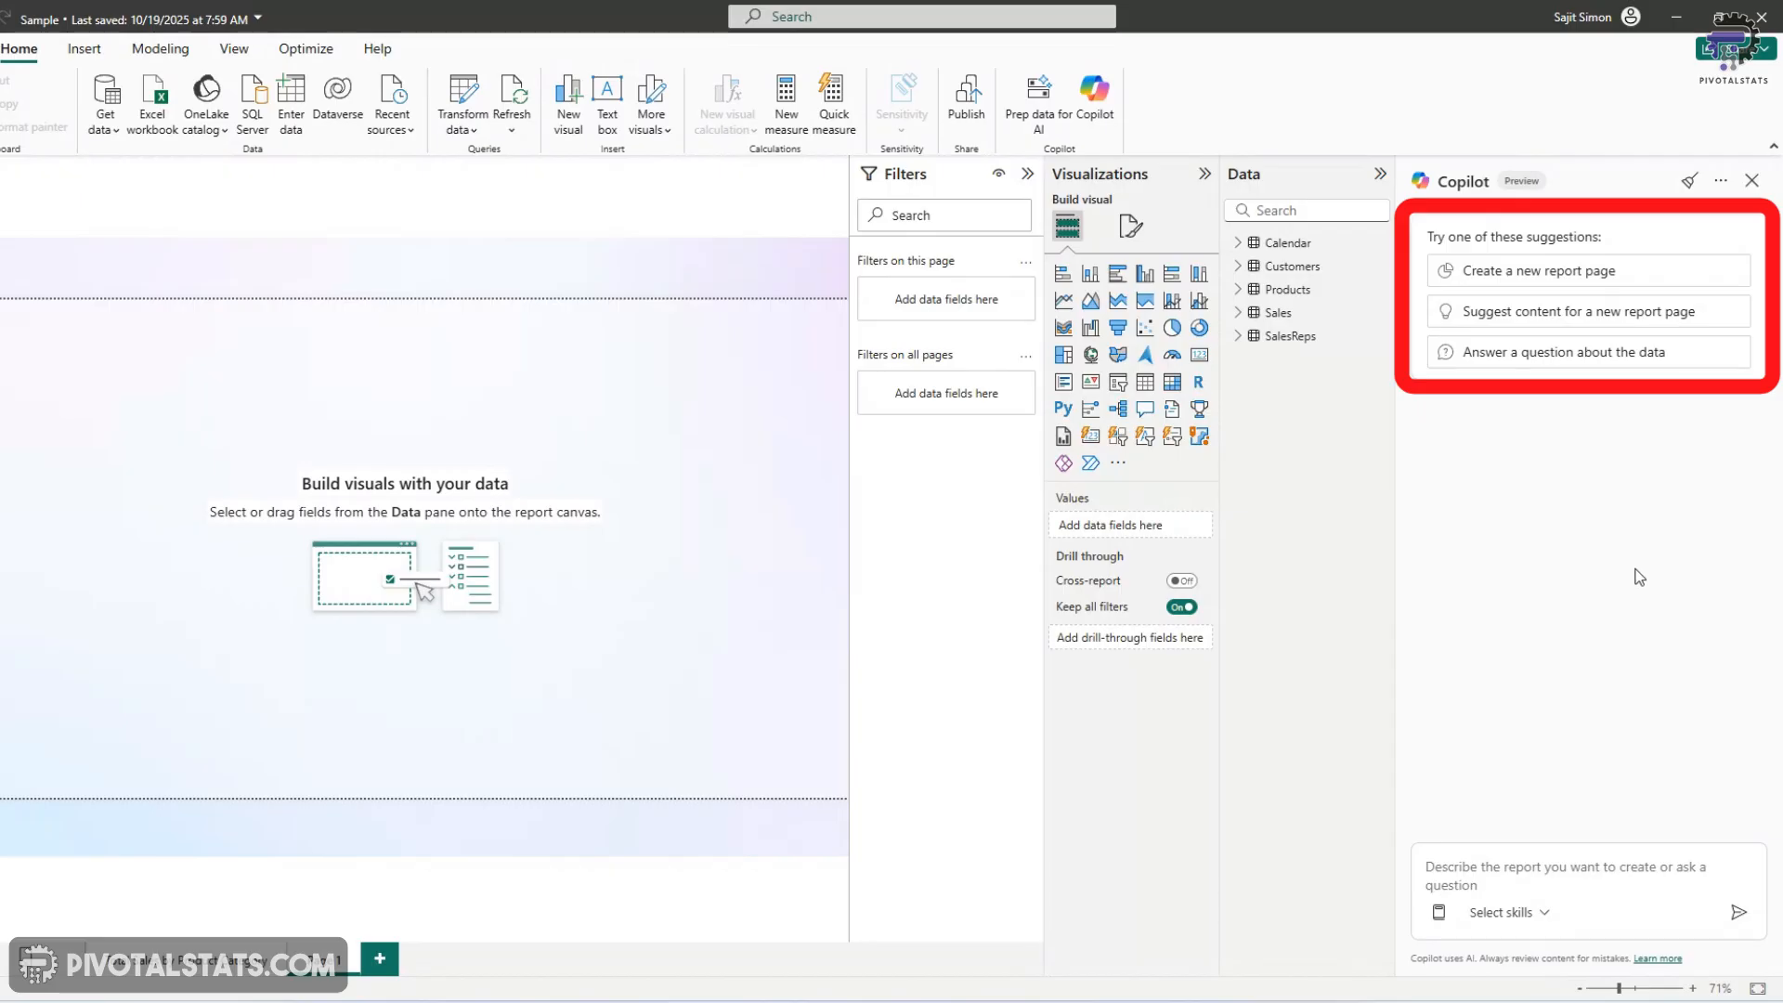
mouse_move(1581, 466)
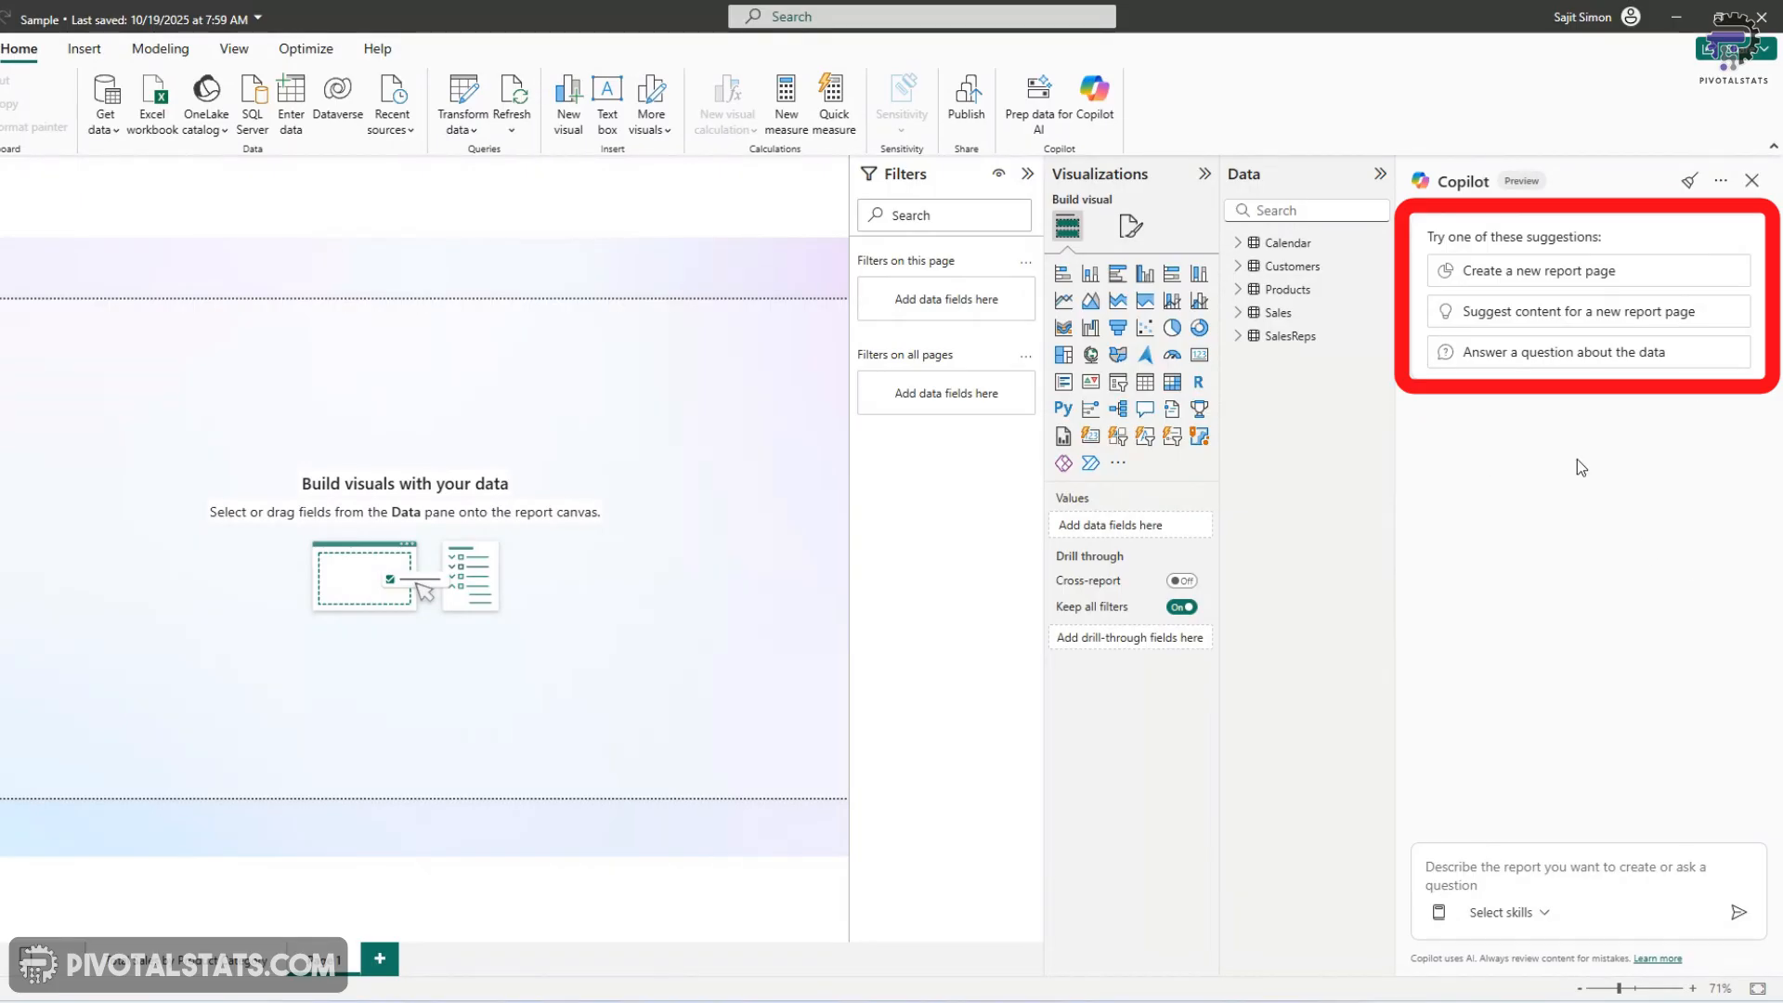
mouse_move(1430, 275)
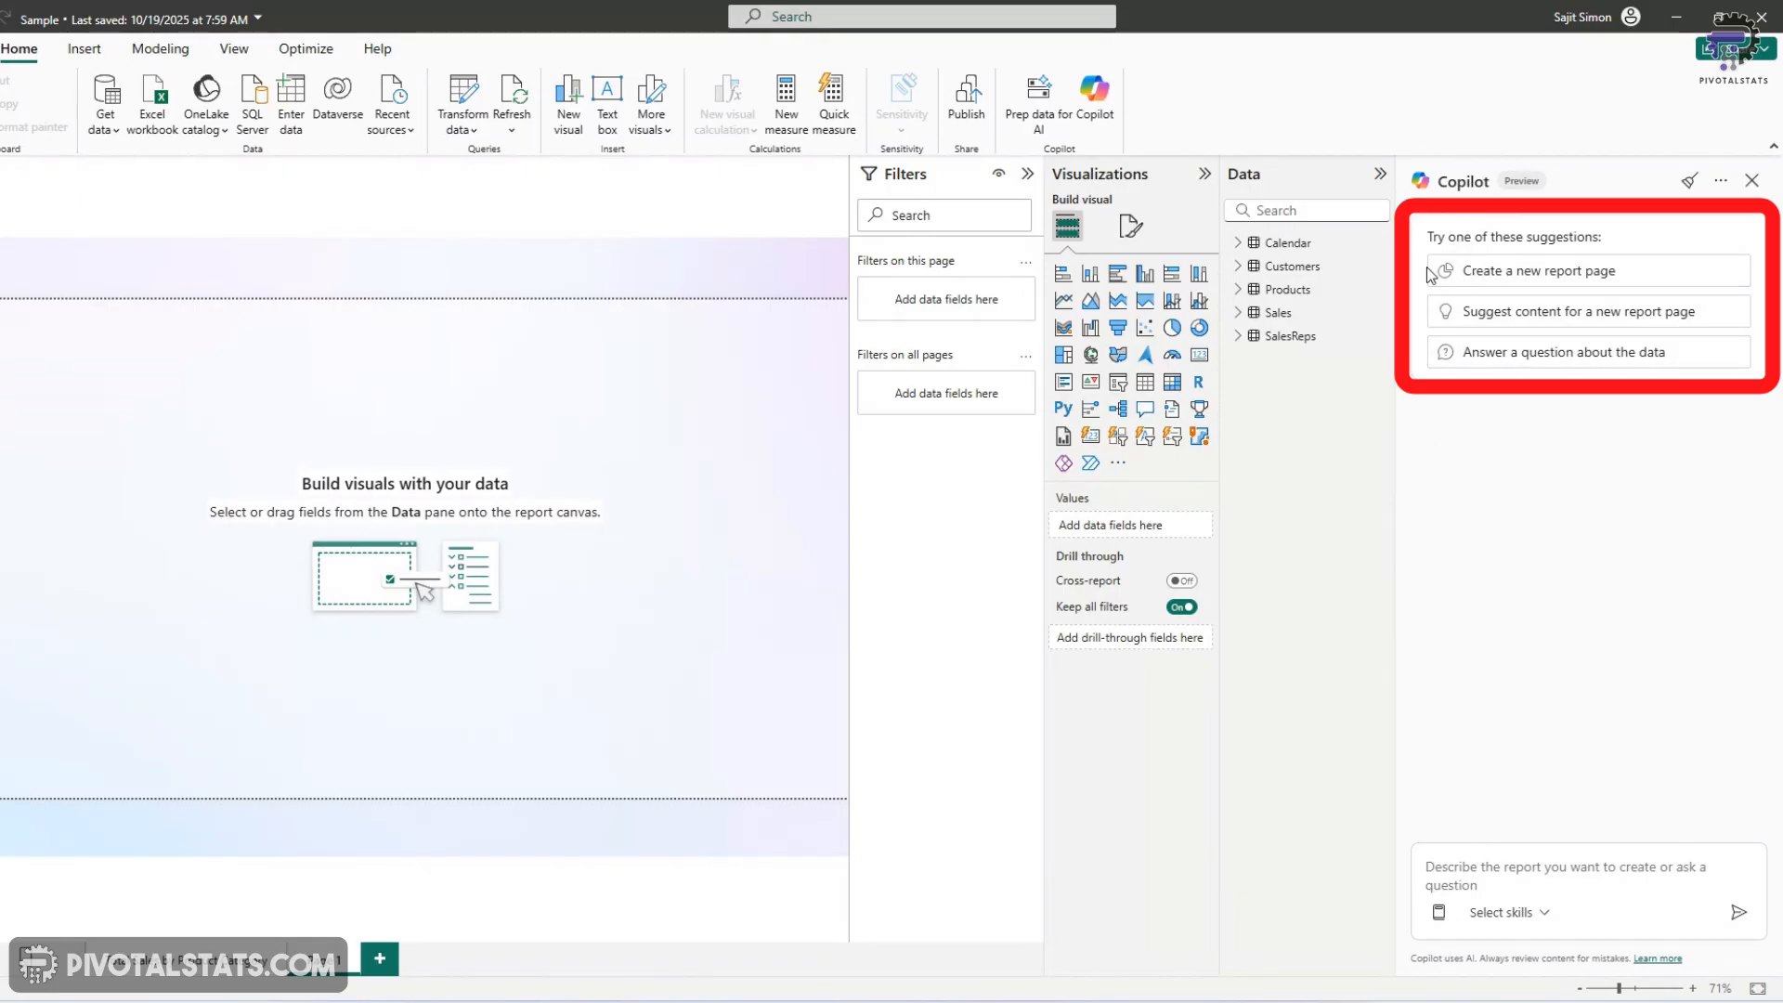
mouse_move(1655, 370)
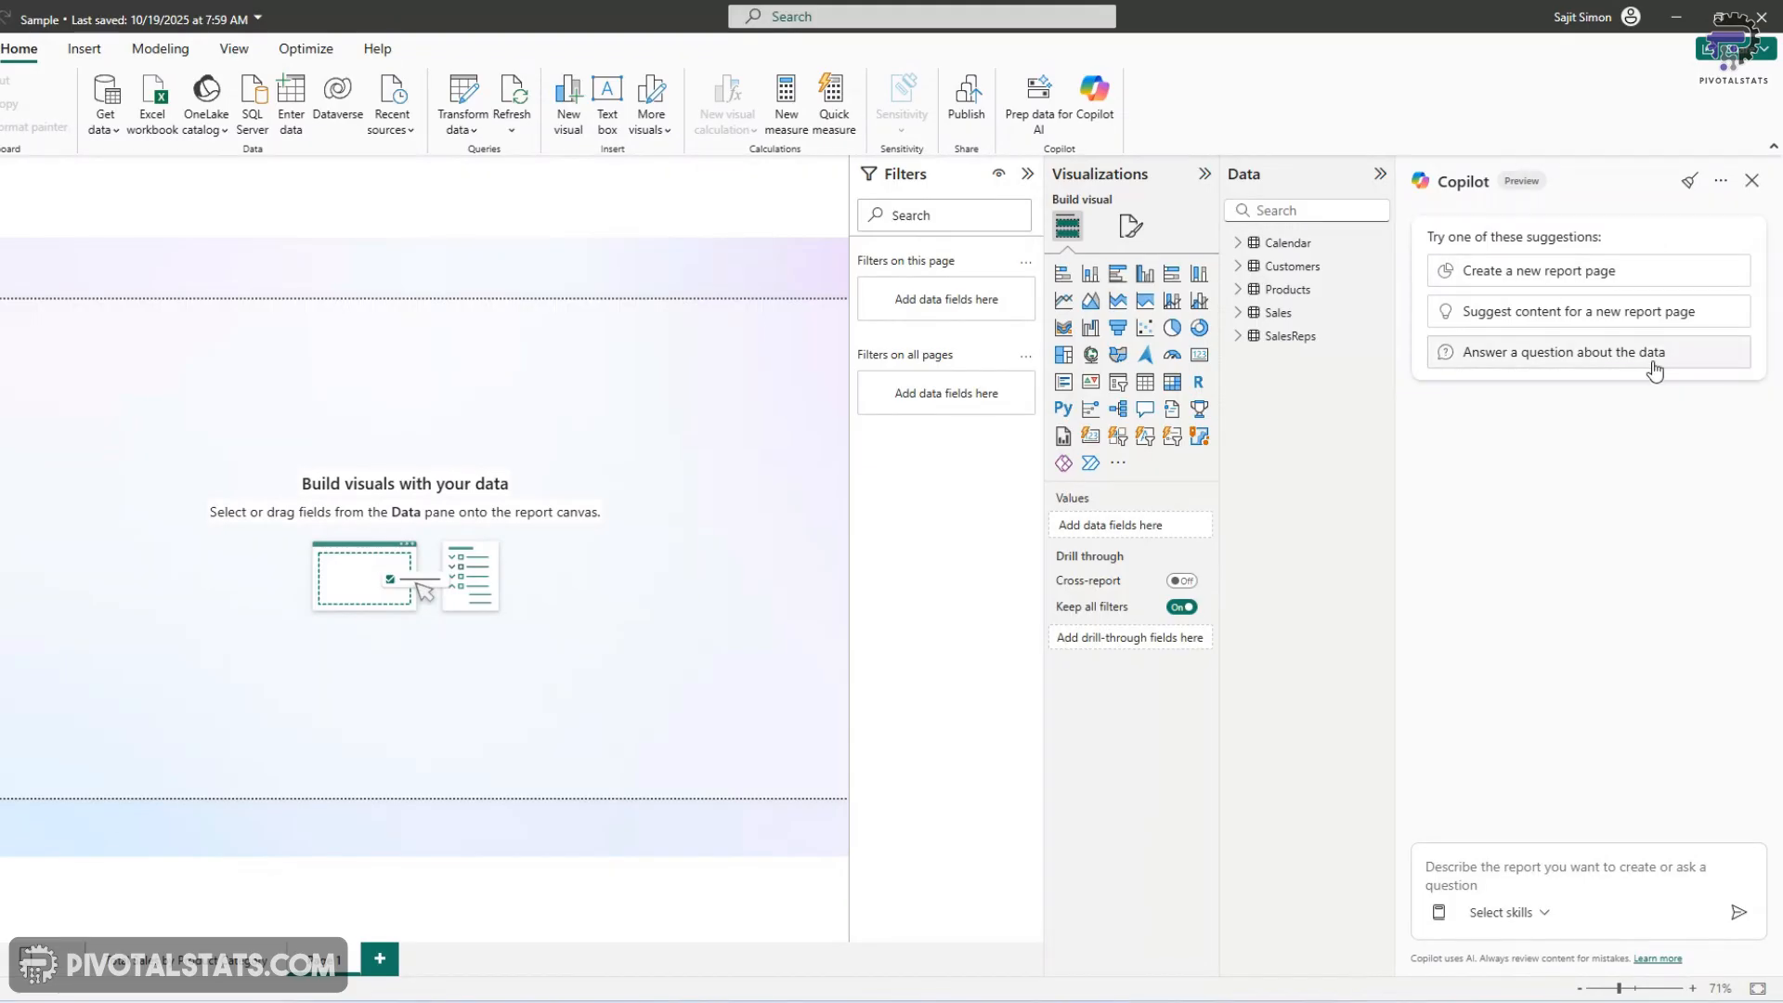
mouse_move(1581, 271)
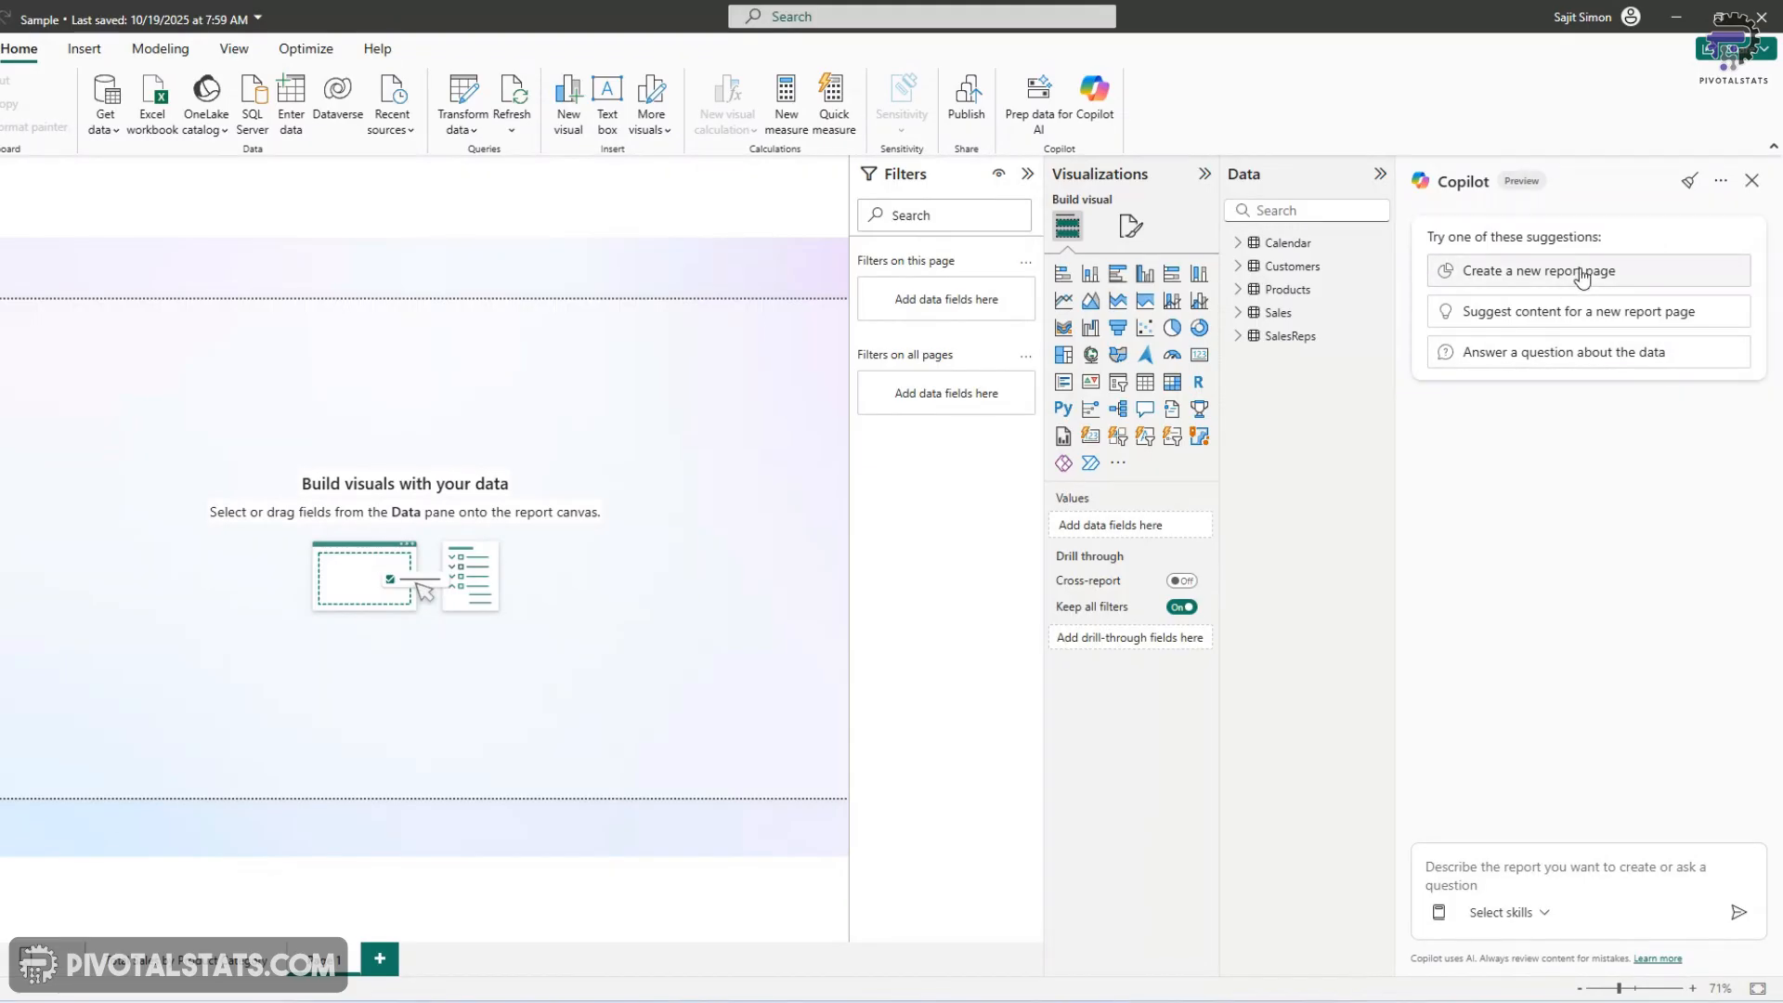
Try Copilot's 'Create a new report page' for analysing sales, then clear the chat back to suggestions
click(1547, 271)
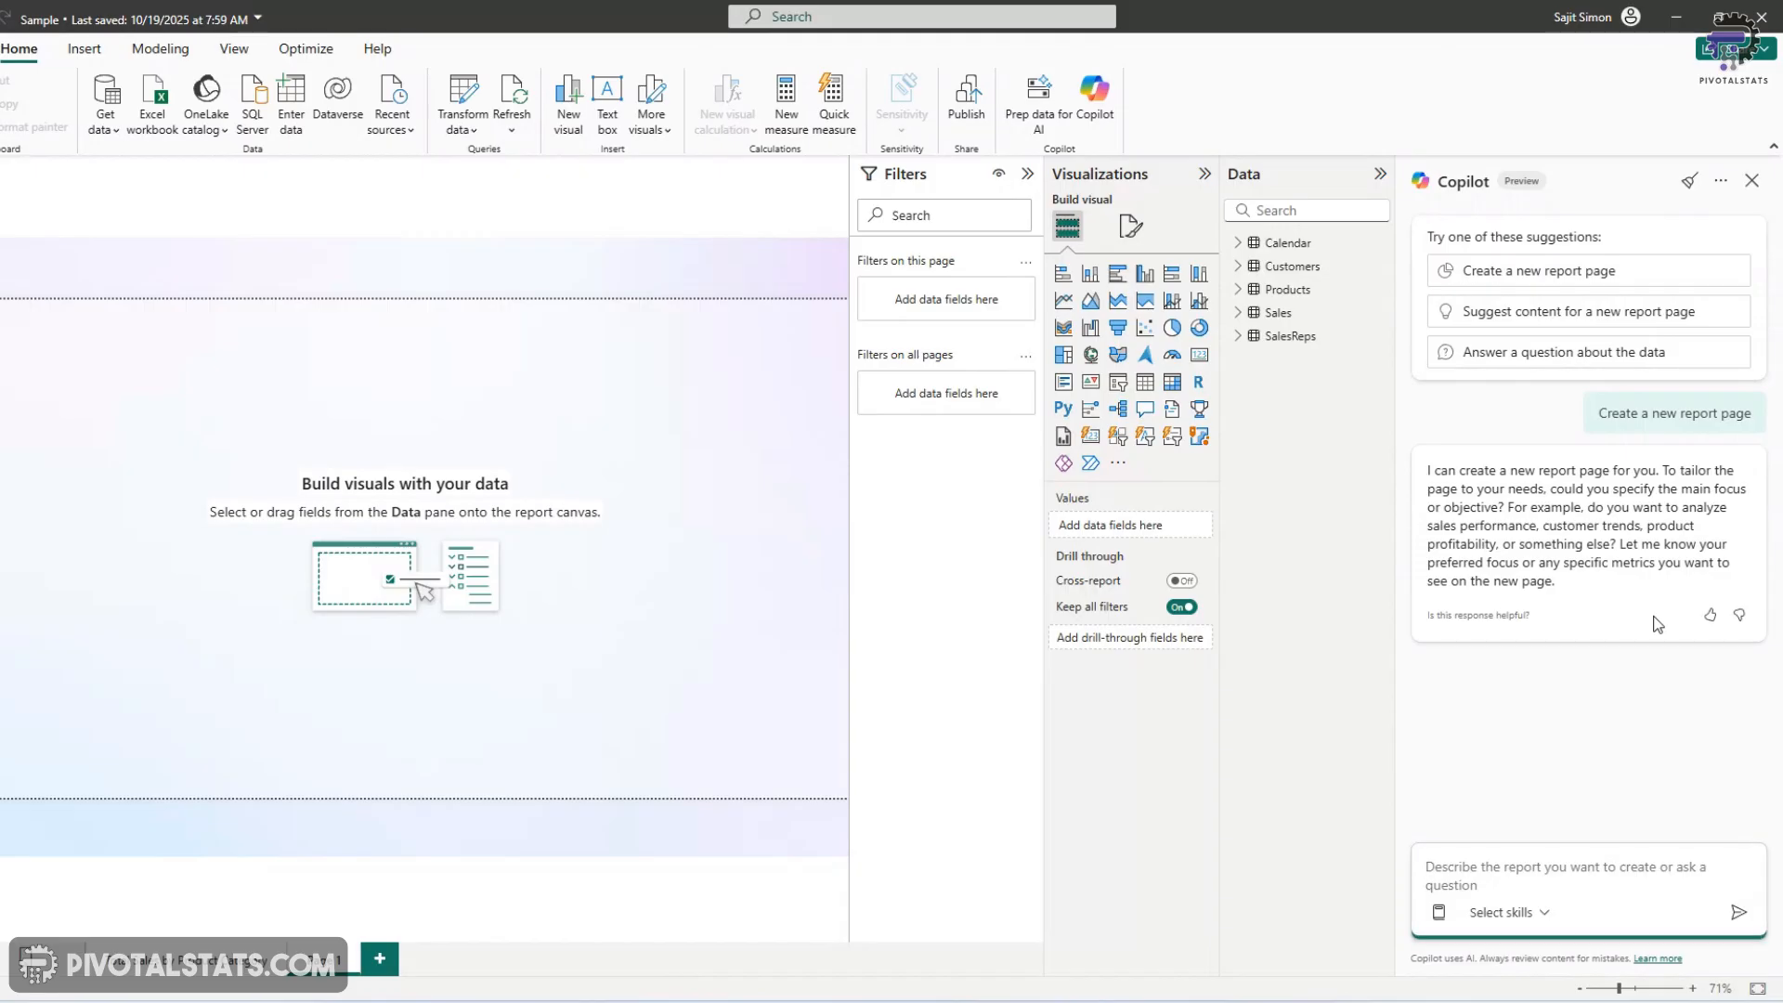
text(I want to analyze sal)
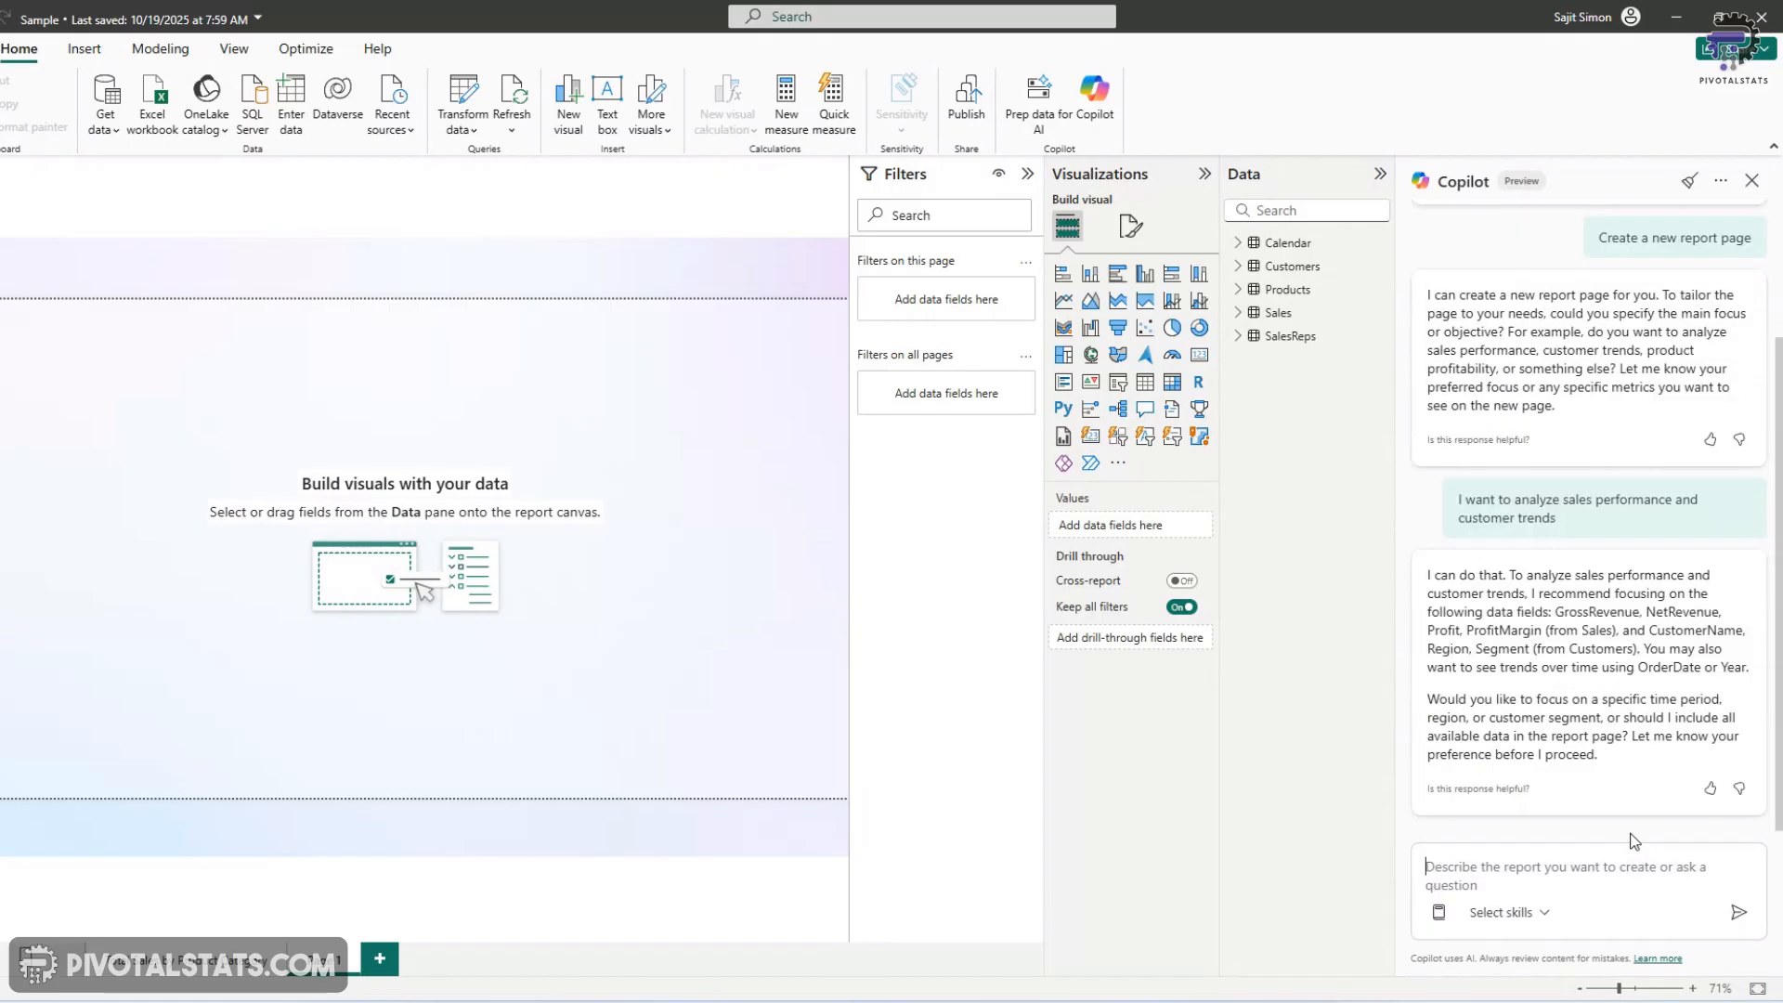
click(1581, 888)
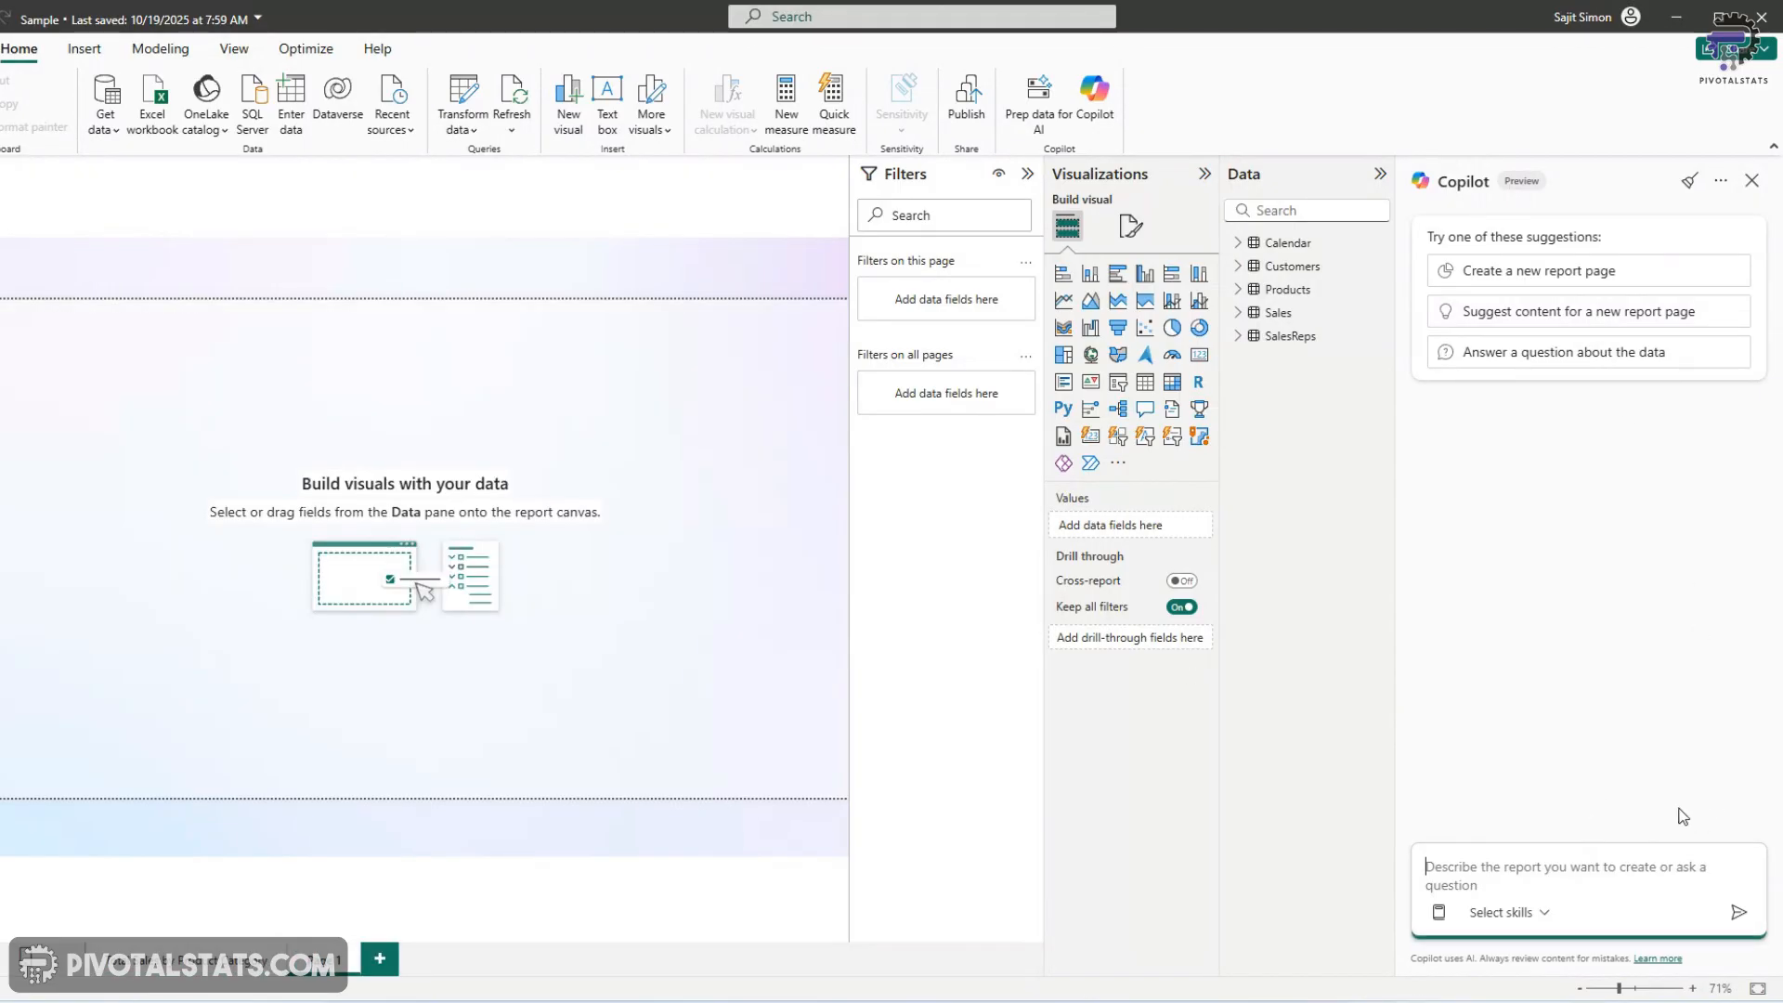
Ask Copilot to create a sales performance dashboard page
text(create a sales performance dash)
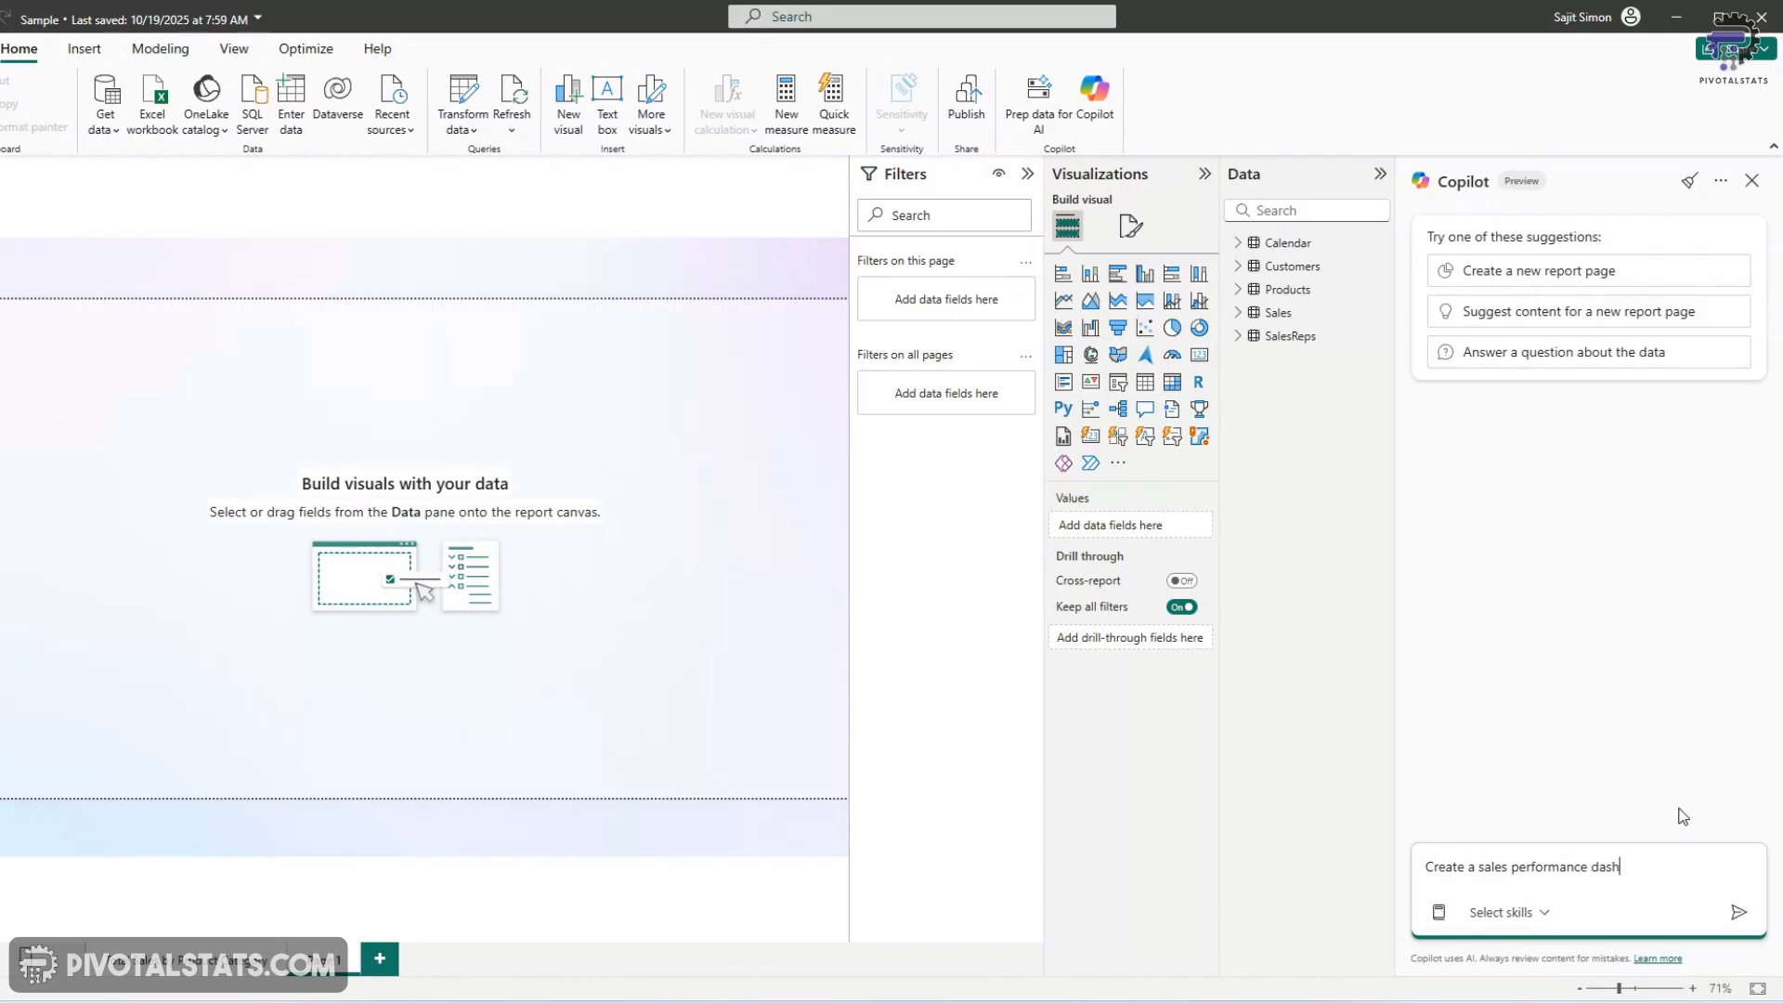
click(1738, 910)
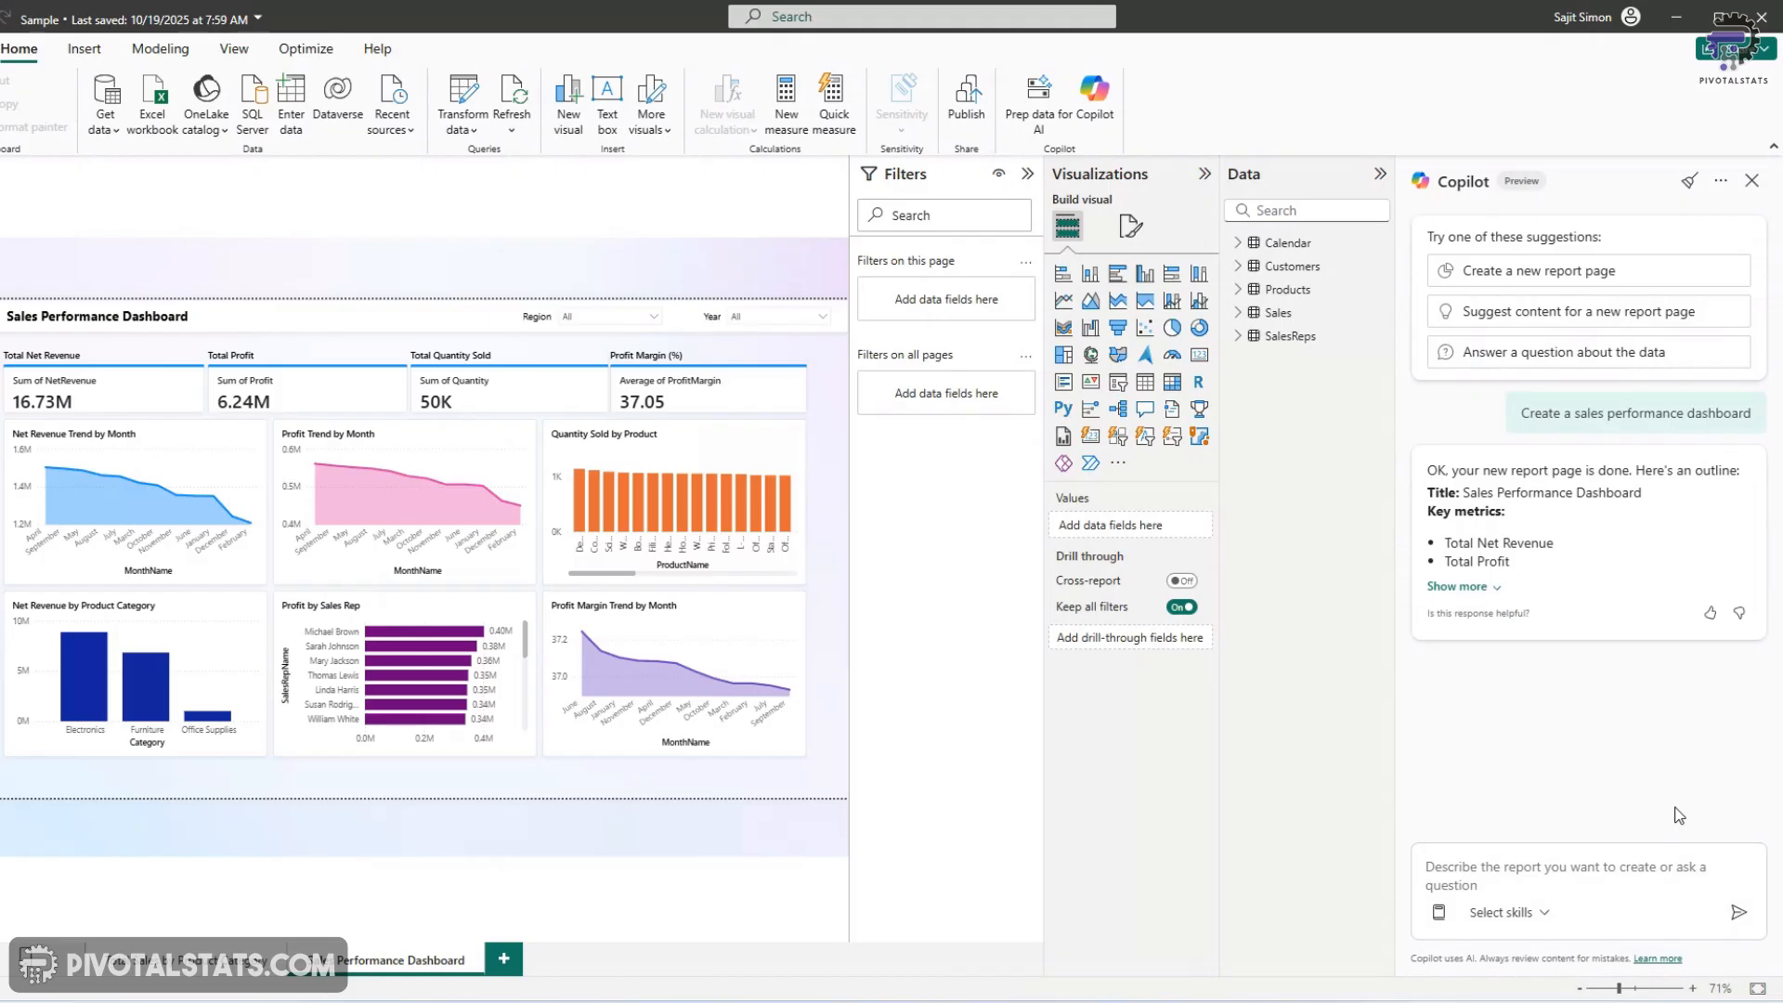
mouse_move(1493, 291)
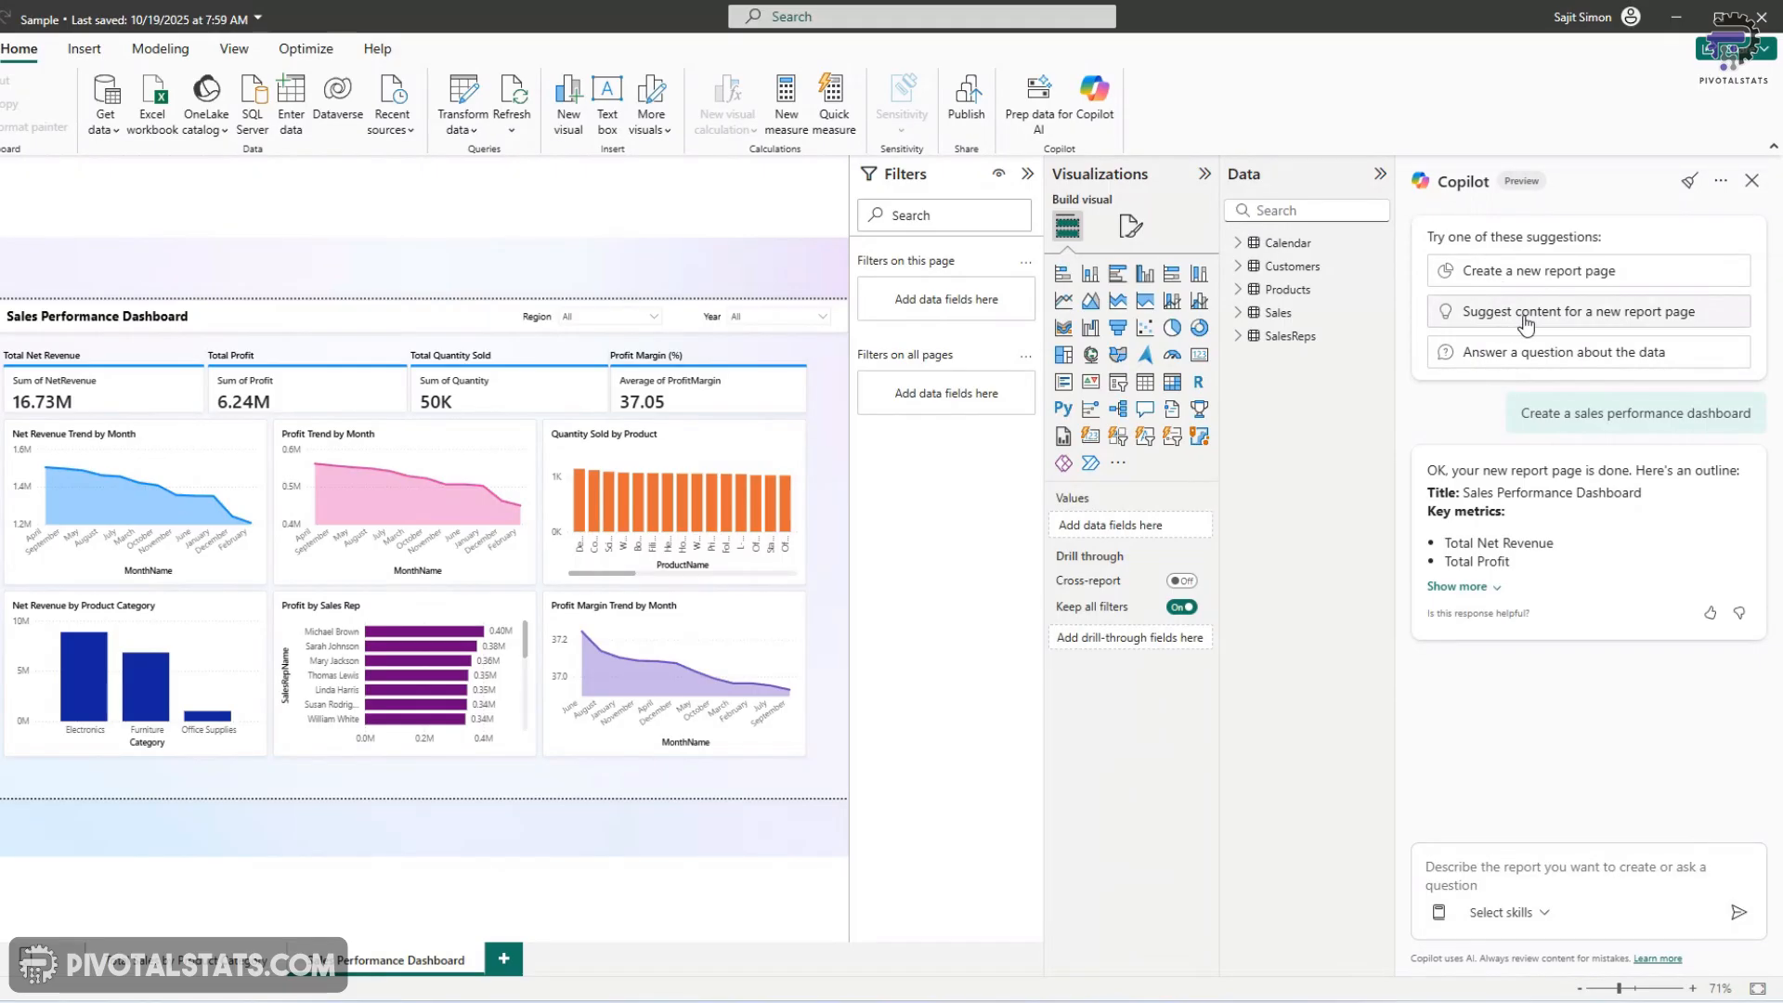
Have Copilot suggest page content and create the Customer Segmentation Analysis page
click(1584, 310)
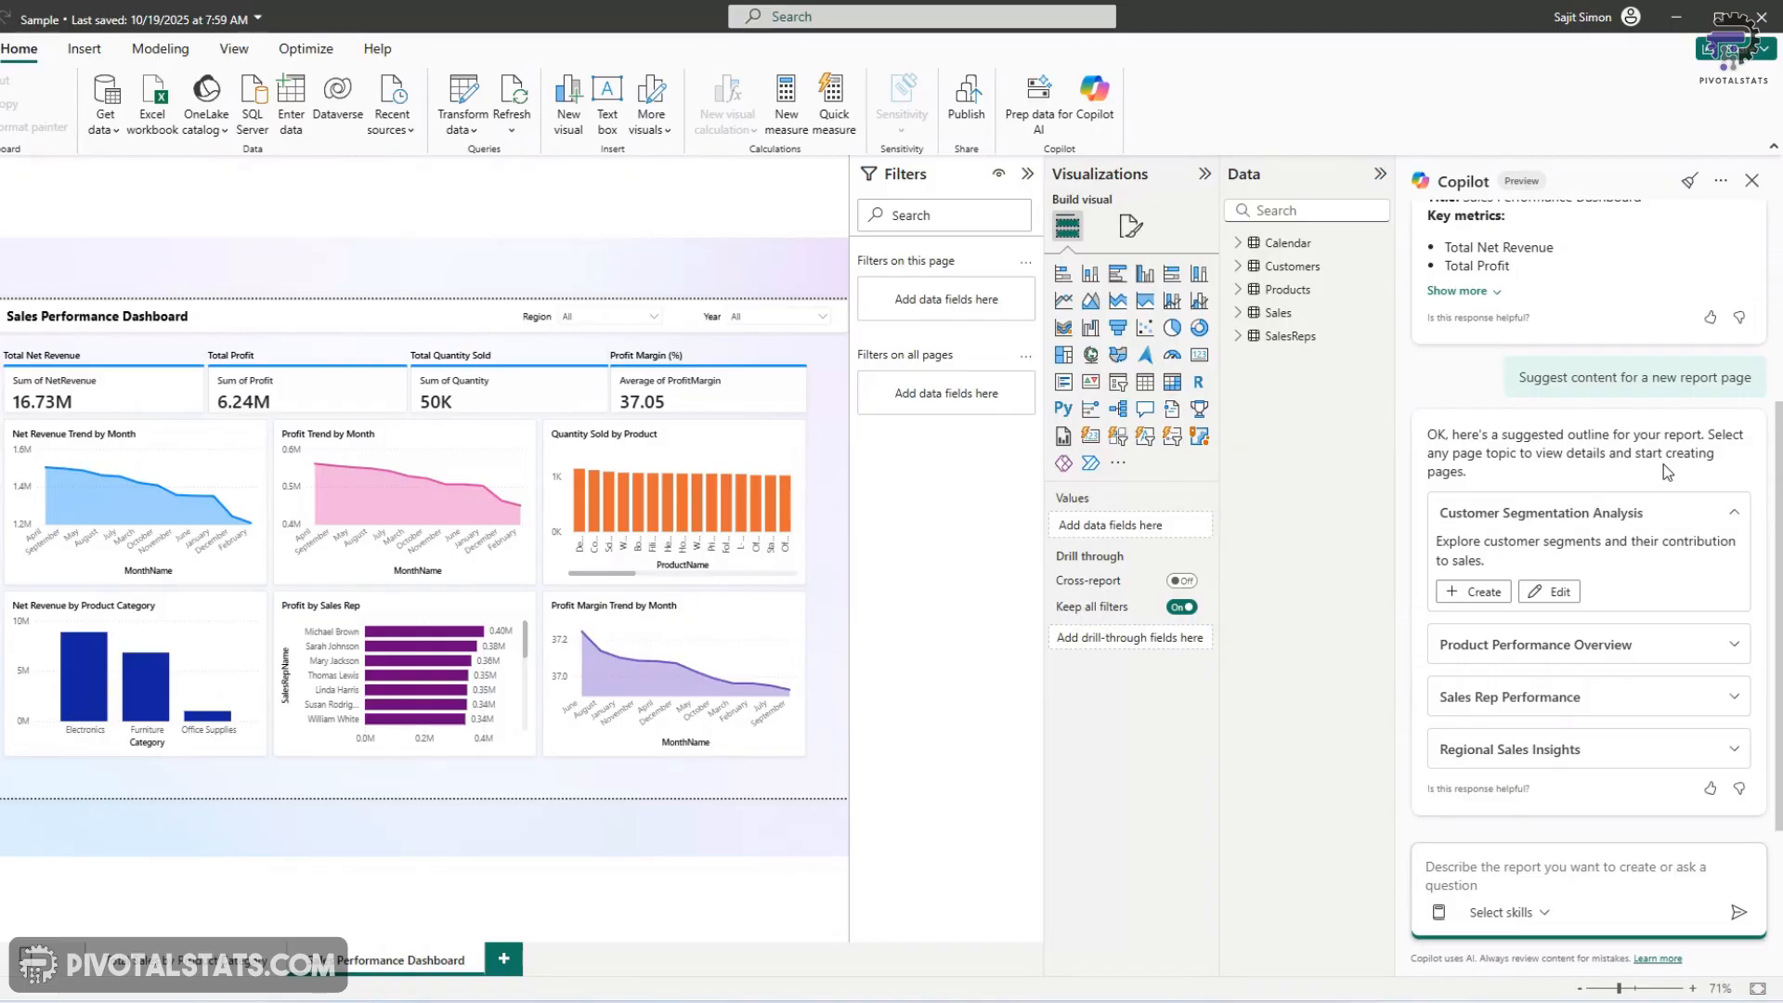
mouse_move(1700, 488)
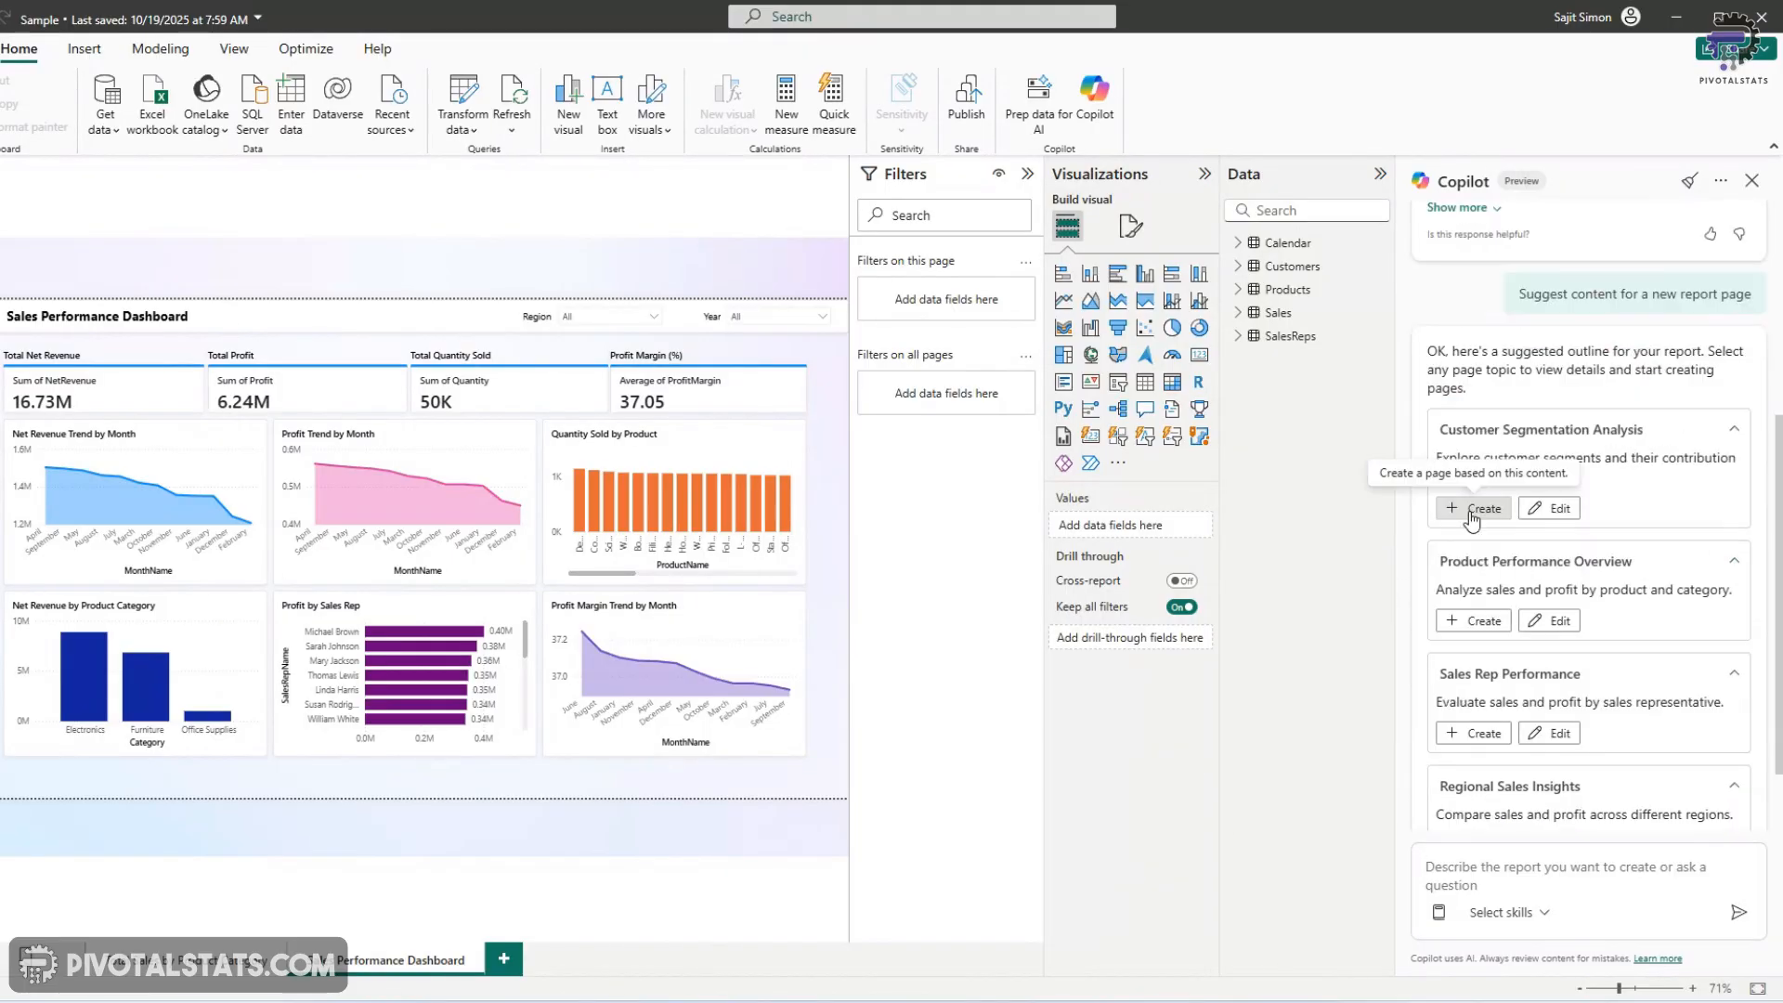
click(1482, 507)
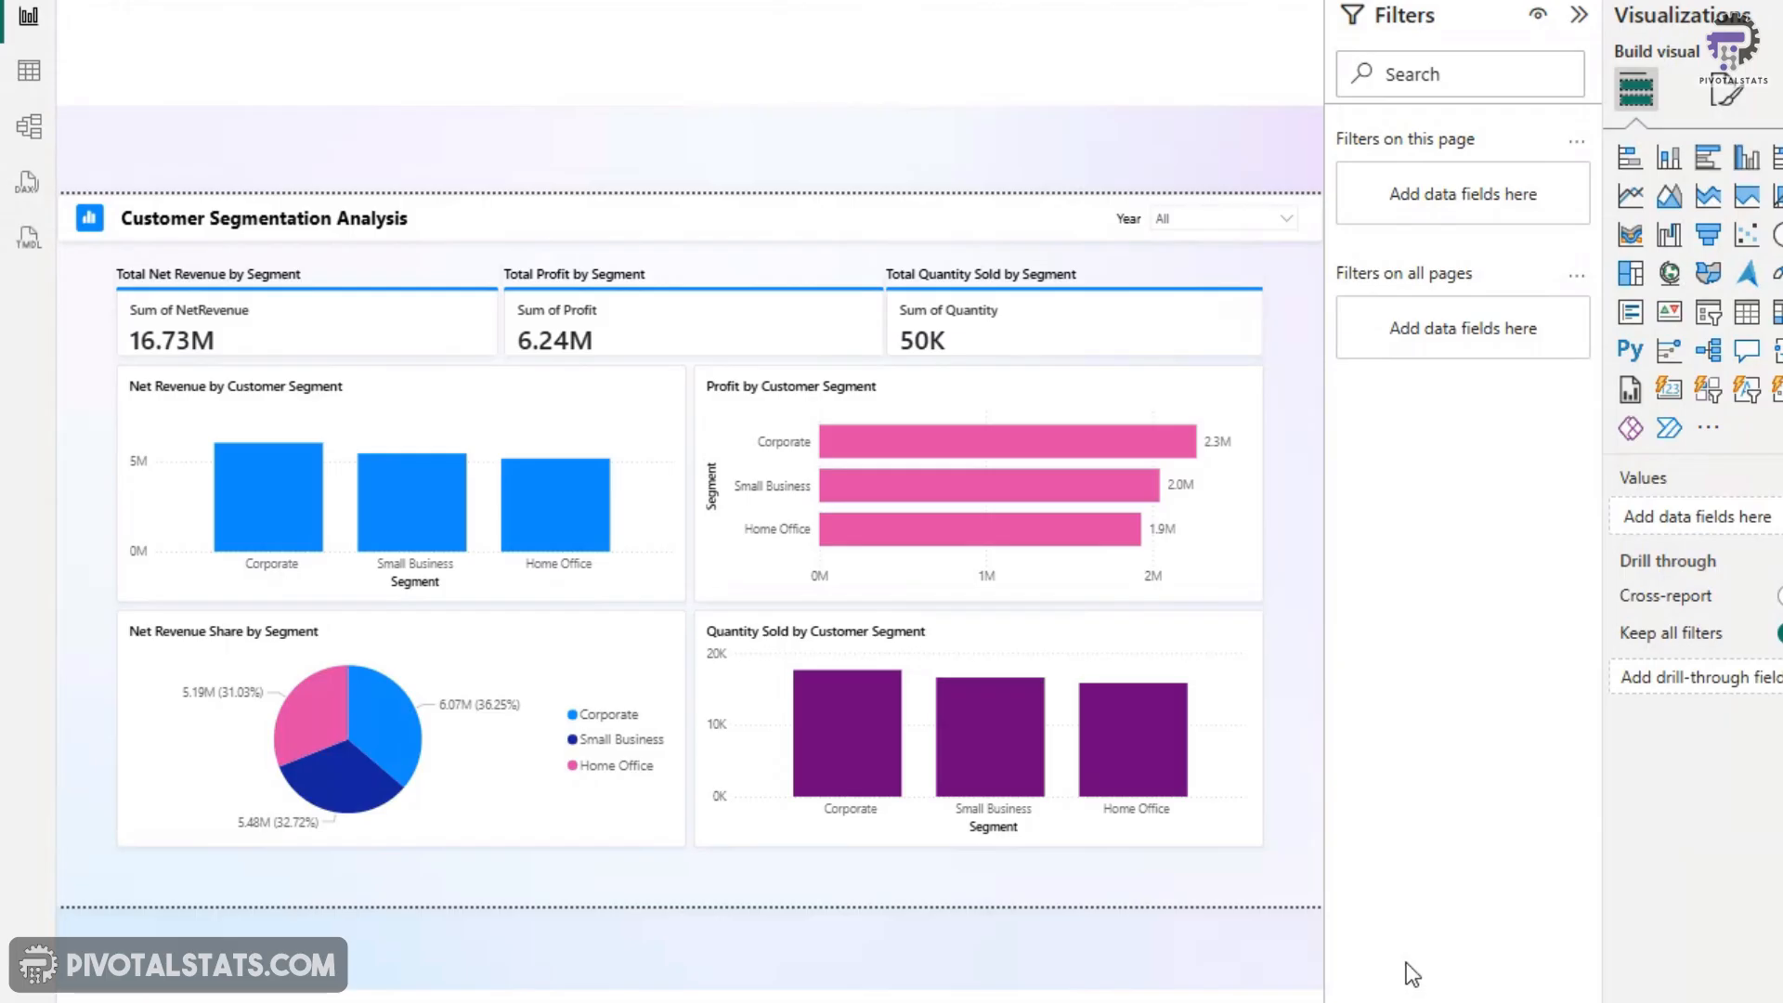
mouse_move(1423, 964)
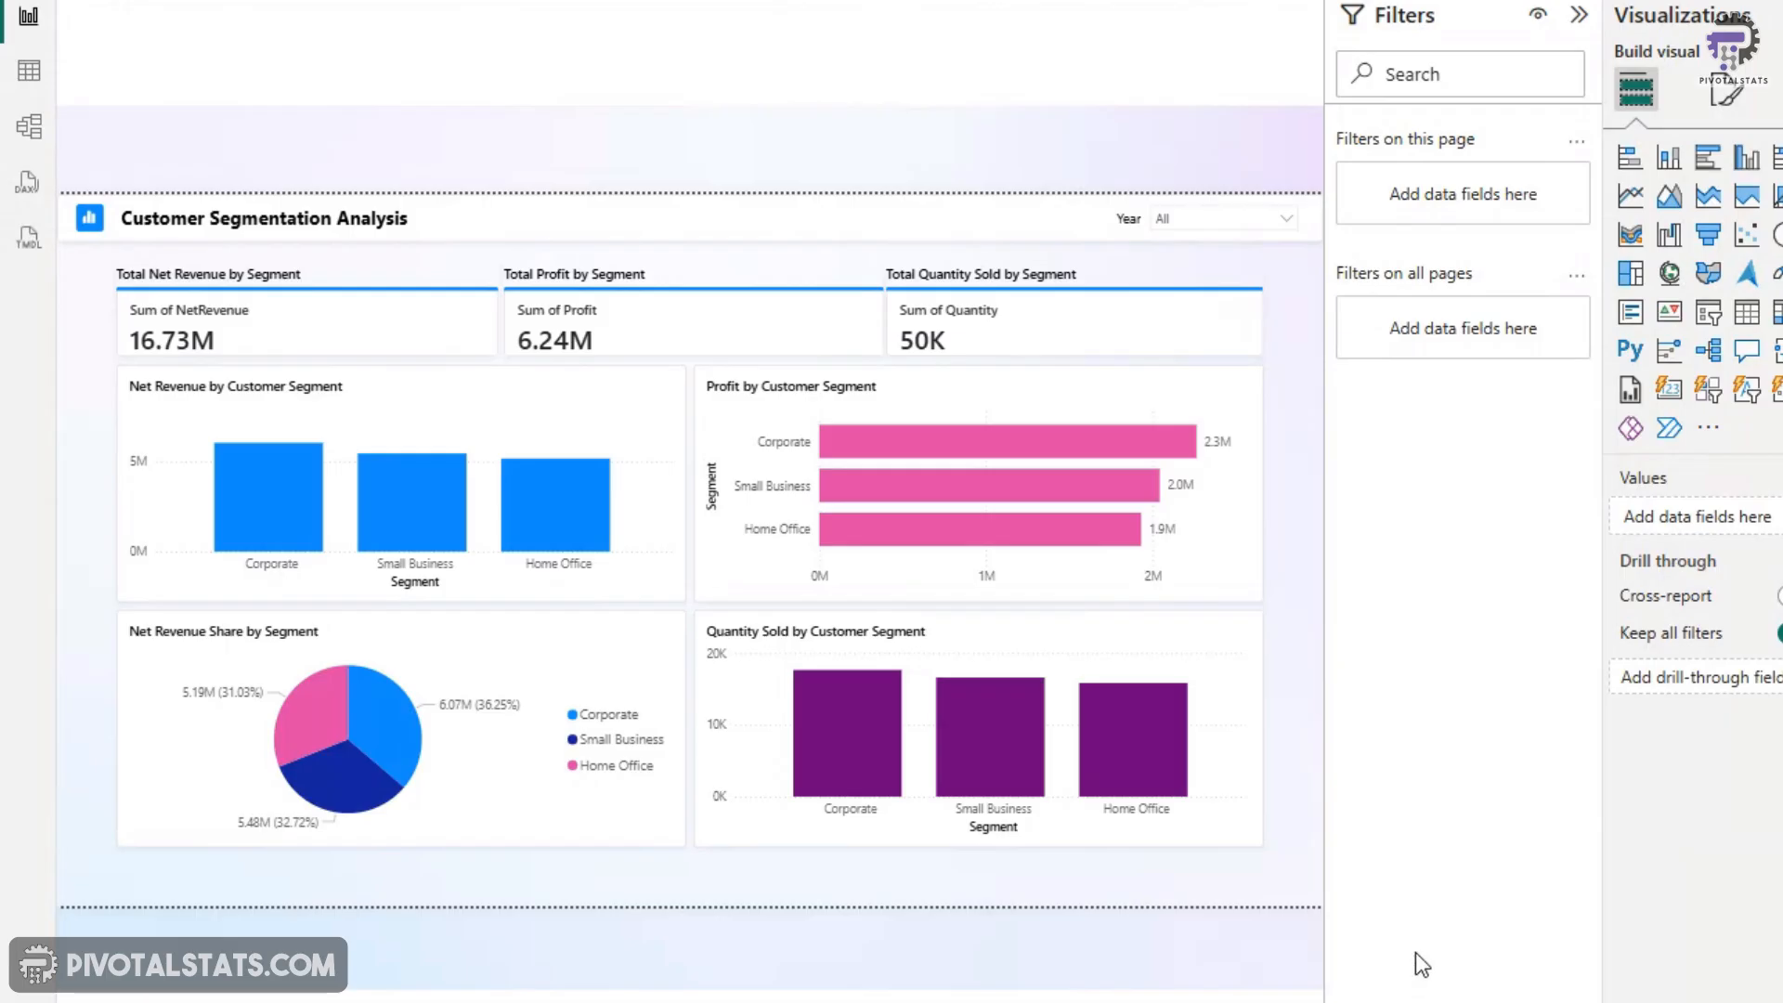
mouse_move(1131, 736)
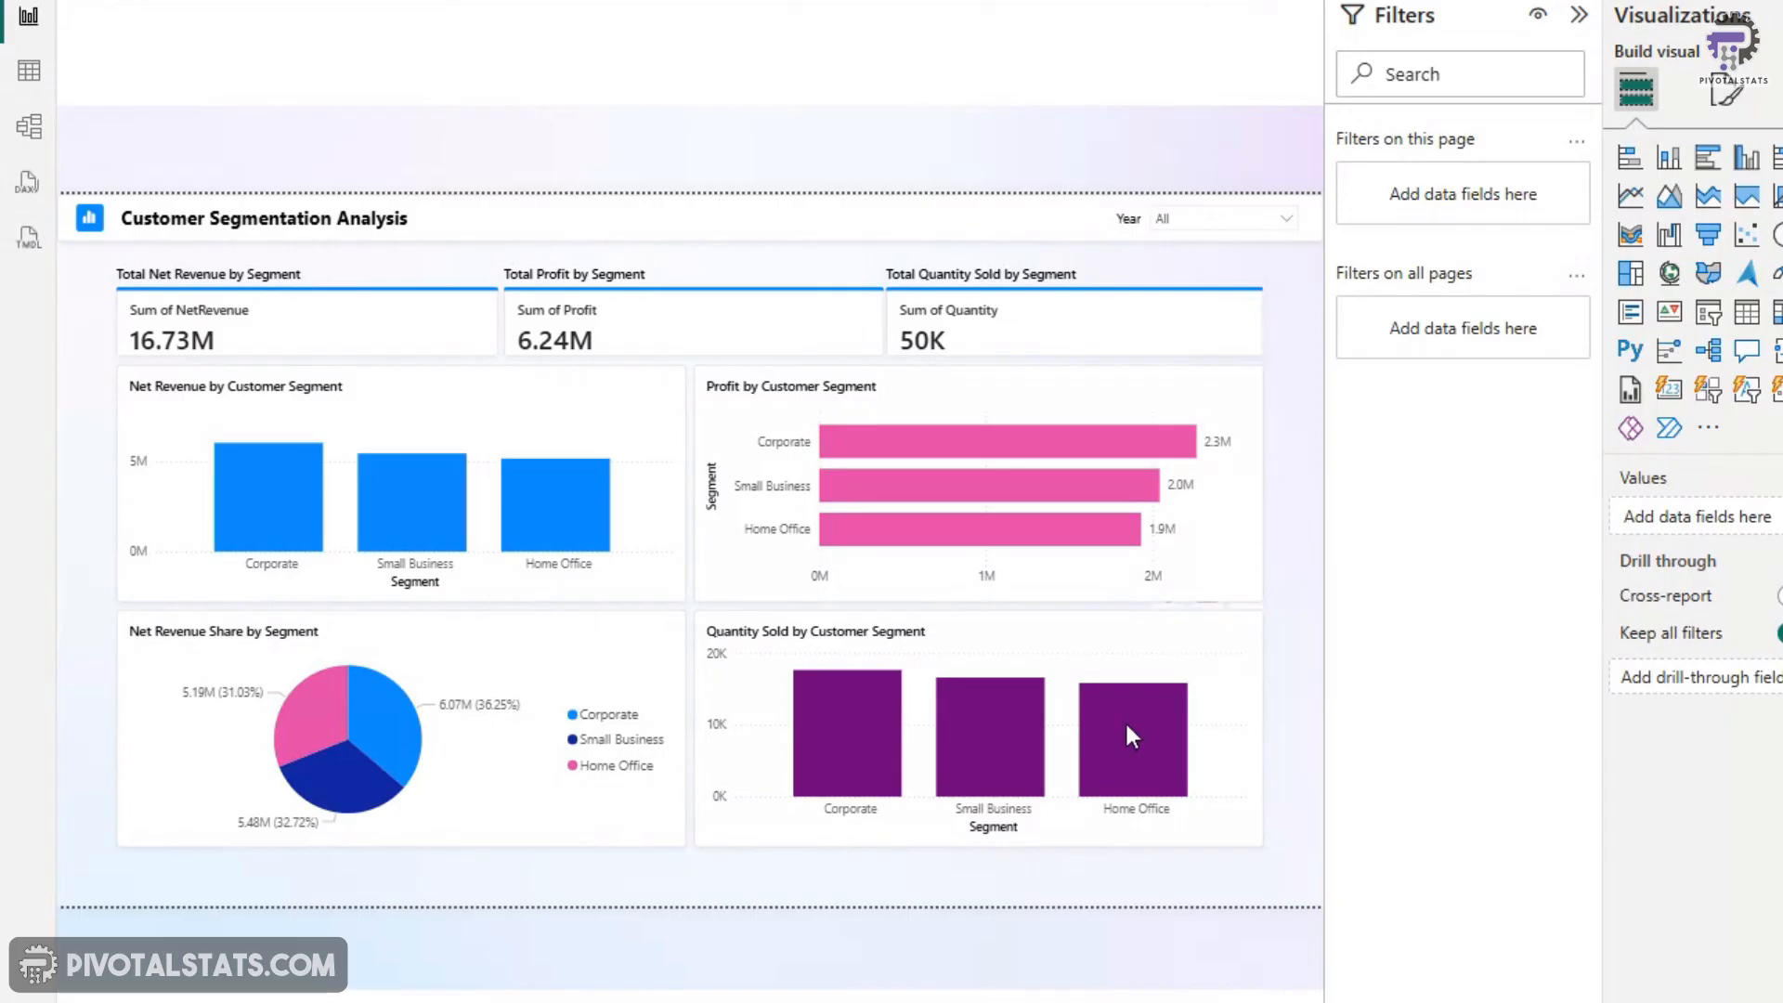